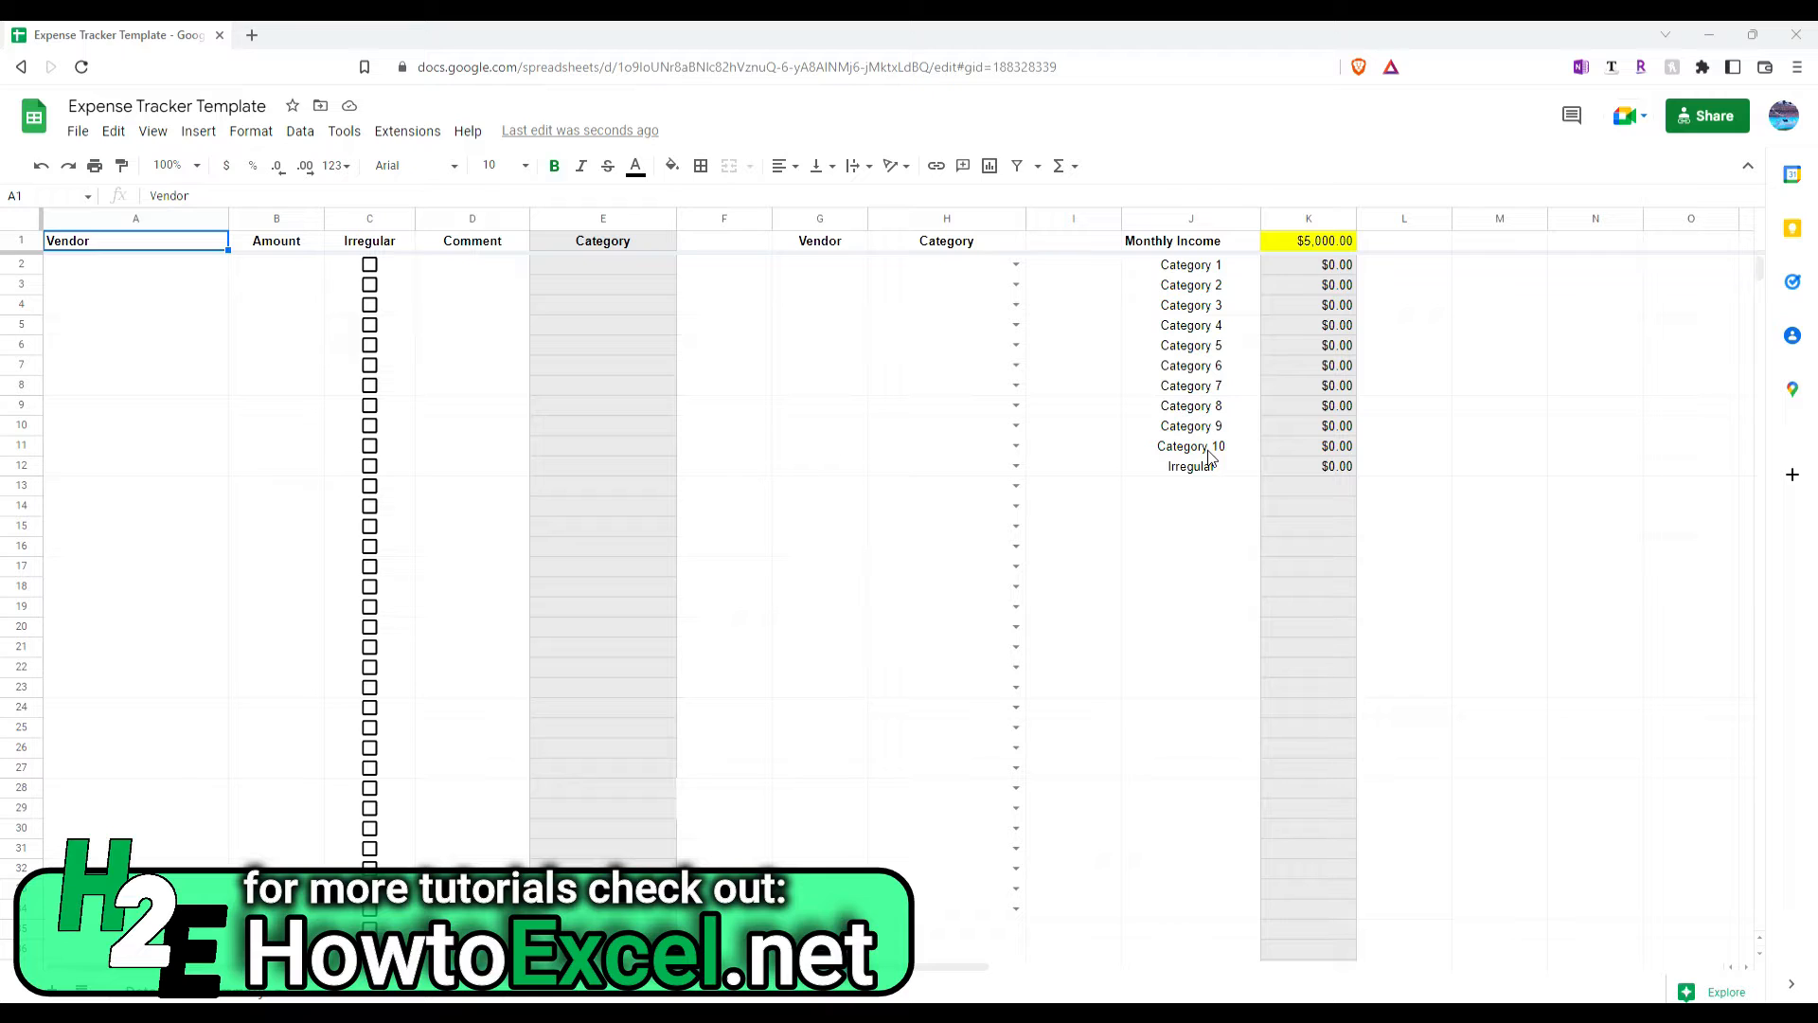
mouse_move(1248, 485)
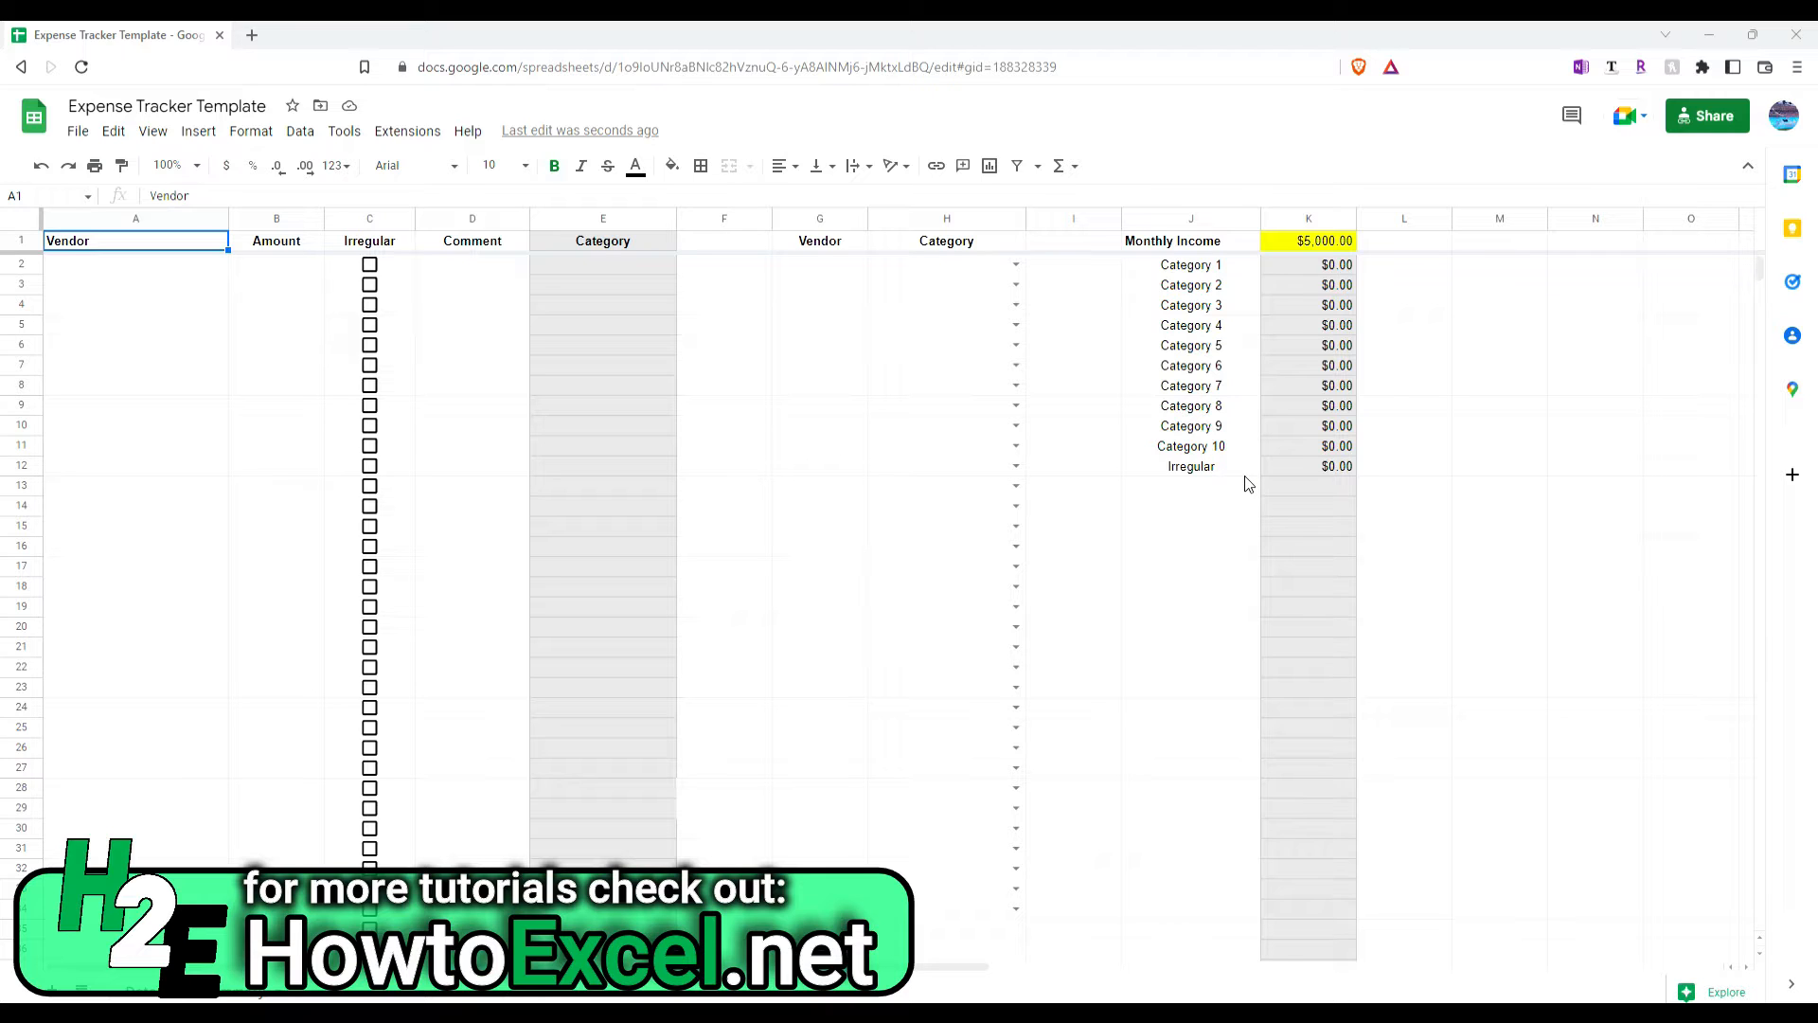
mouse_move(1154, 406)
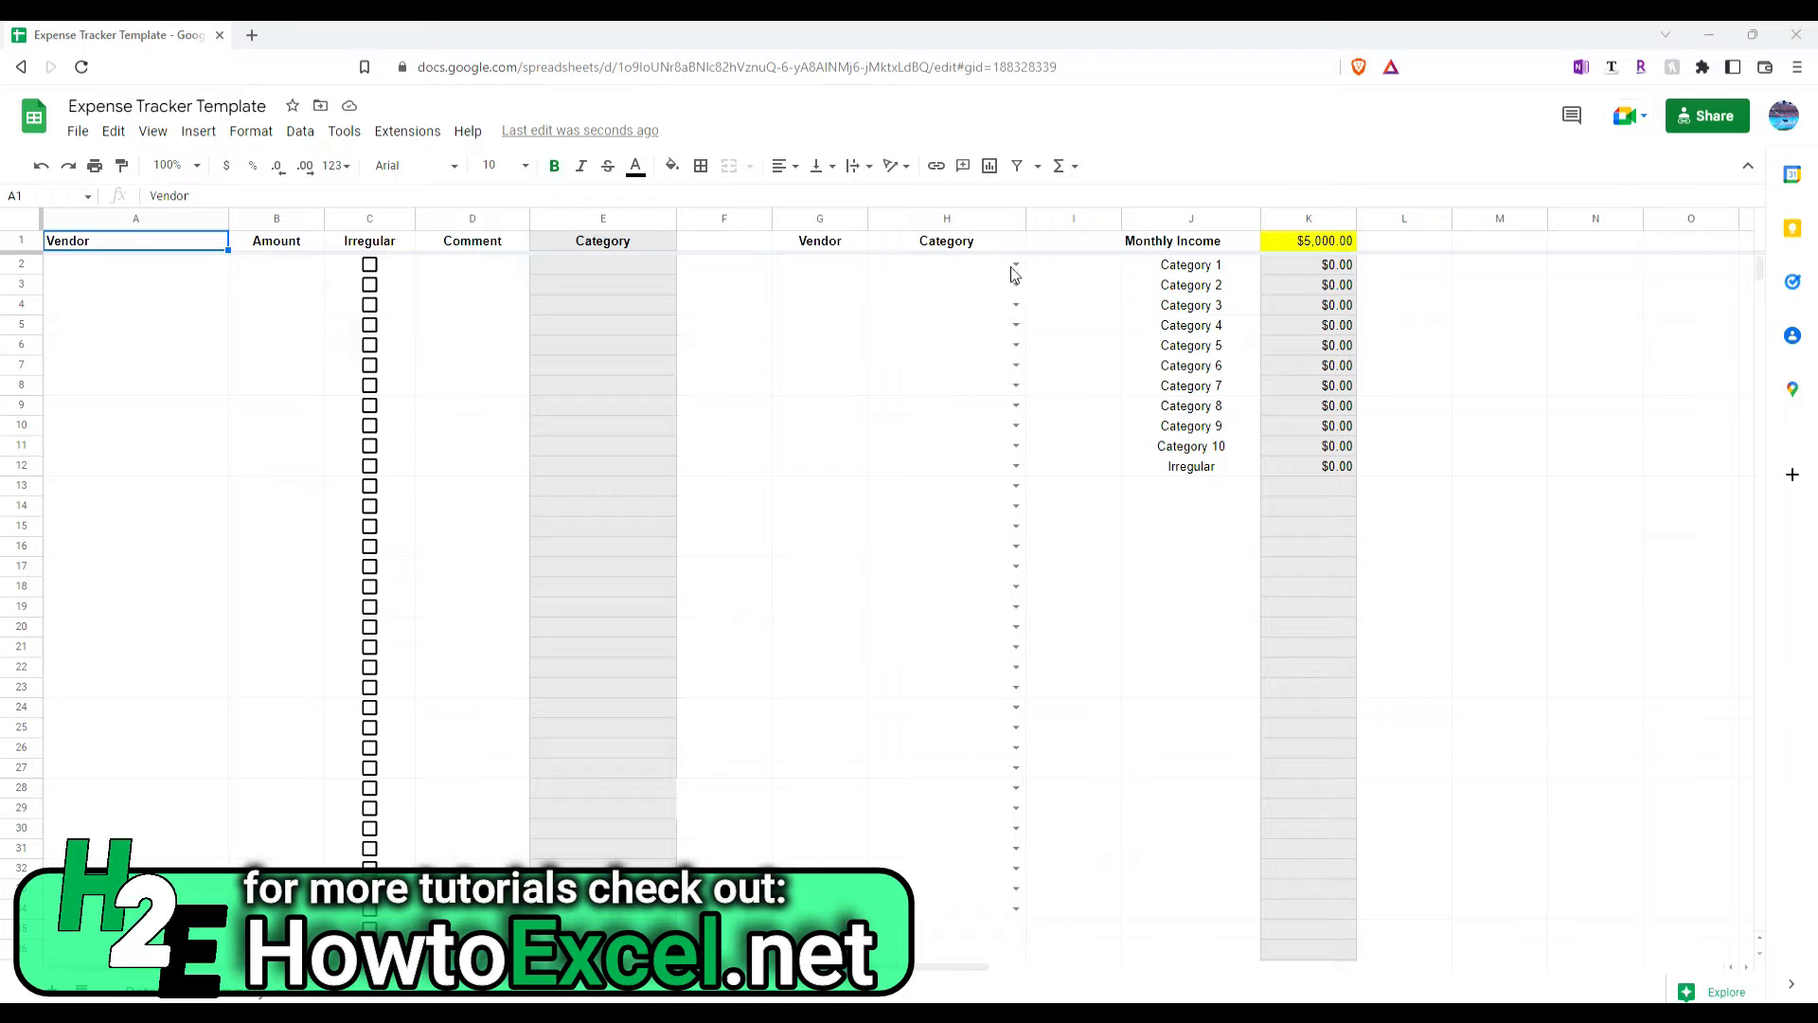
mouse_move(244, 291)
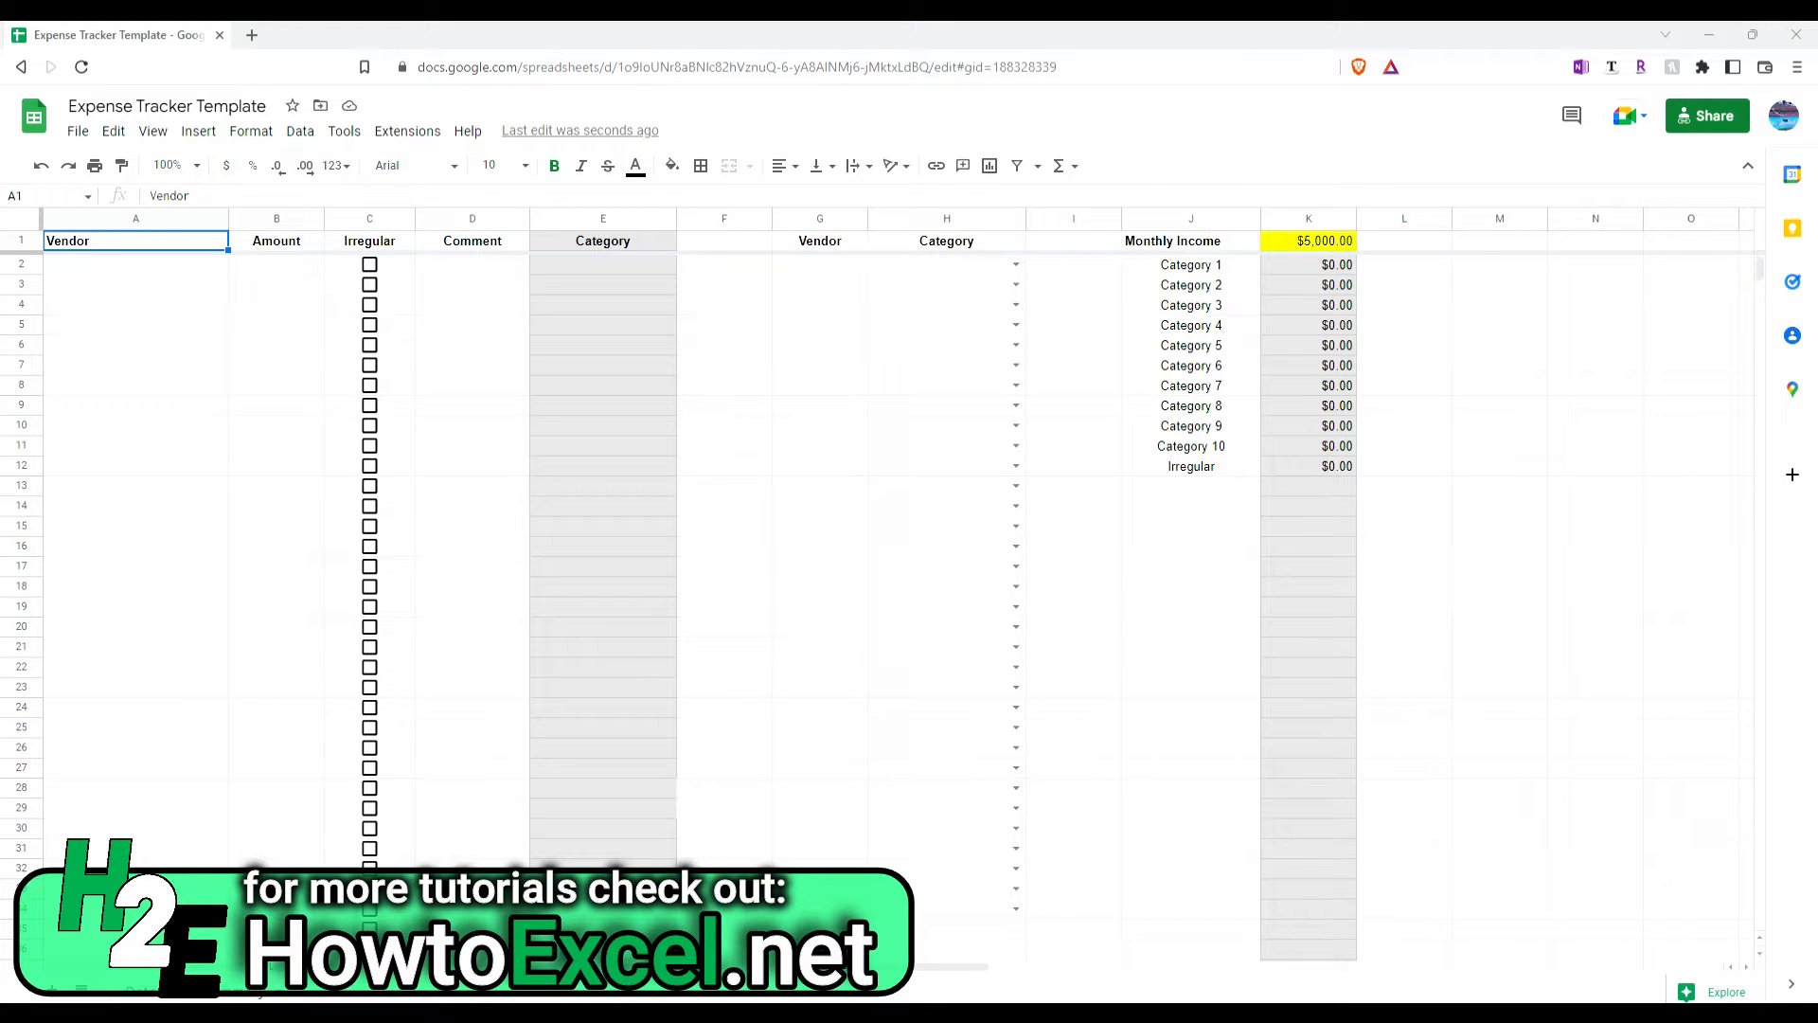
mouse_move(928, 376)
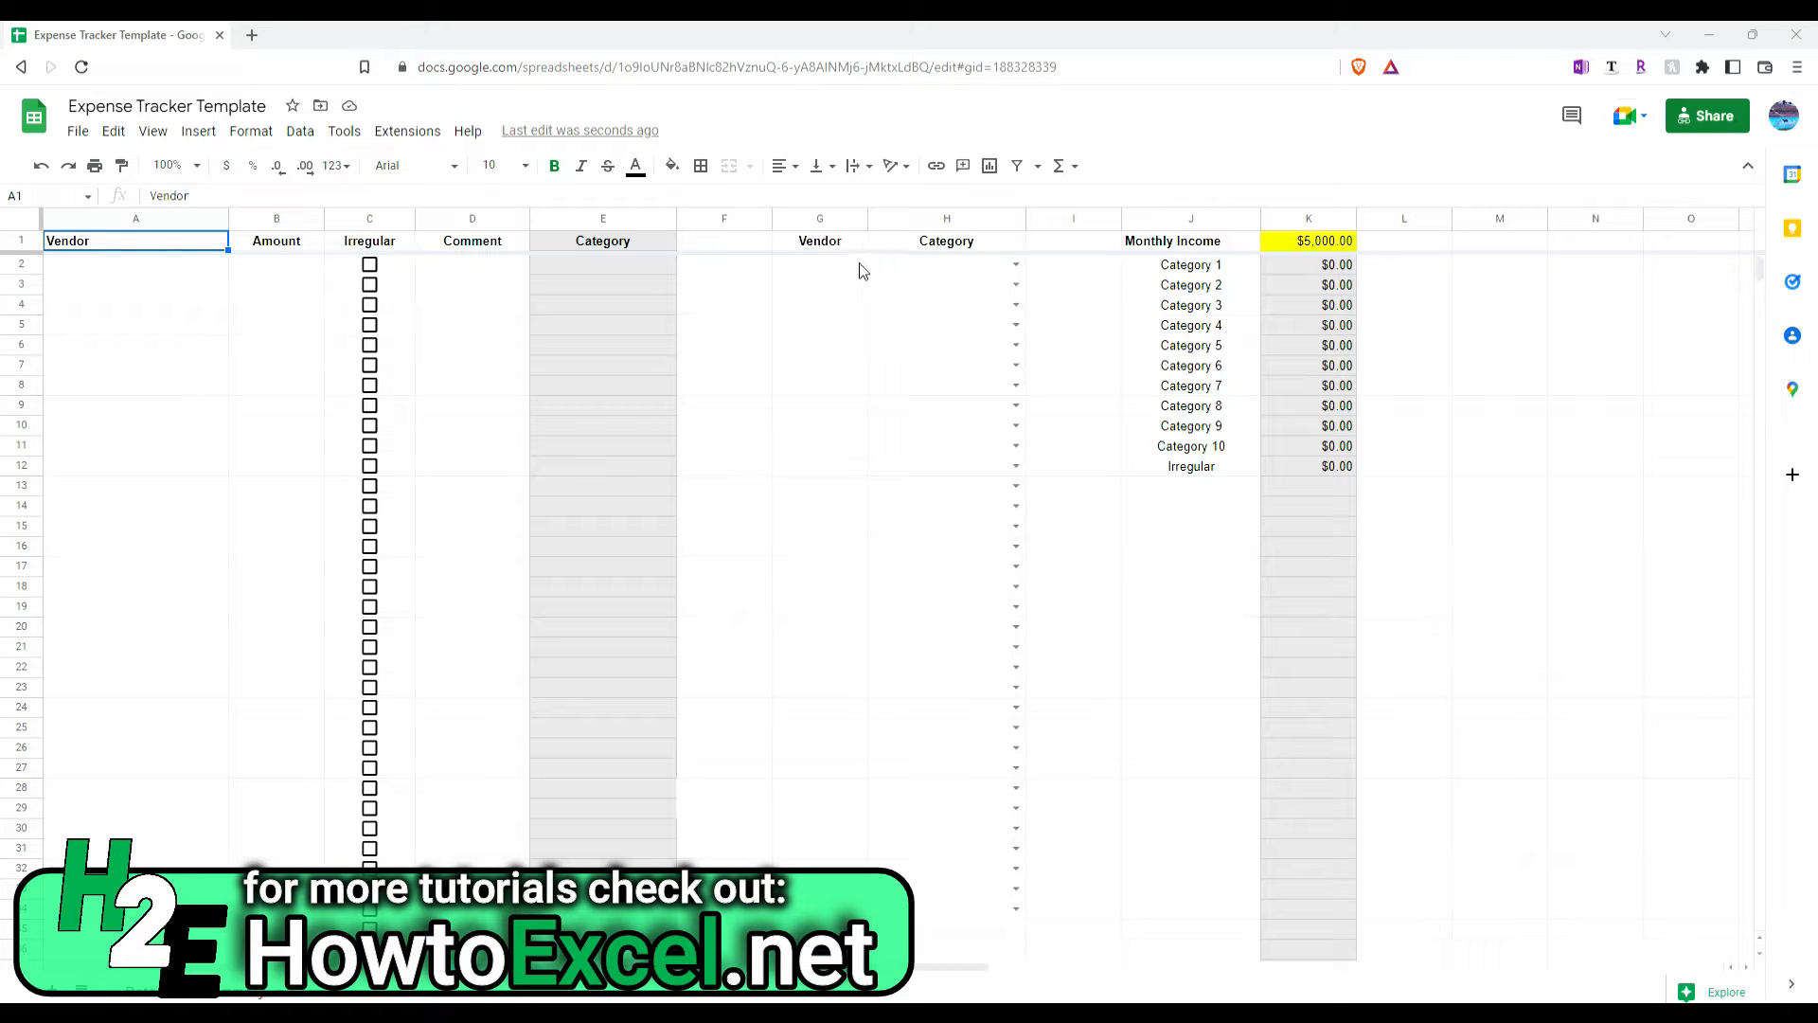
Step: Overwrite the first three summary categories with Retail, Gas and Home Repair
click(1189, 265)
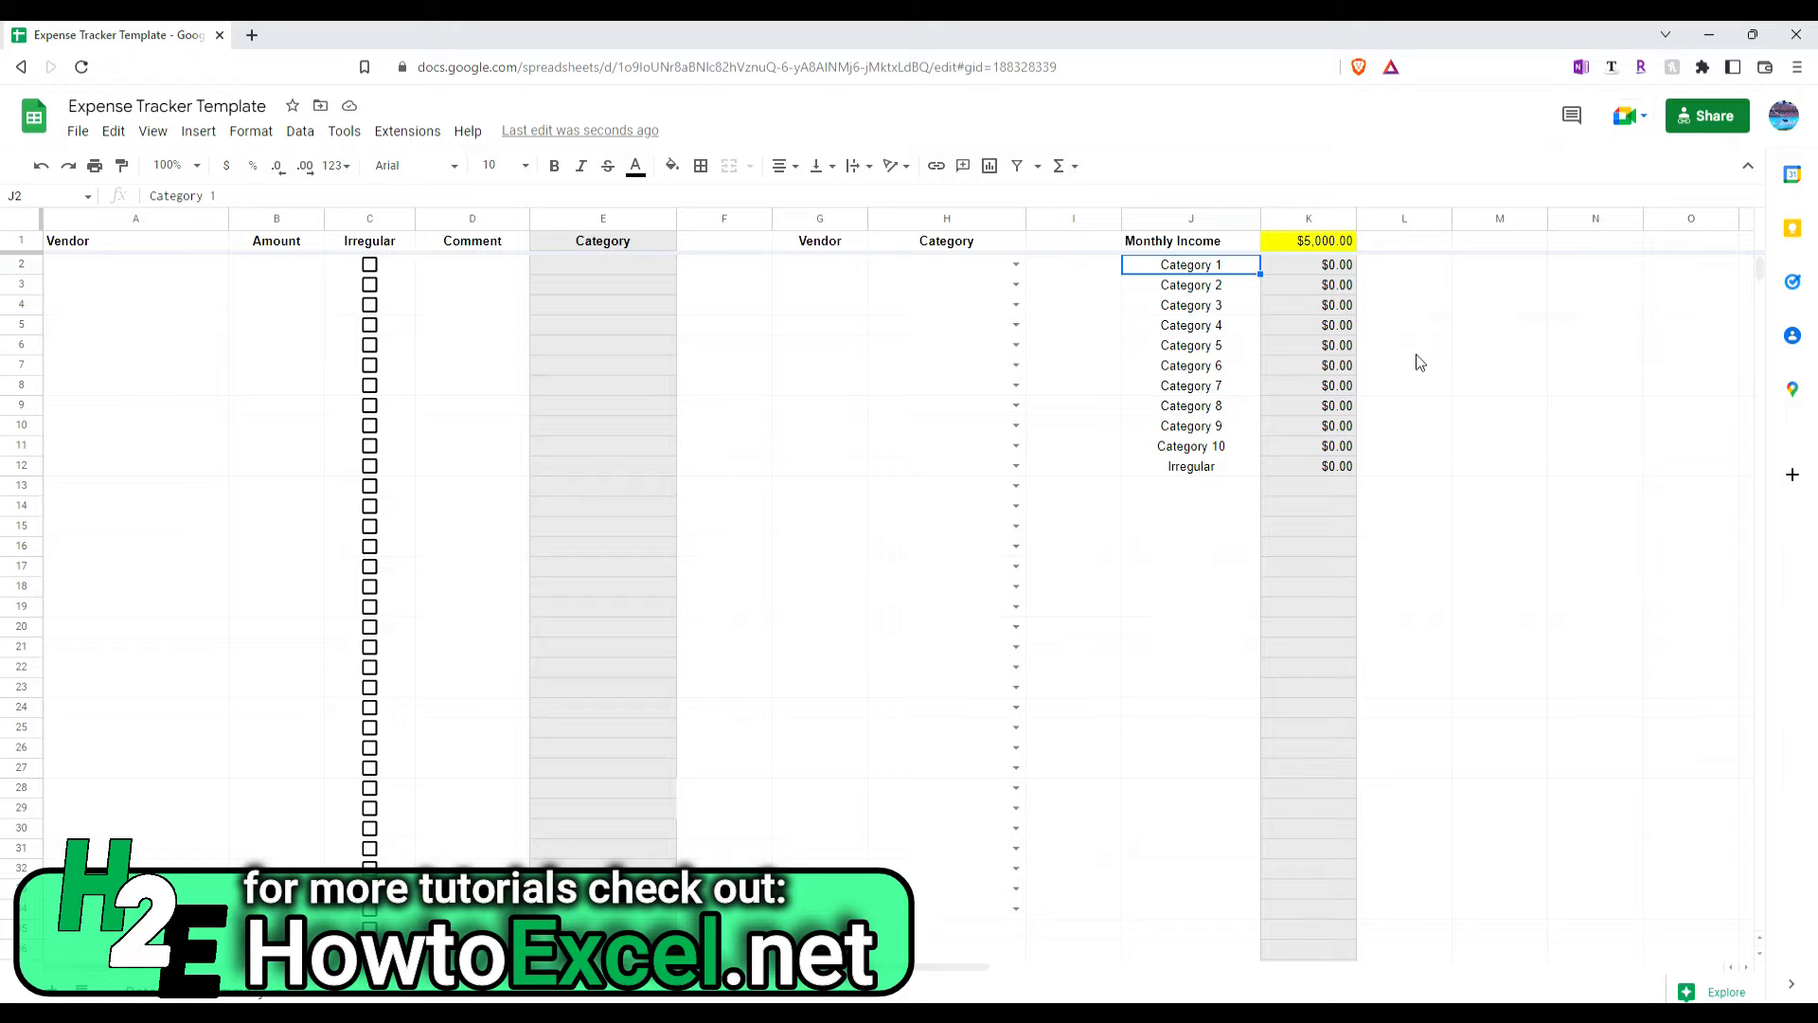
text(Retail)
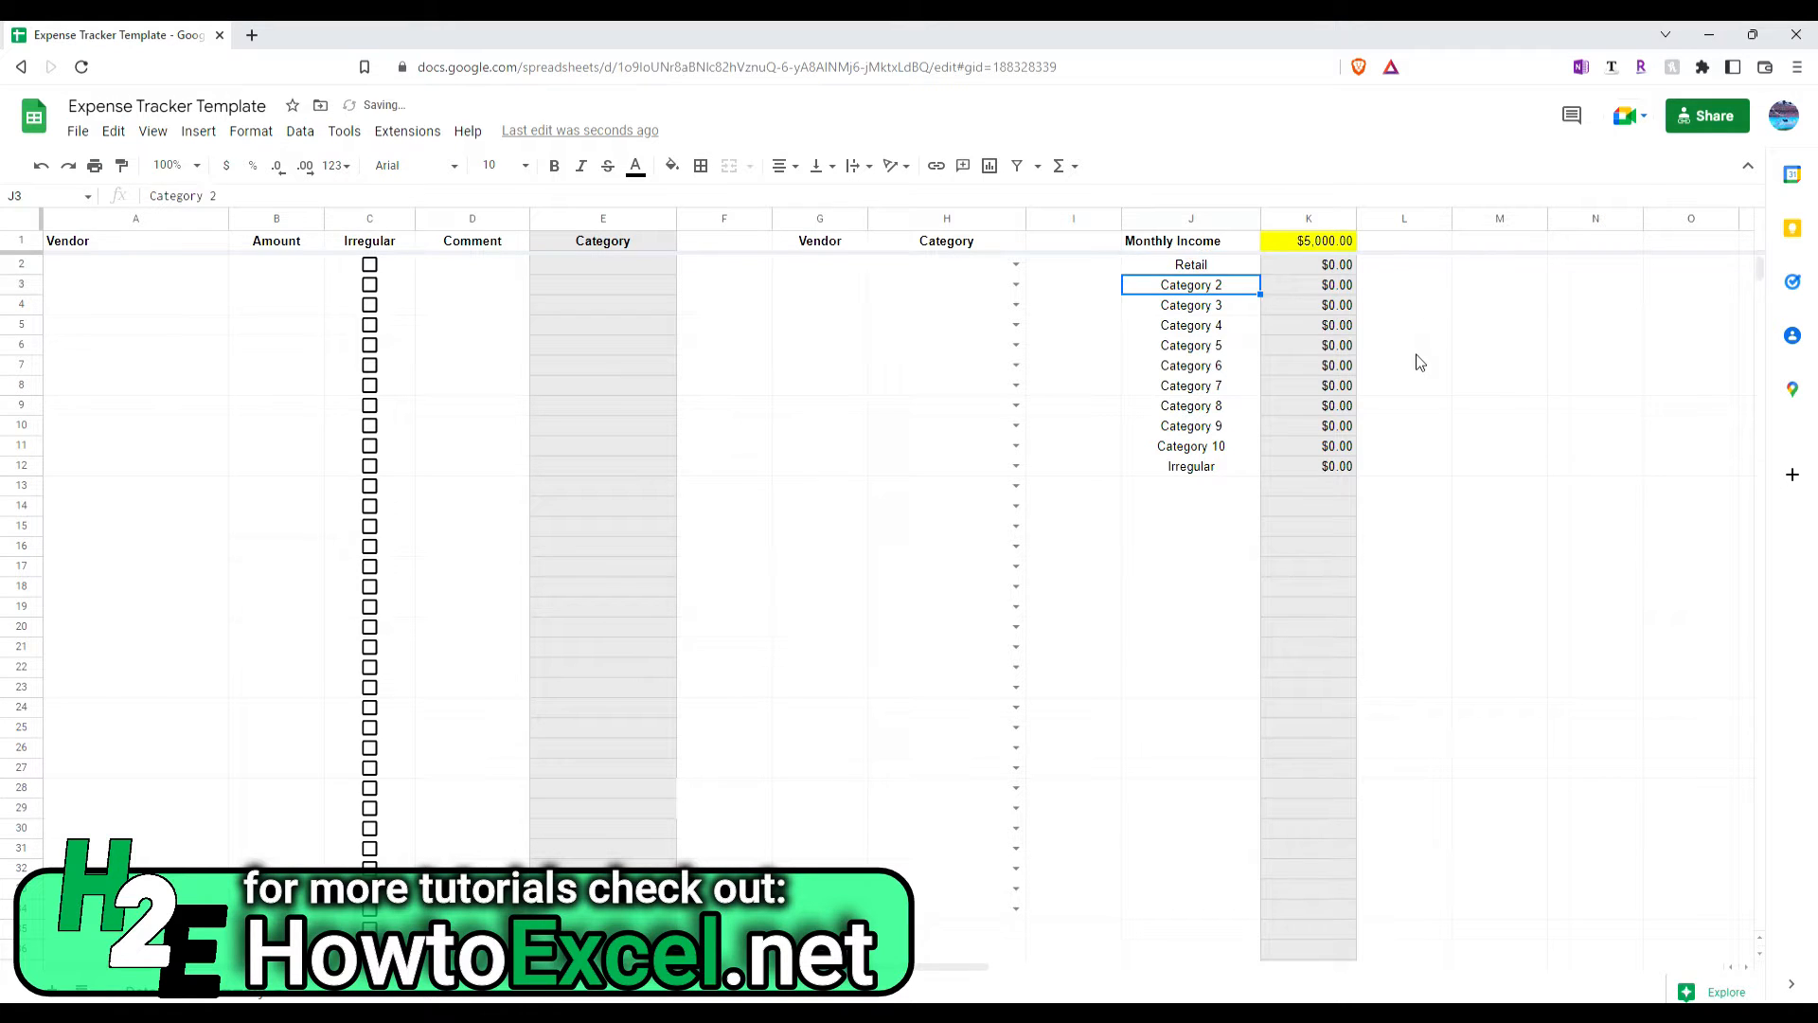
text(Gas)
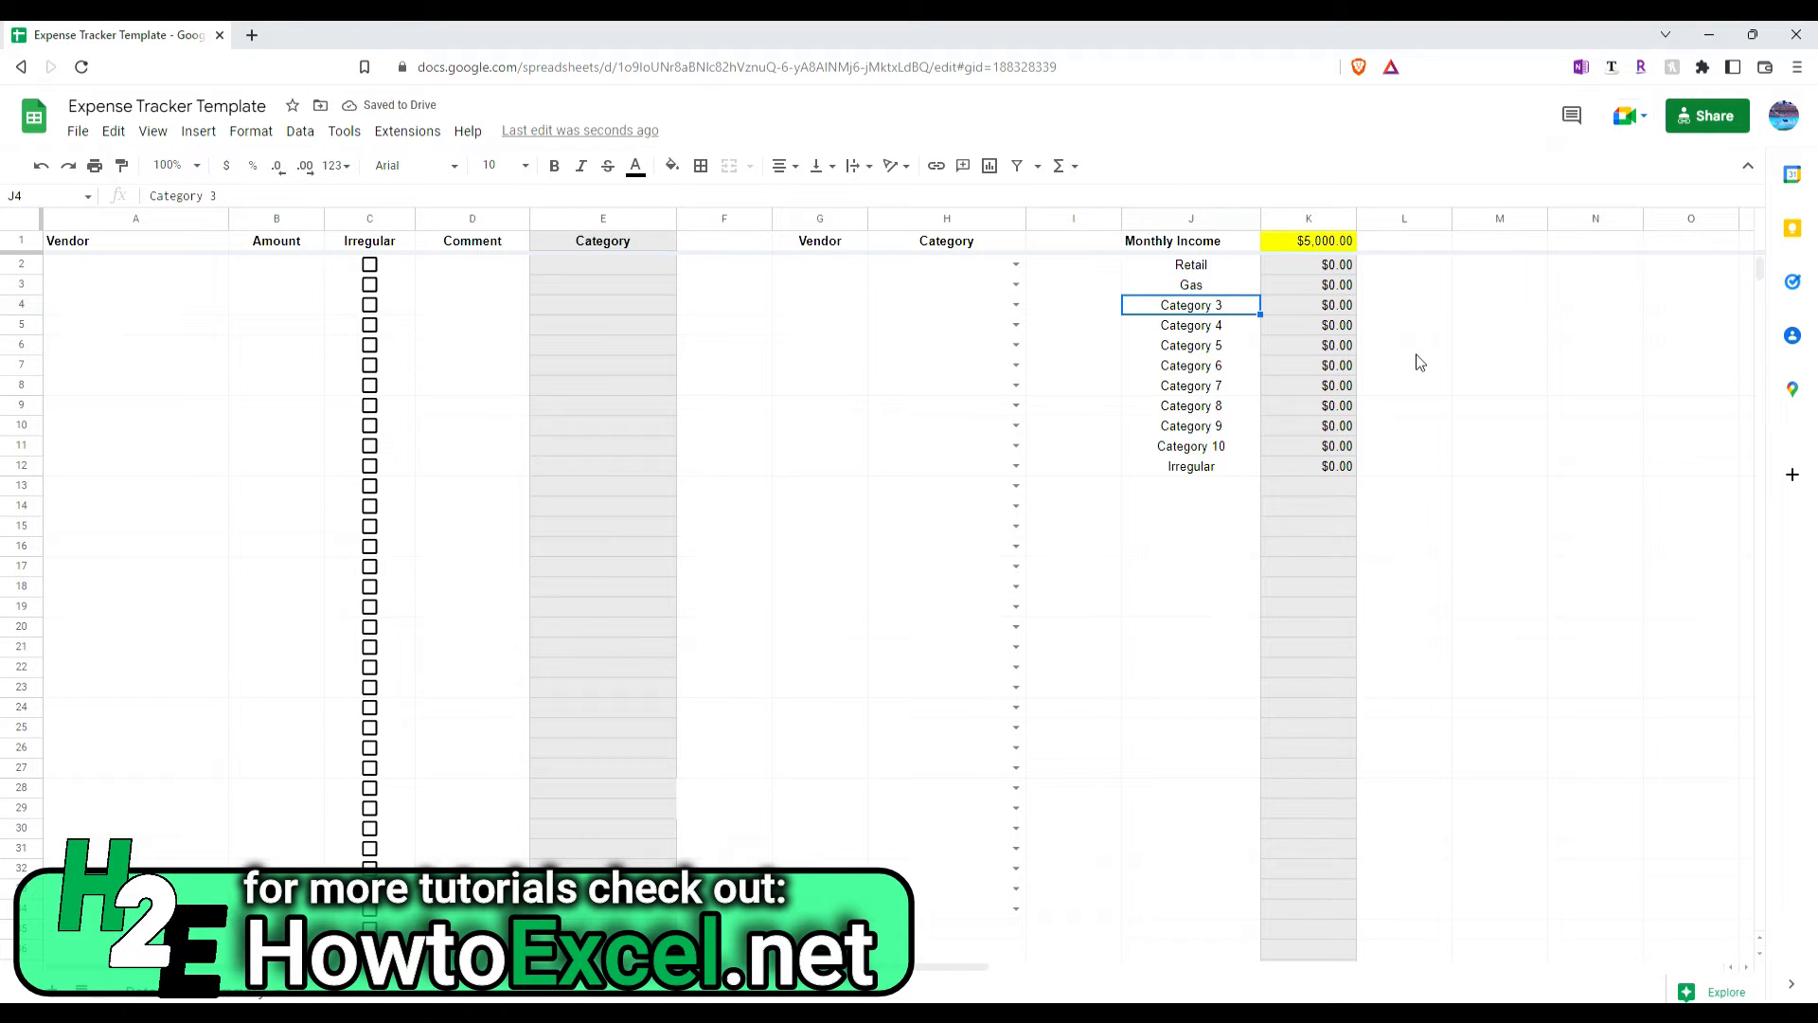
text(Home Repair)
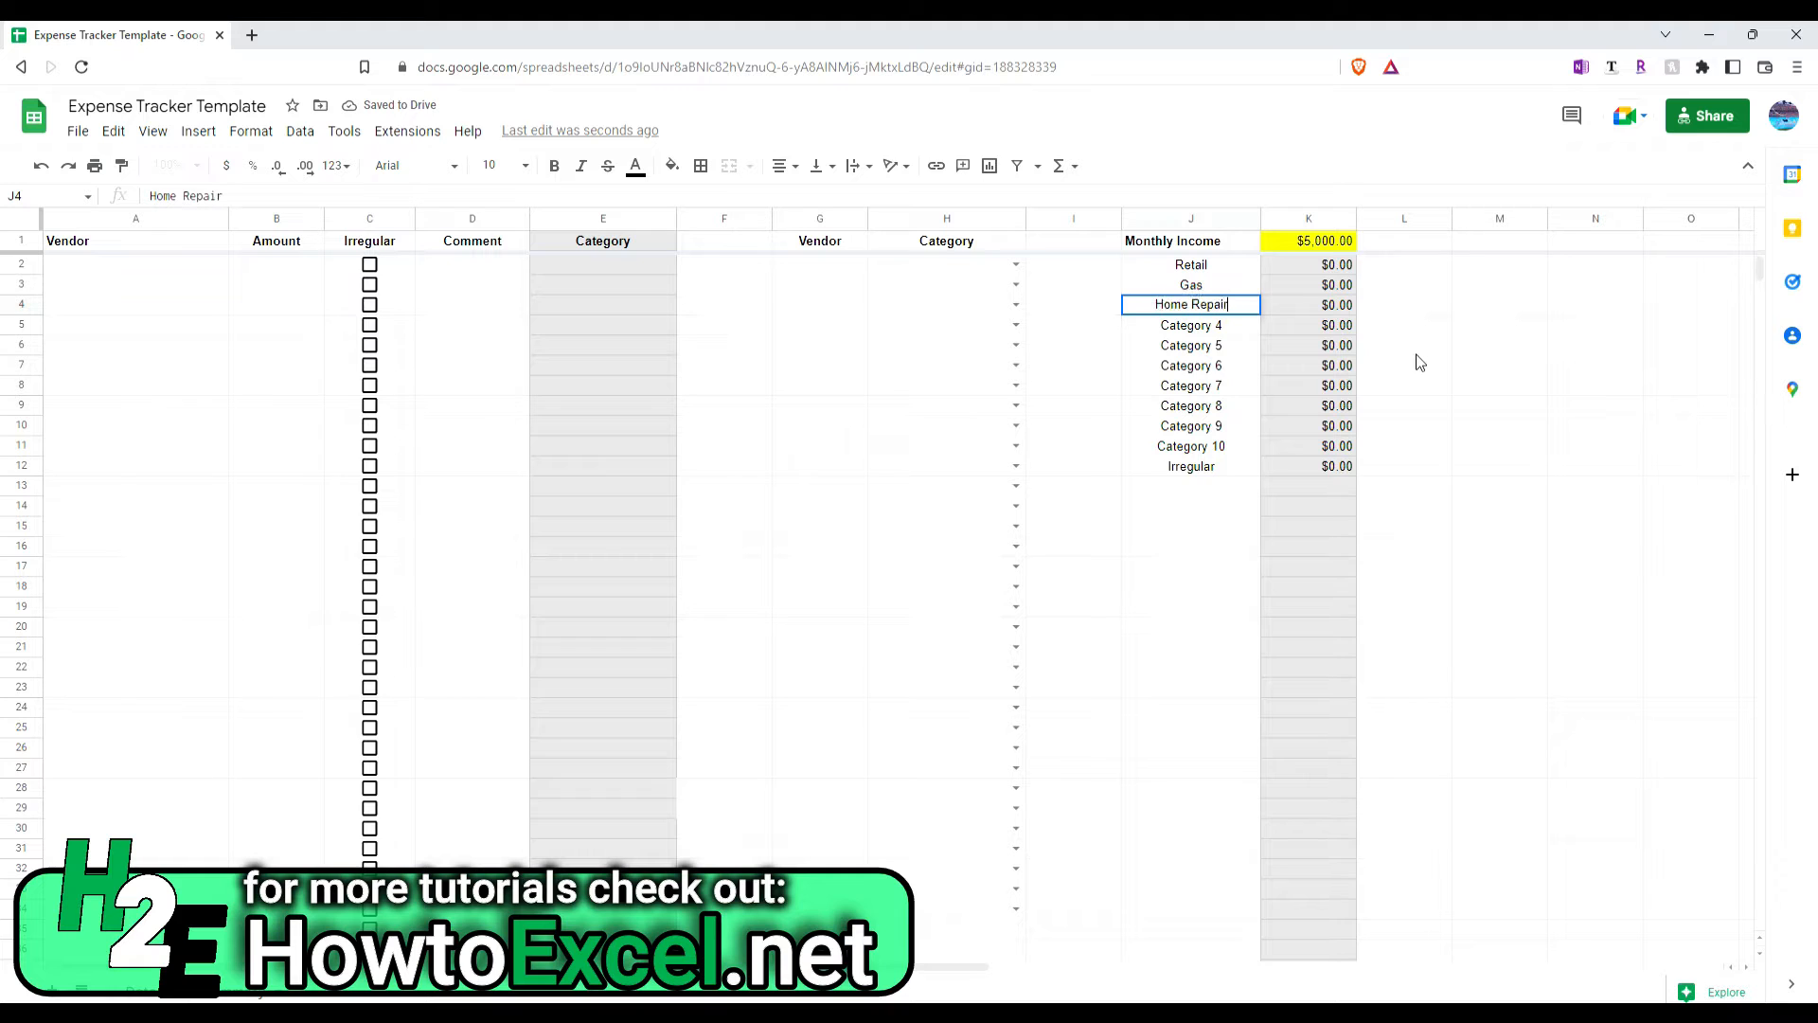
Step: Enter Walmart as the first vendor and assign it the Retail category
click(820, 266)
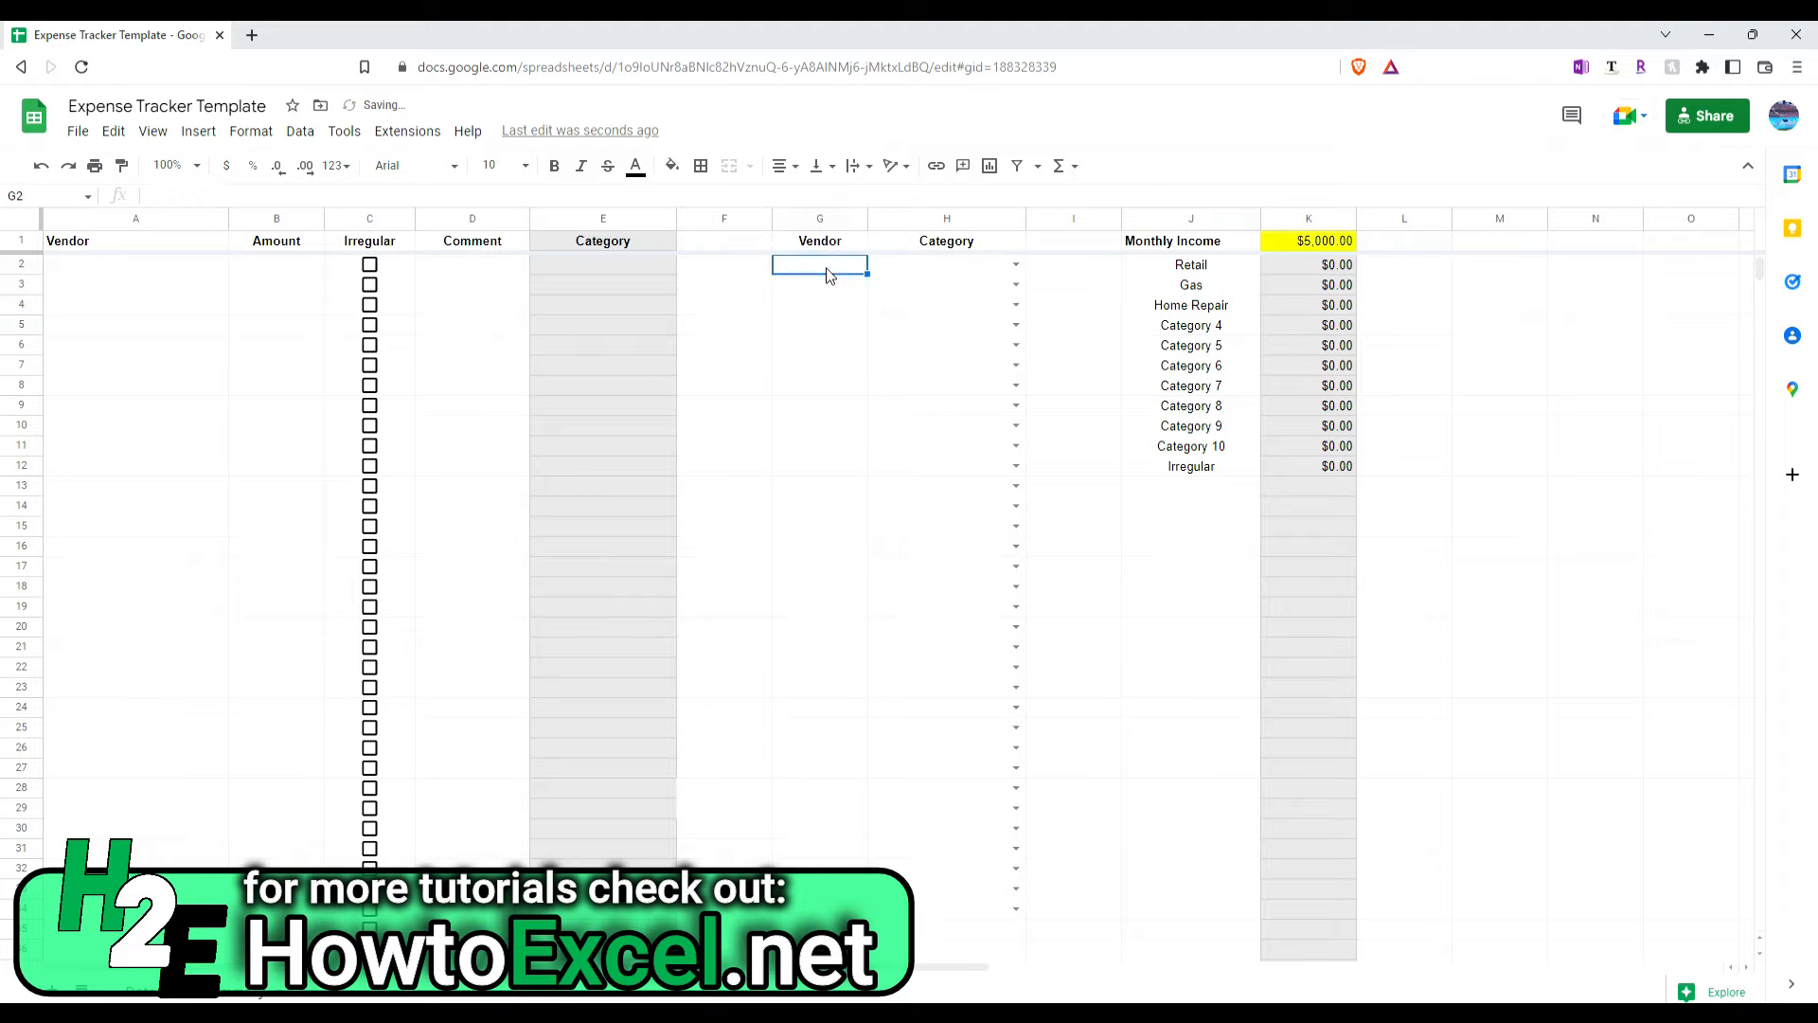
text(W)
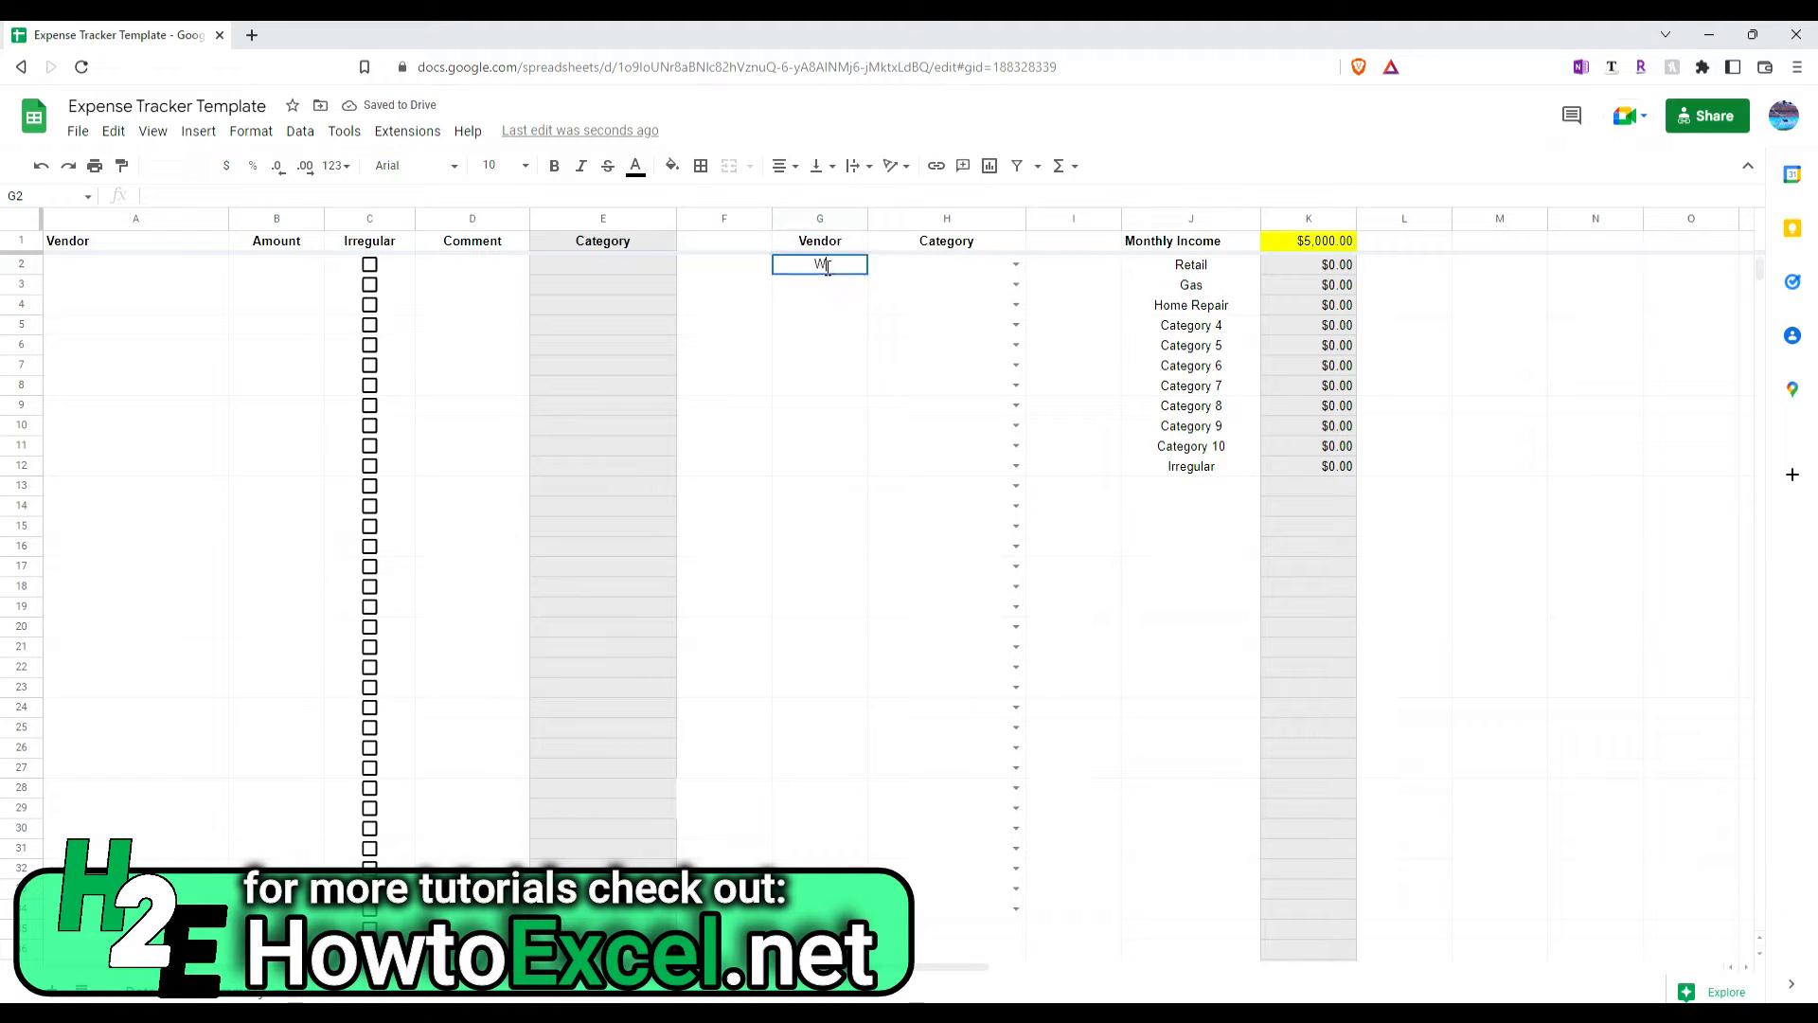
text(Walmart)
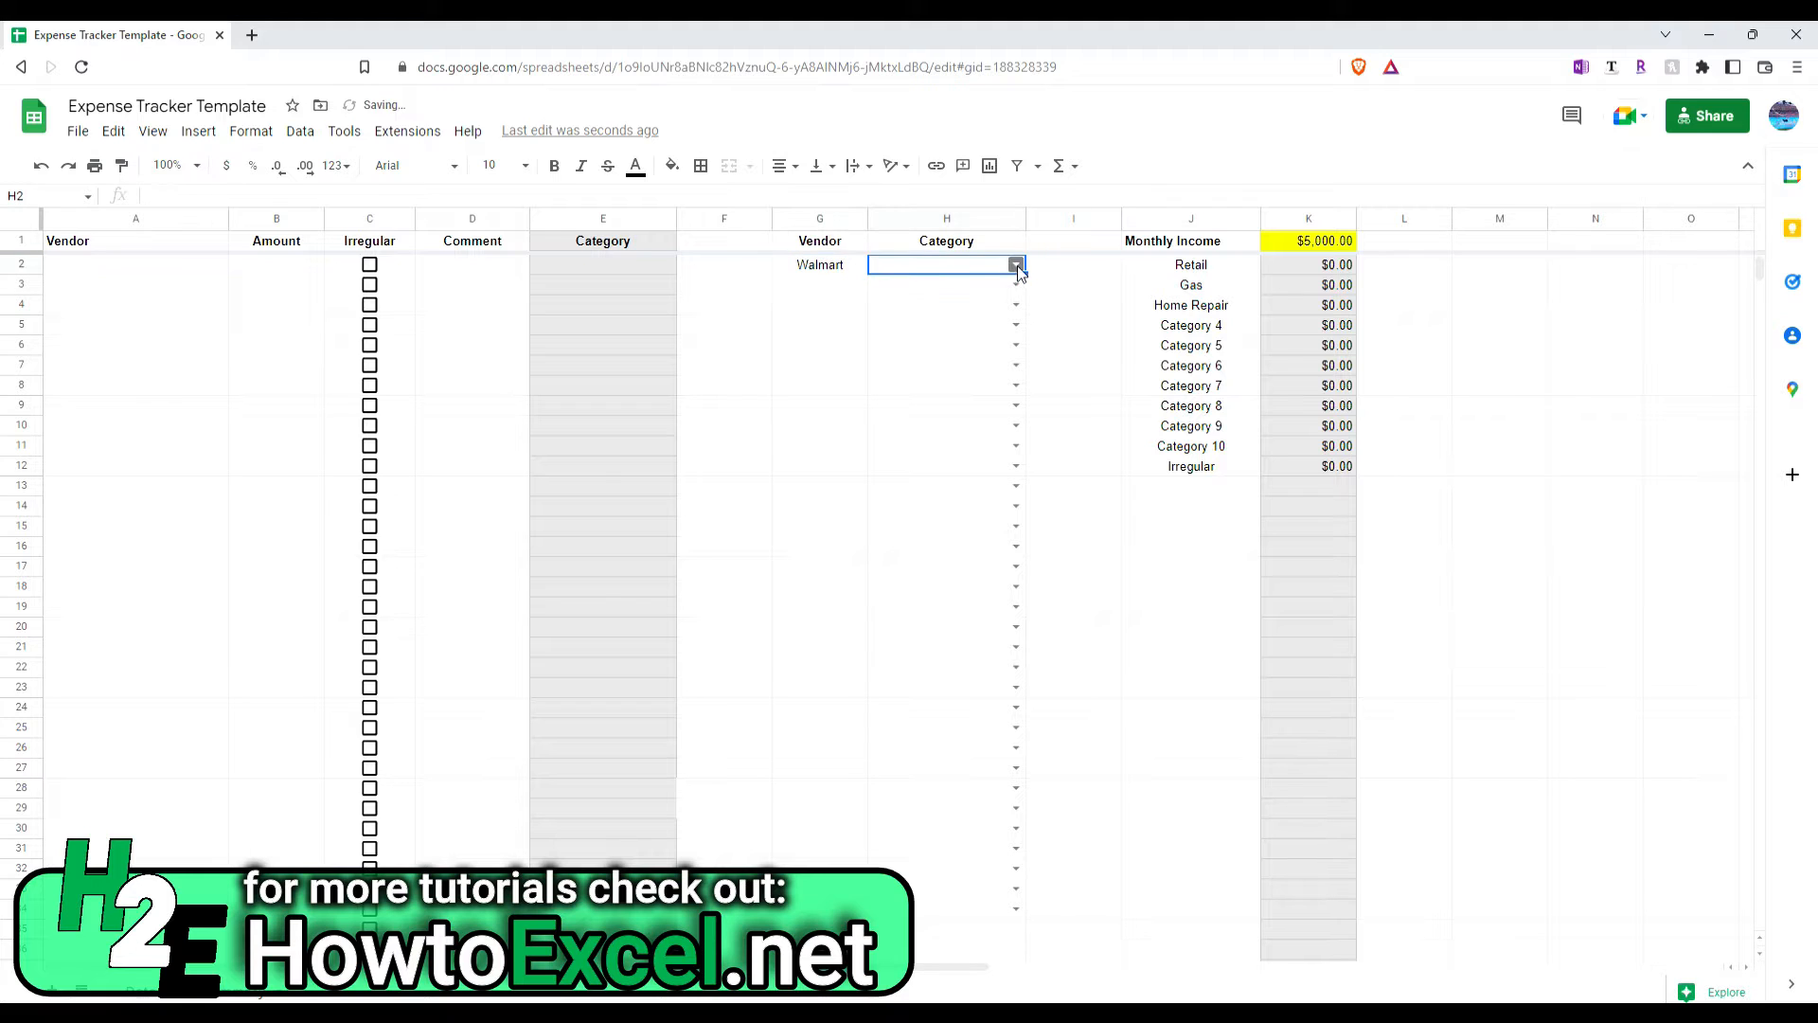
click(1015, 265)
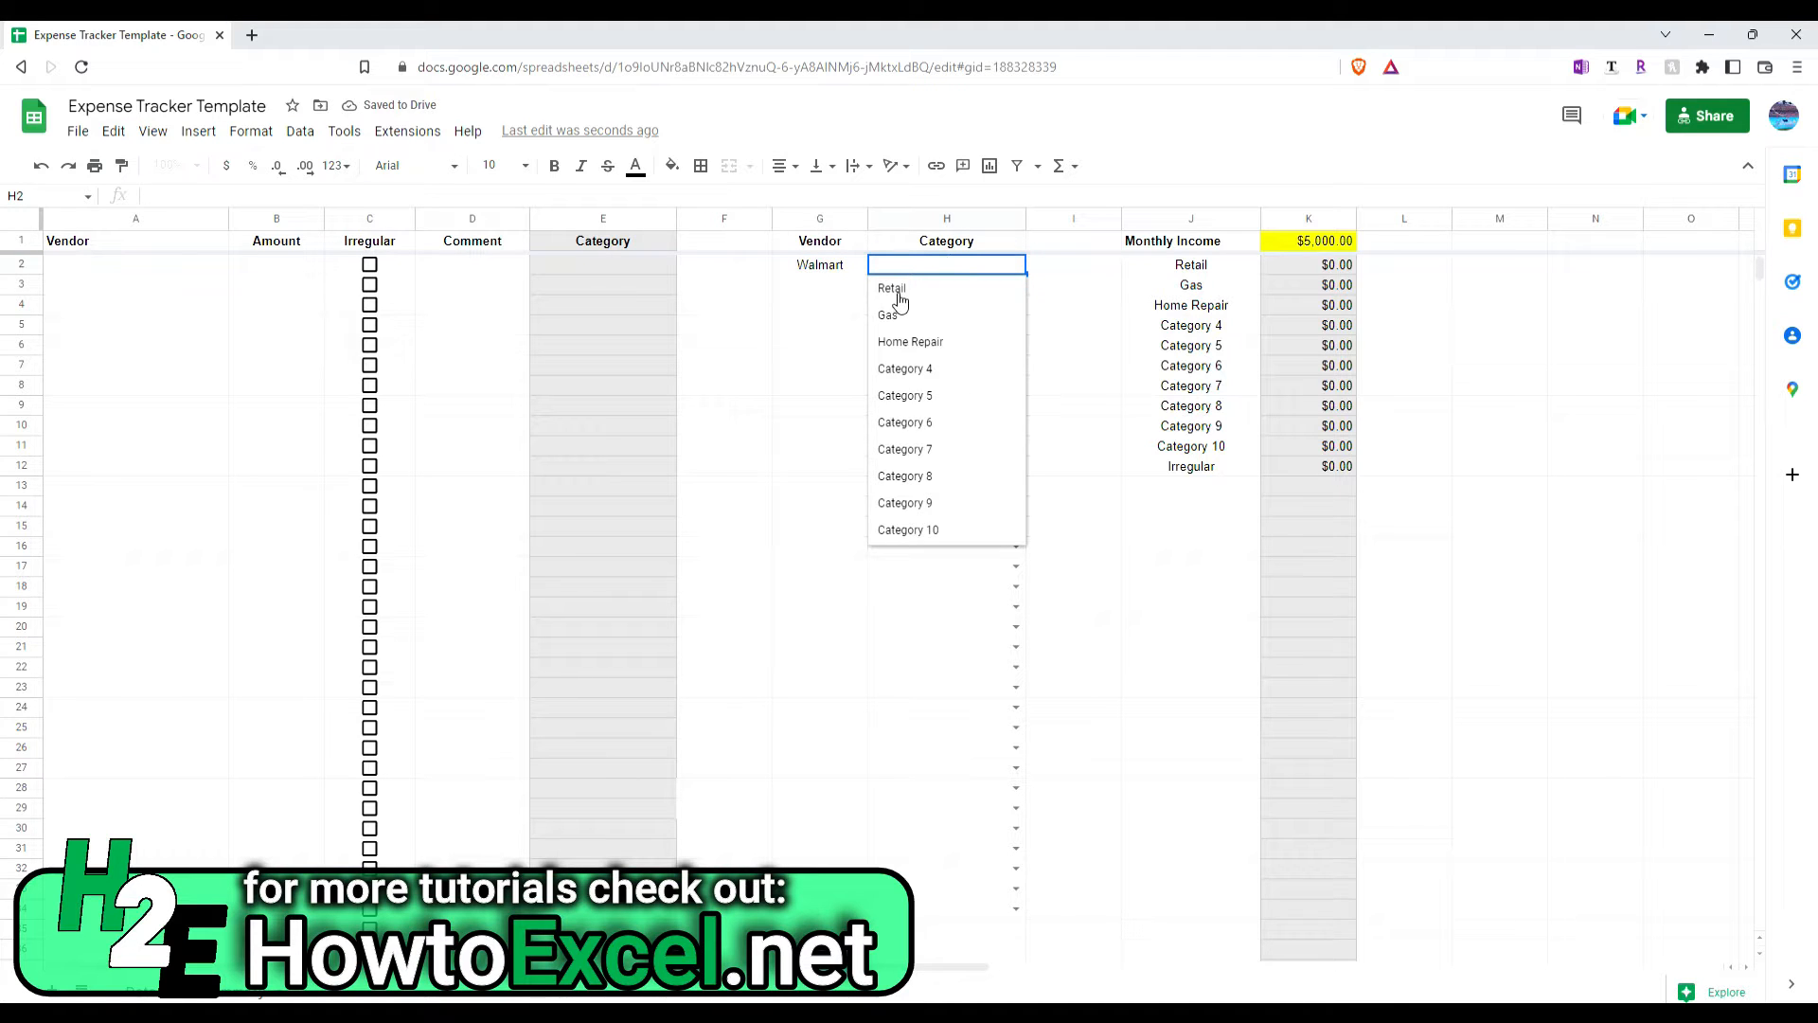
click(892, 288)
text(Costco)
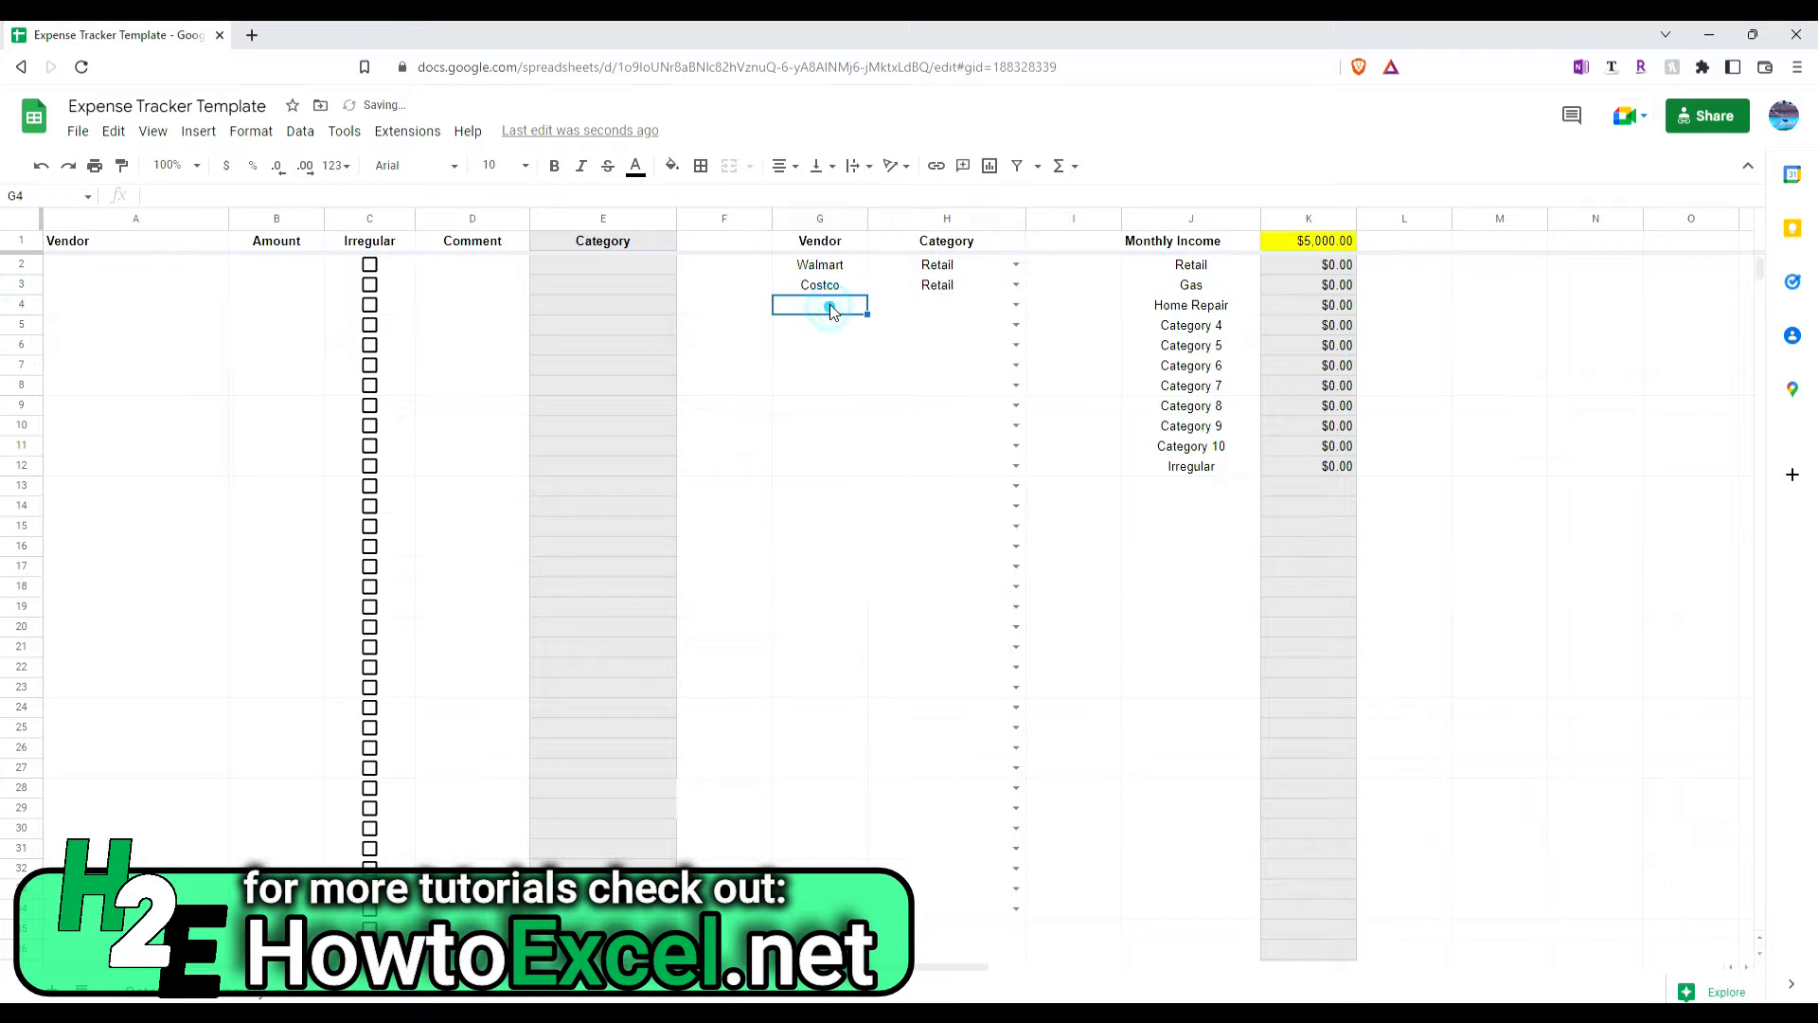
Step: Map Chevron to Gas, Home Depot to Home Repair and Target to Retail
text(Chevron)
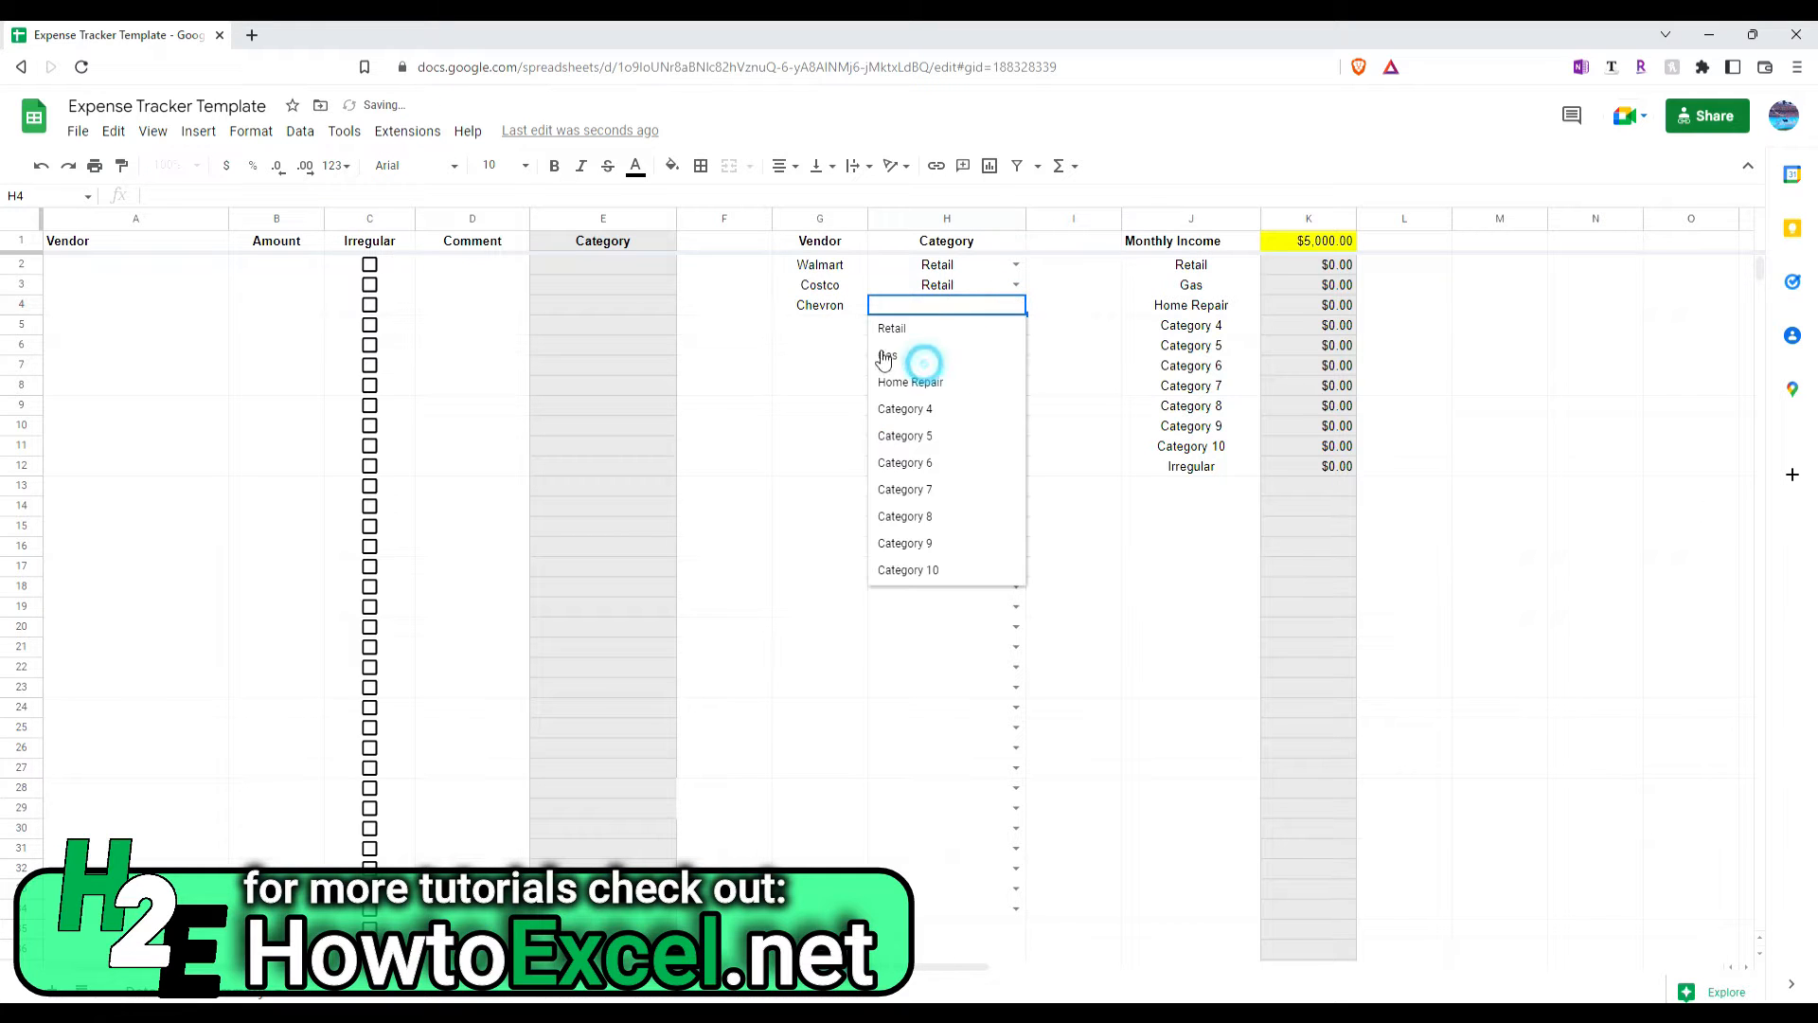
click(886, 354)
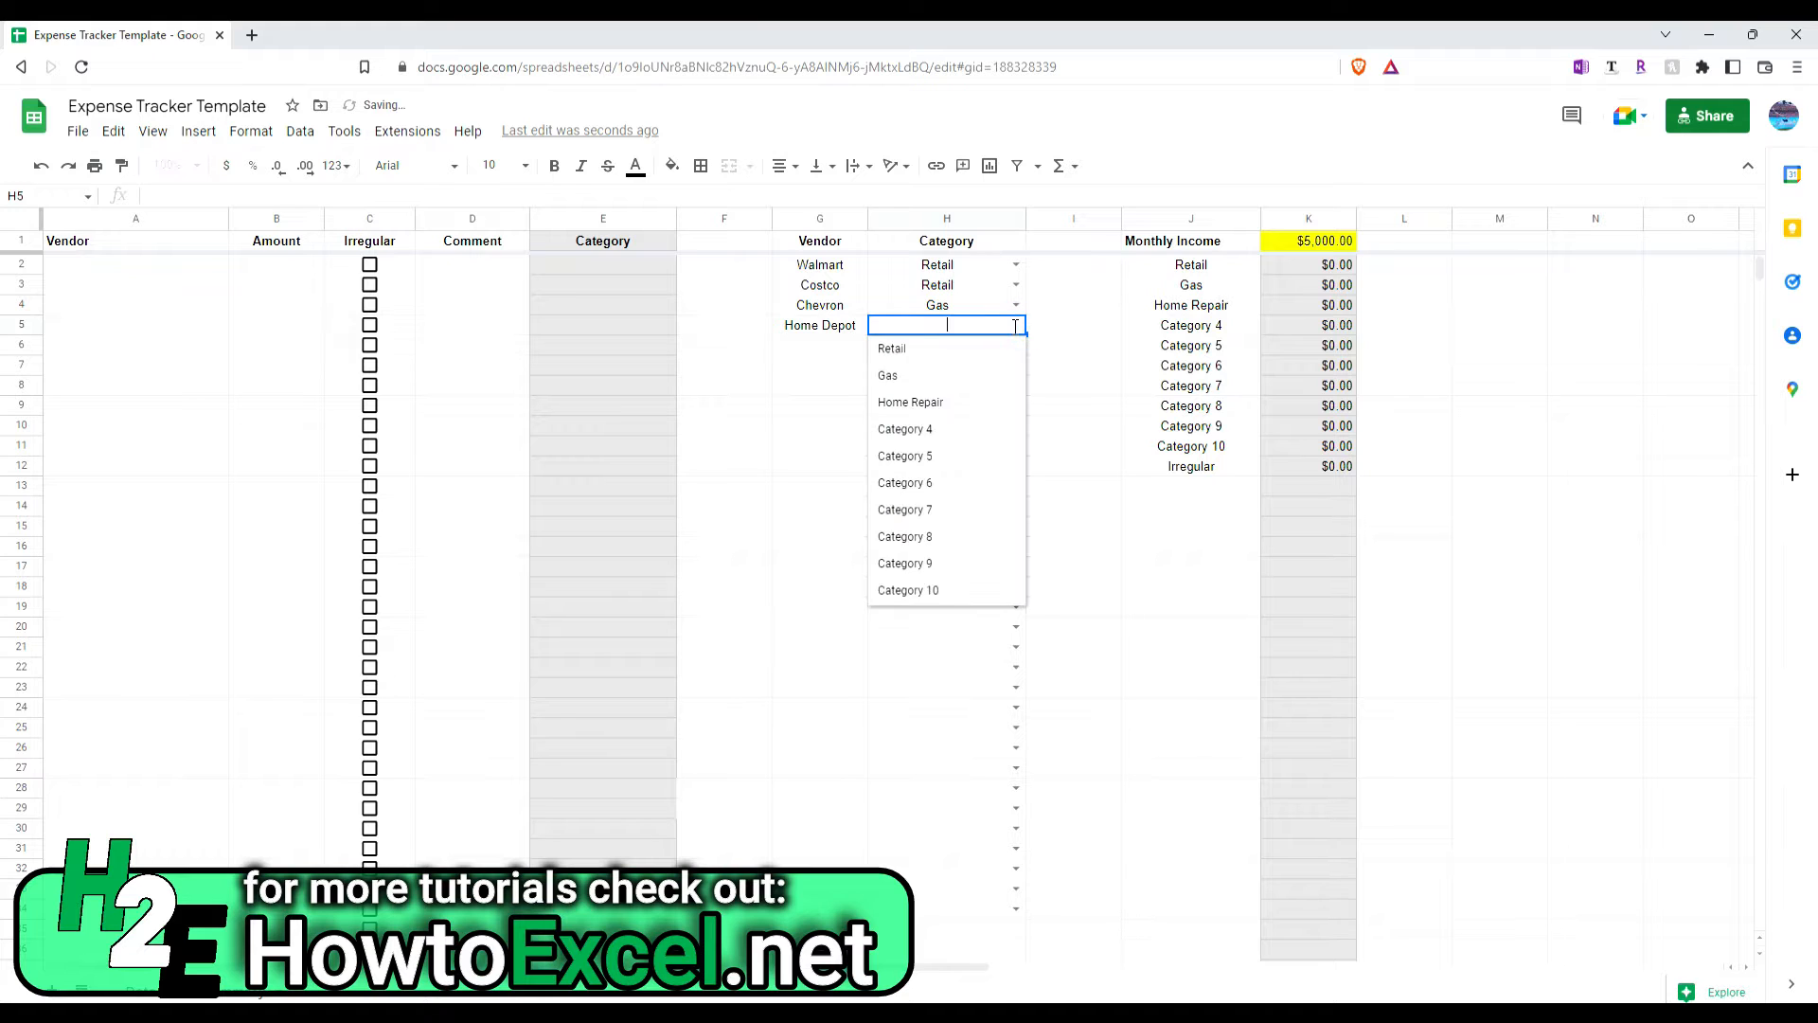
click(911, 402)
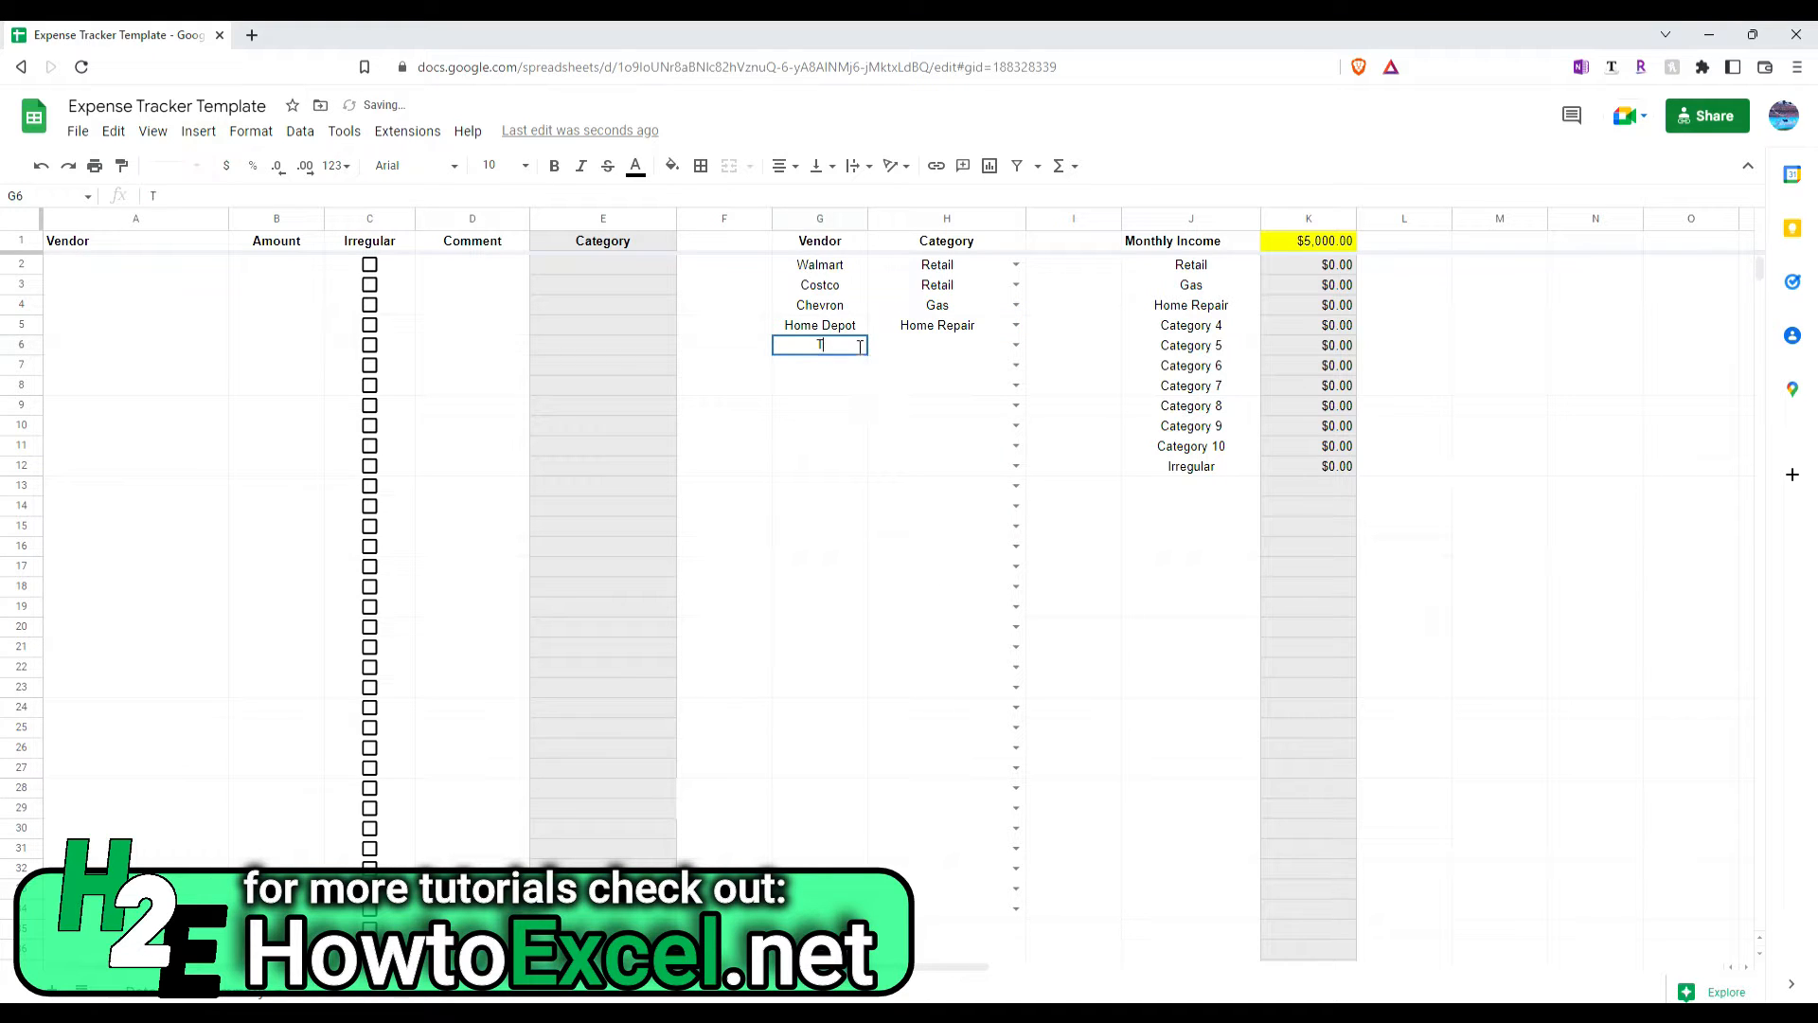
click(1015, 345)
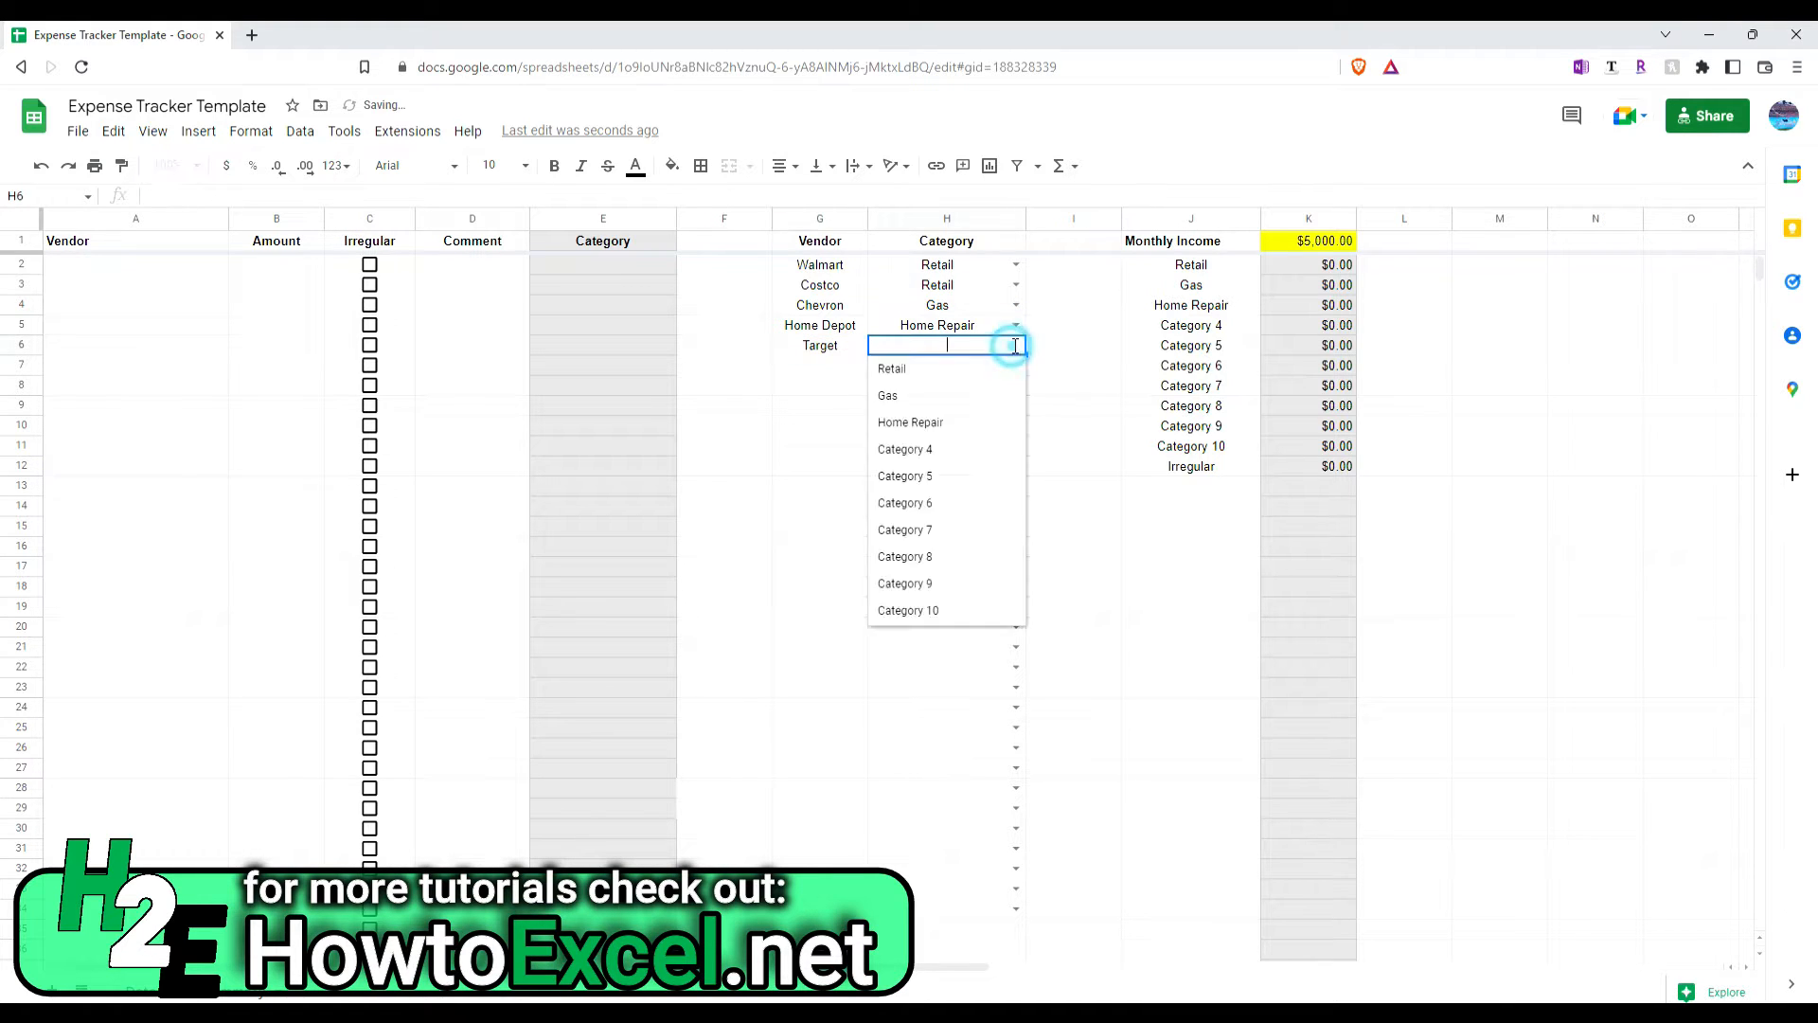
click(892, 369)
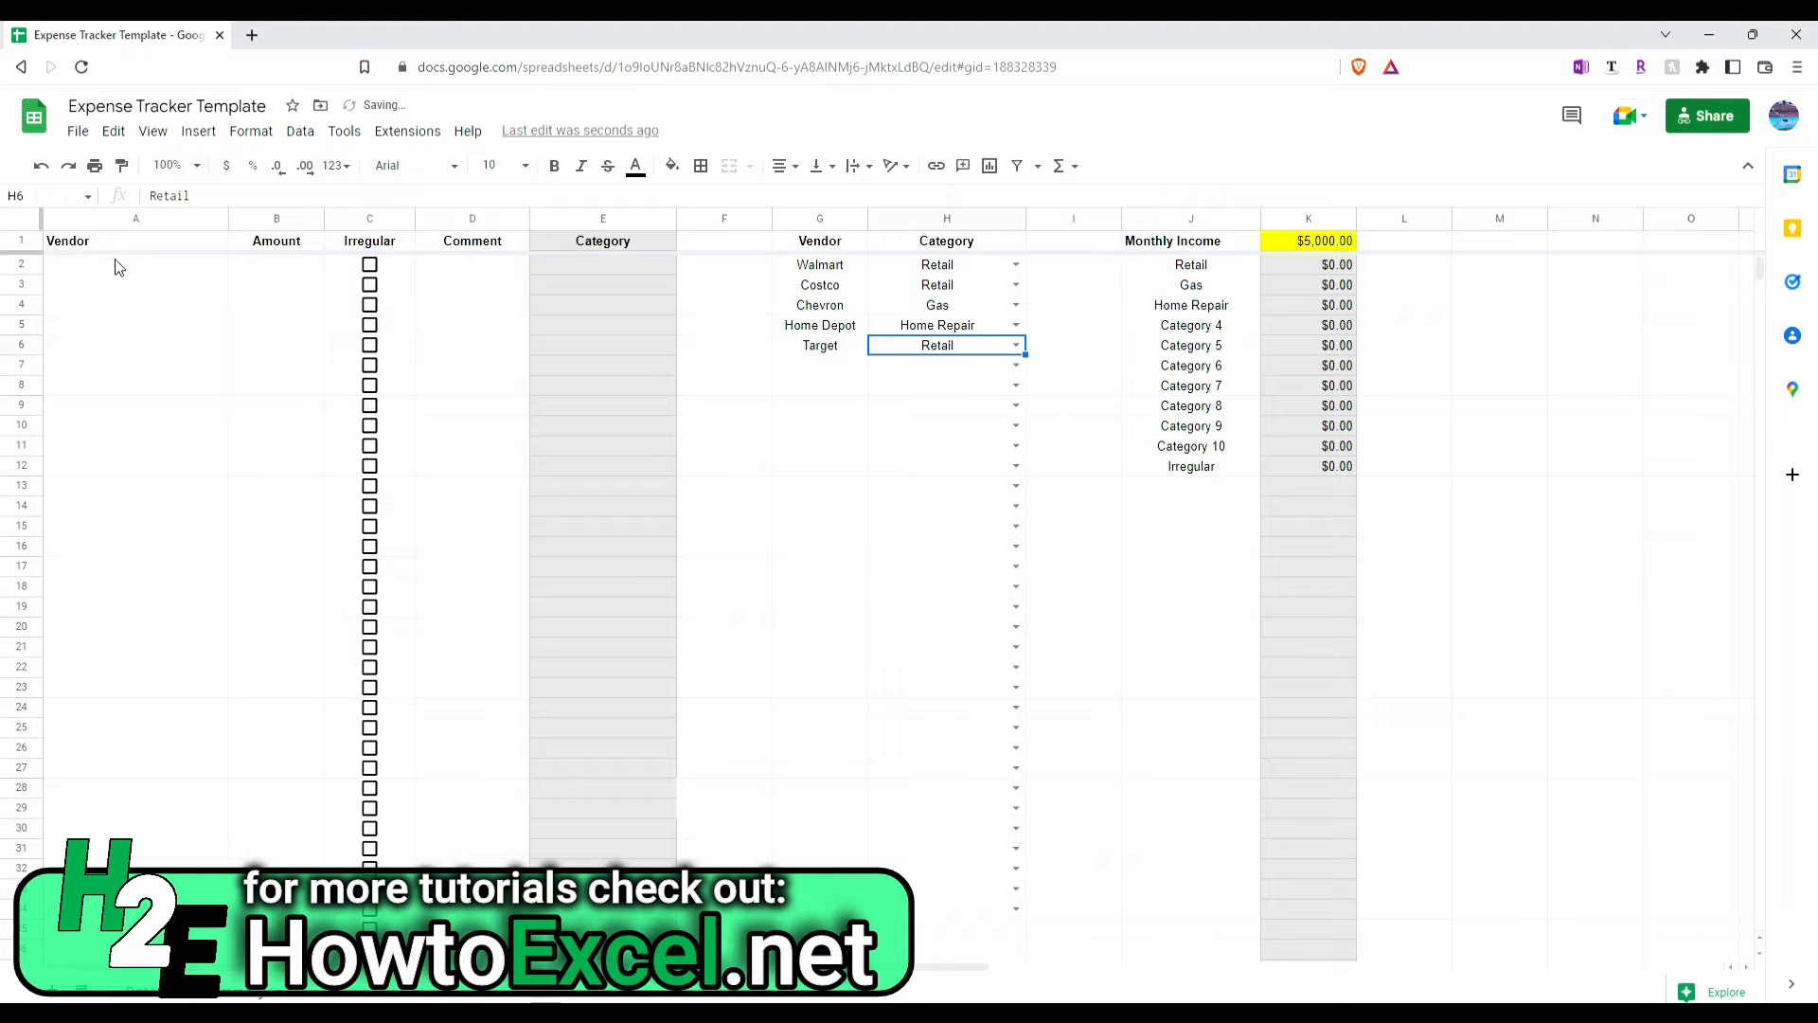
click(137, 265)
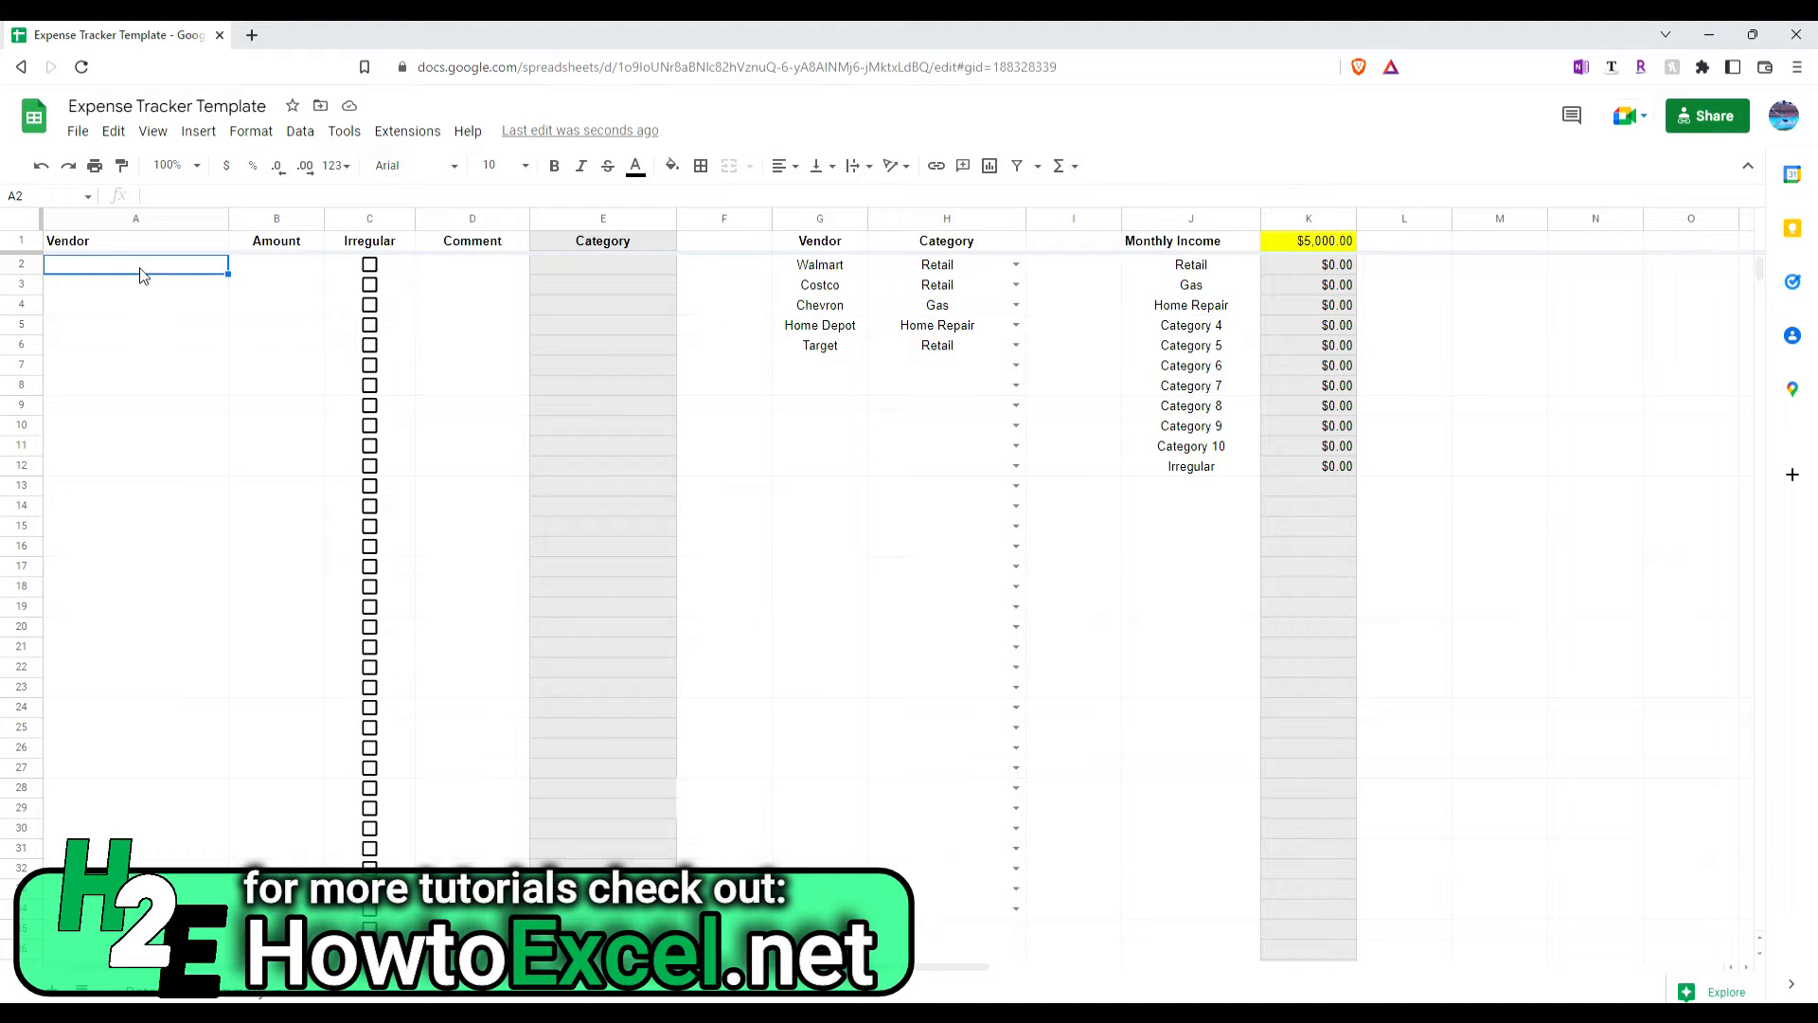
Step: Log a Walmart expense of 100, auto-categorized as Retail
text(Walmart)
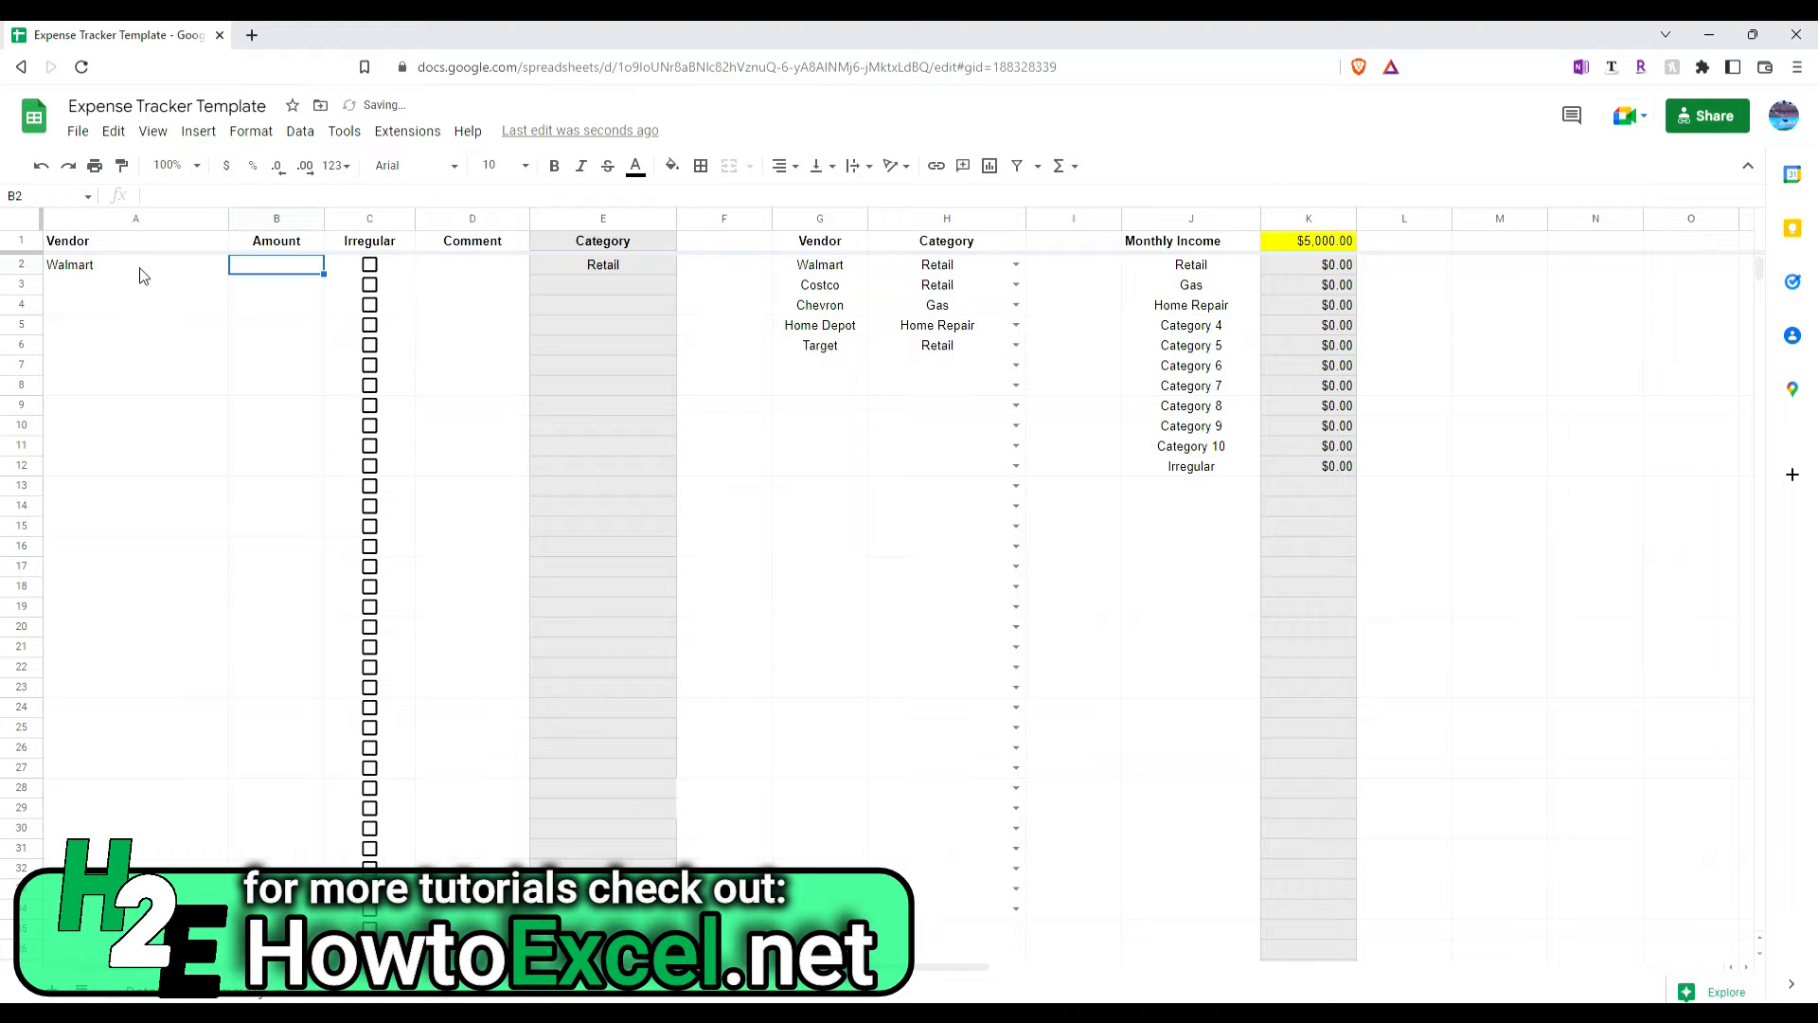
text(100)
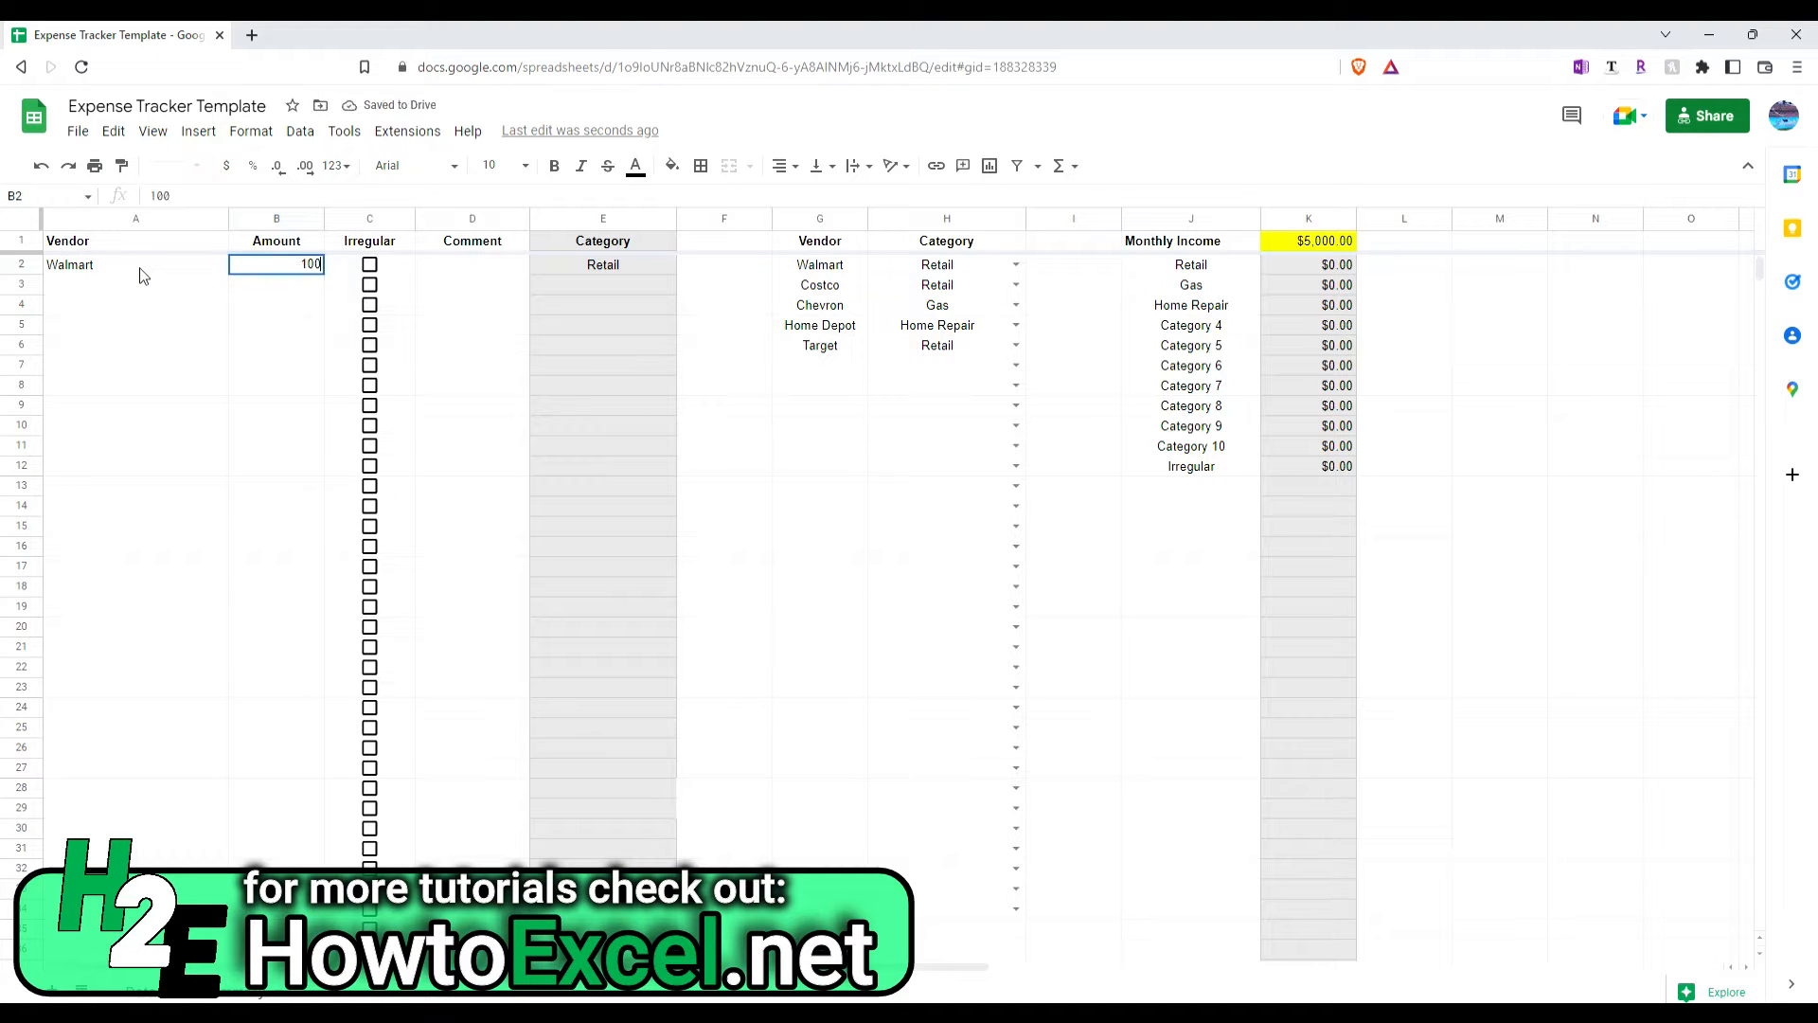
key(enter)
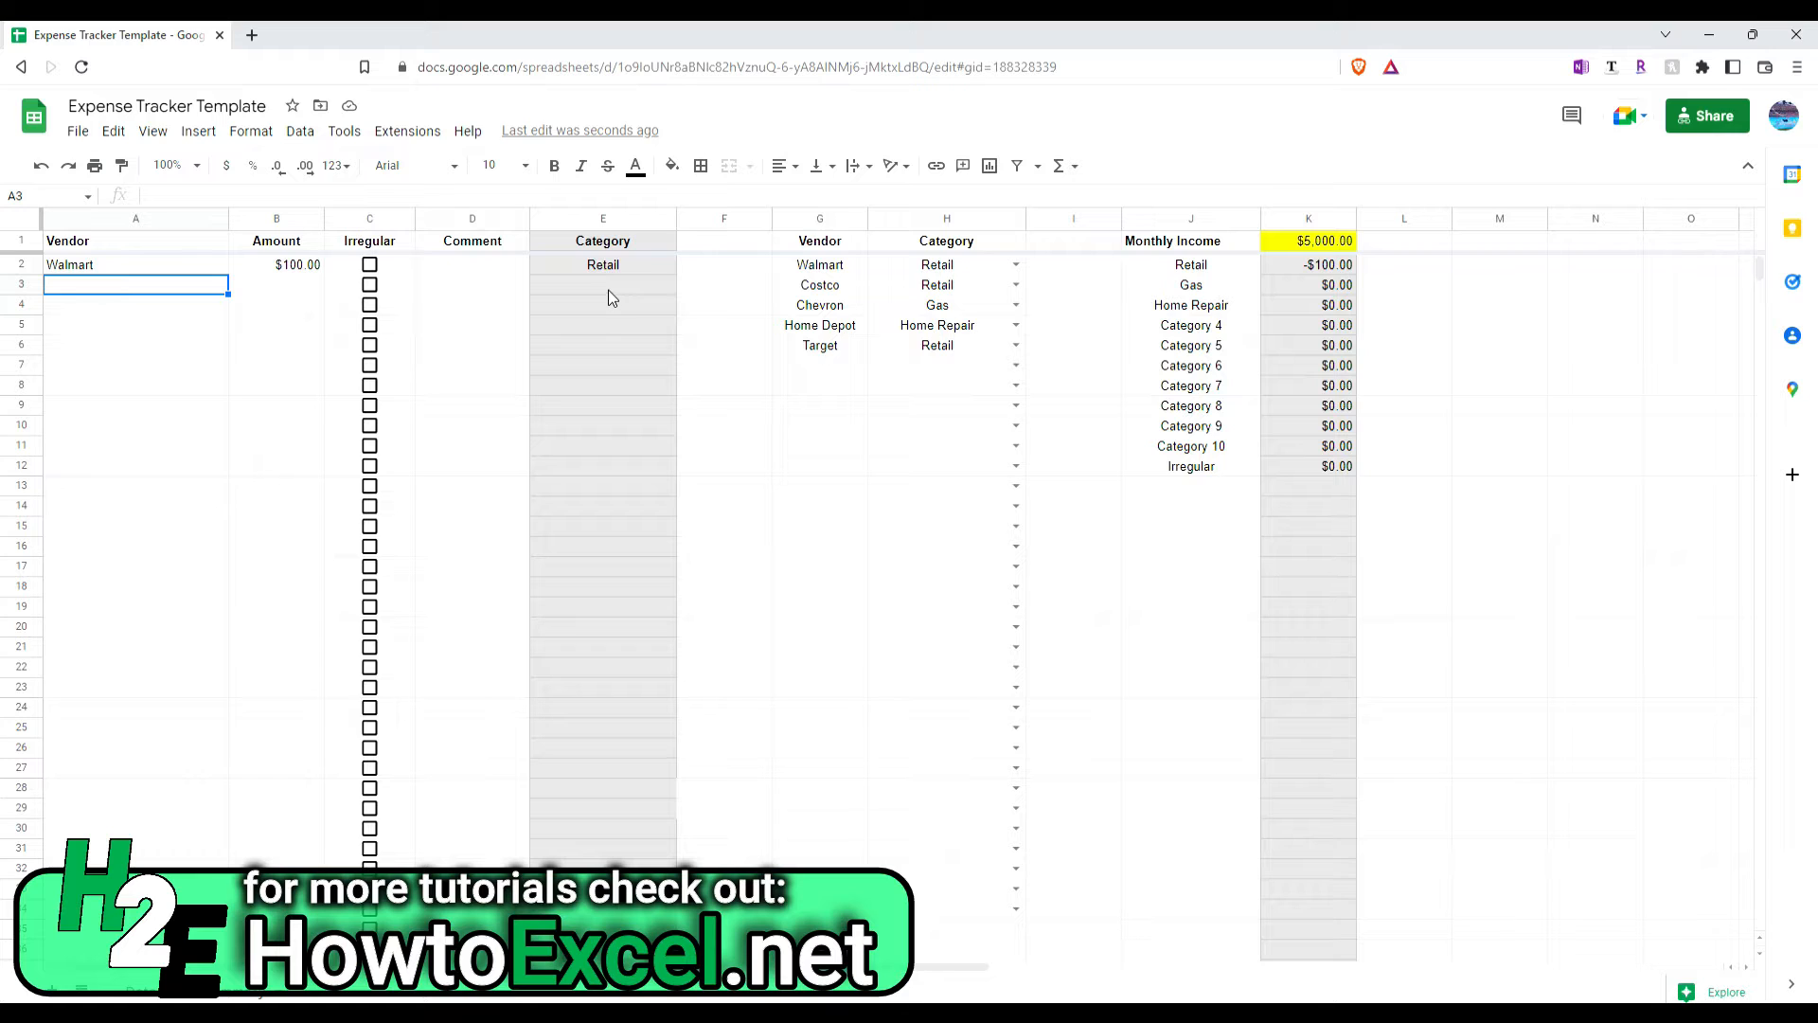
mouse_move(756, 284)
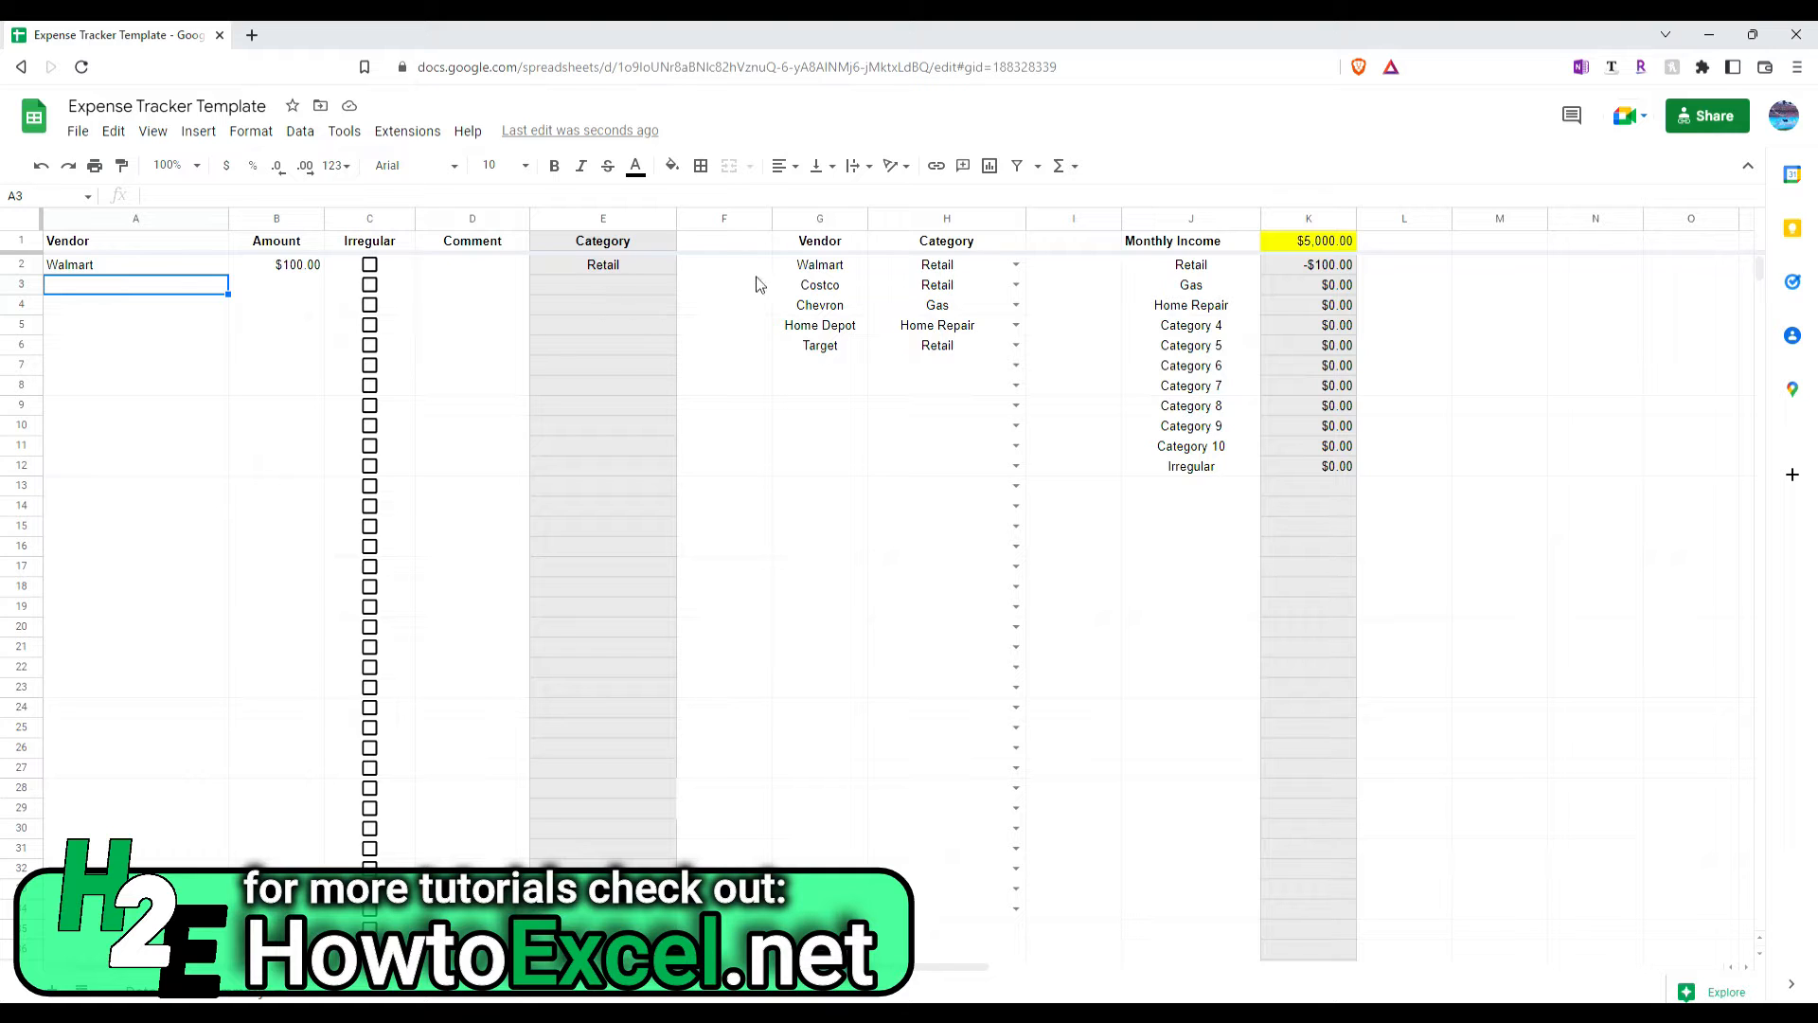
mouse_move(1322, 282)
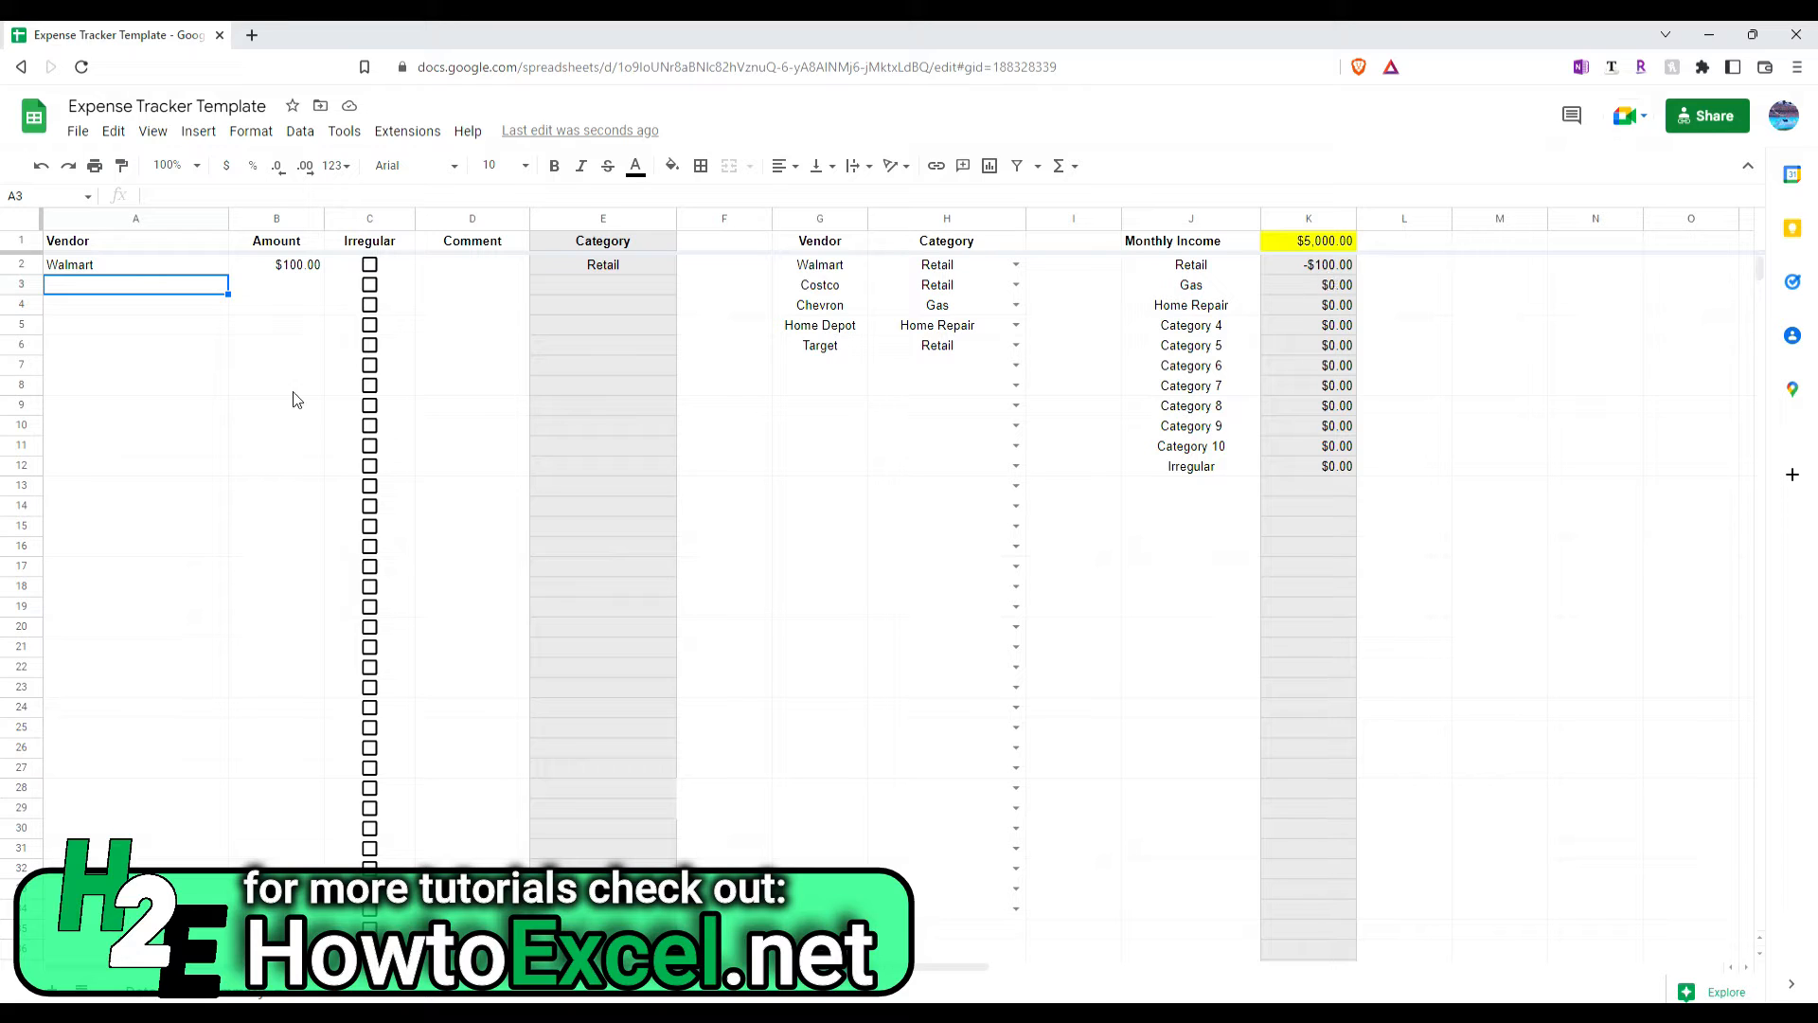
mouse_move(307, 313)
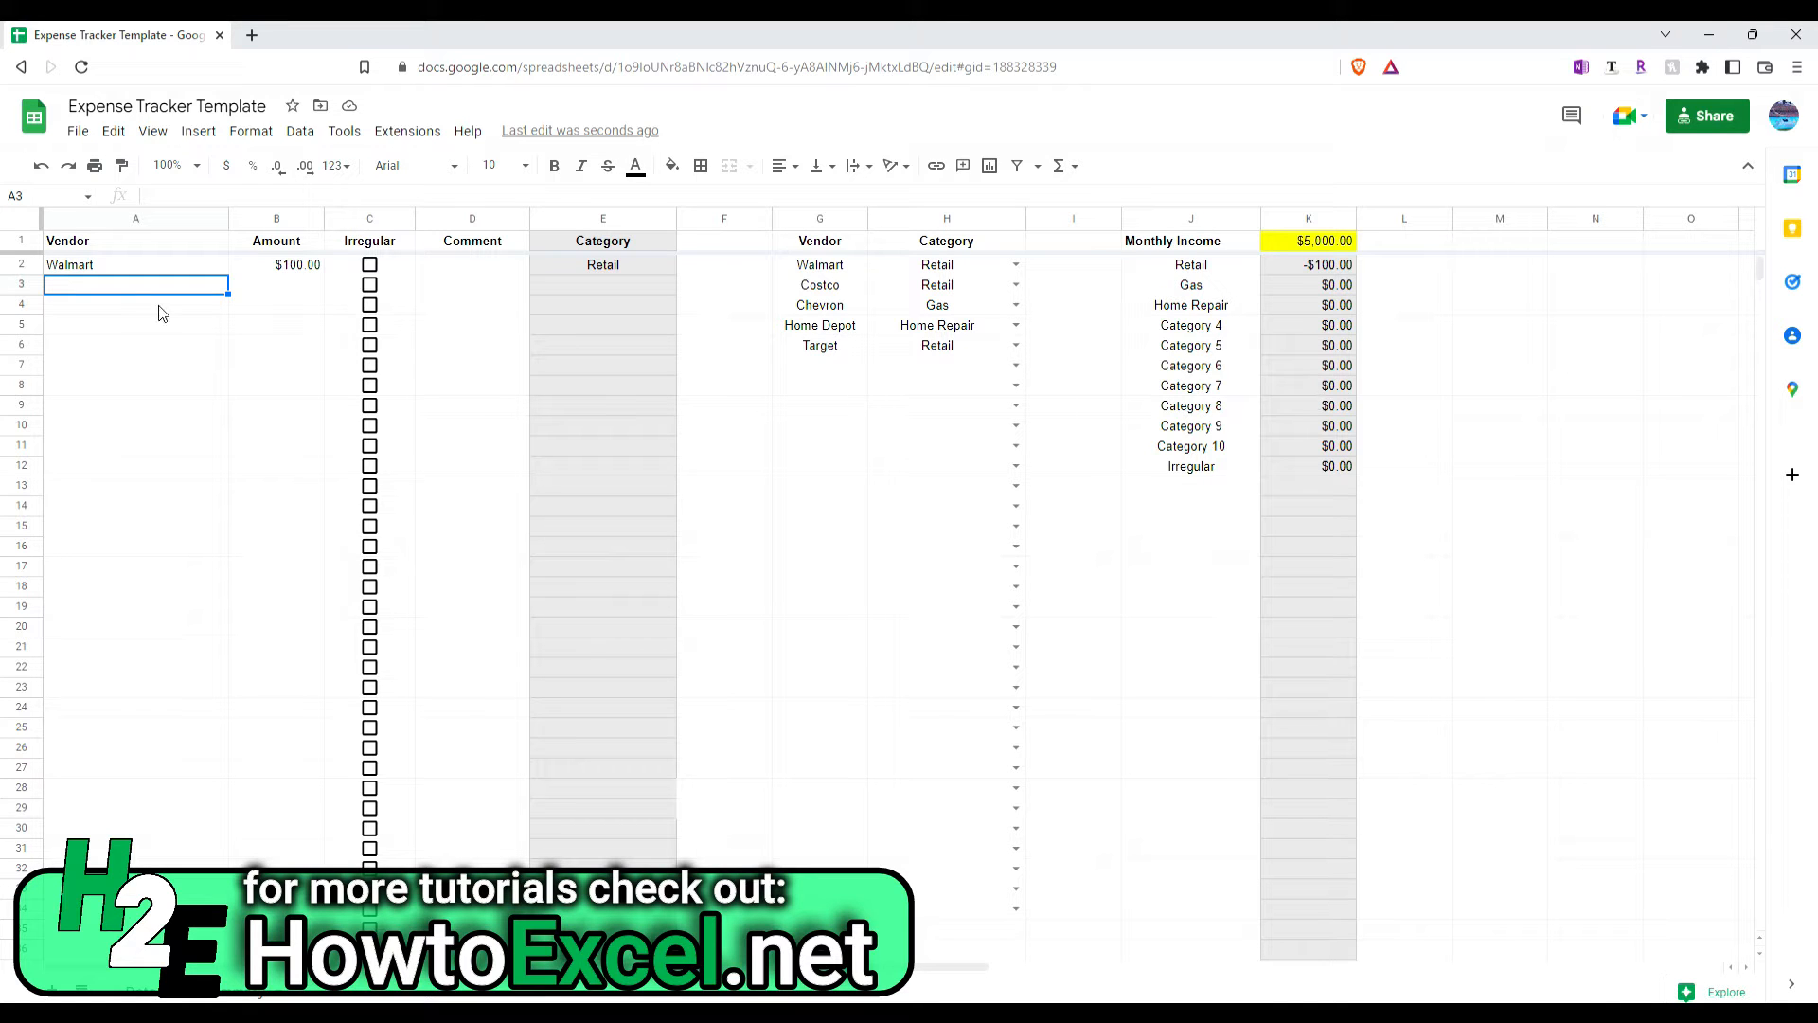
Step: Log a Costco expense of 700 and tick its Irregular checkbox
text(Costc)
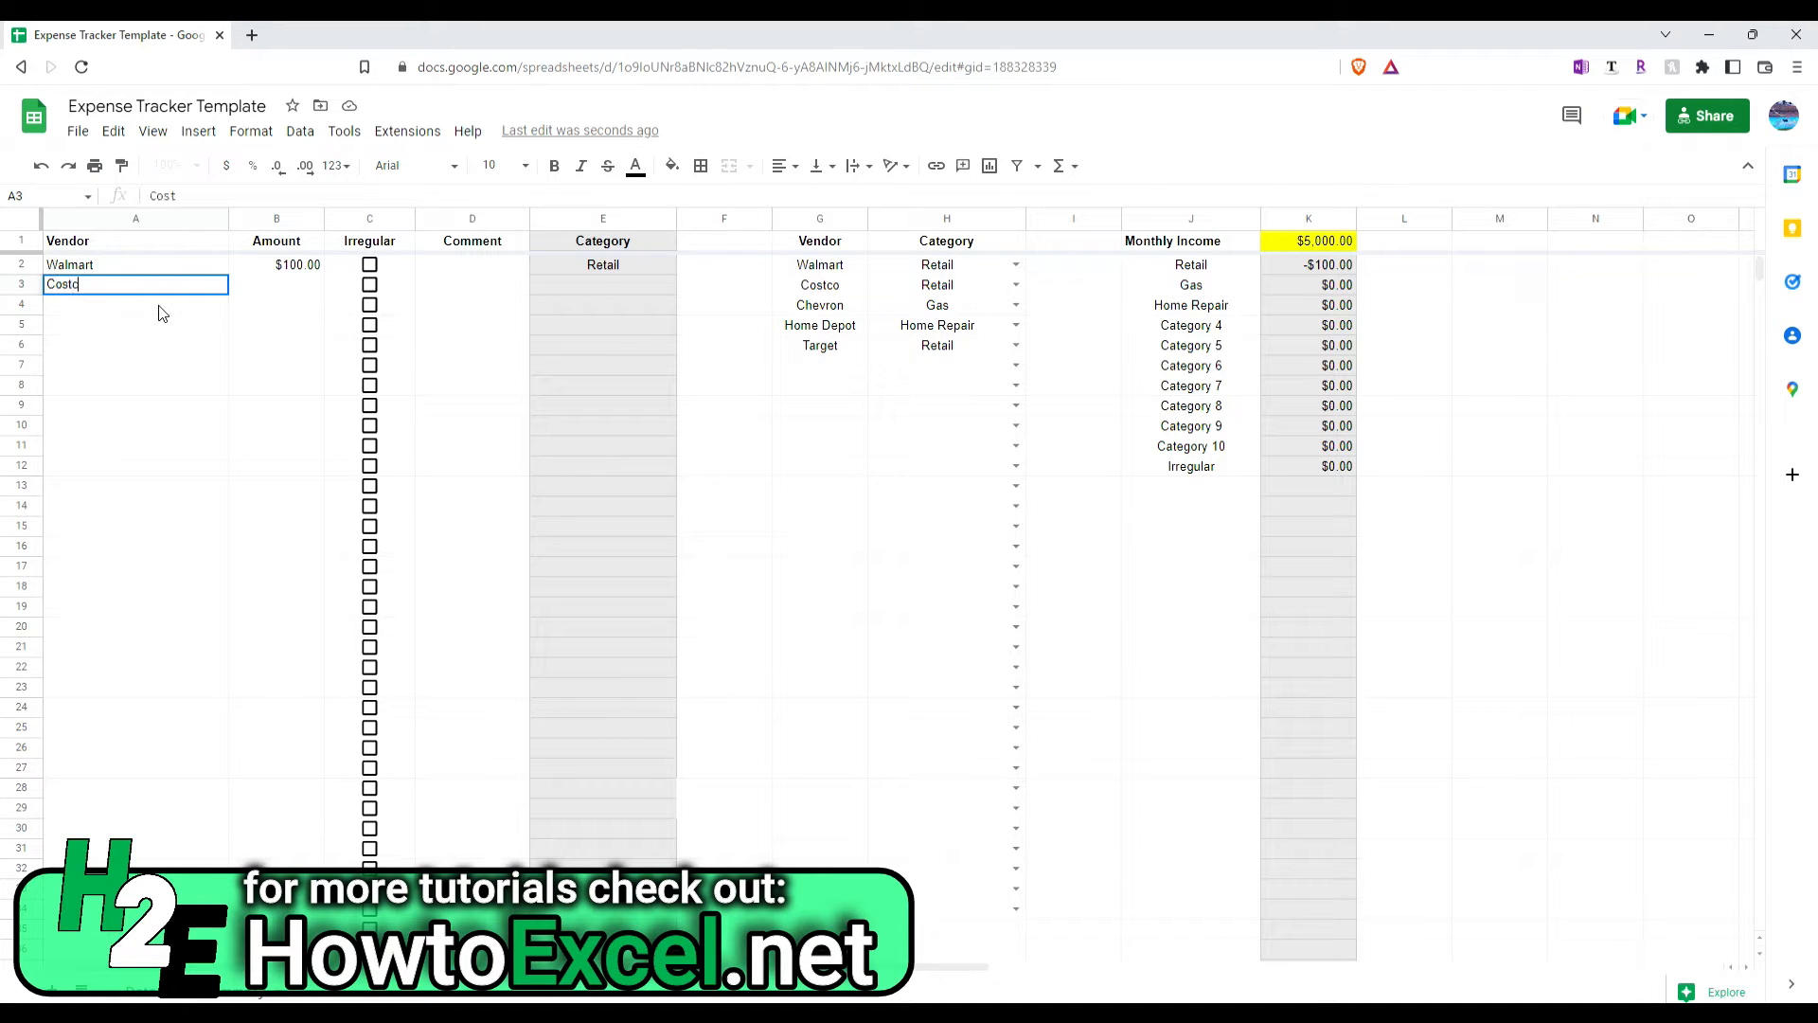
text(700.00)
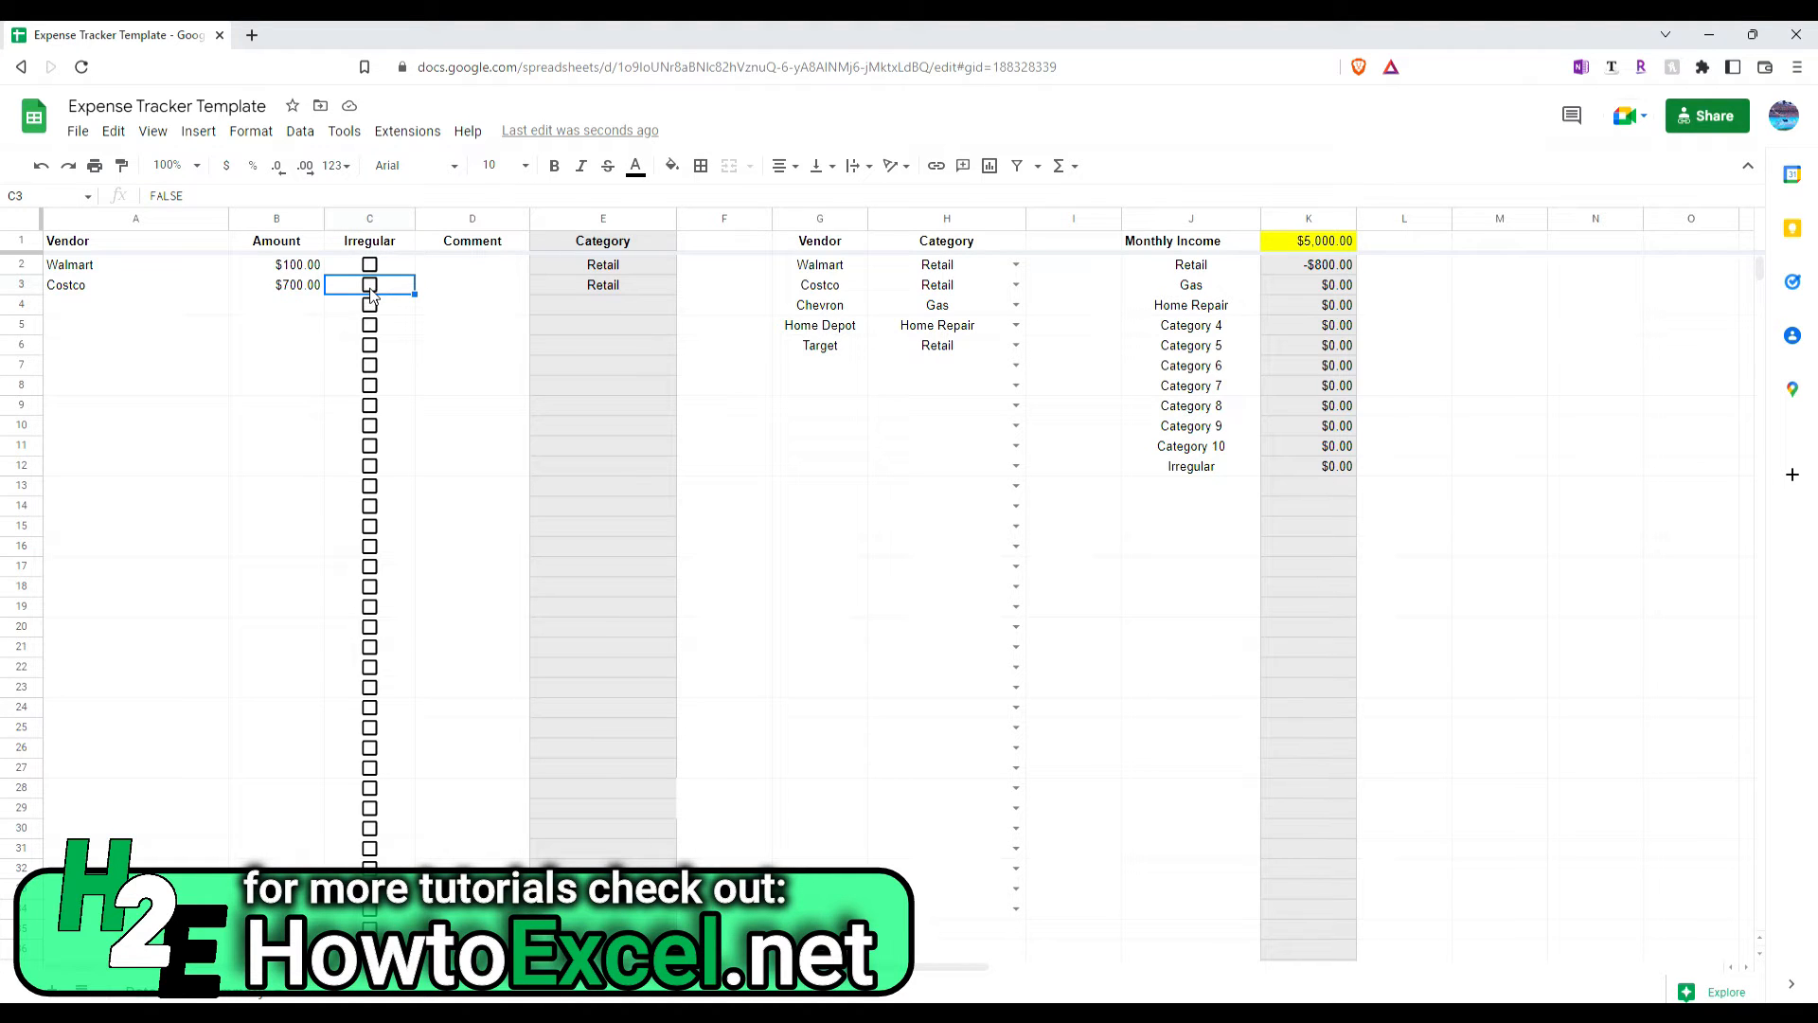
click(369, 286)
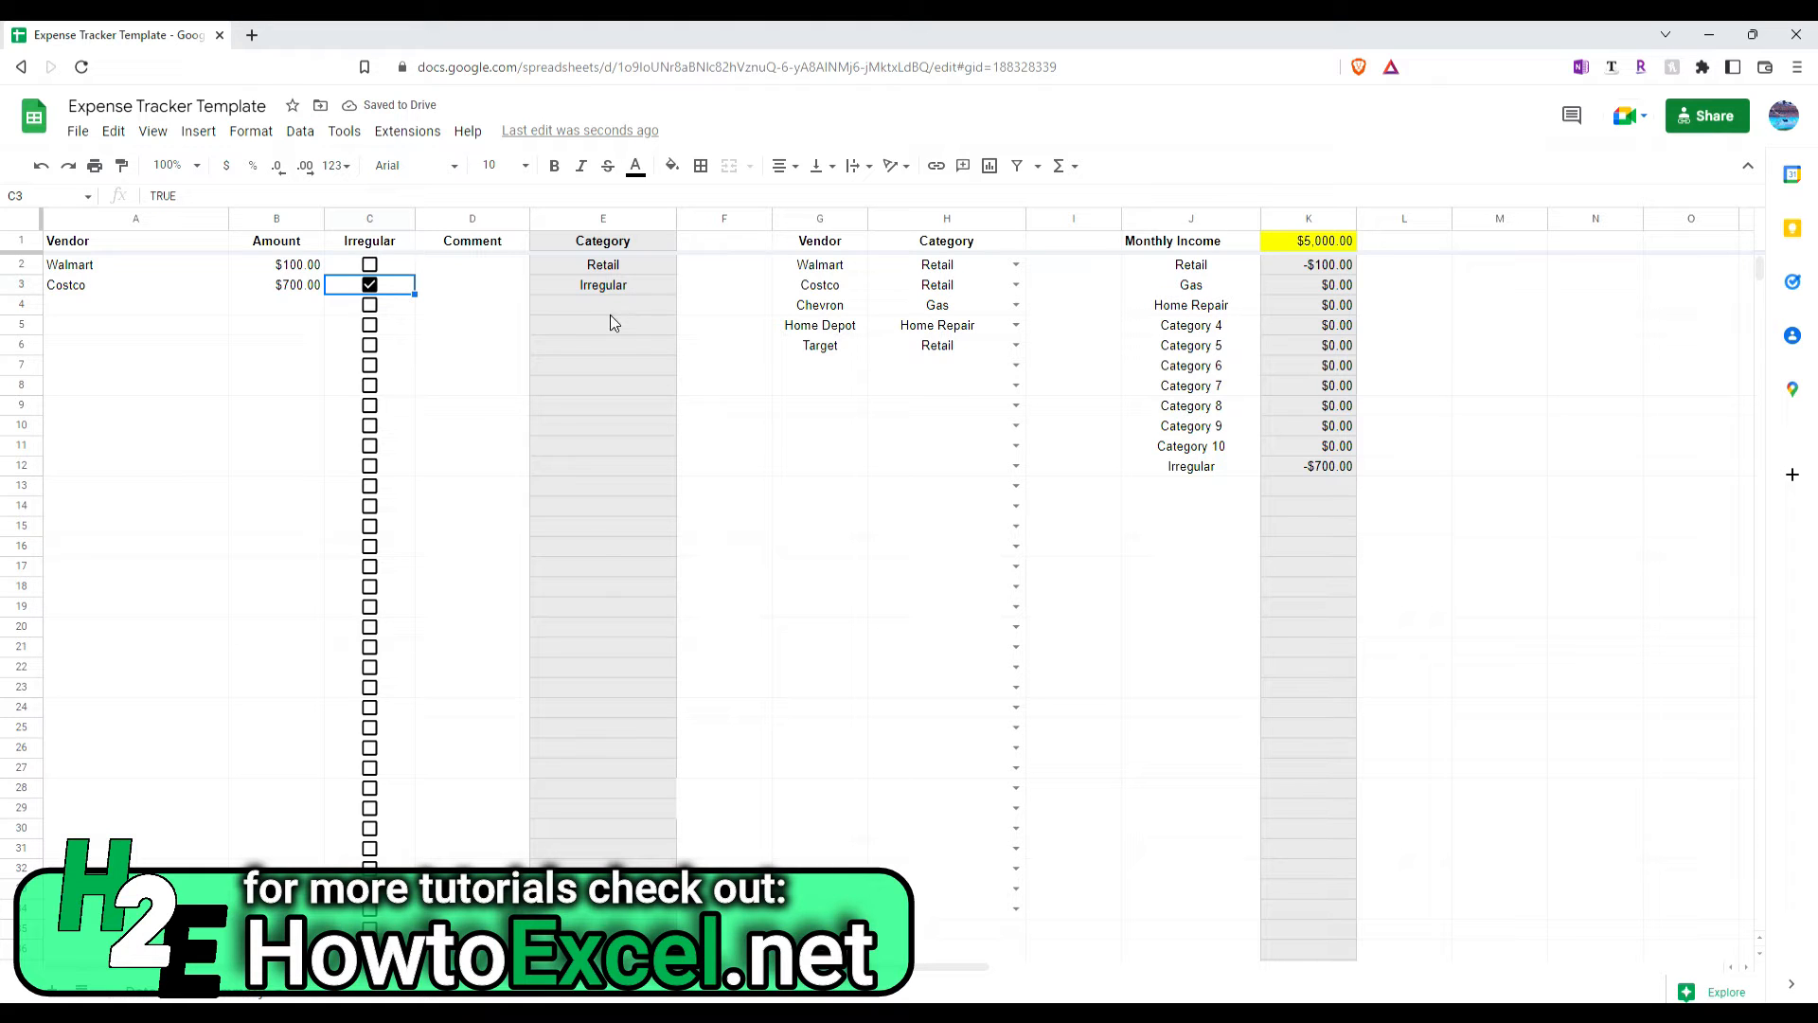
mouse_move(1271, 487)
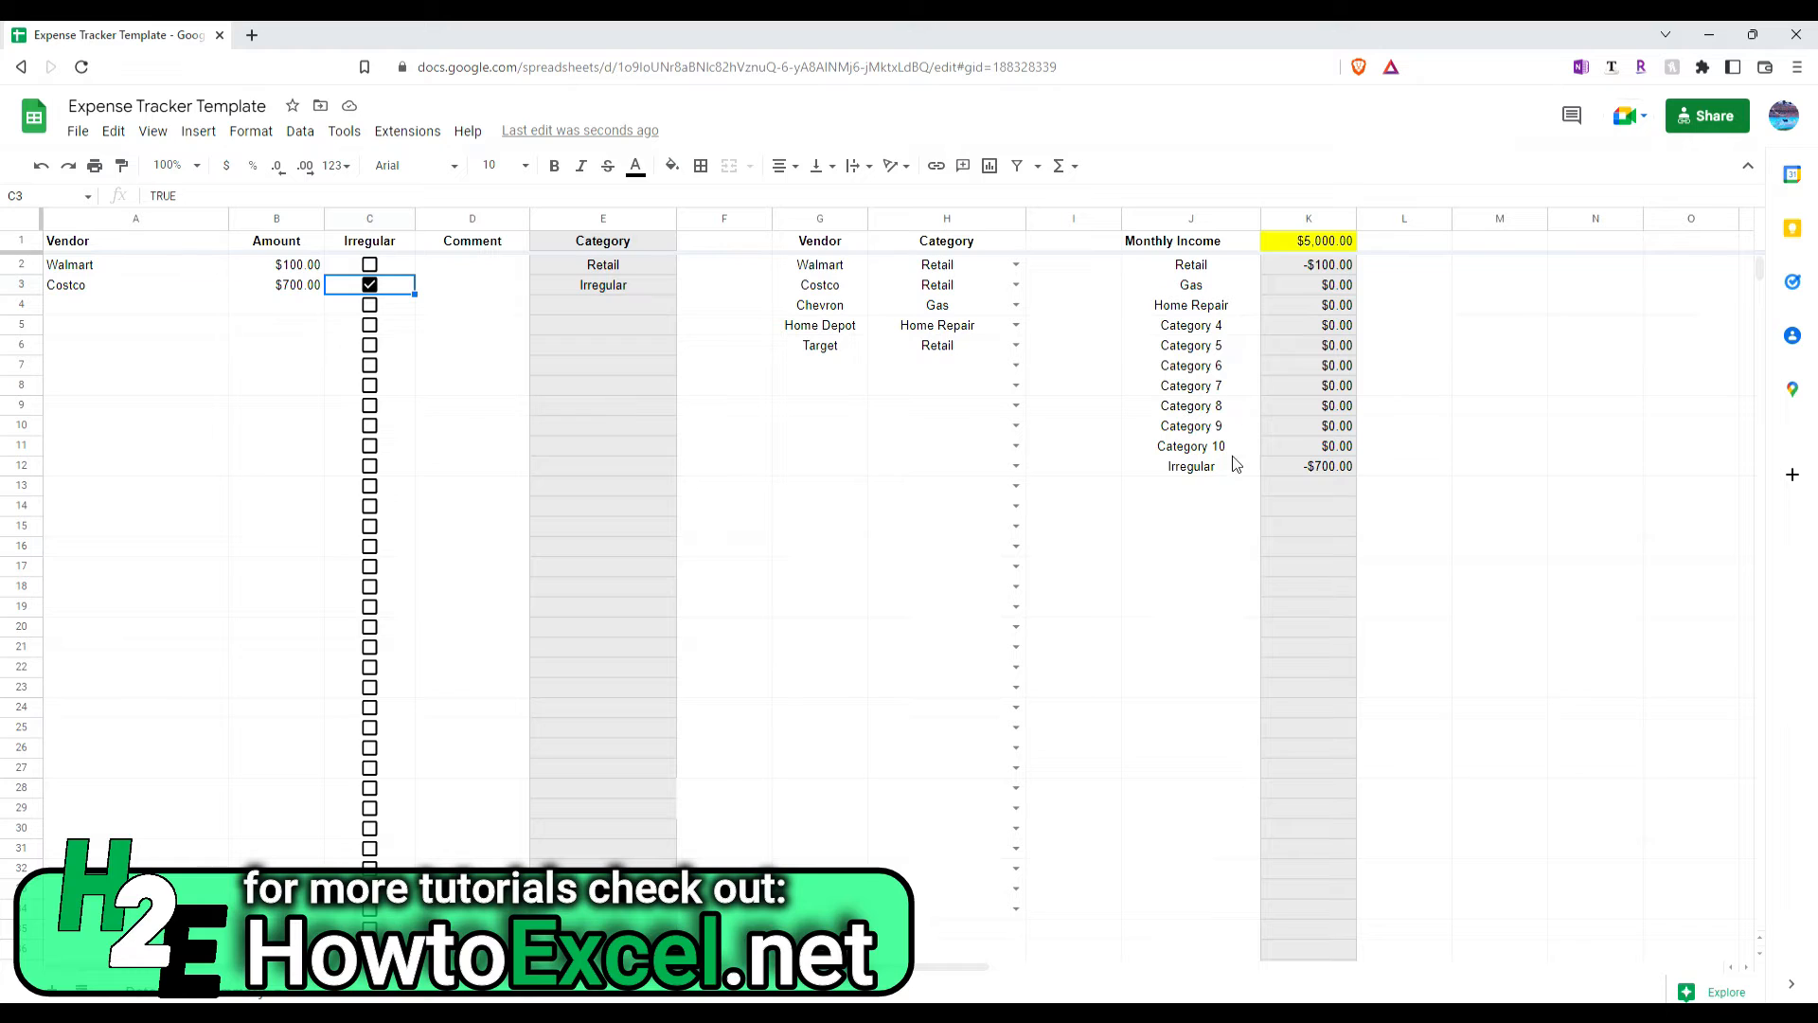
click(104, 305)
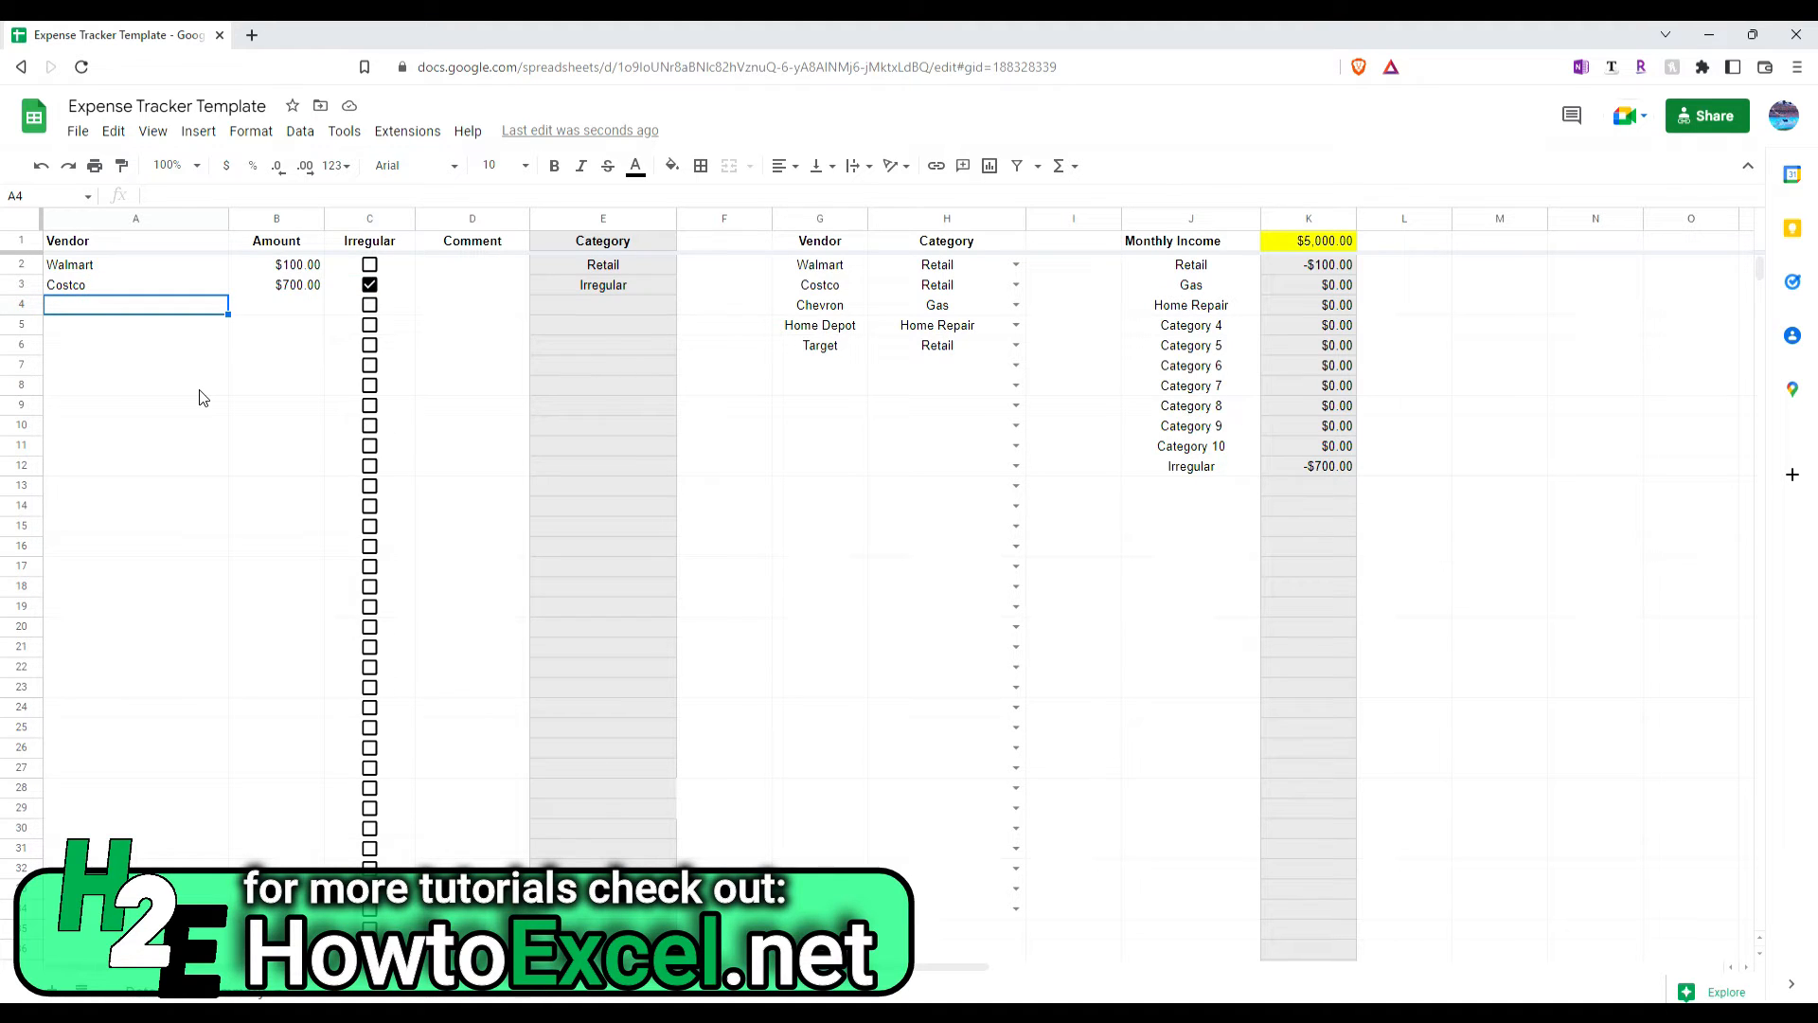
Step: Log expenses Chevron 50, Home Depot 200 and Target 75 in rows 4–6
text(Chevron)
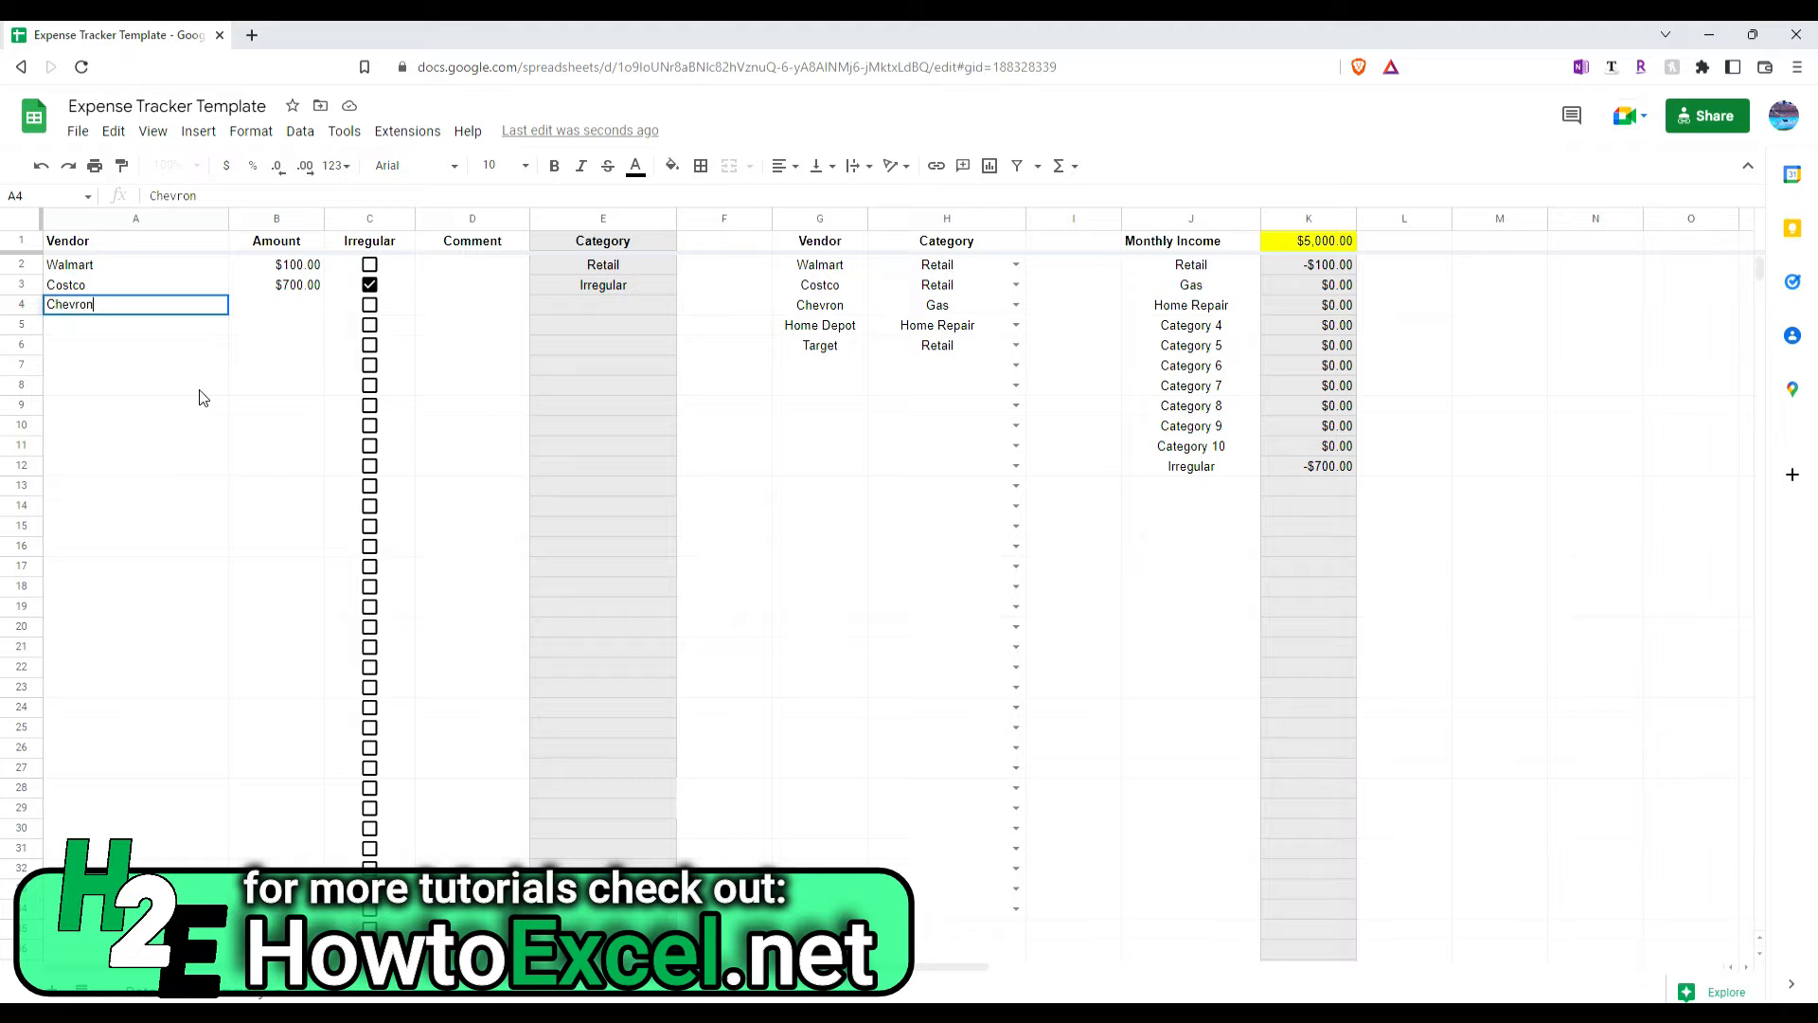
text(50.00)
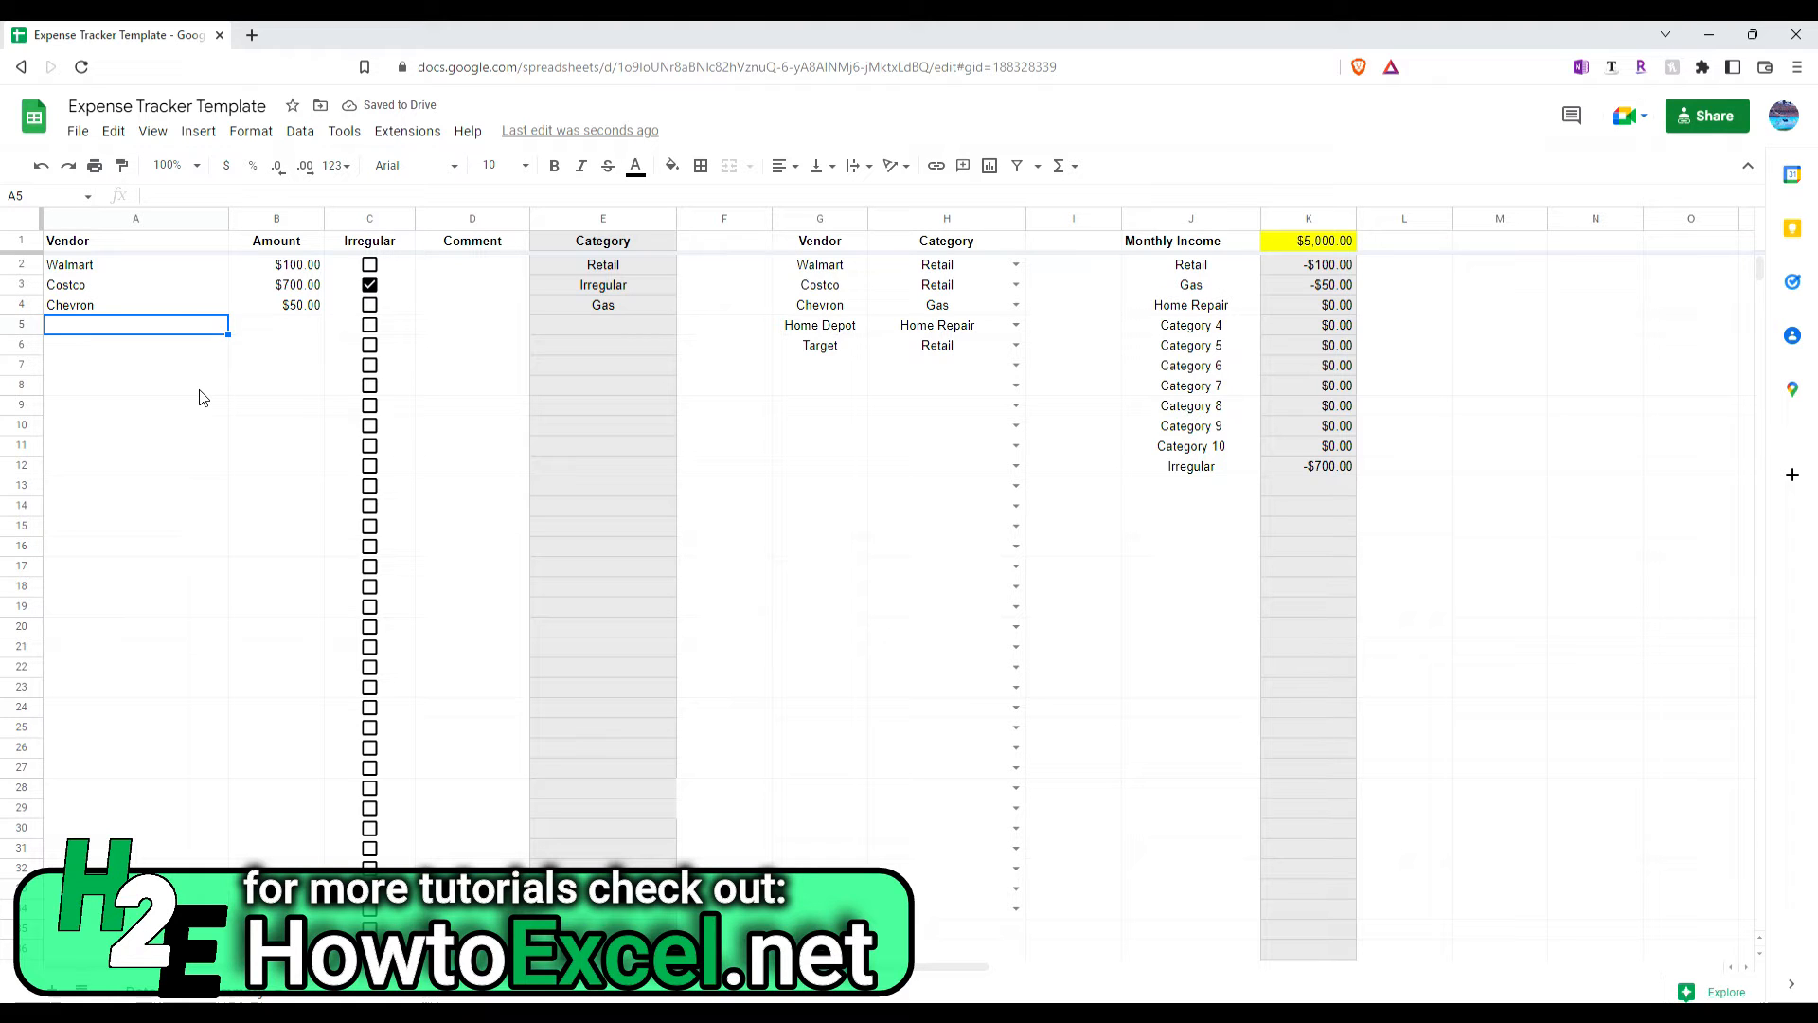
text(Home Depot)
click(276, 323)
text($200.00)
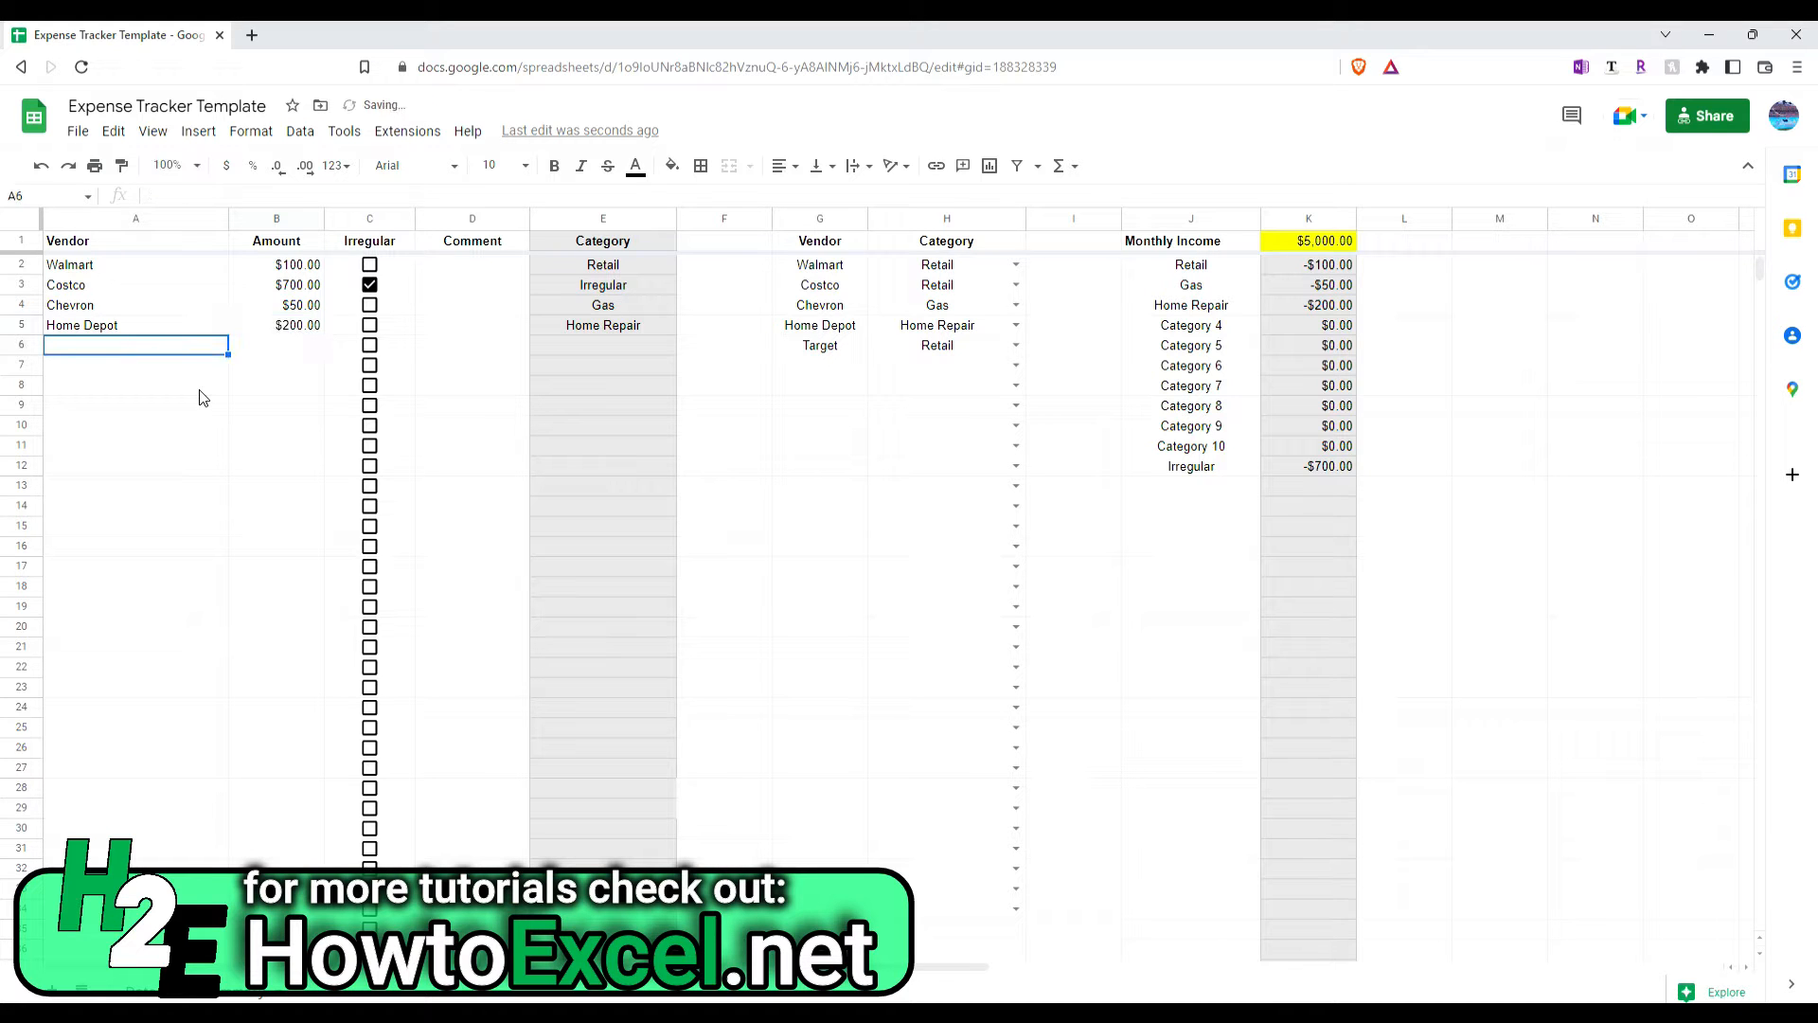
text(Target)
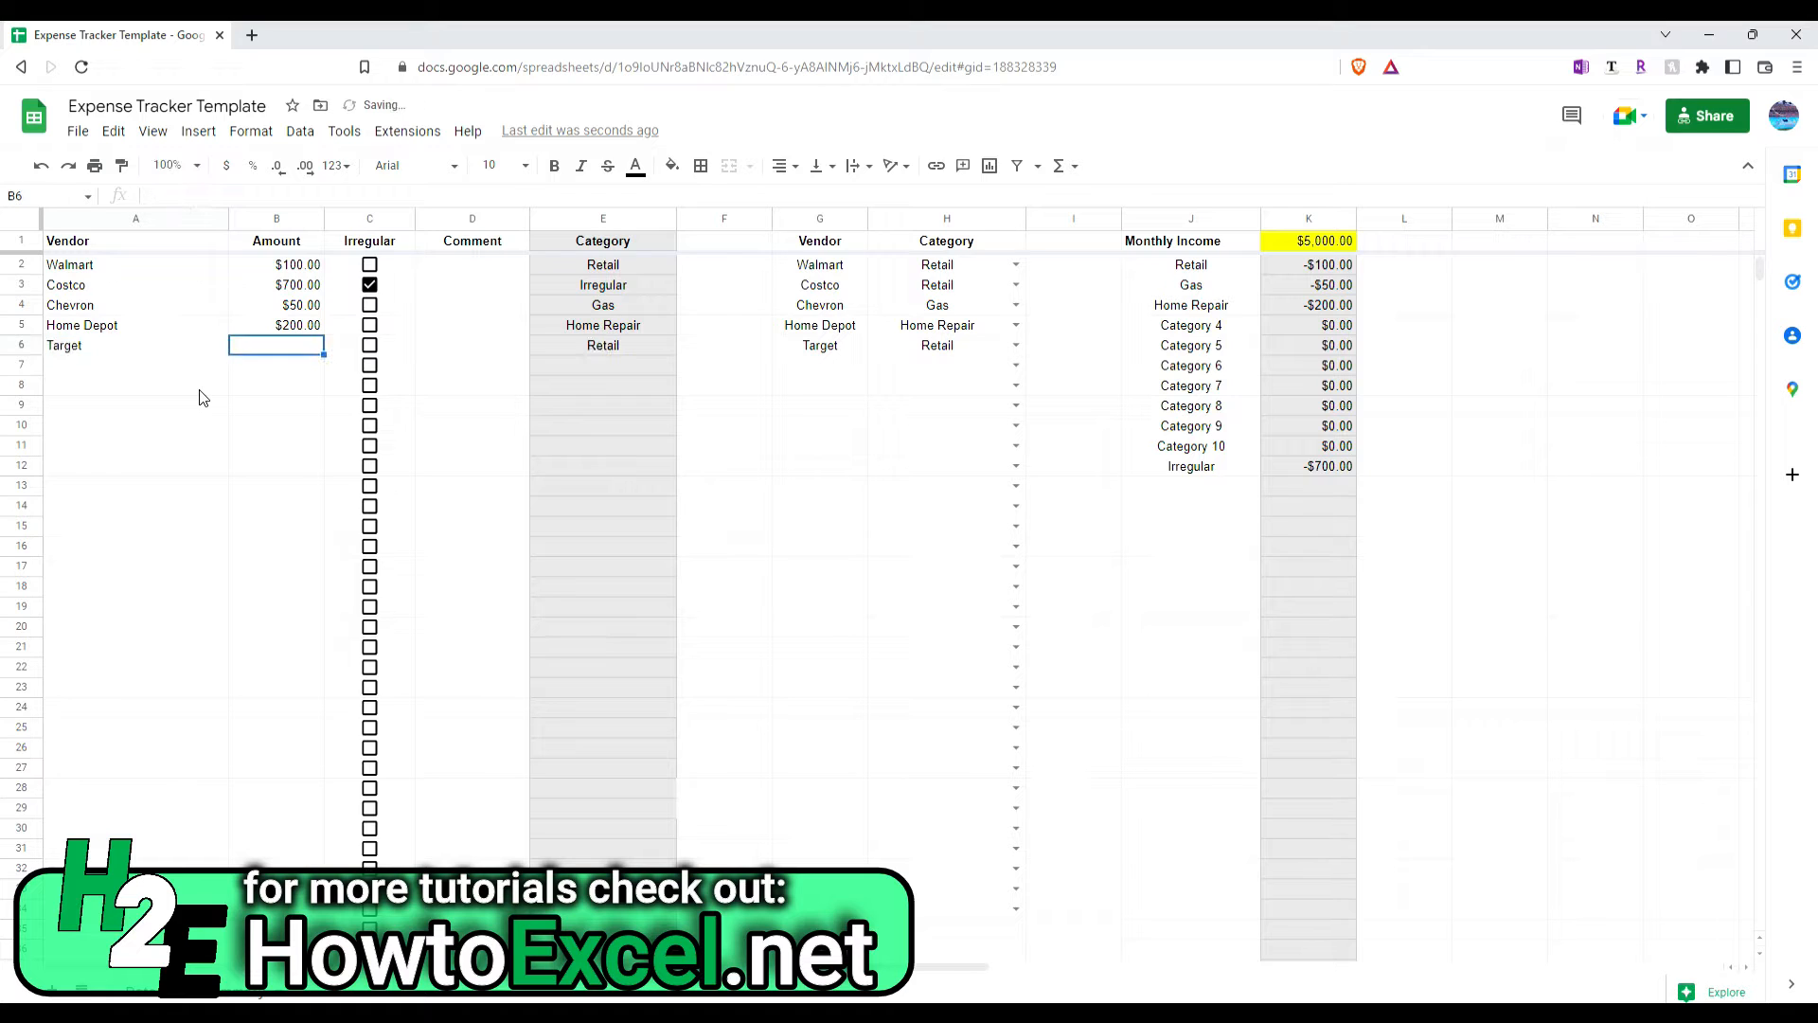
text(5)
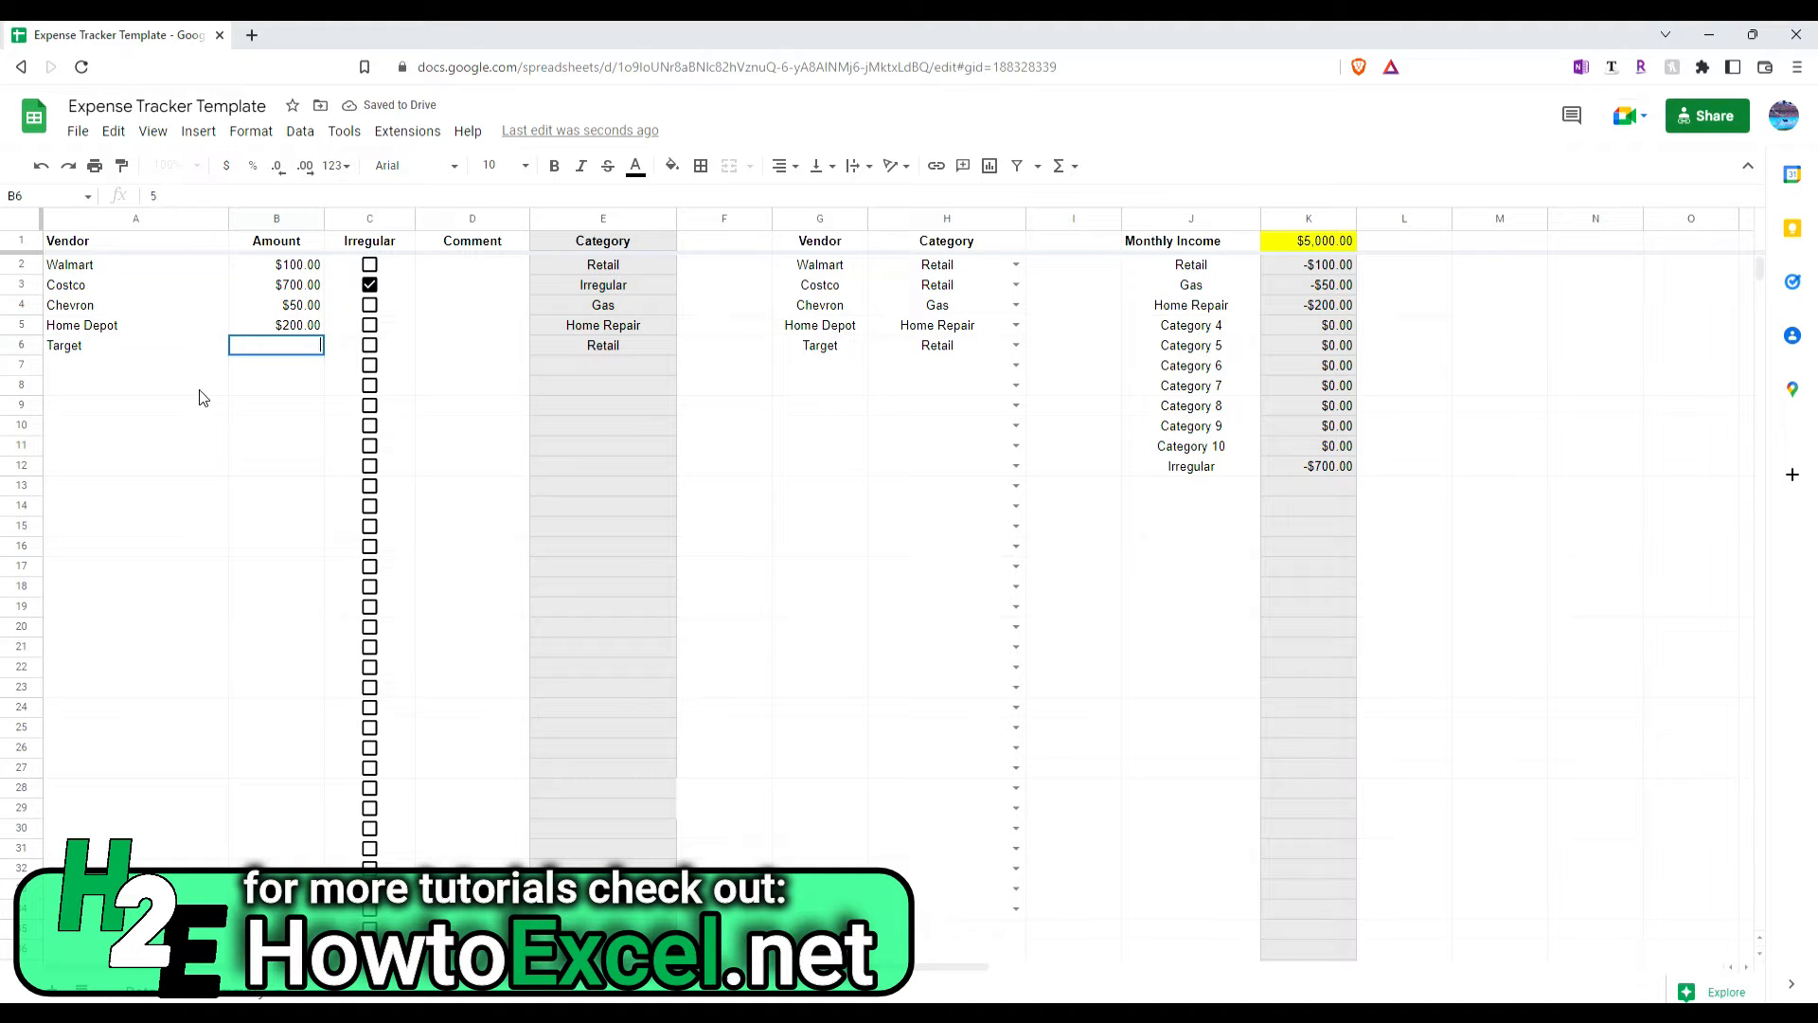
text(75.00)
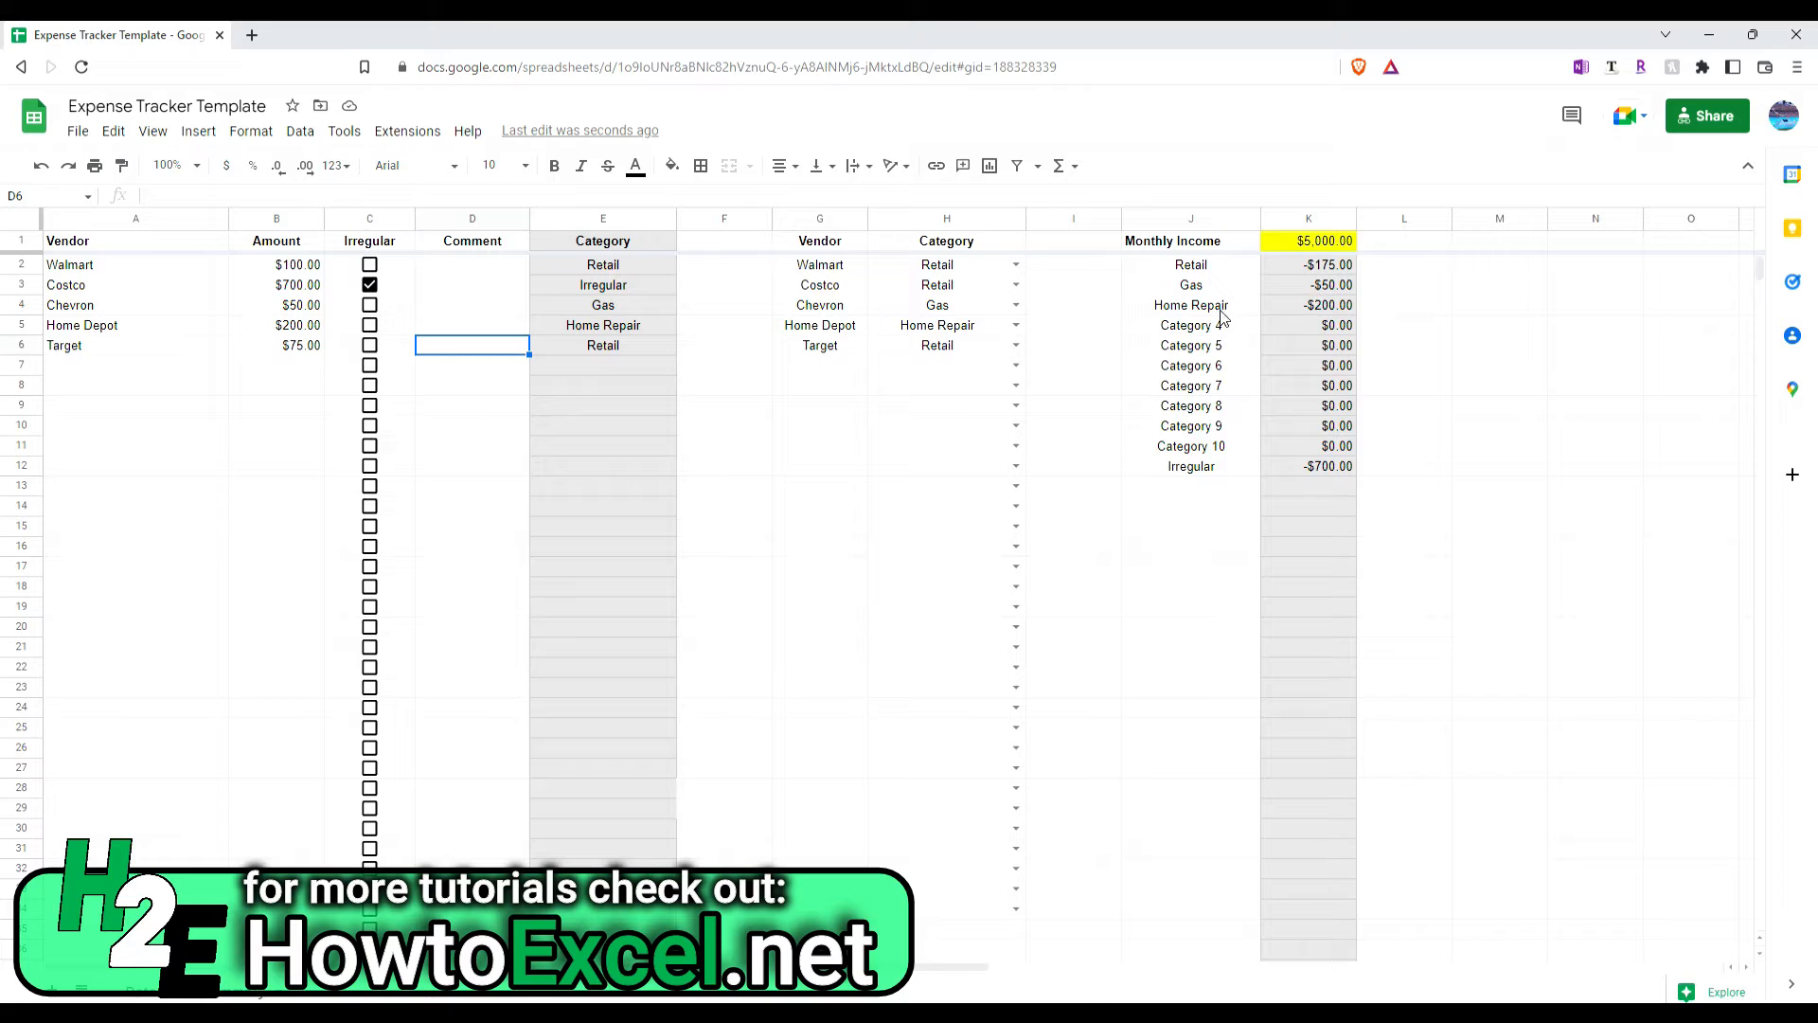
mouse_move(1250, 489)
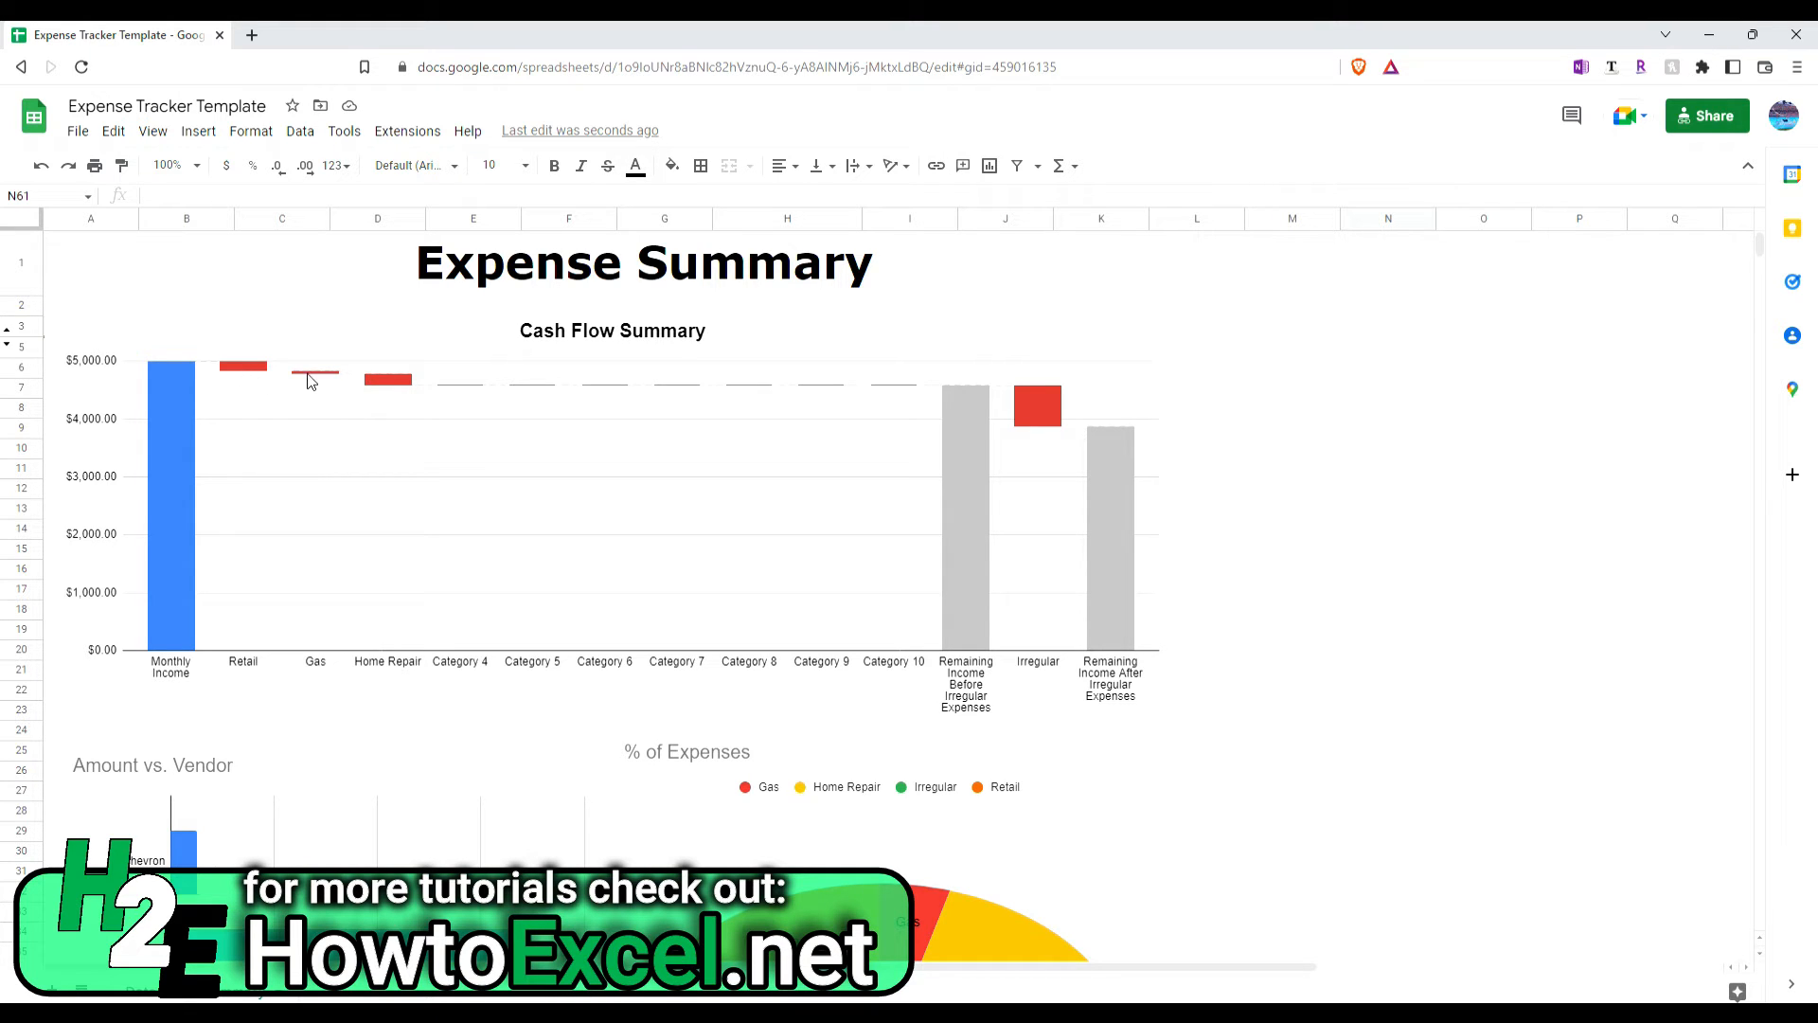
mouse_move(426, 394)
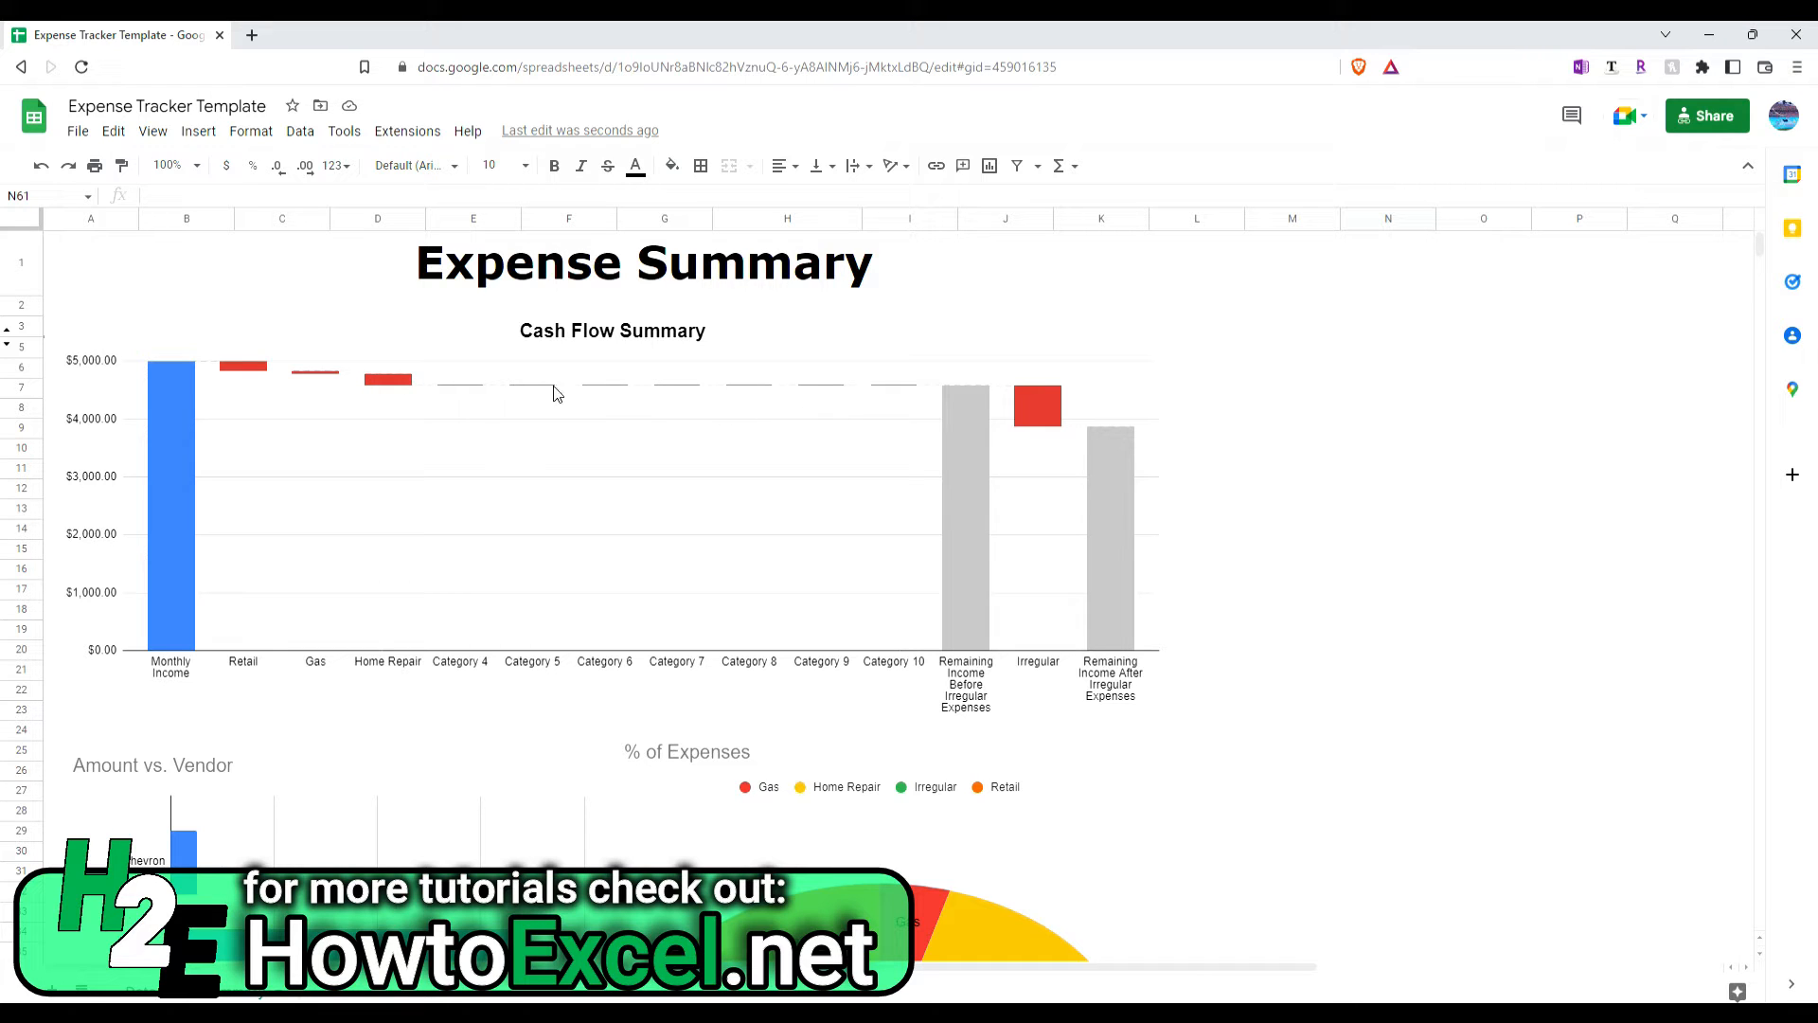
mouse_move(858, 392)
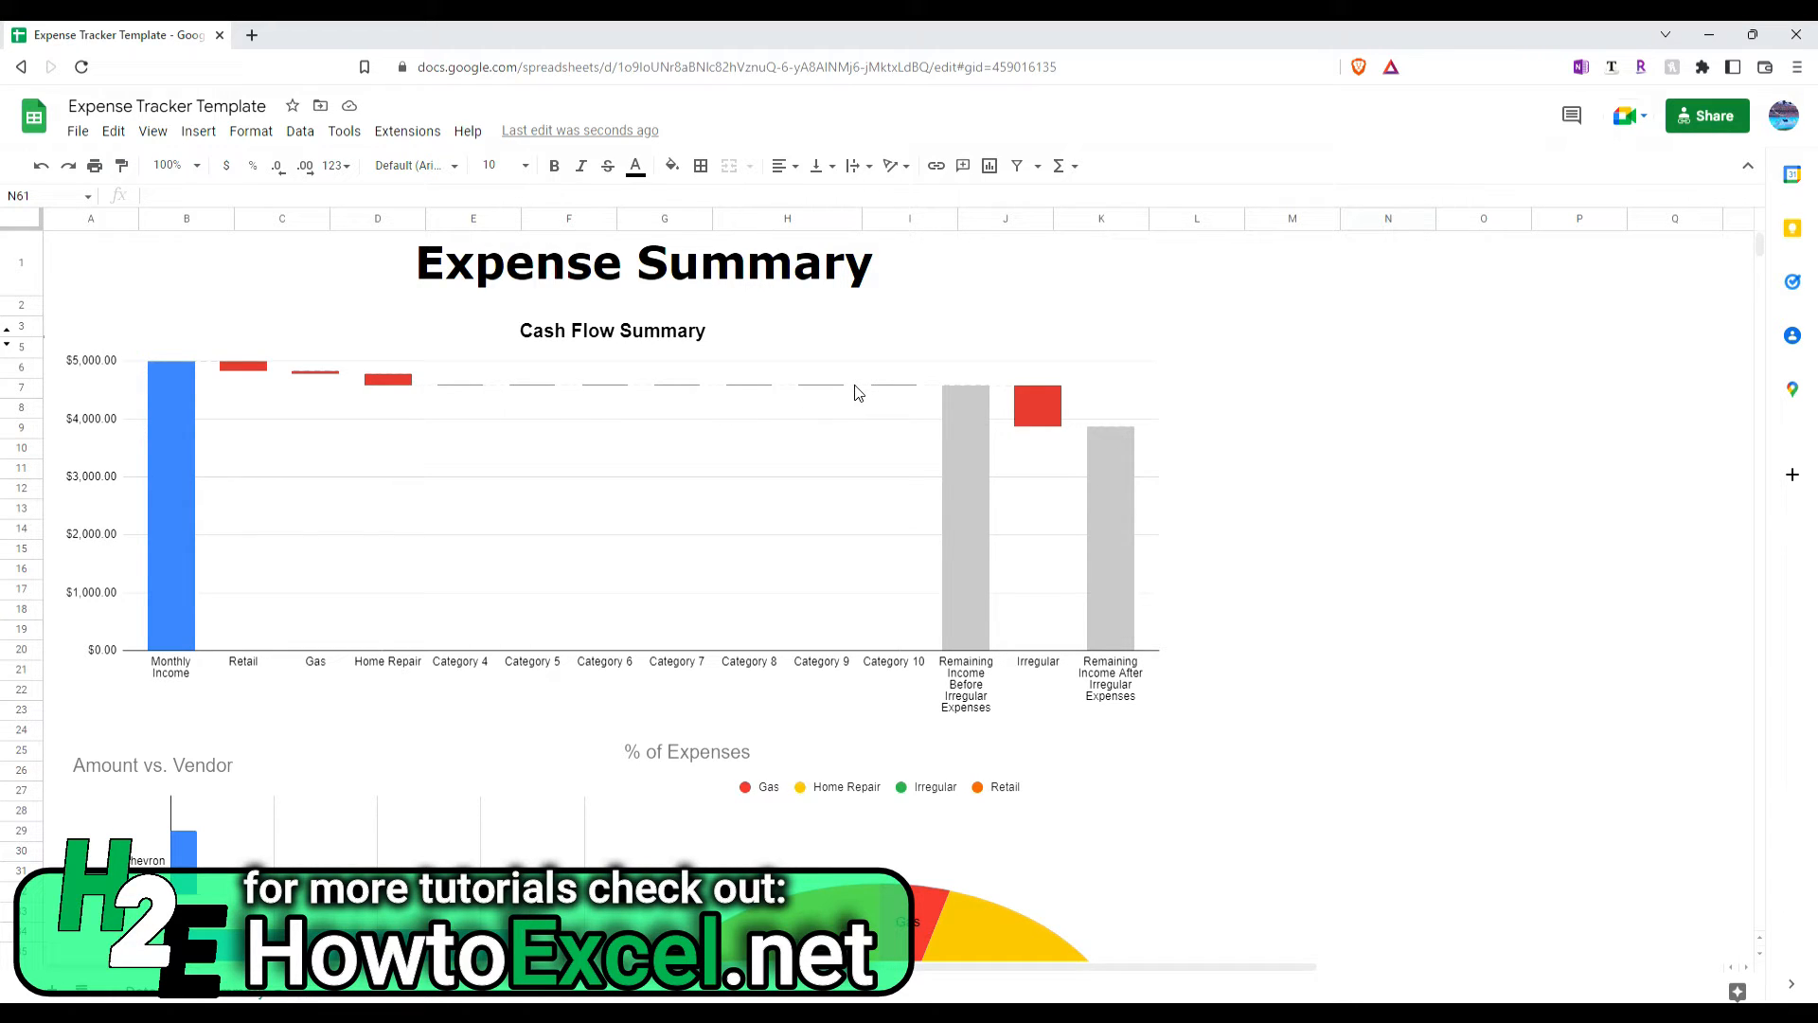
mouse_move(1044, 410)
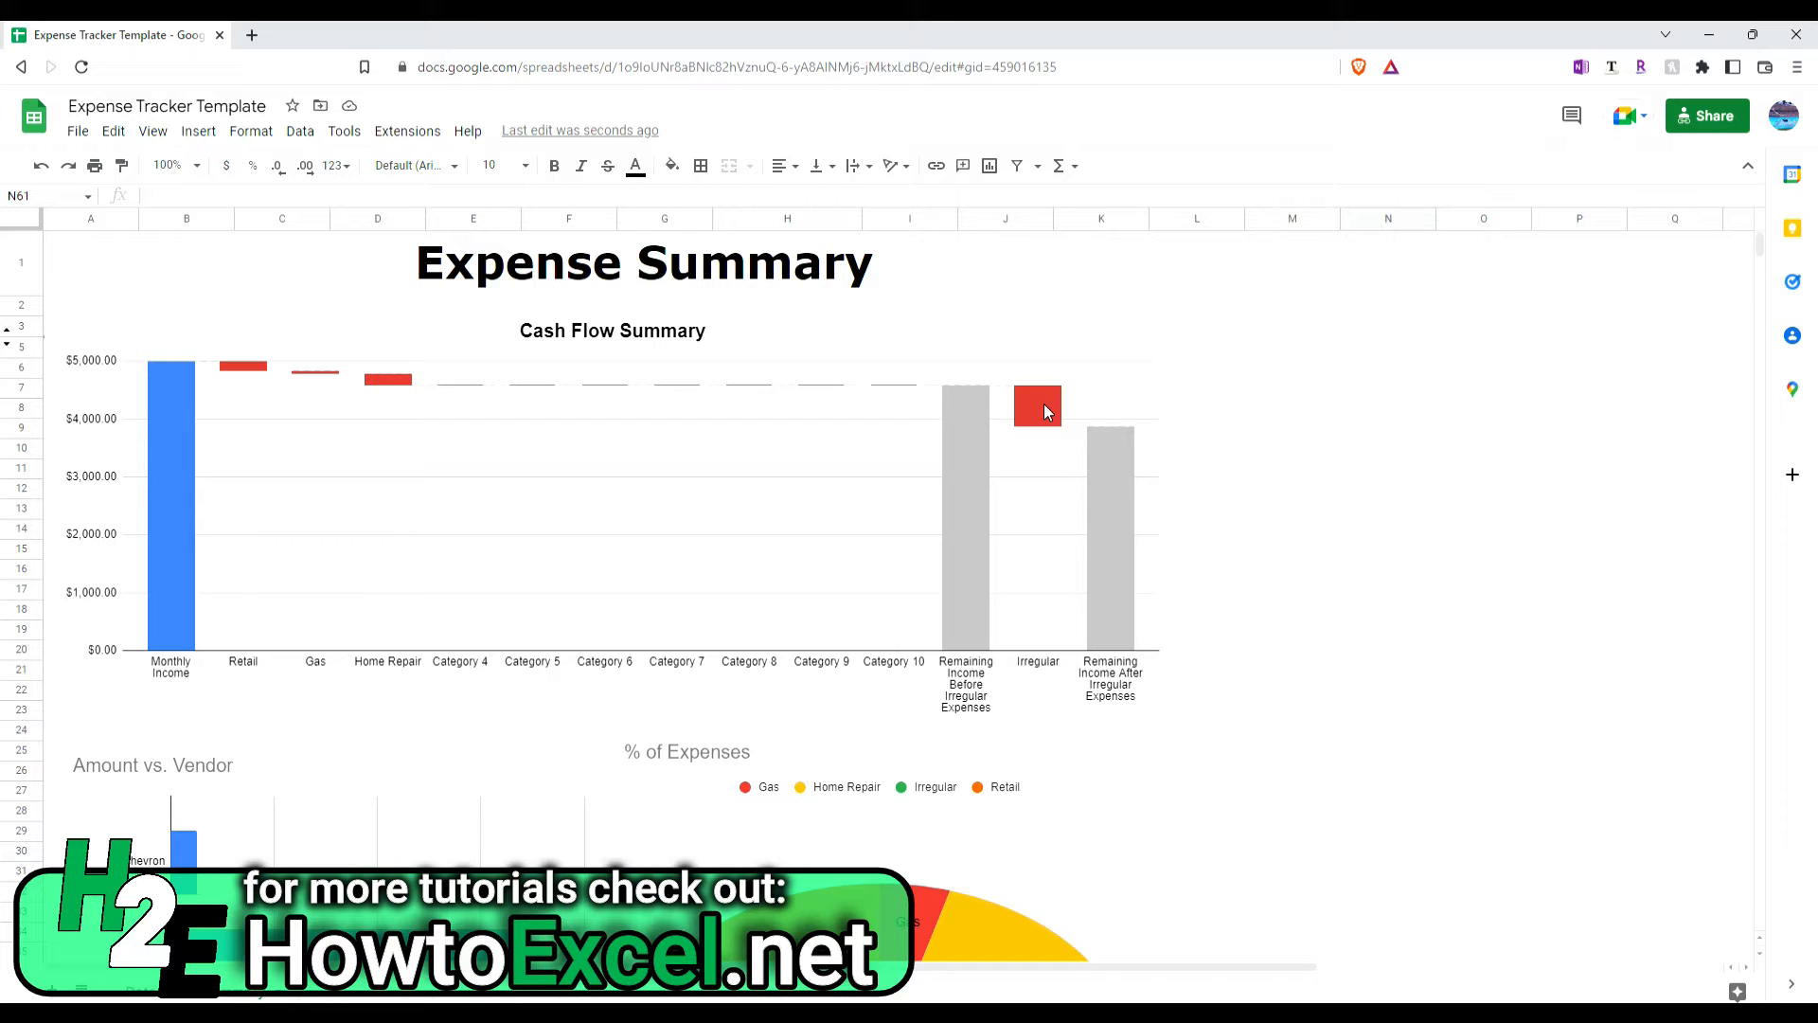
mouse_move(977, 591)
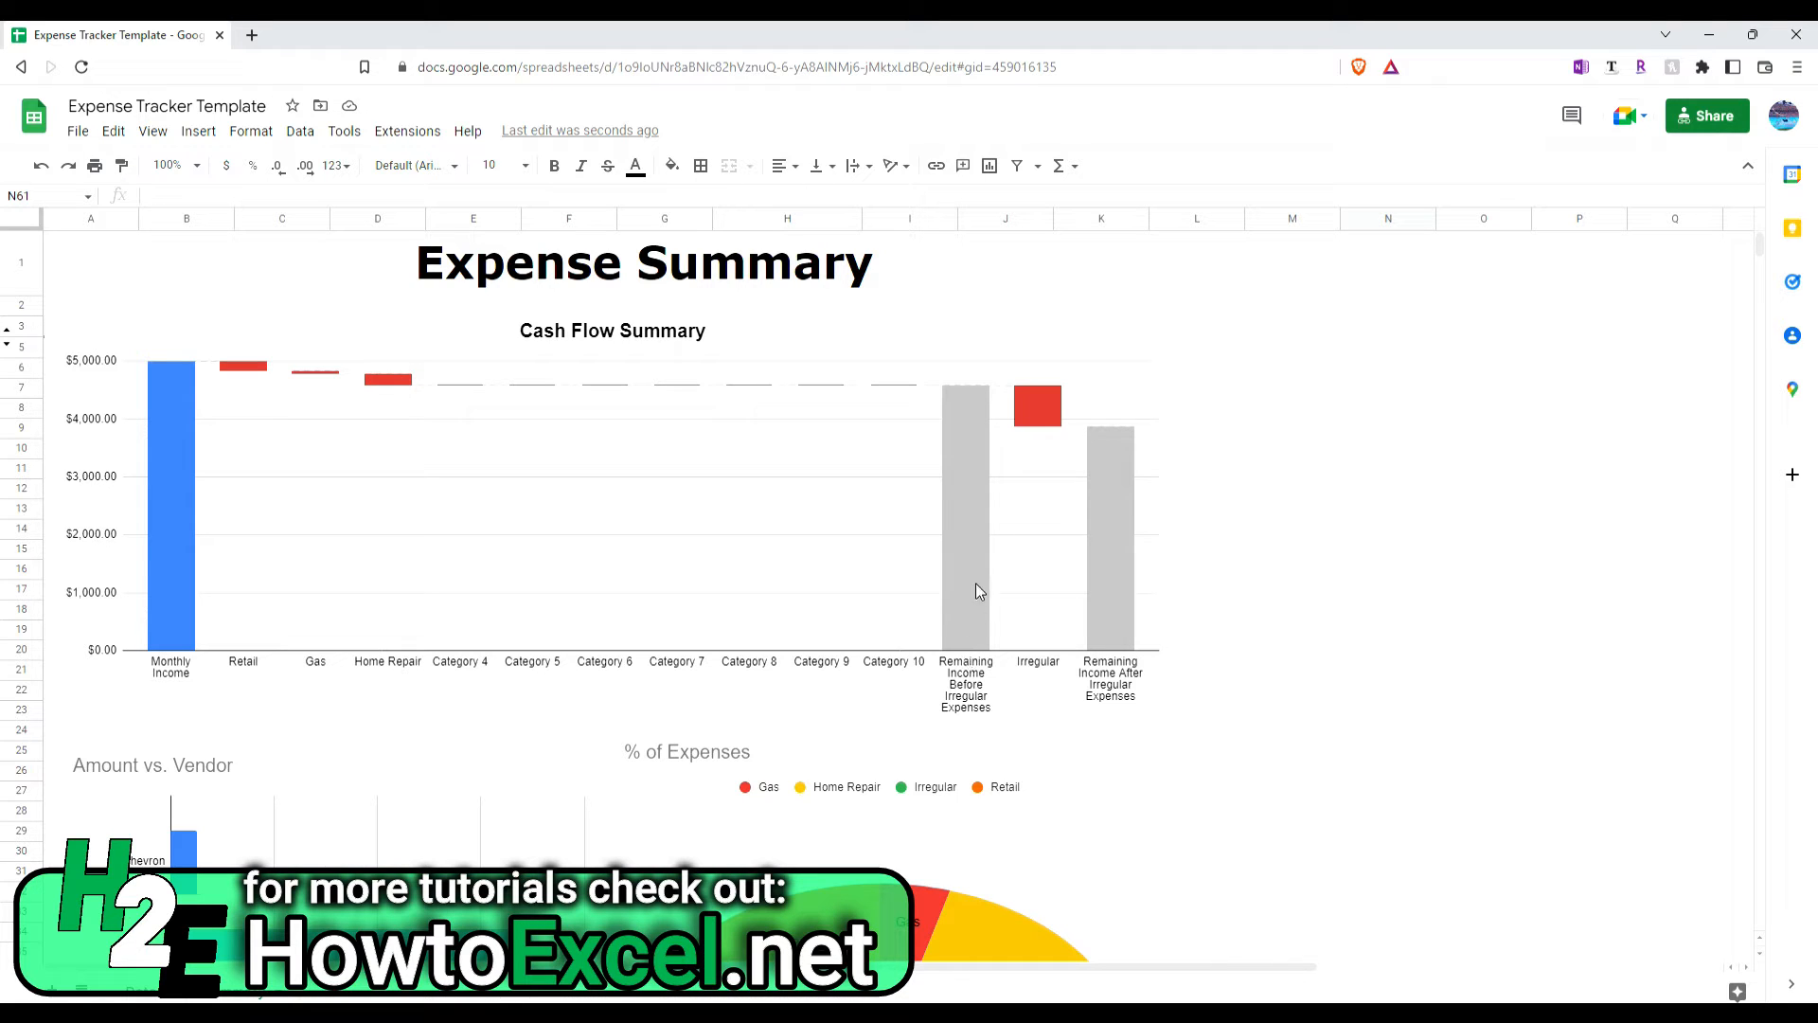
mouse_move(966, 684)
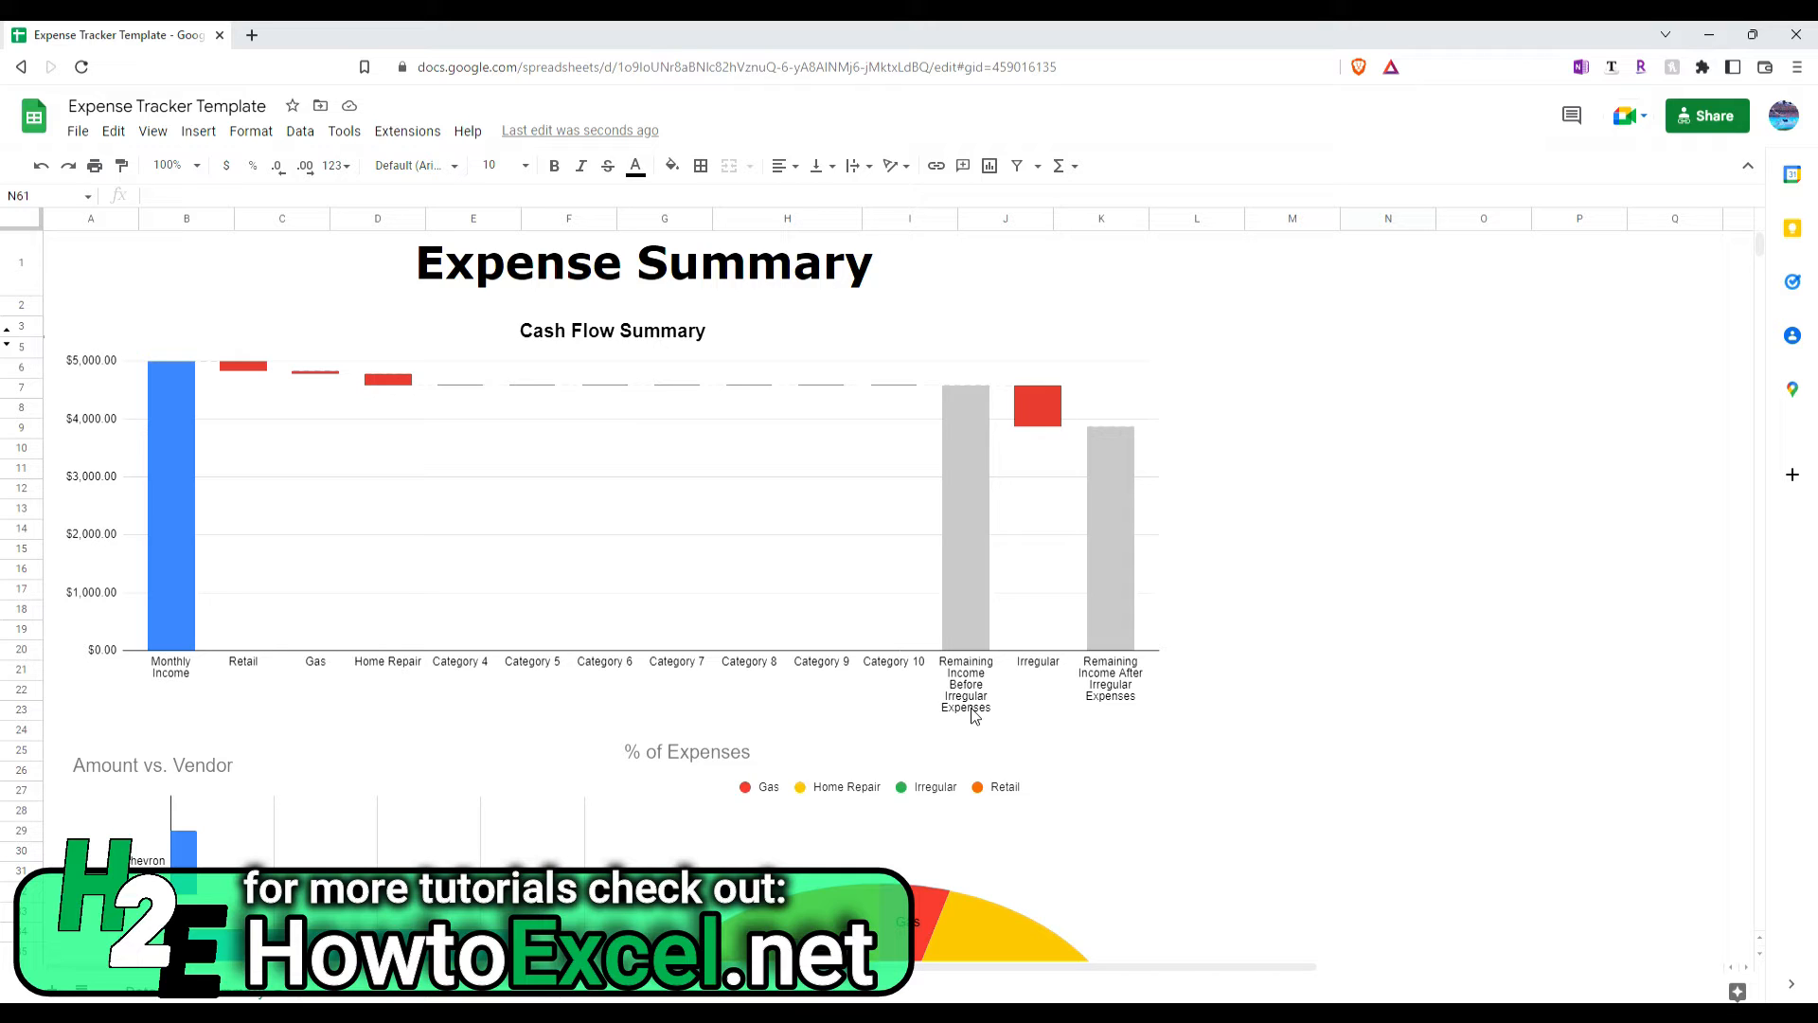
mouse_move(968, 476)
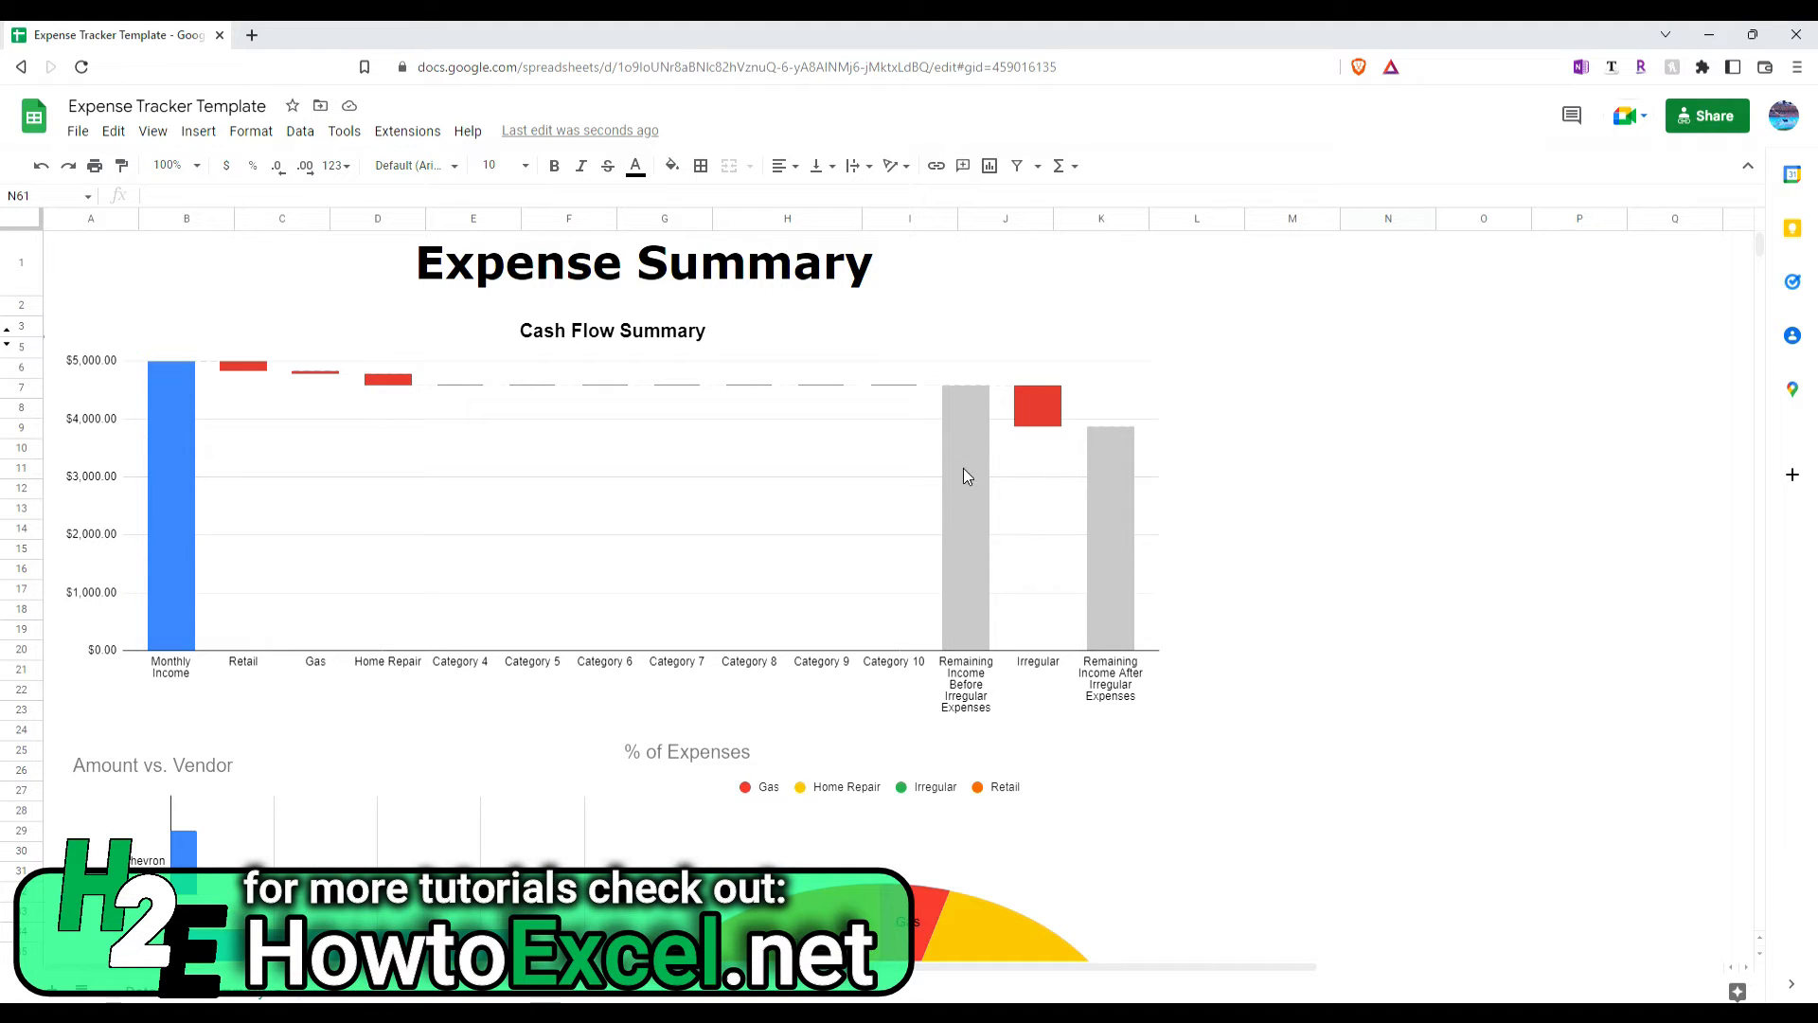
mouse_move(1135, 513)
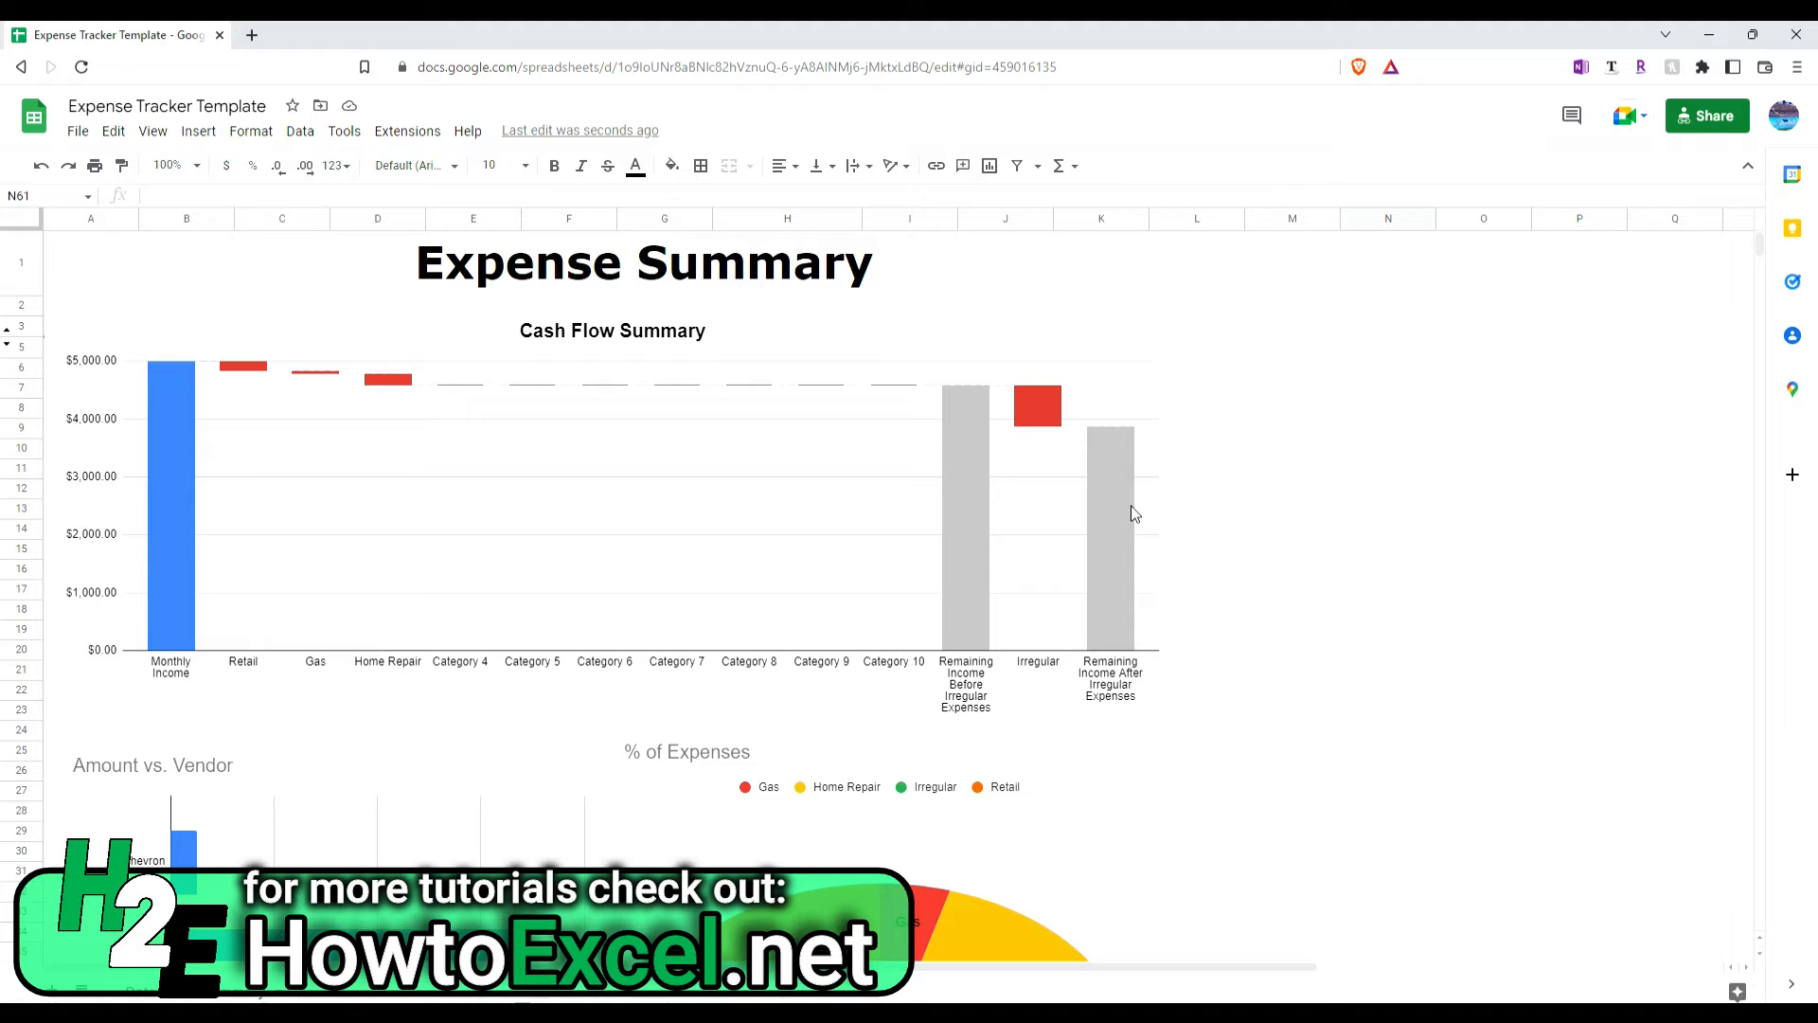
mouse_move(1113, 684)
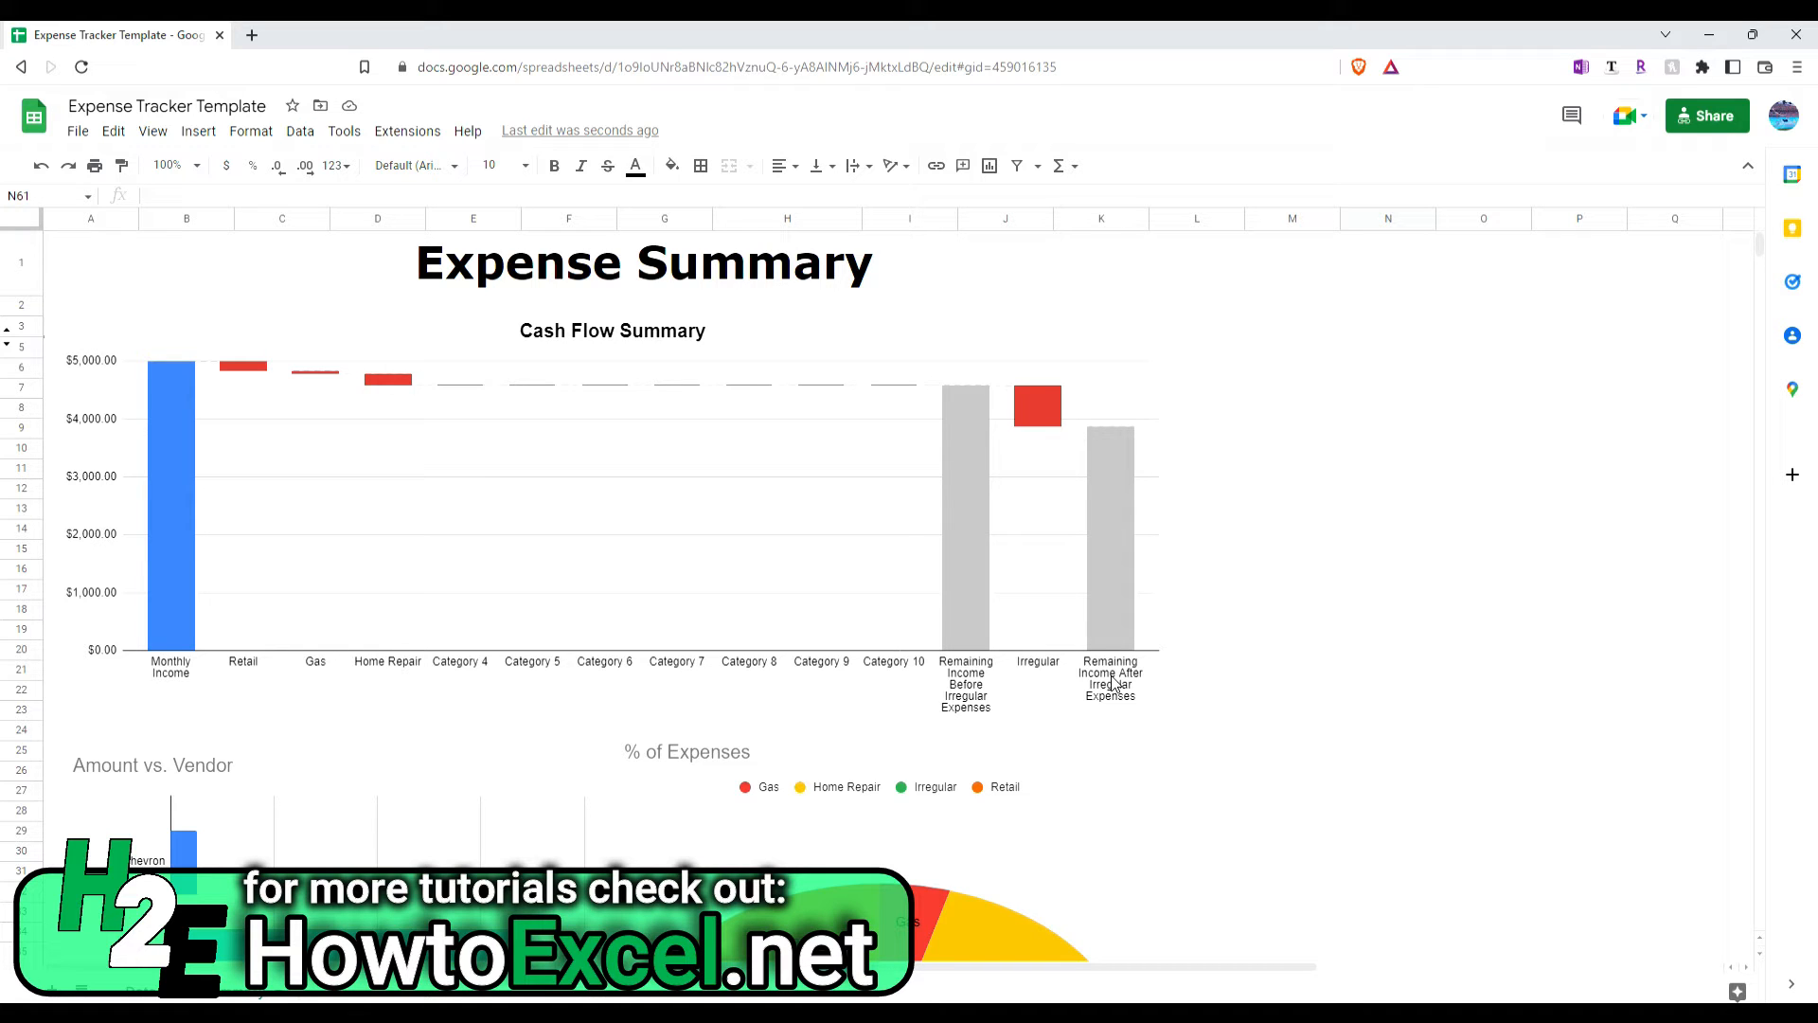
mouse_move(1186, 462)
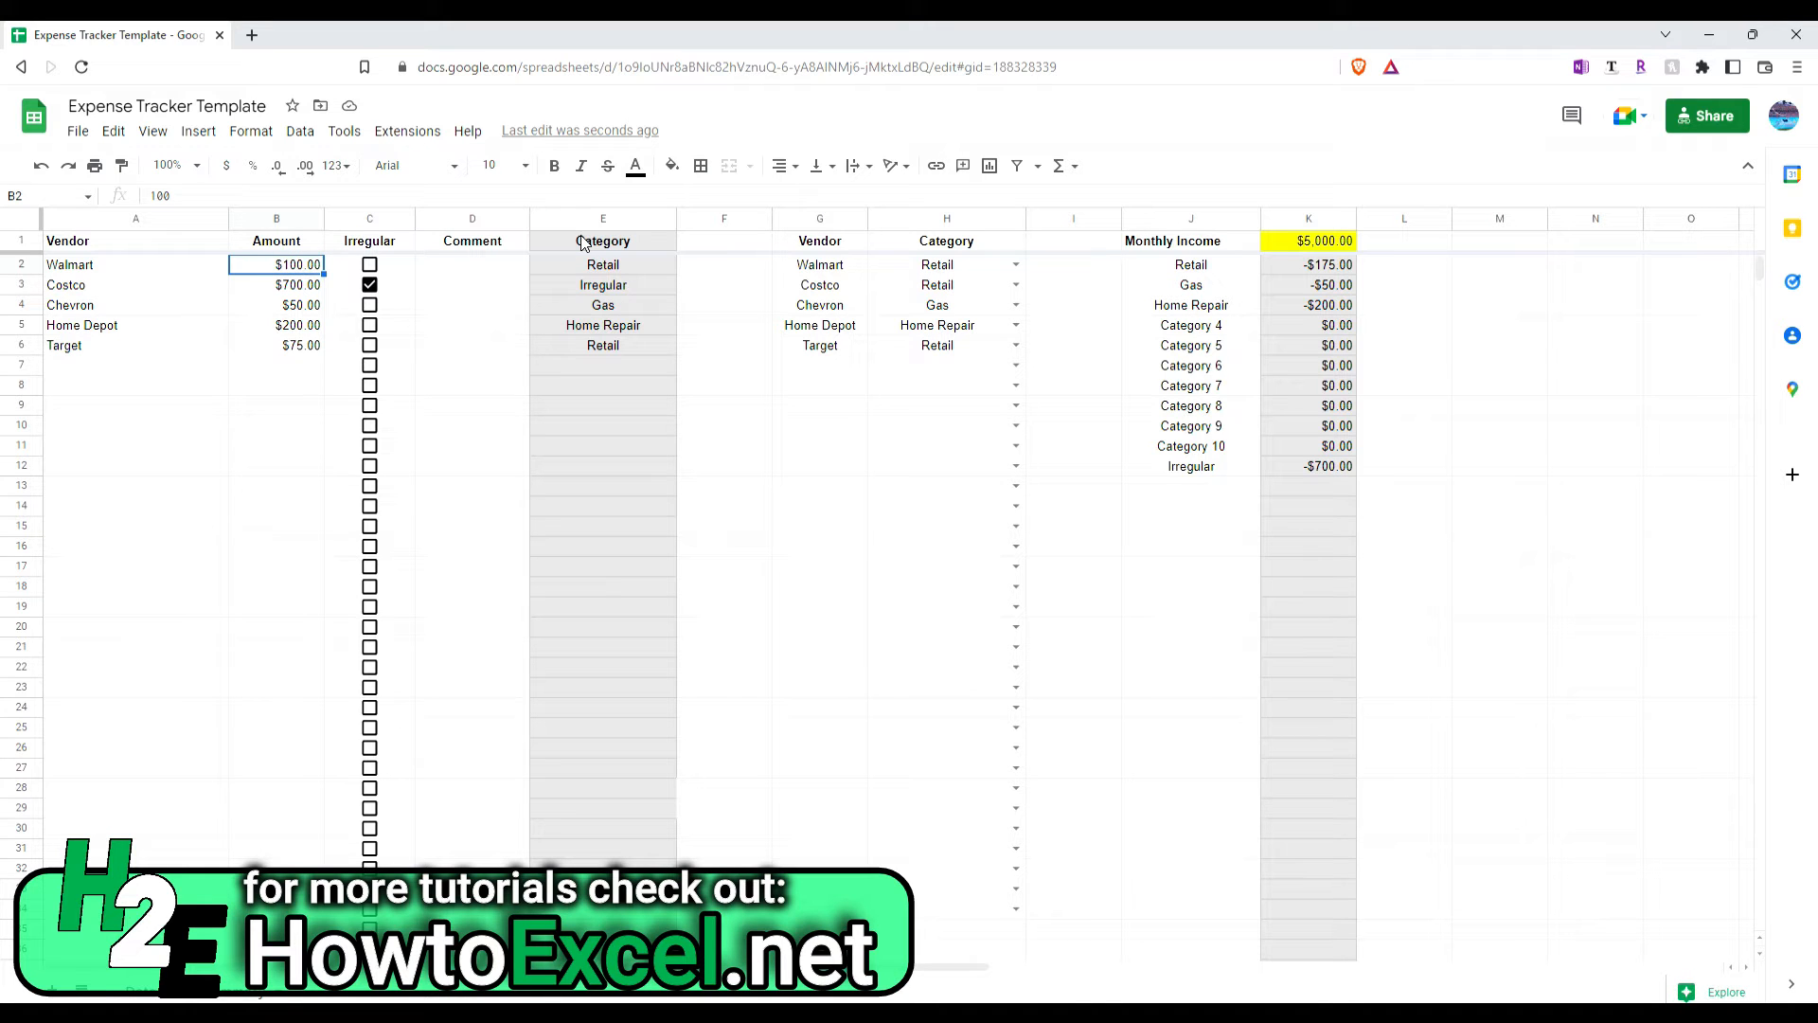
Step: Change Walmart's amount to 400 and return to the expense entry sheet
text(400)
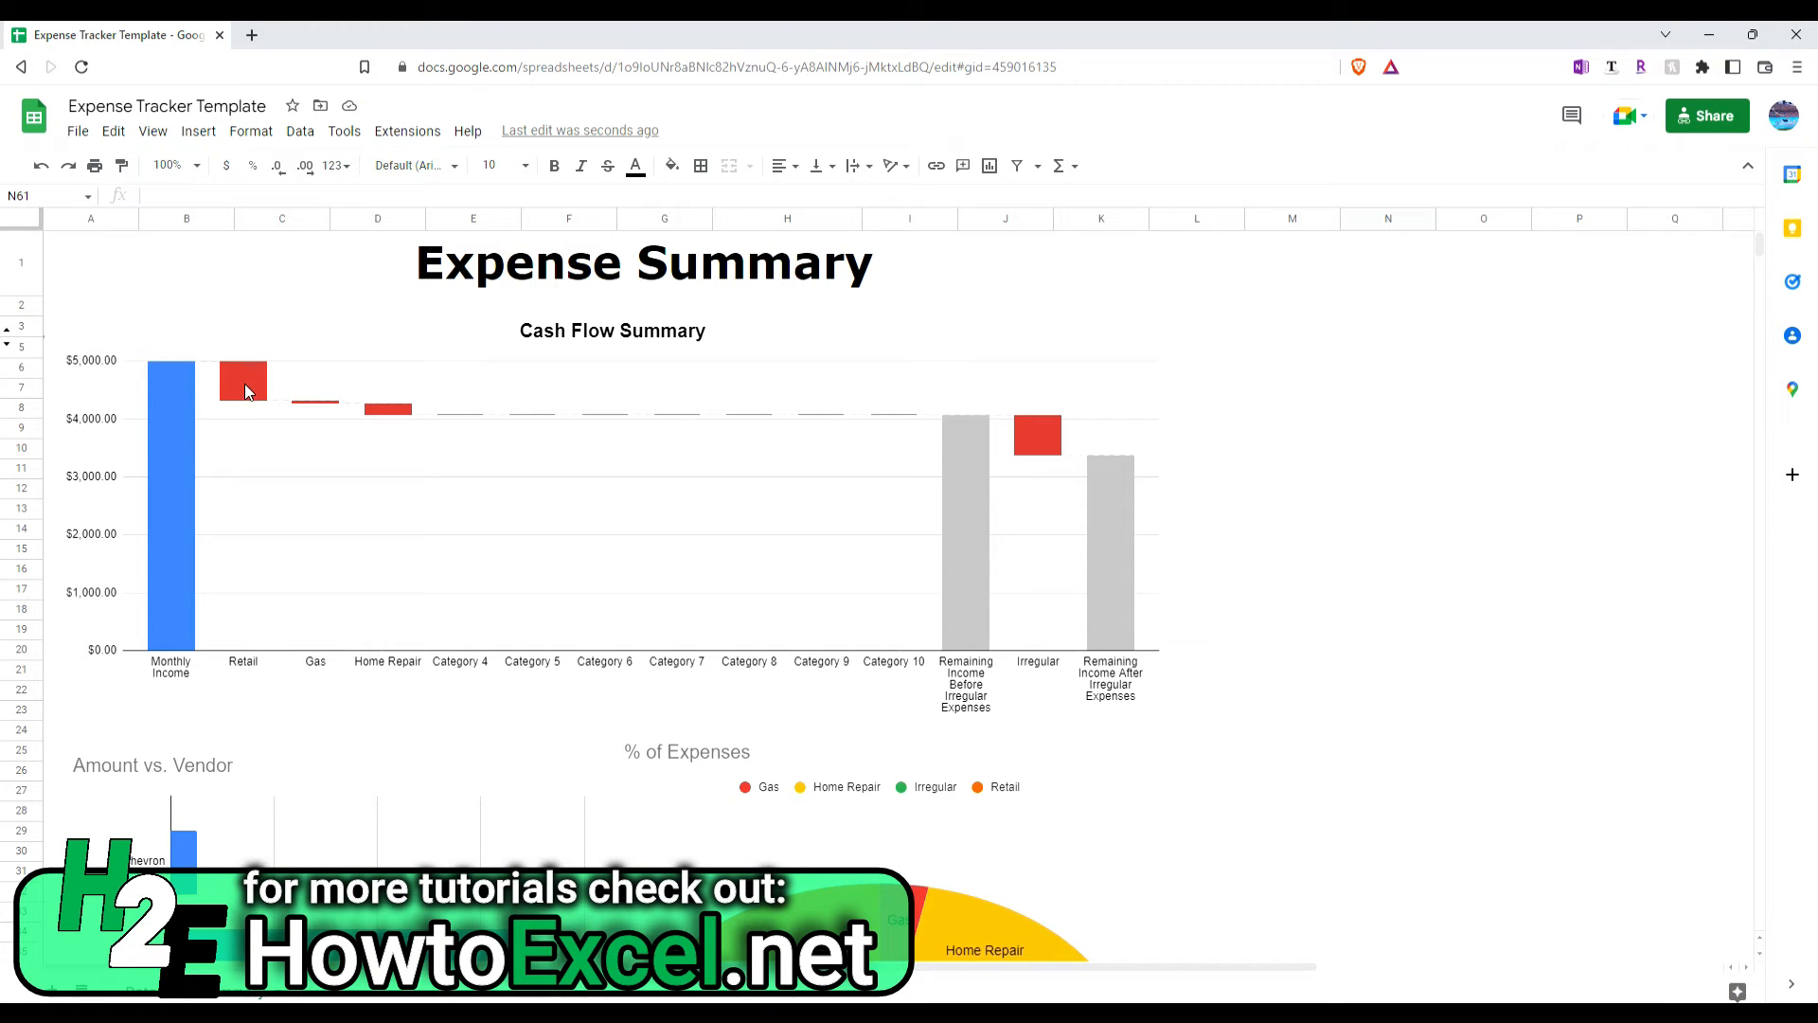
click(245, 388)
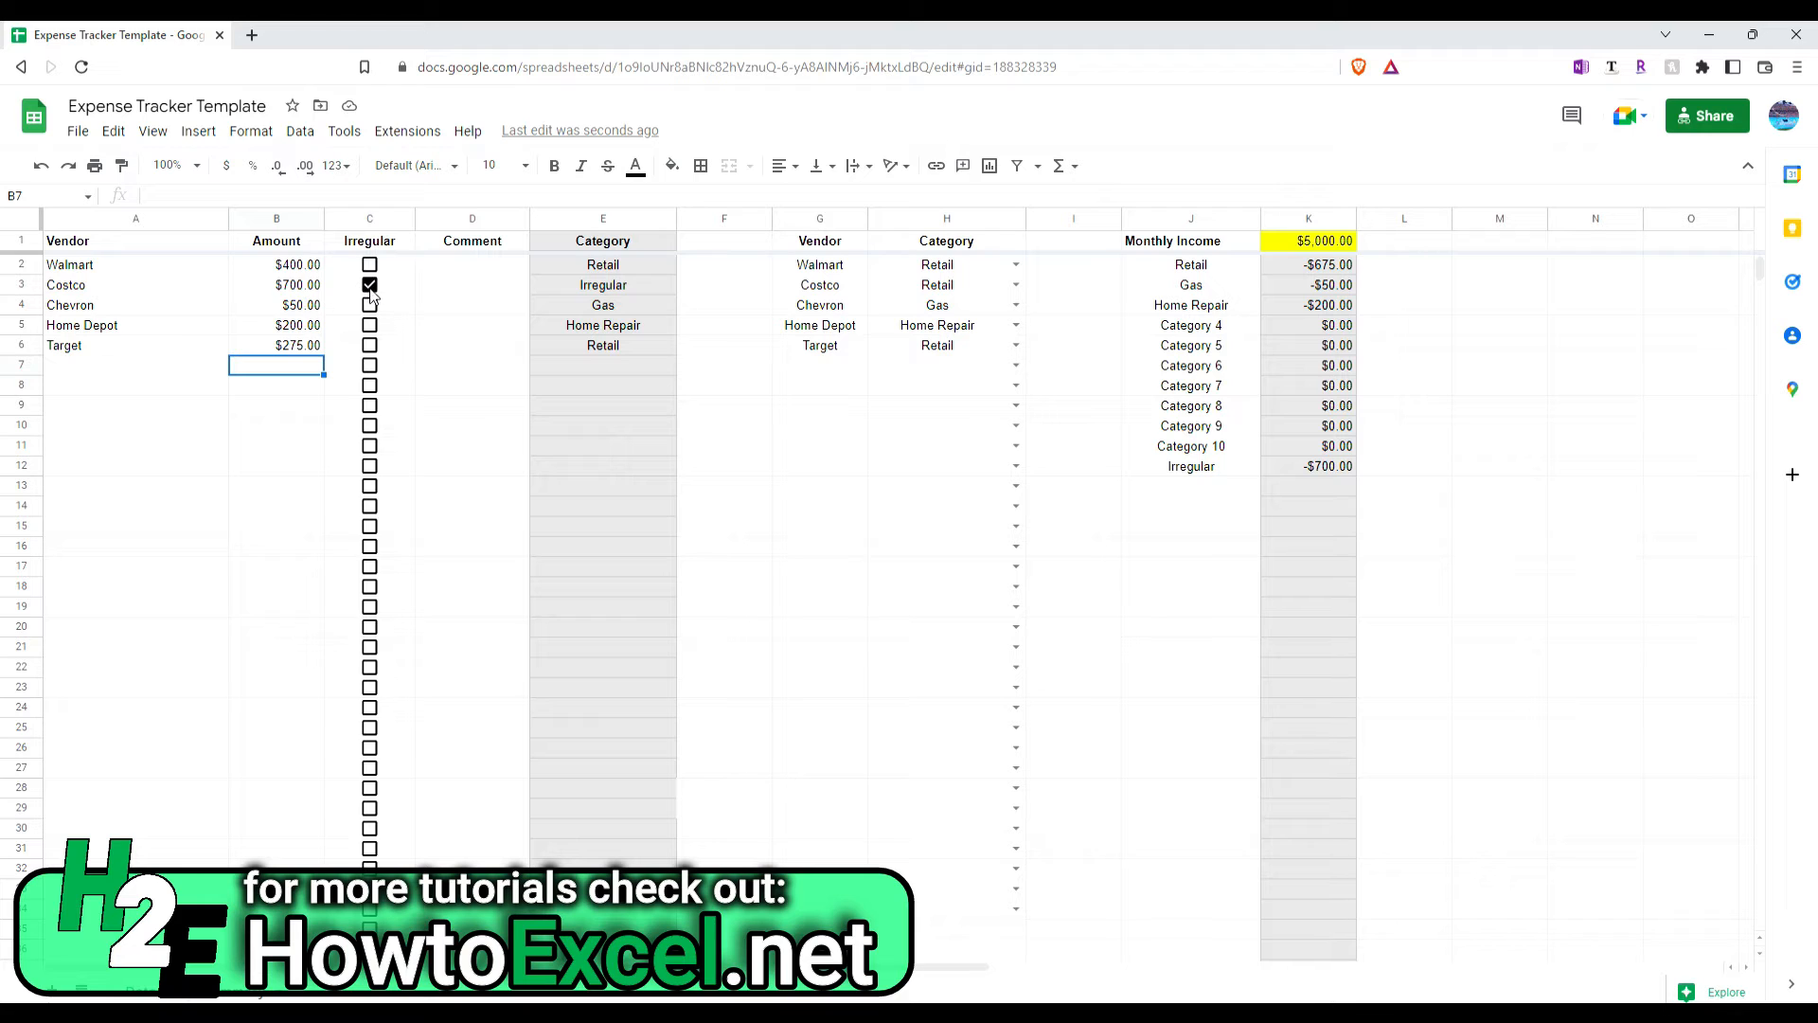
click(370, 284)
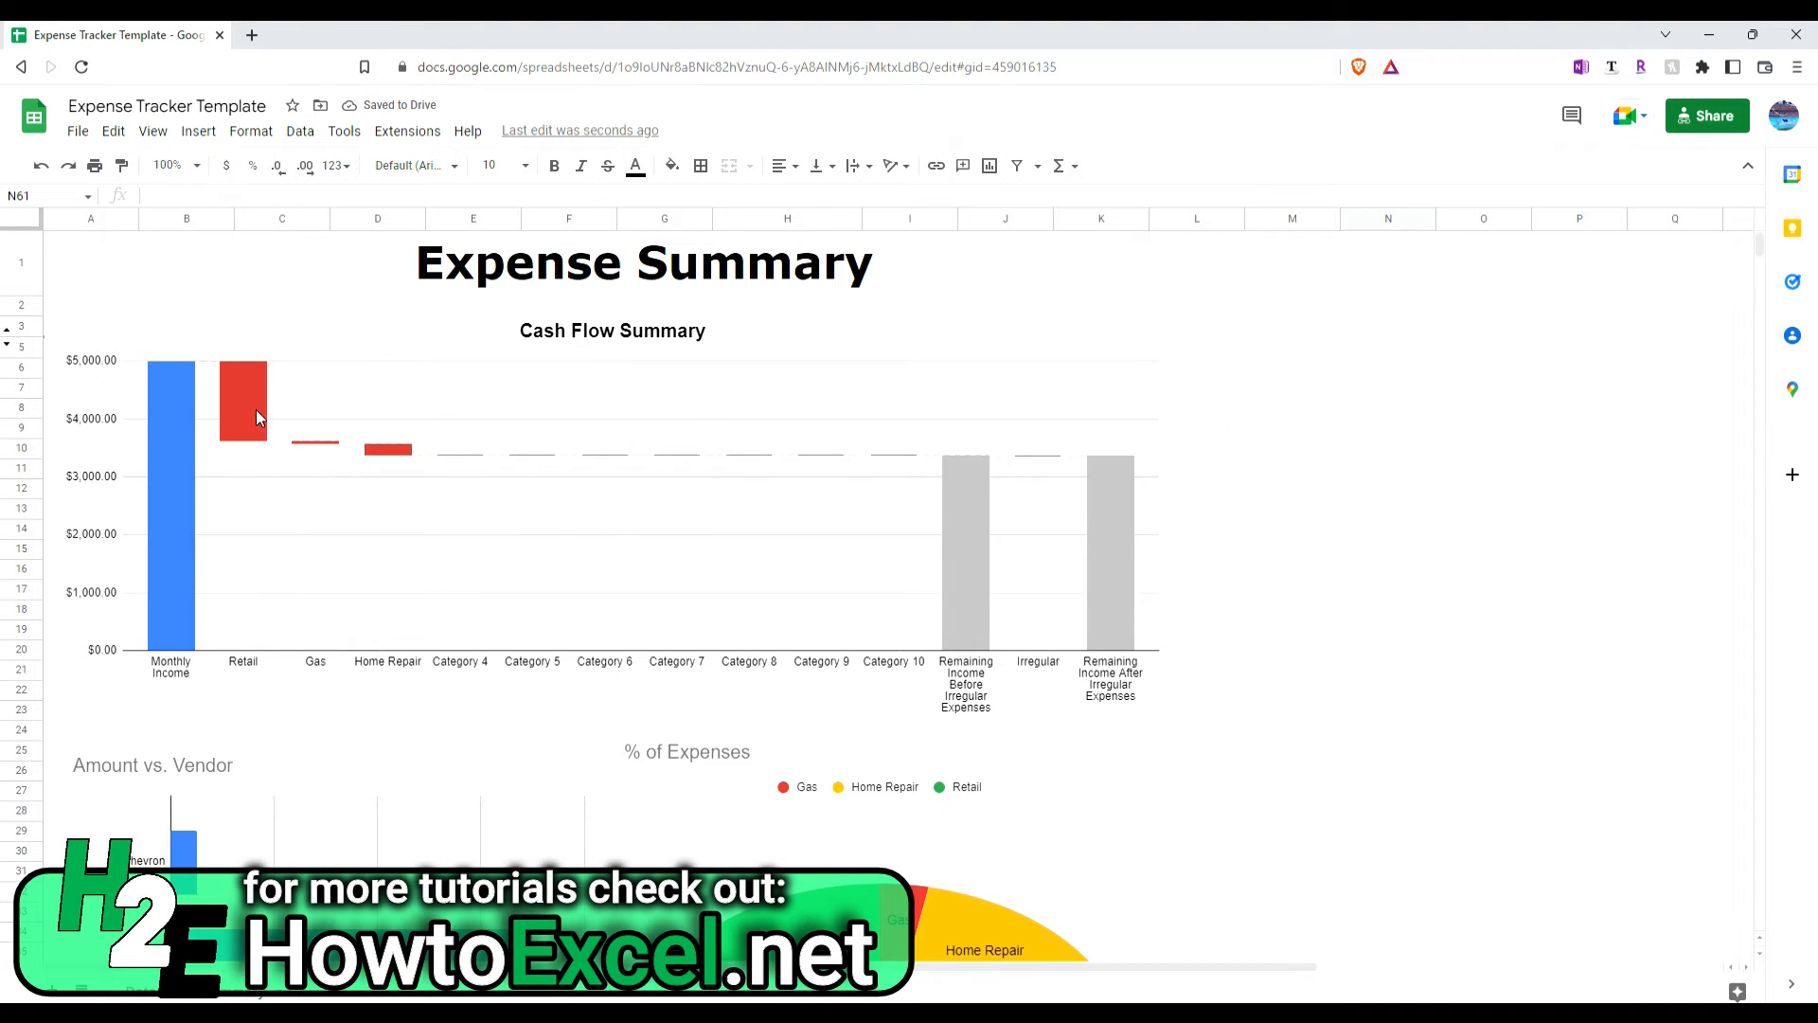
mouse_move(1051, 466)
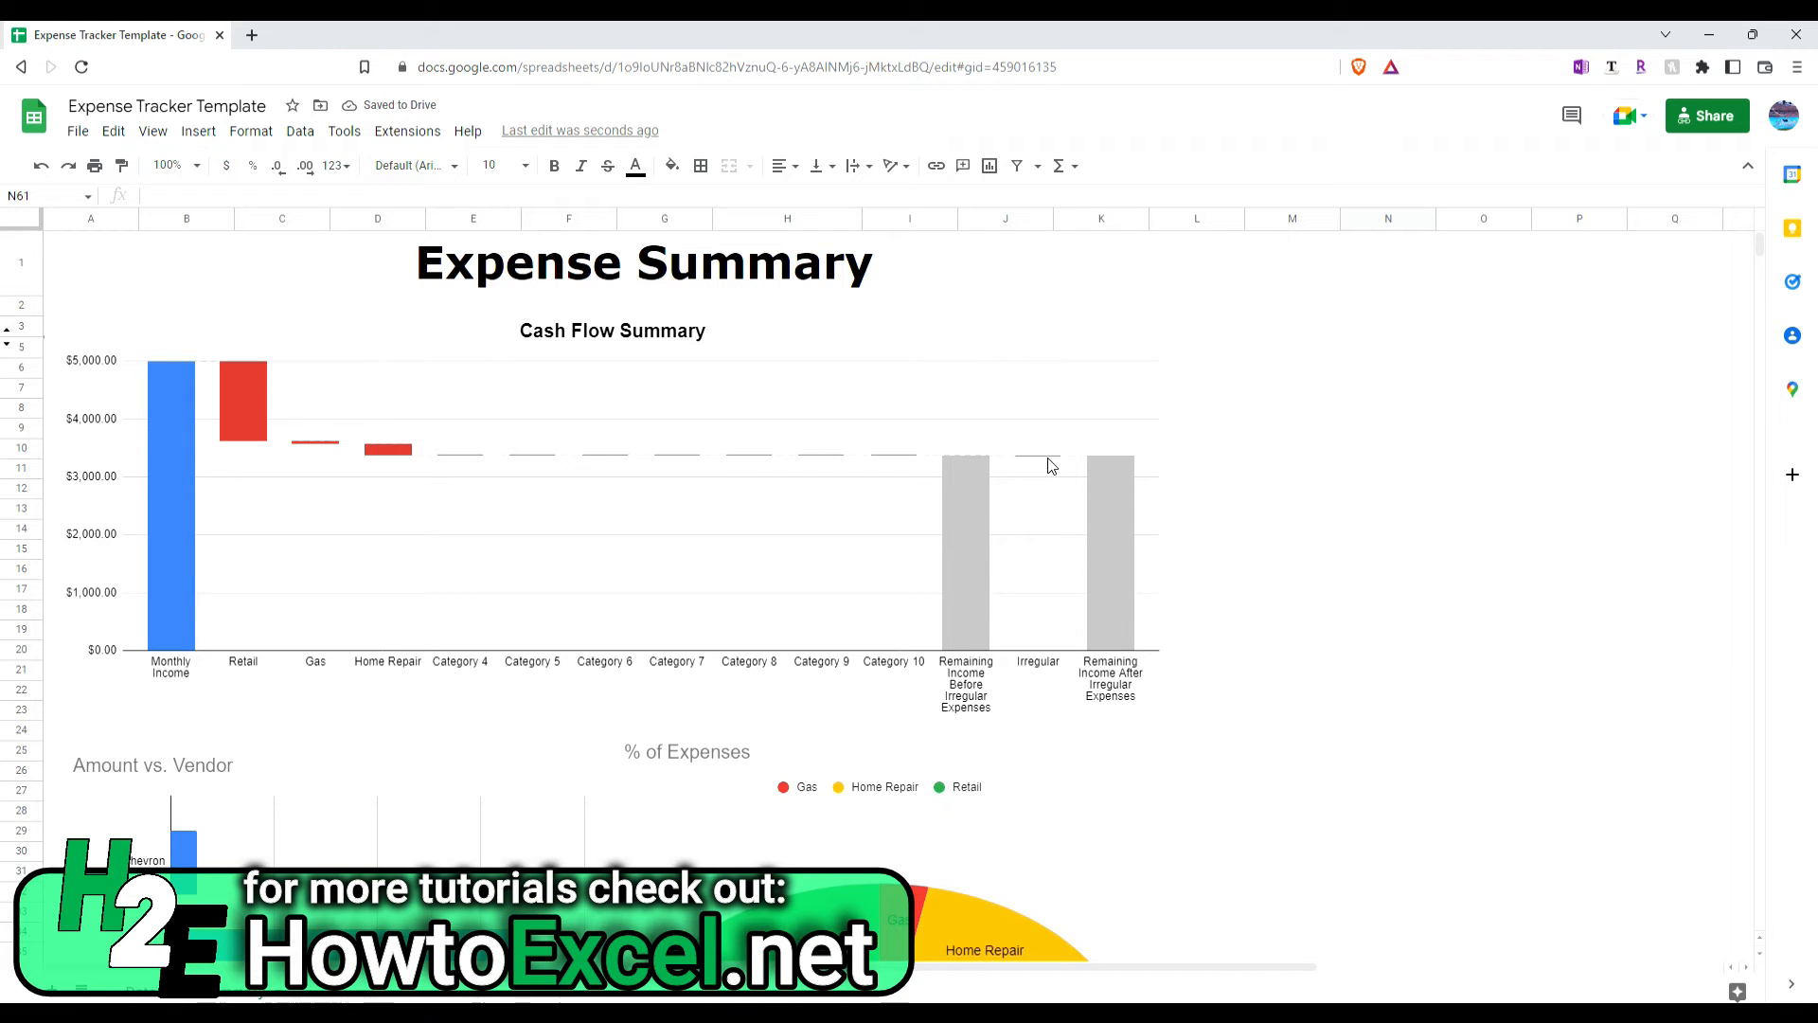
mouse_move(1044, 470)
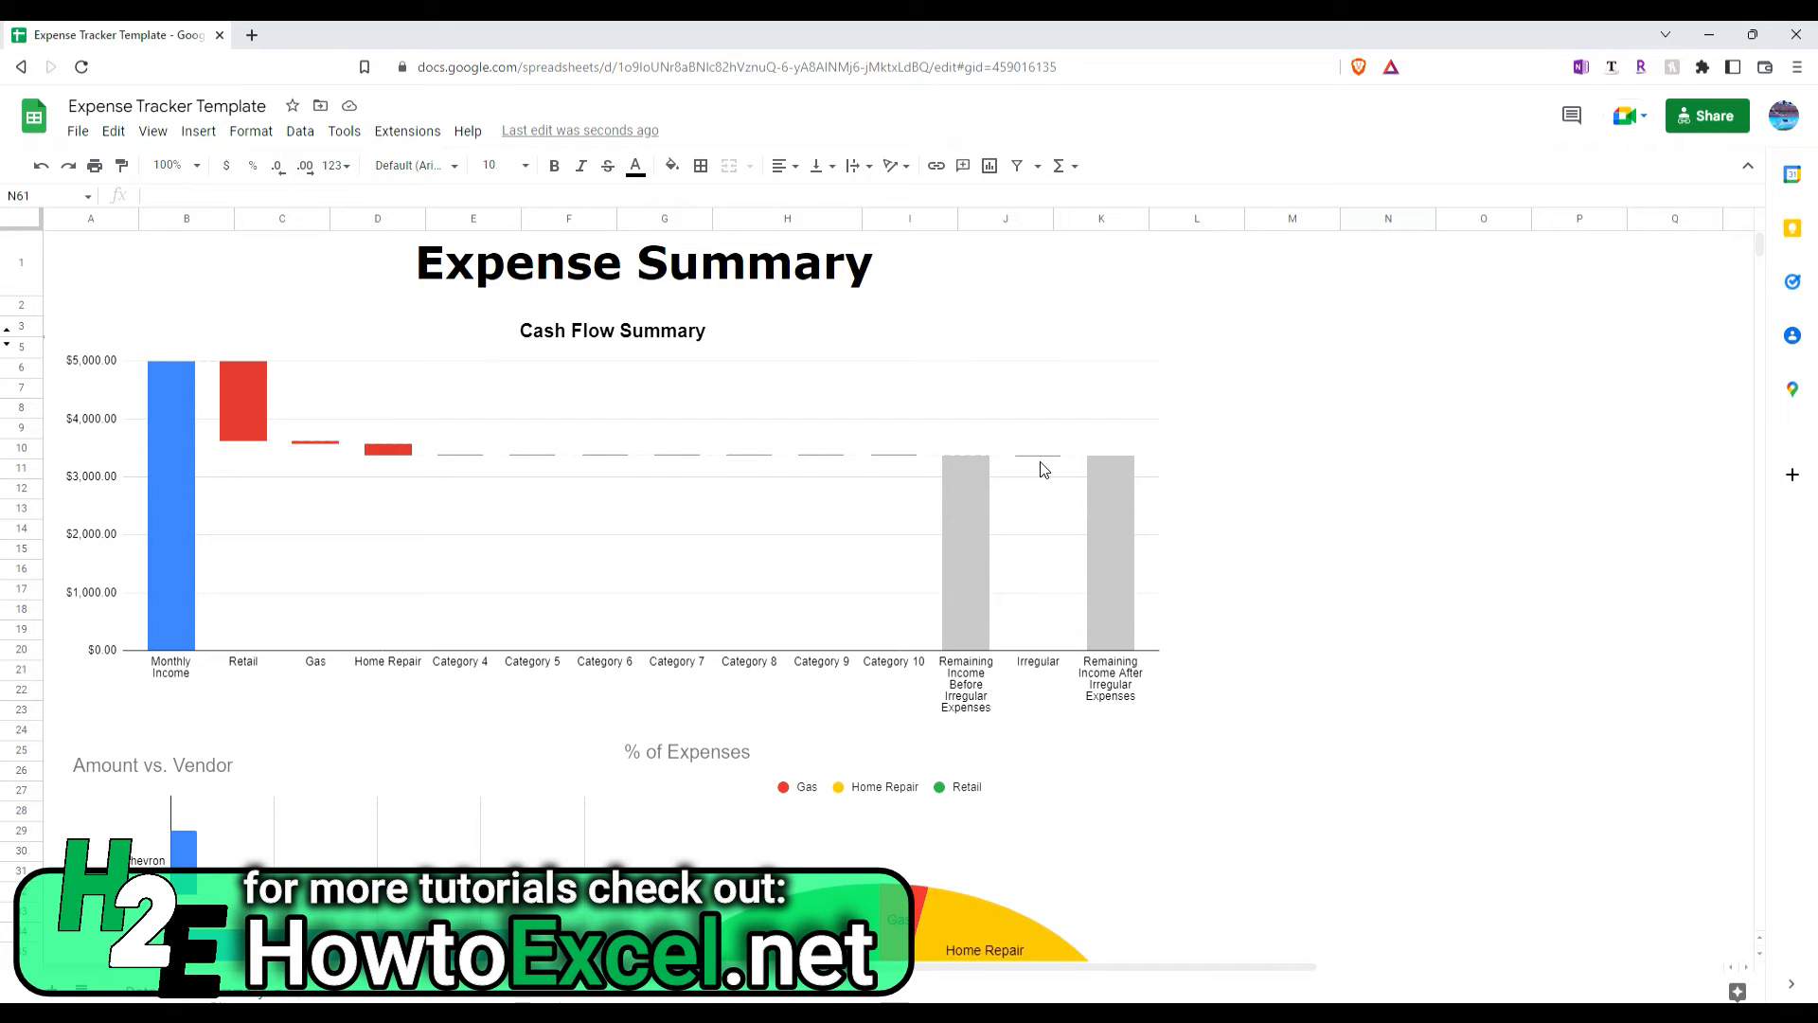
mouse_move(613, 519)
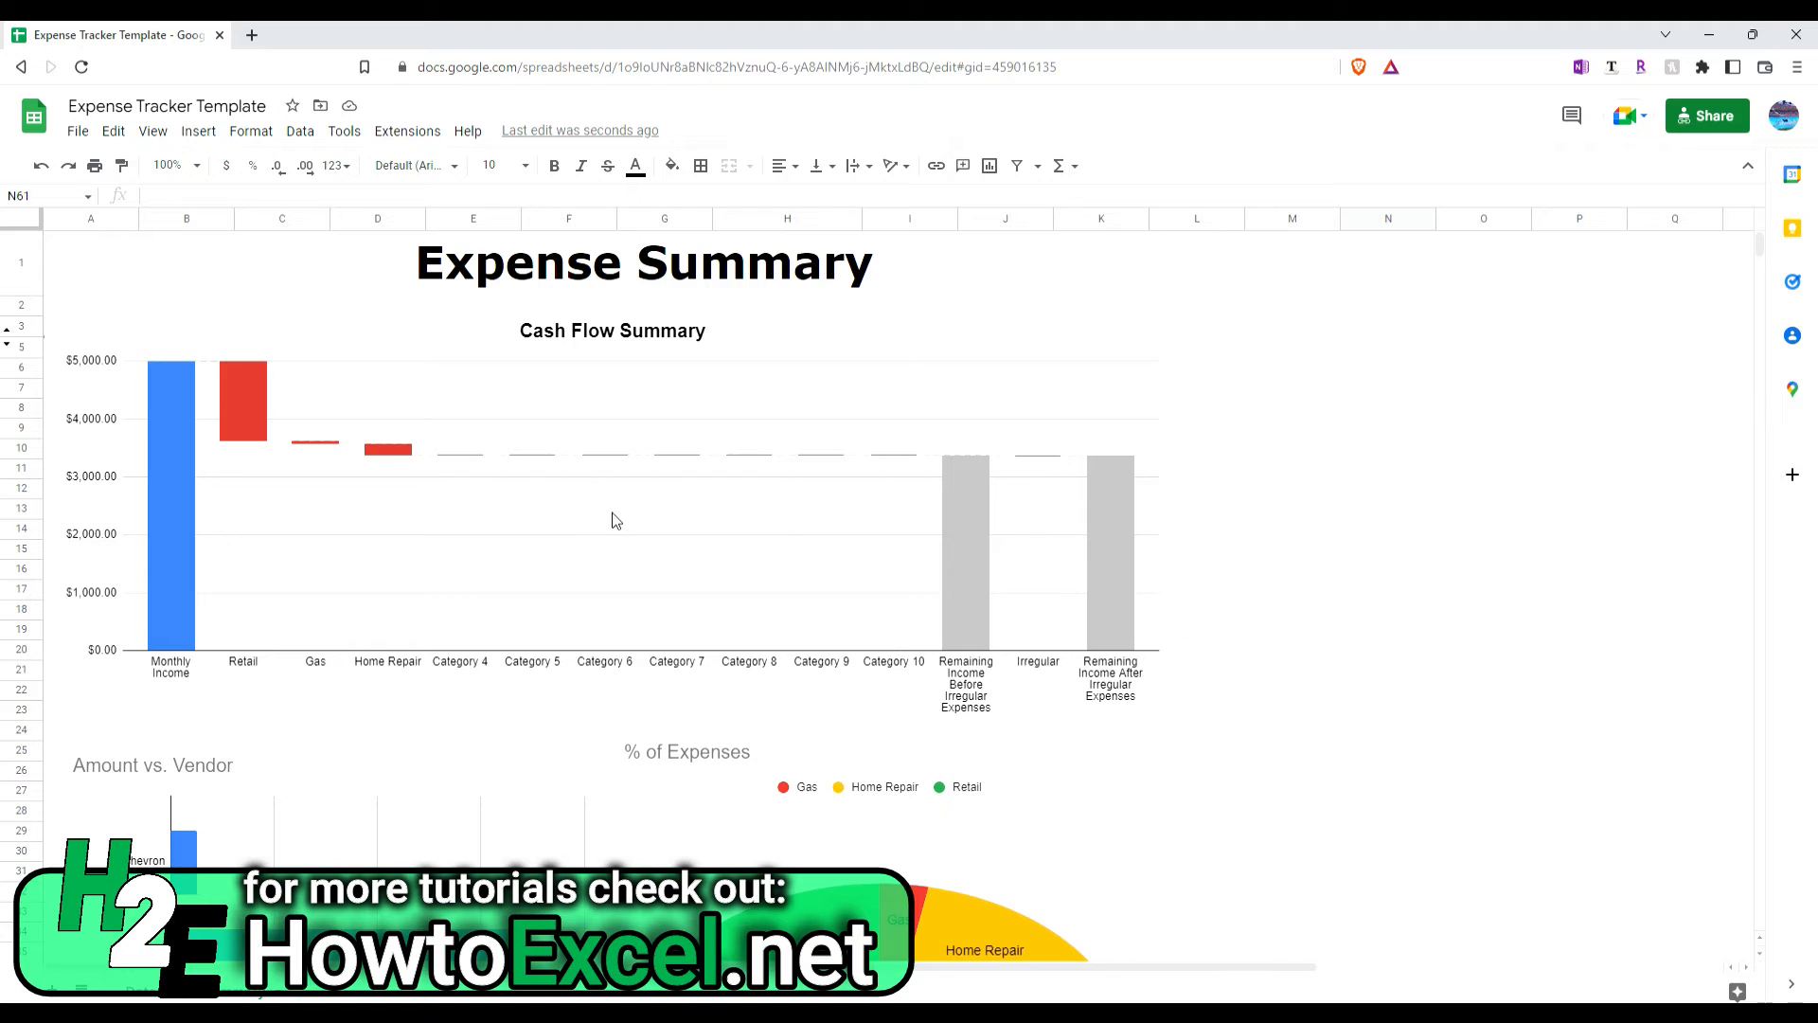
mouse_move(492, 570)
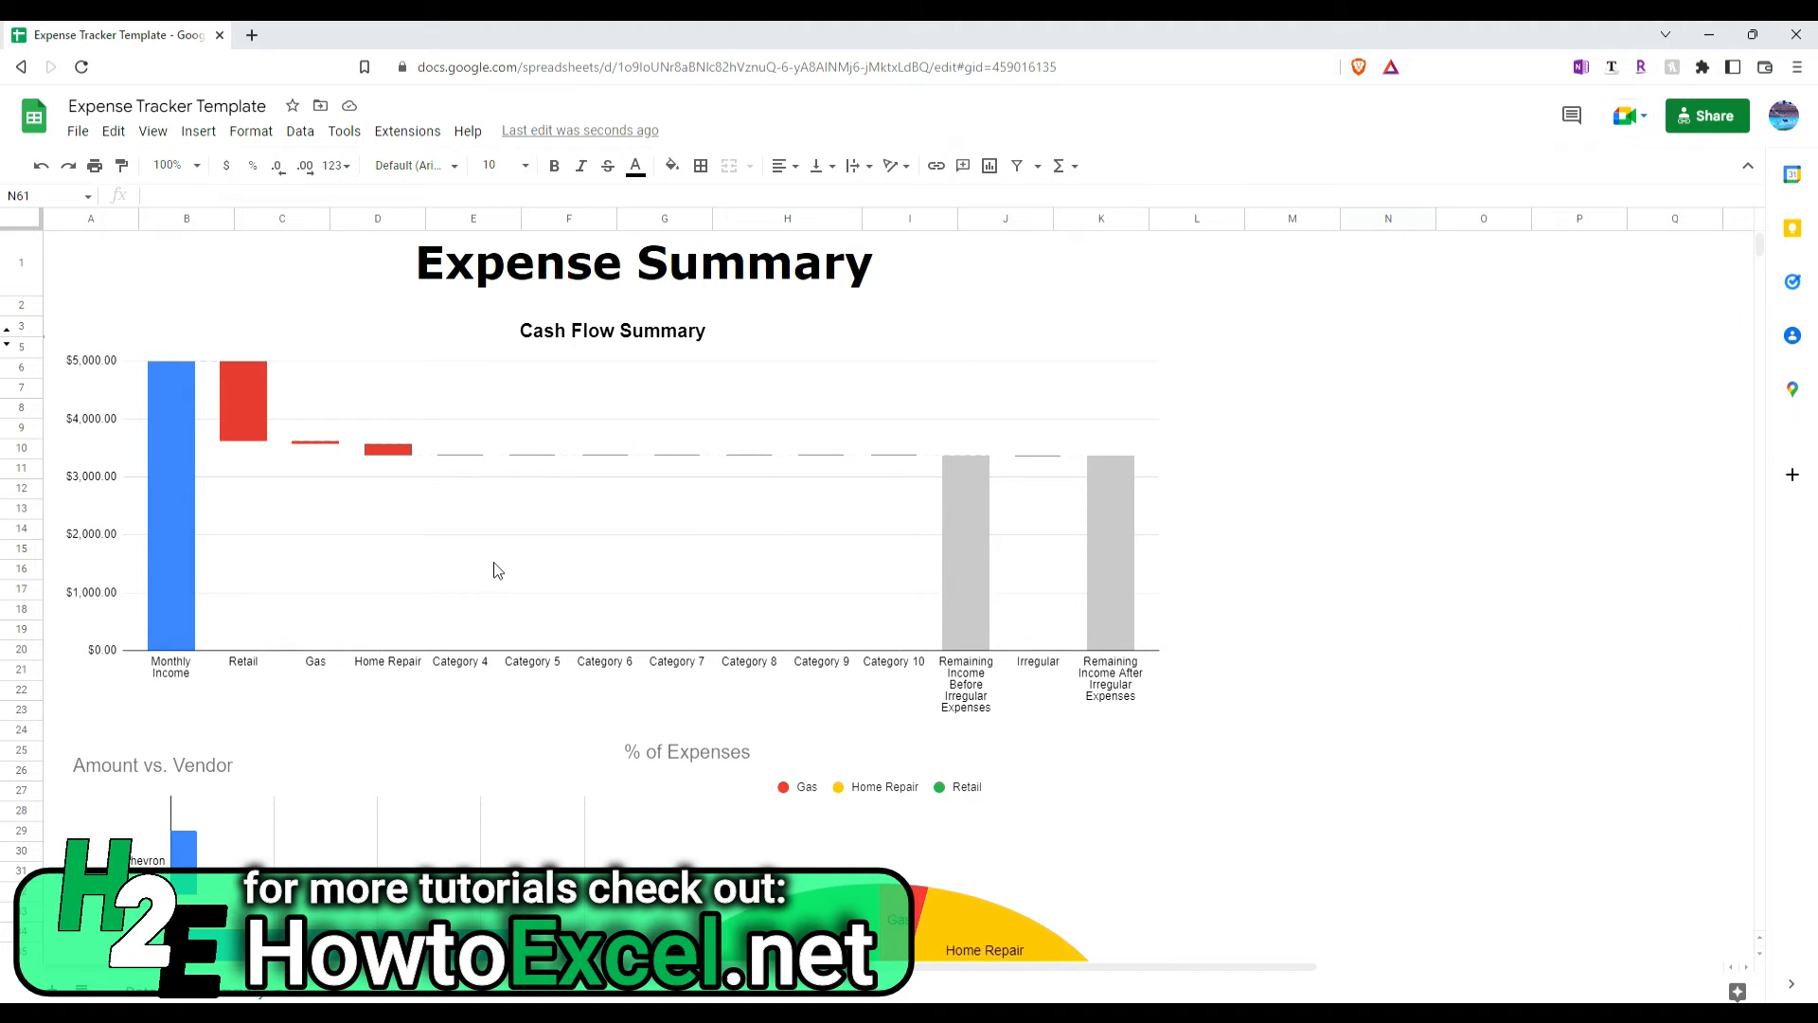
mouse_move(765, 554)
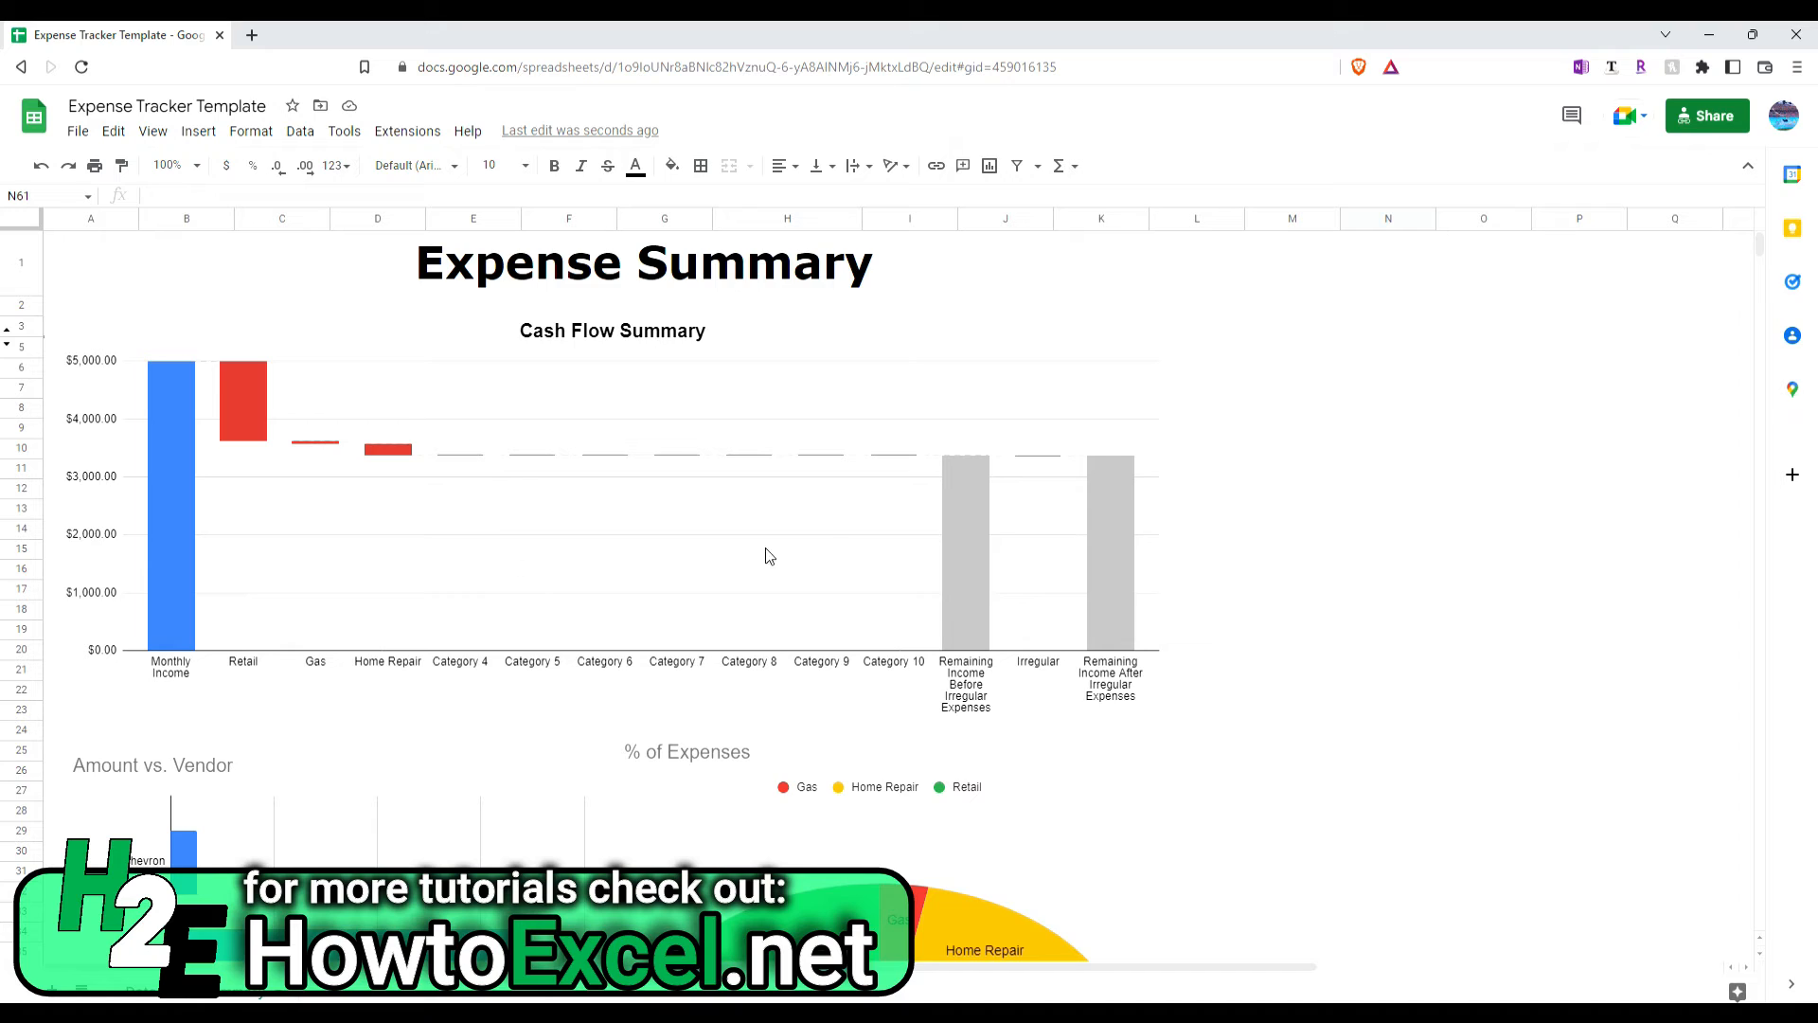
mouse_move(827, 557)
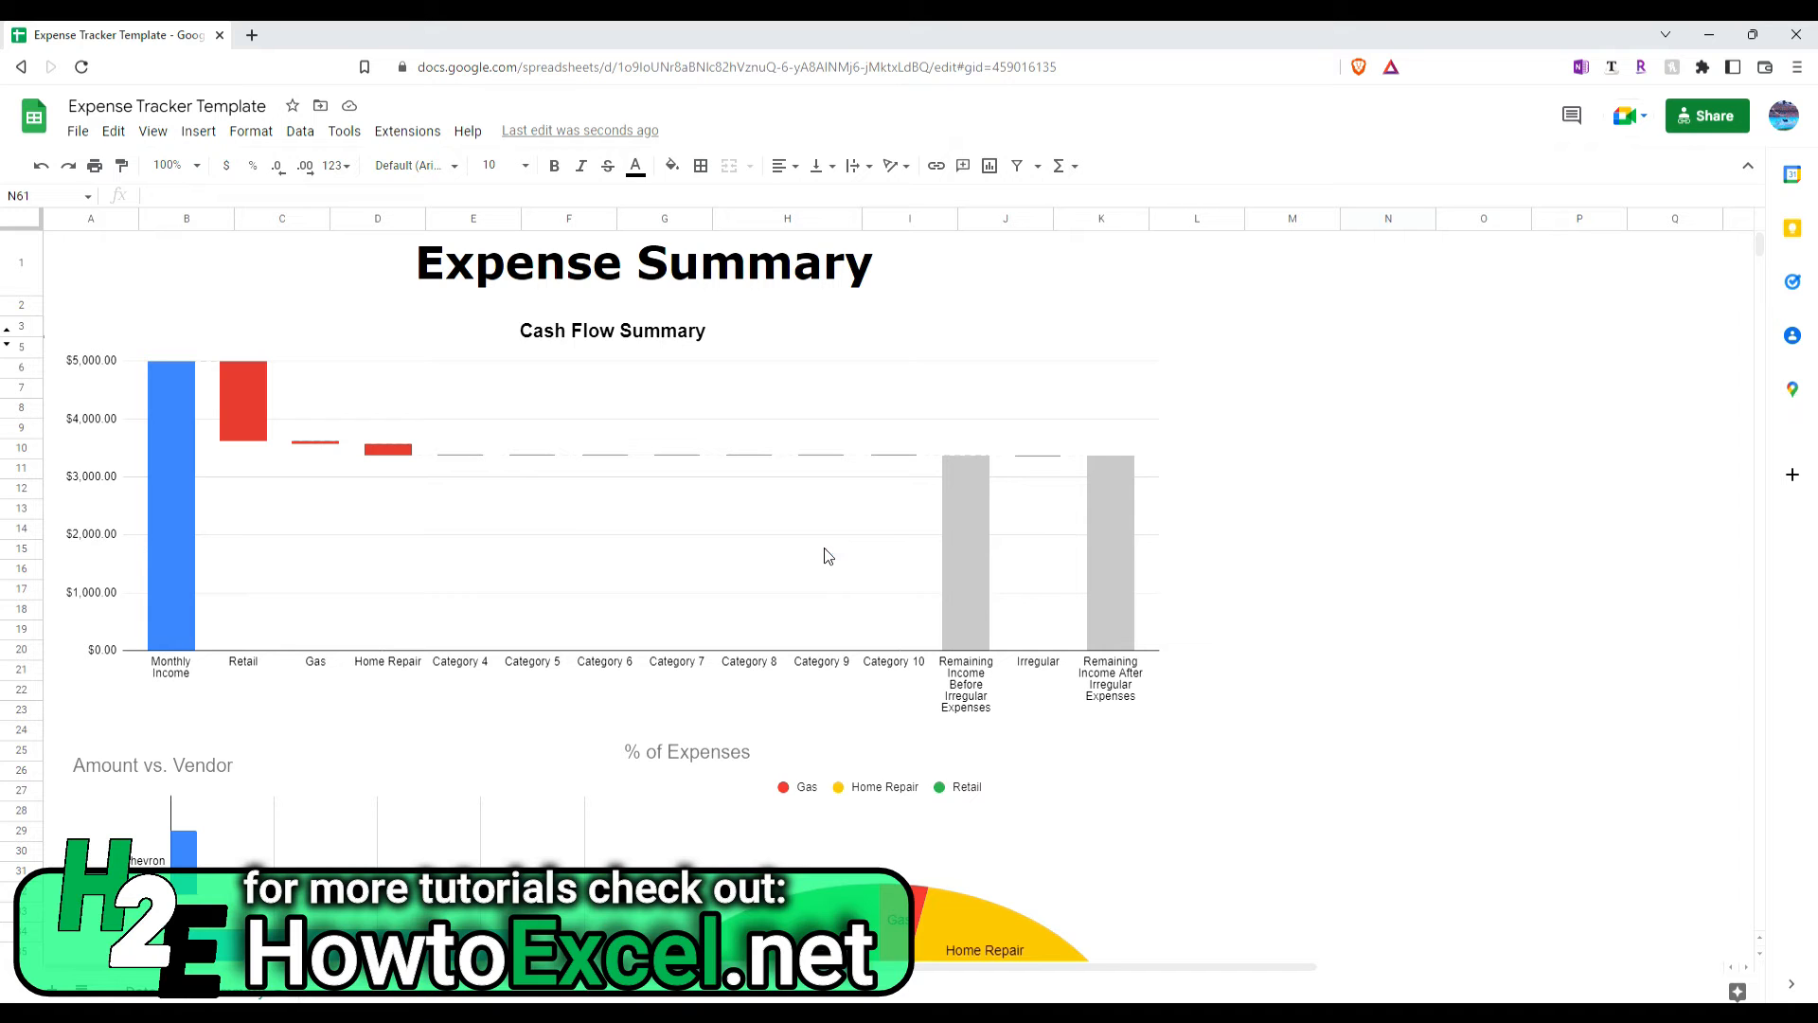
mouse_move(547, 447)
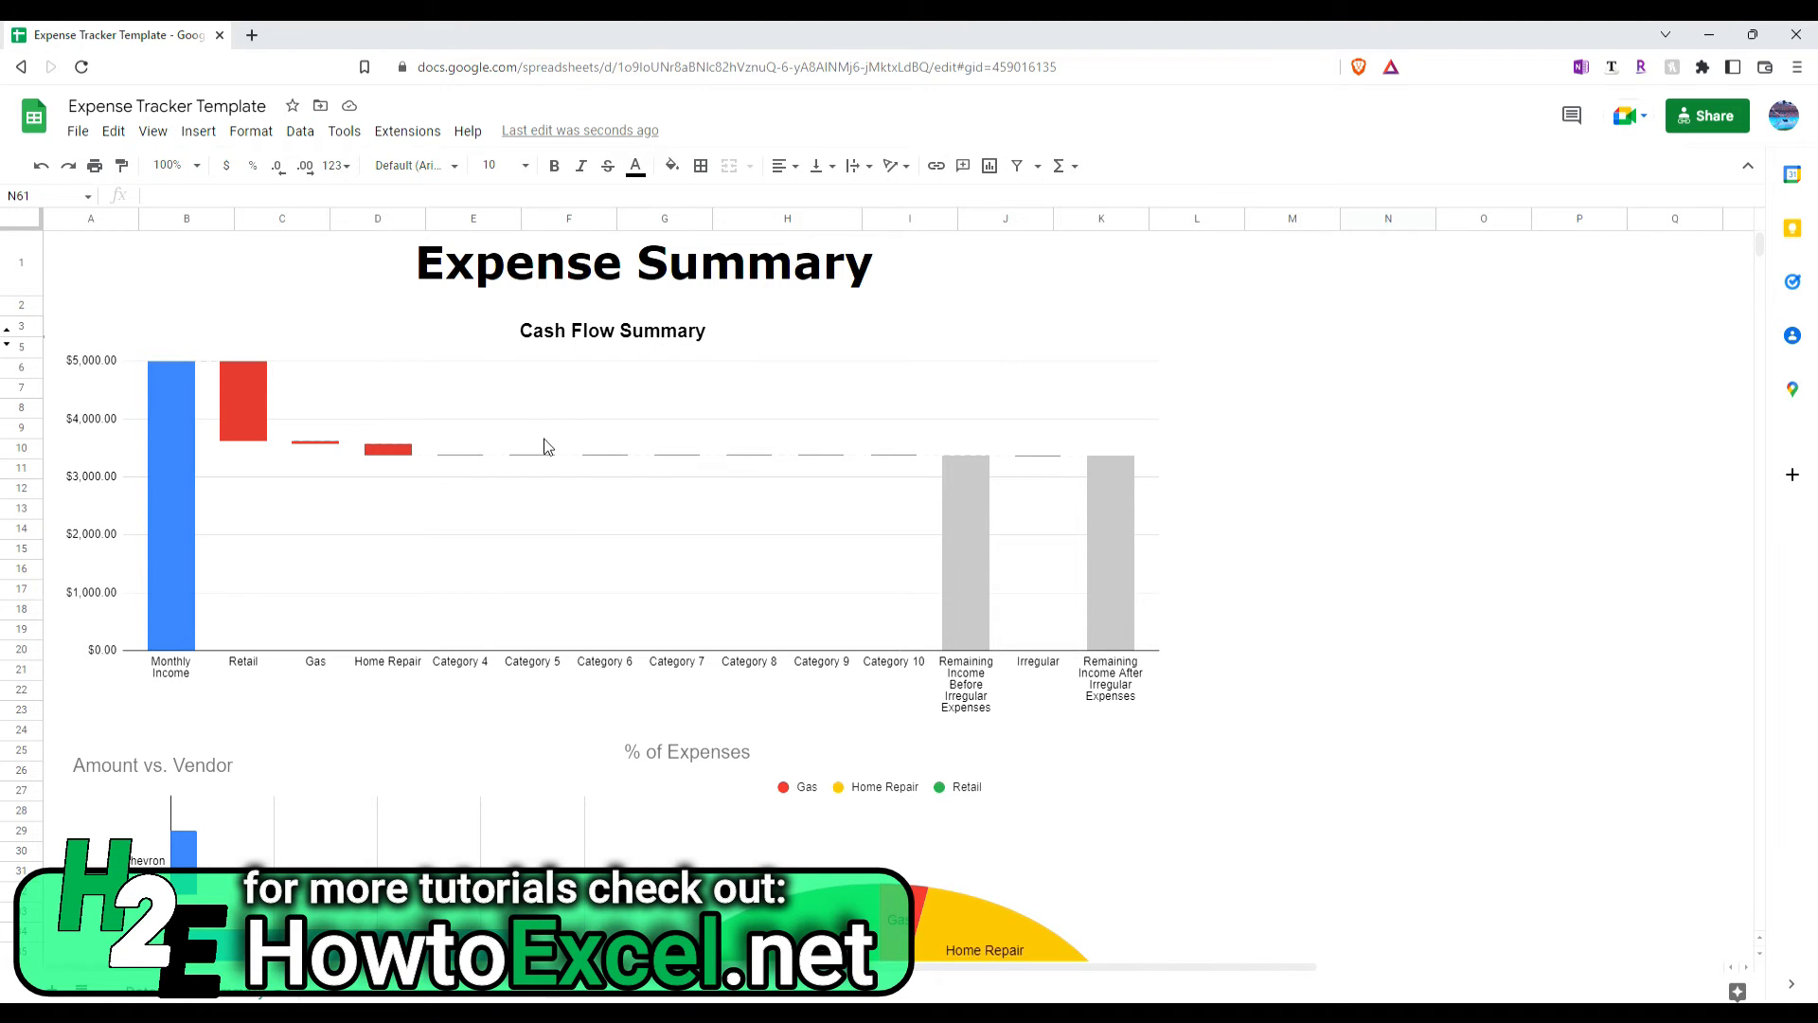
Step: Scroll the Expense Summary down to the vendor bar chart and category donut
scroll(down, 3)
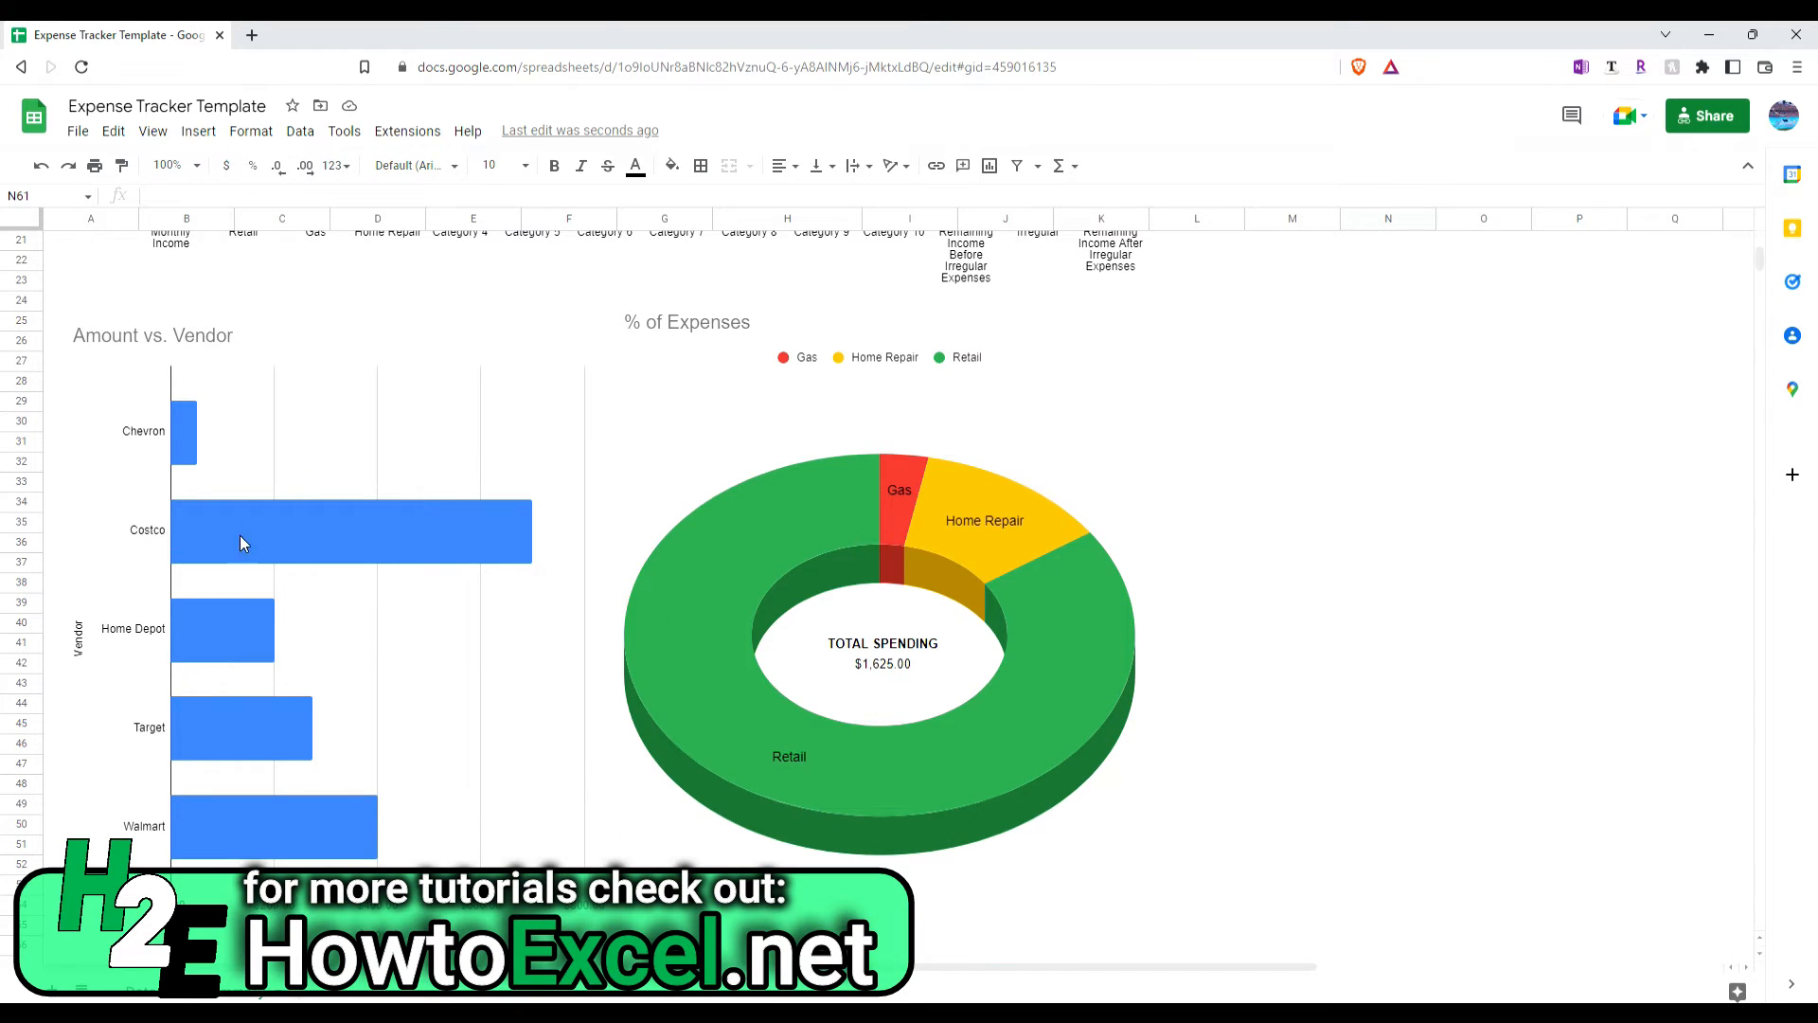
mouse_move(386, 808)
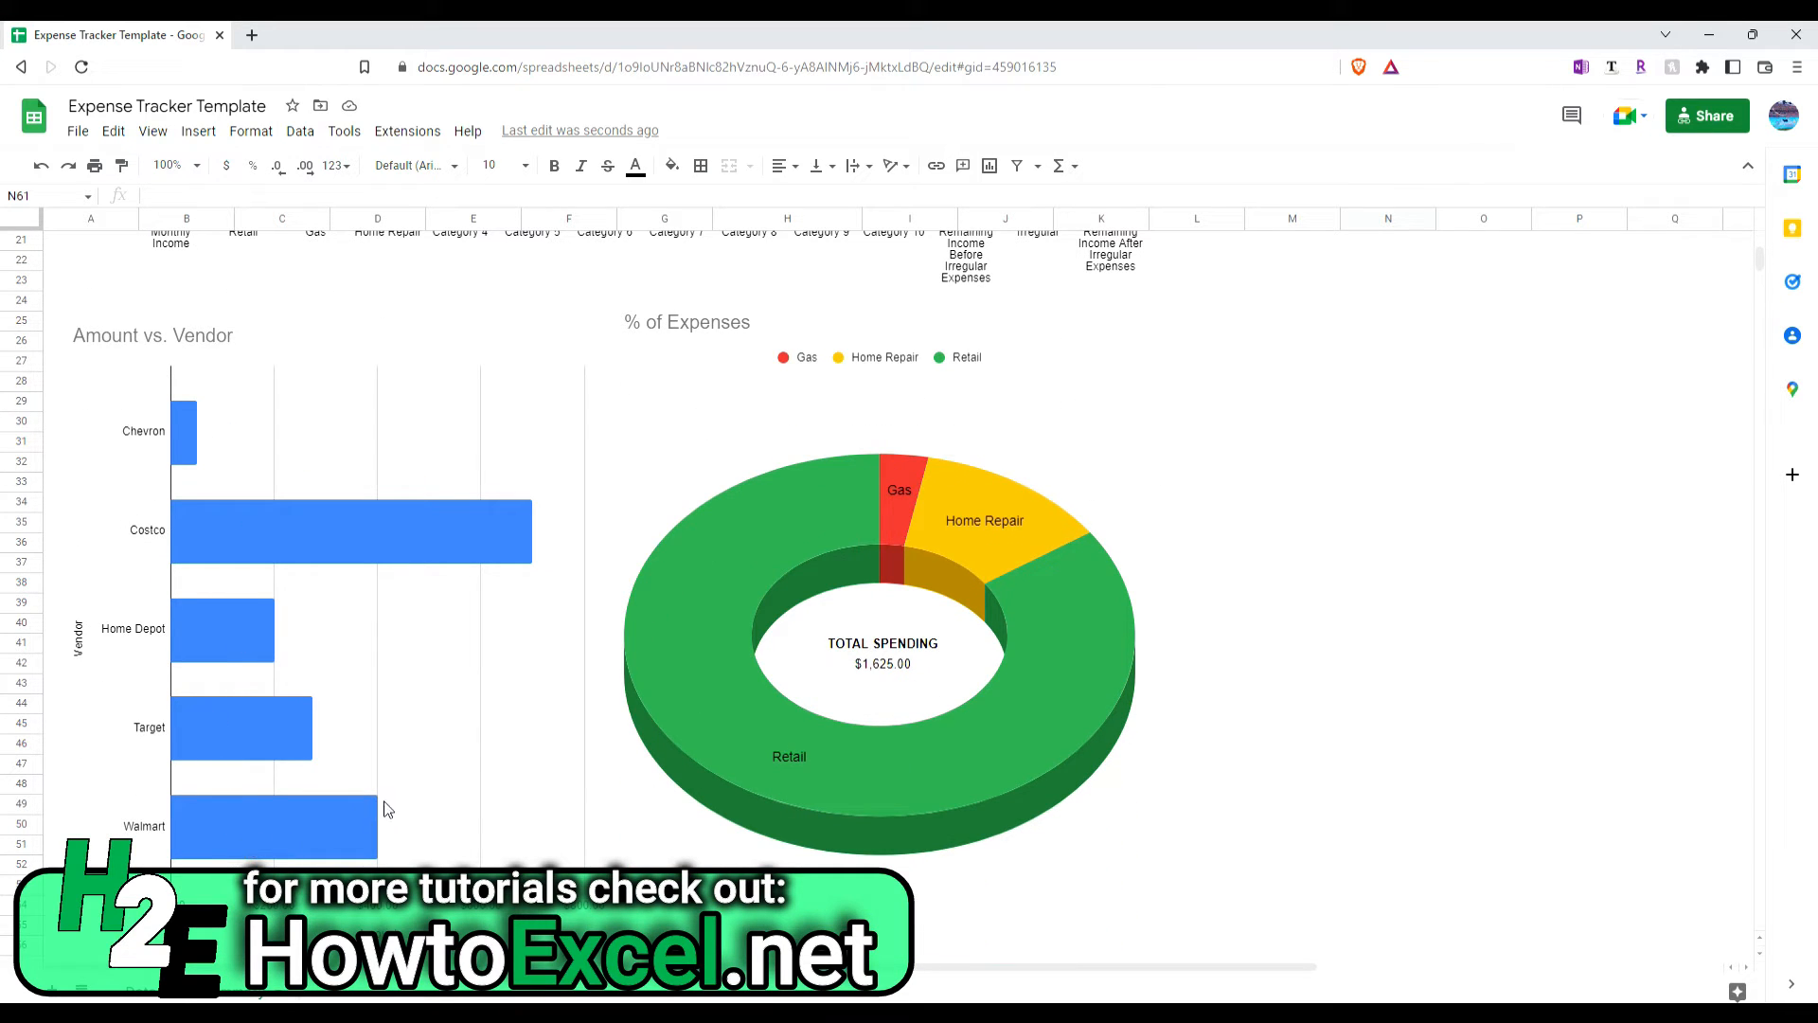
mouse_move(736, 604)
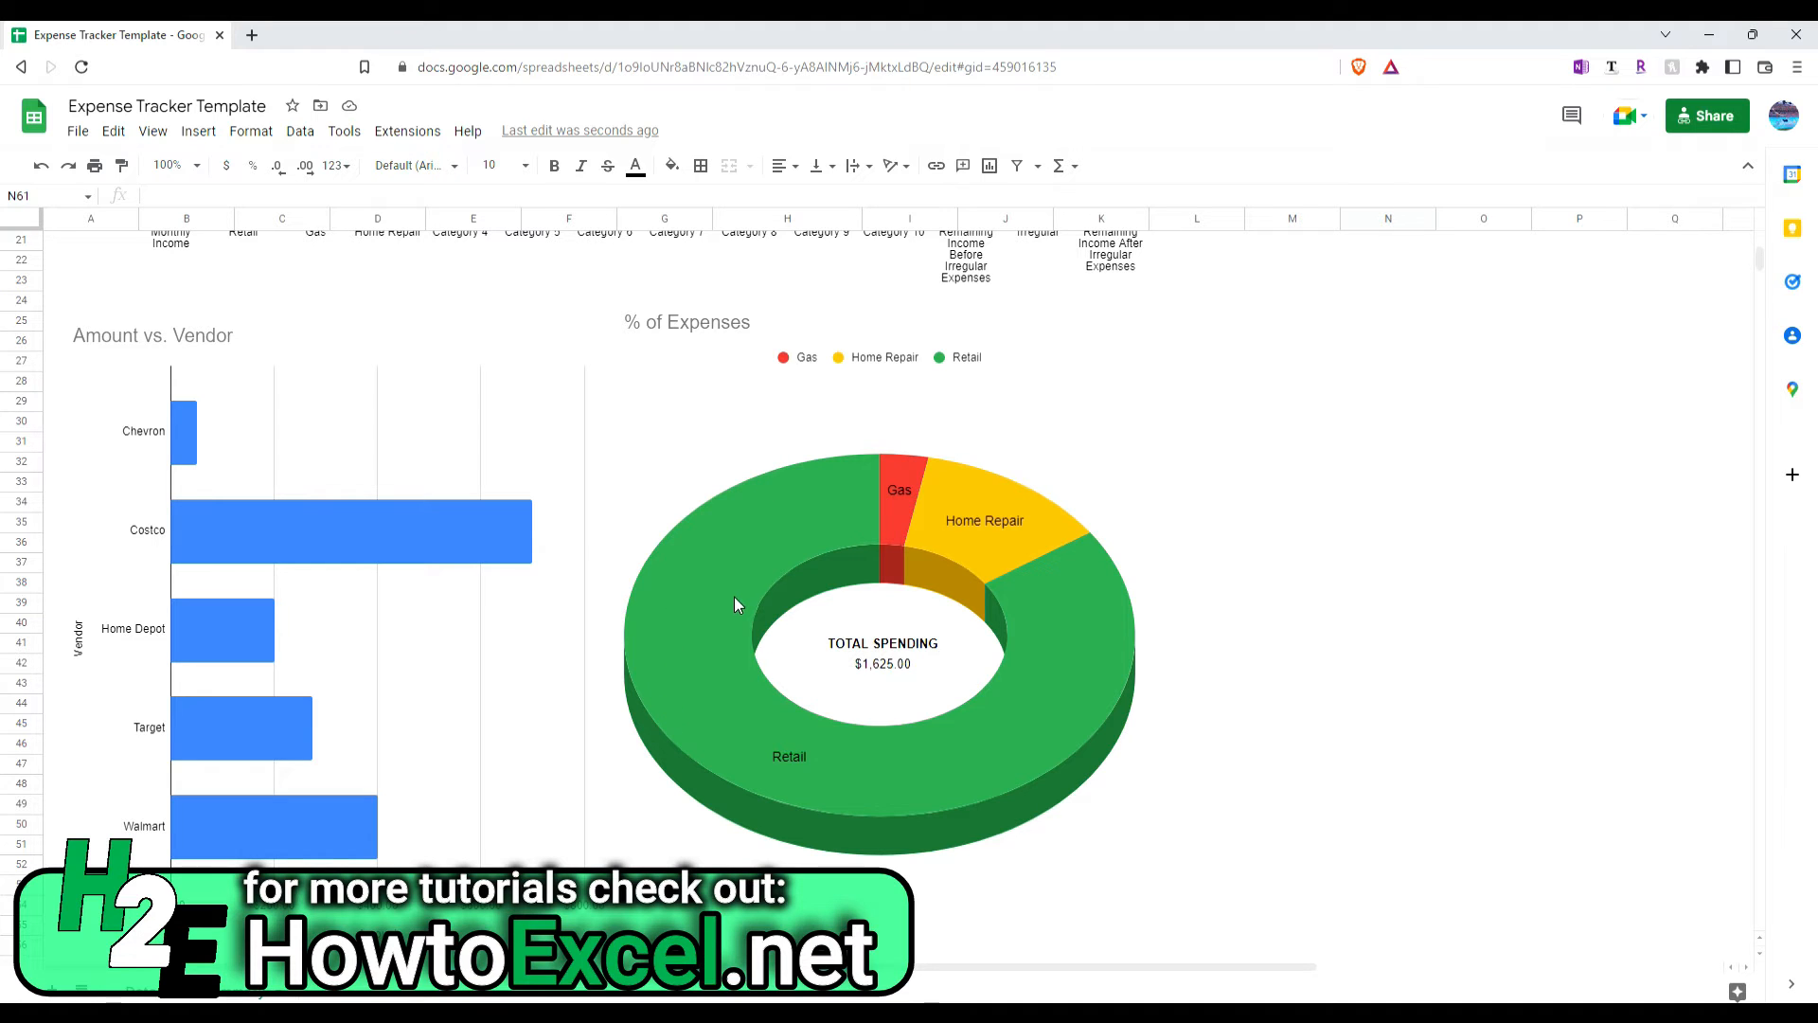
mouse_move(869, 690)
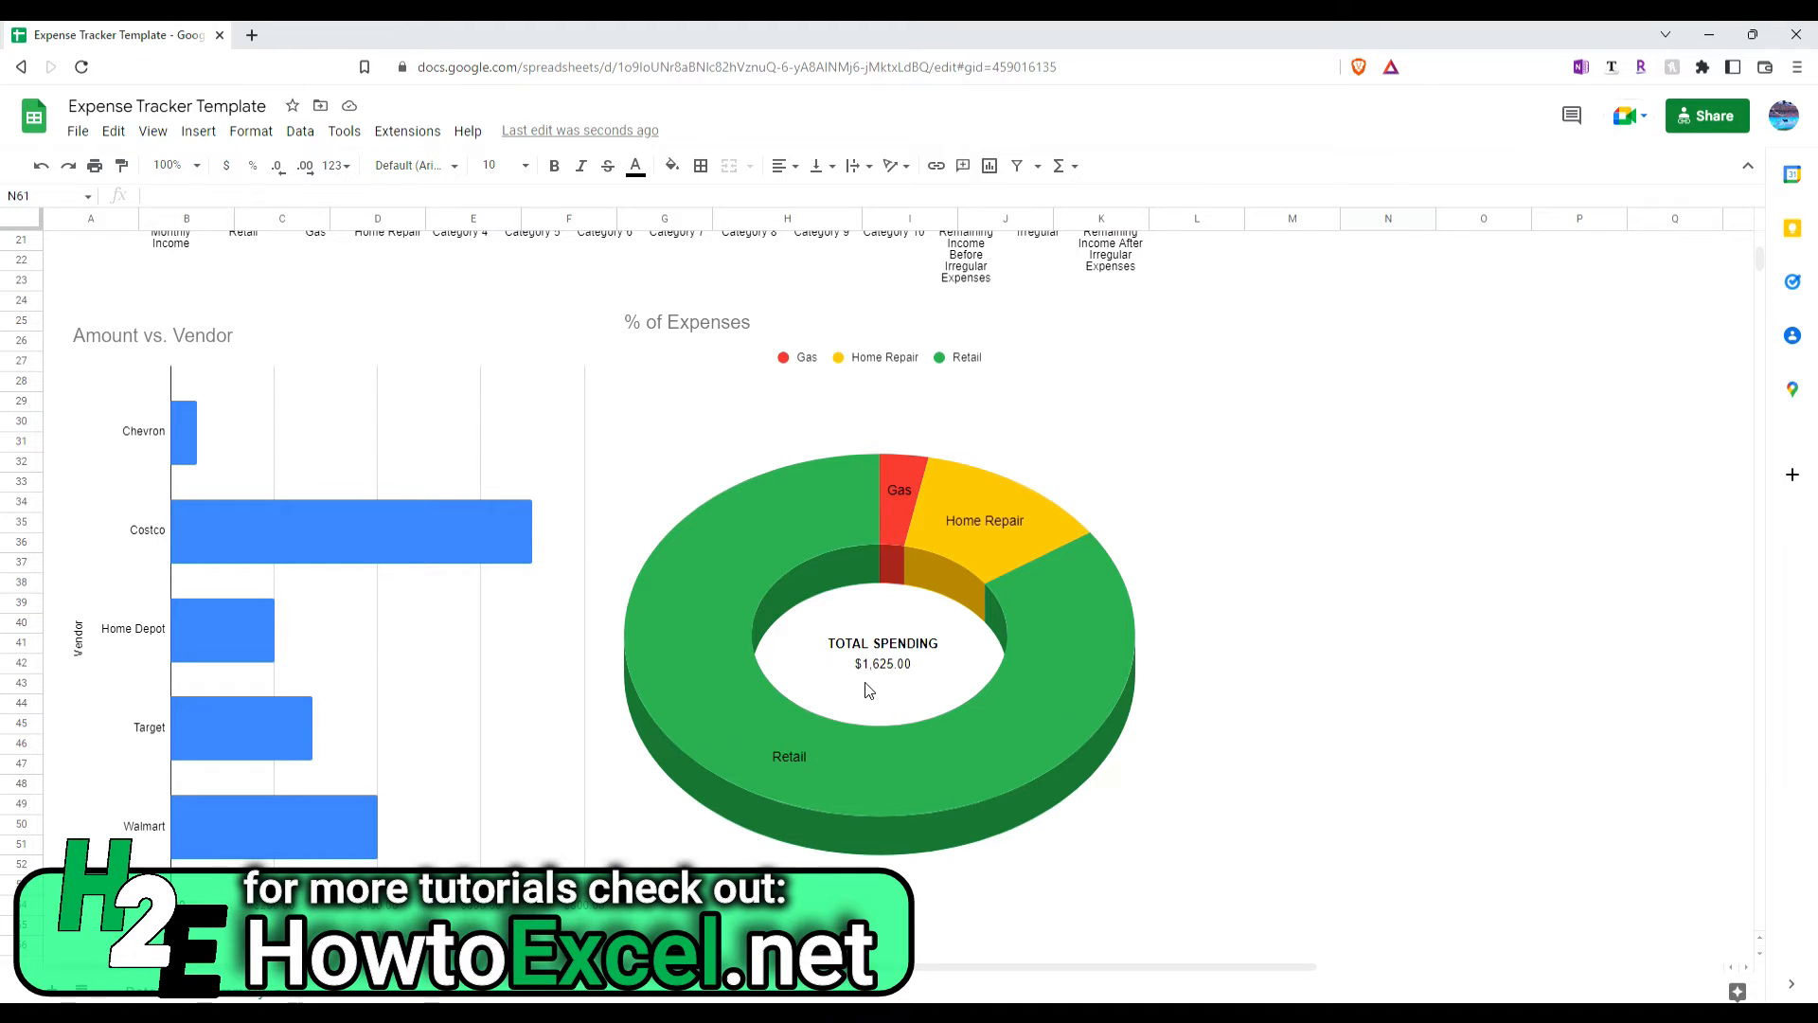
mouse_move(896, 676)
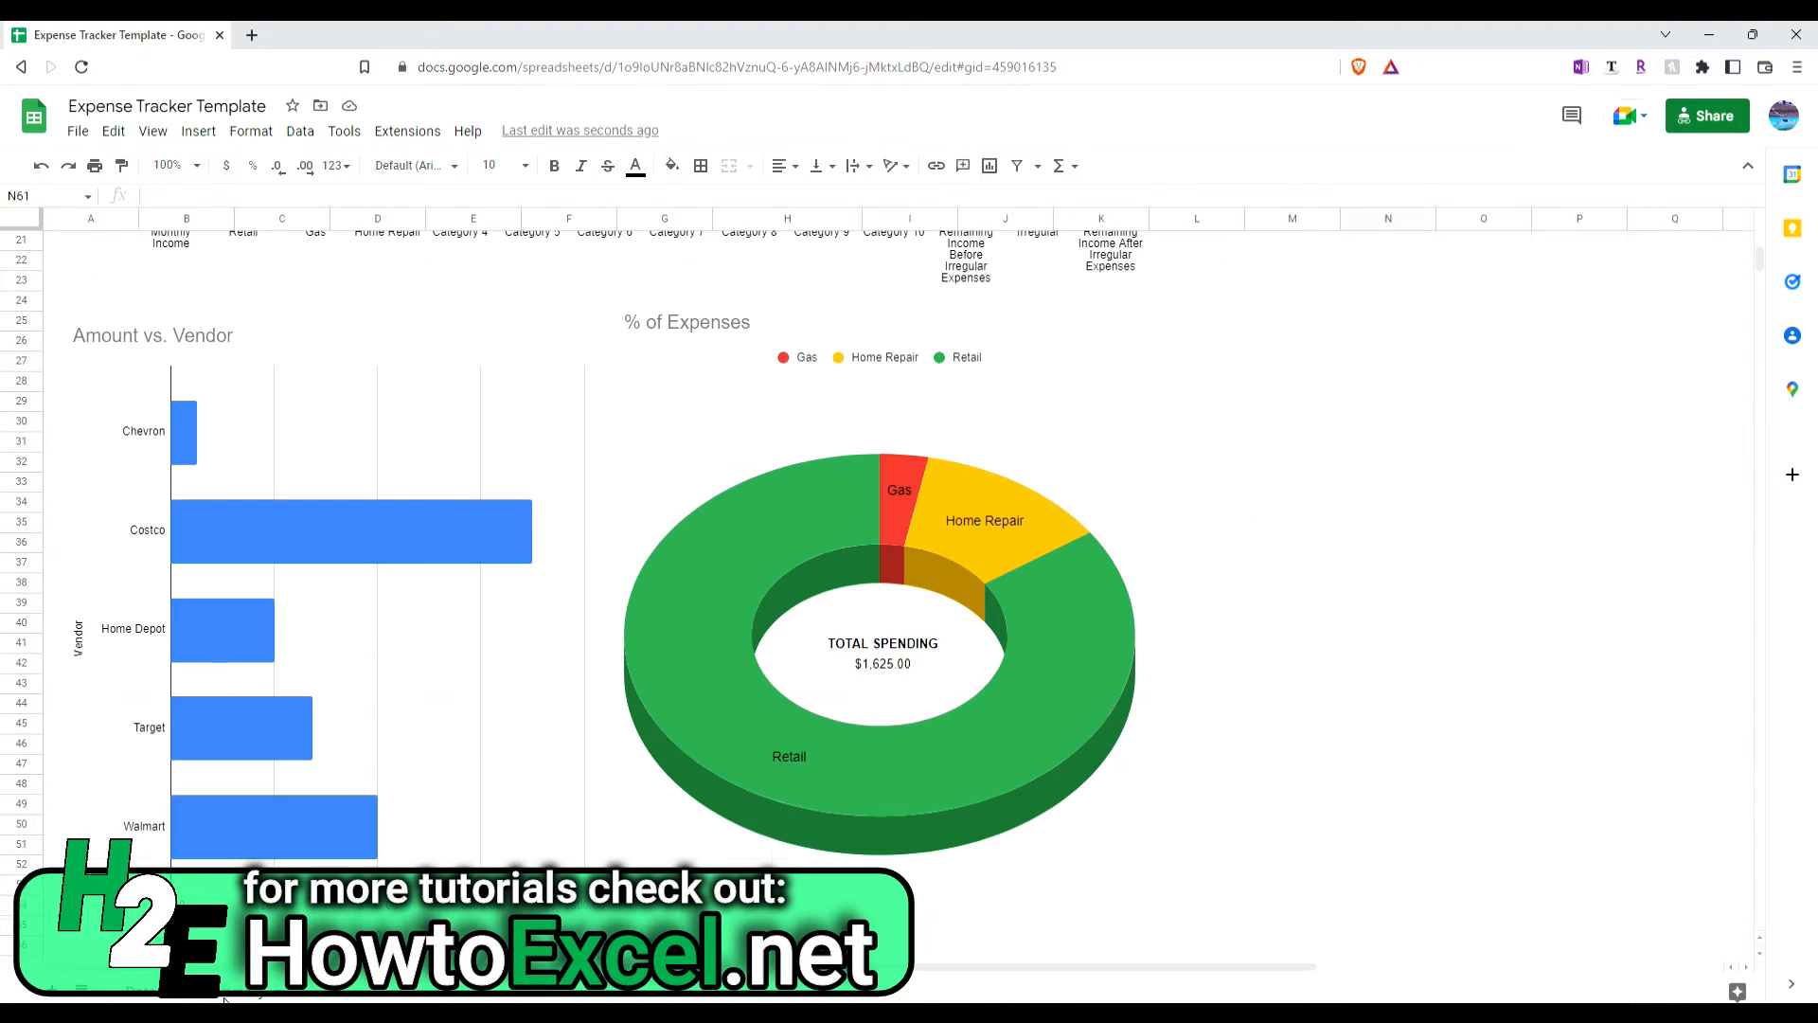
mouse_move(884, 492)
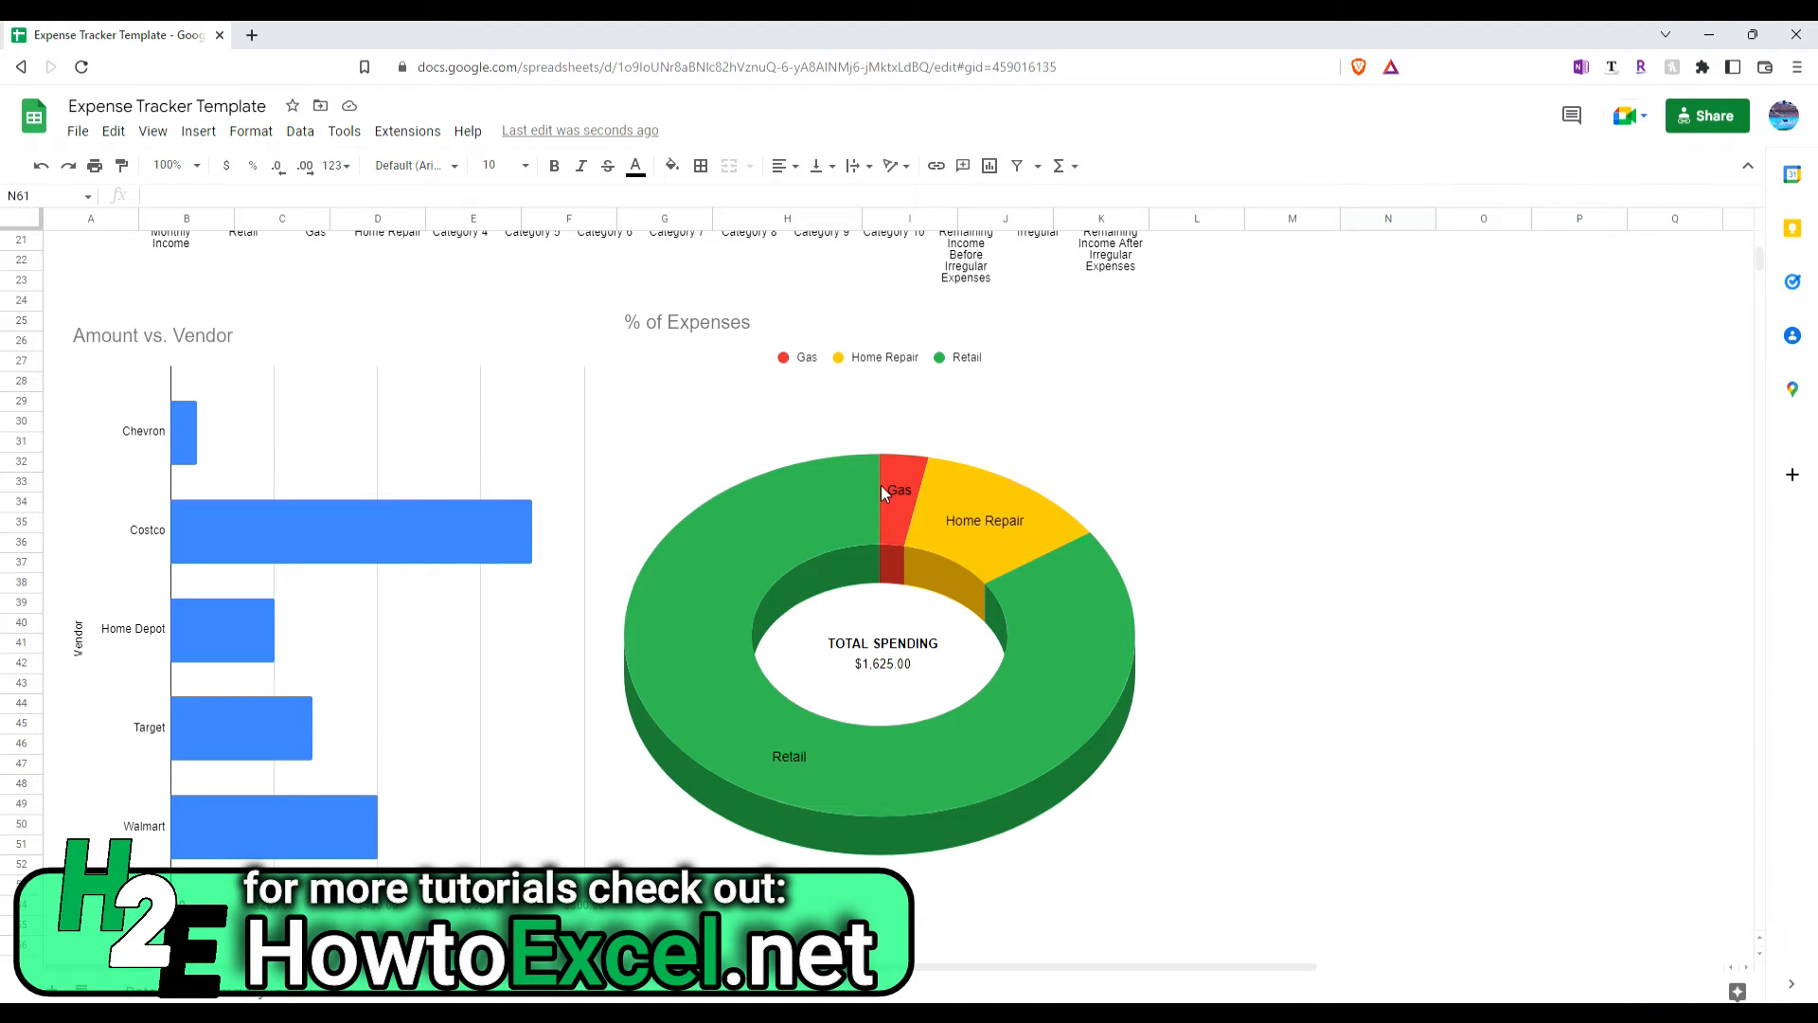
mouse_move(1177, 700)
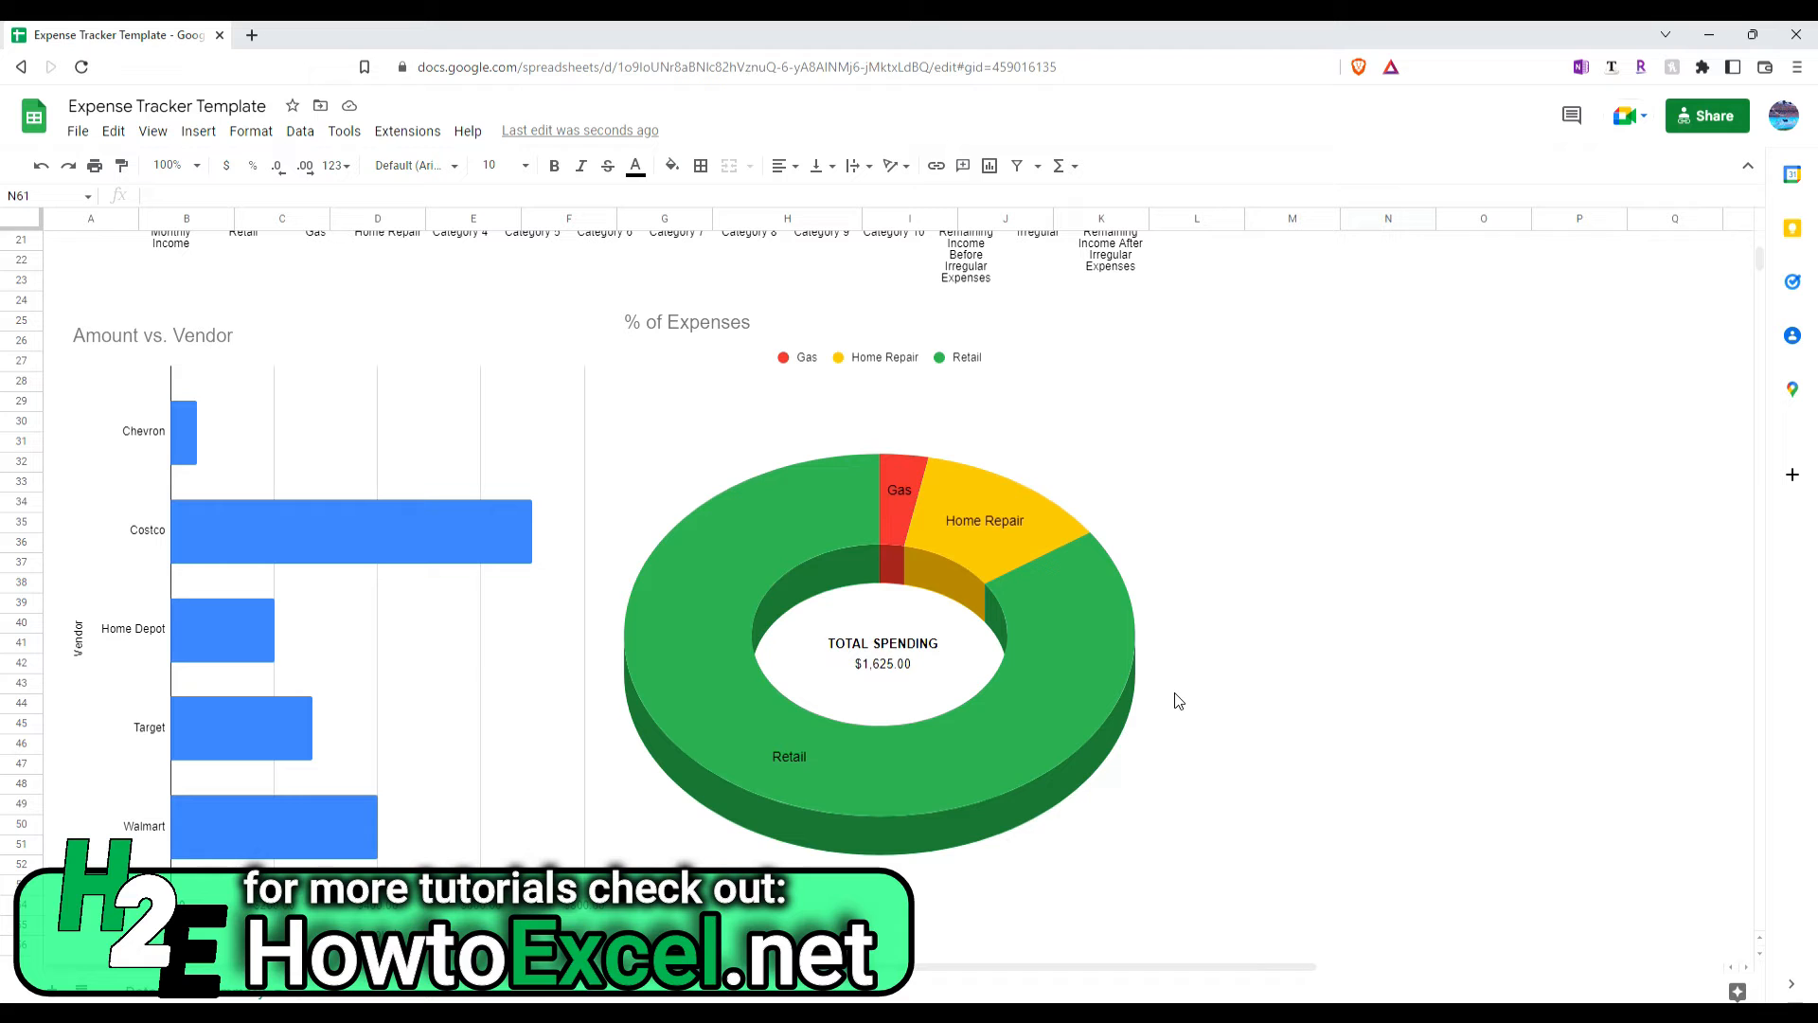
mouse_move(390, 503)
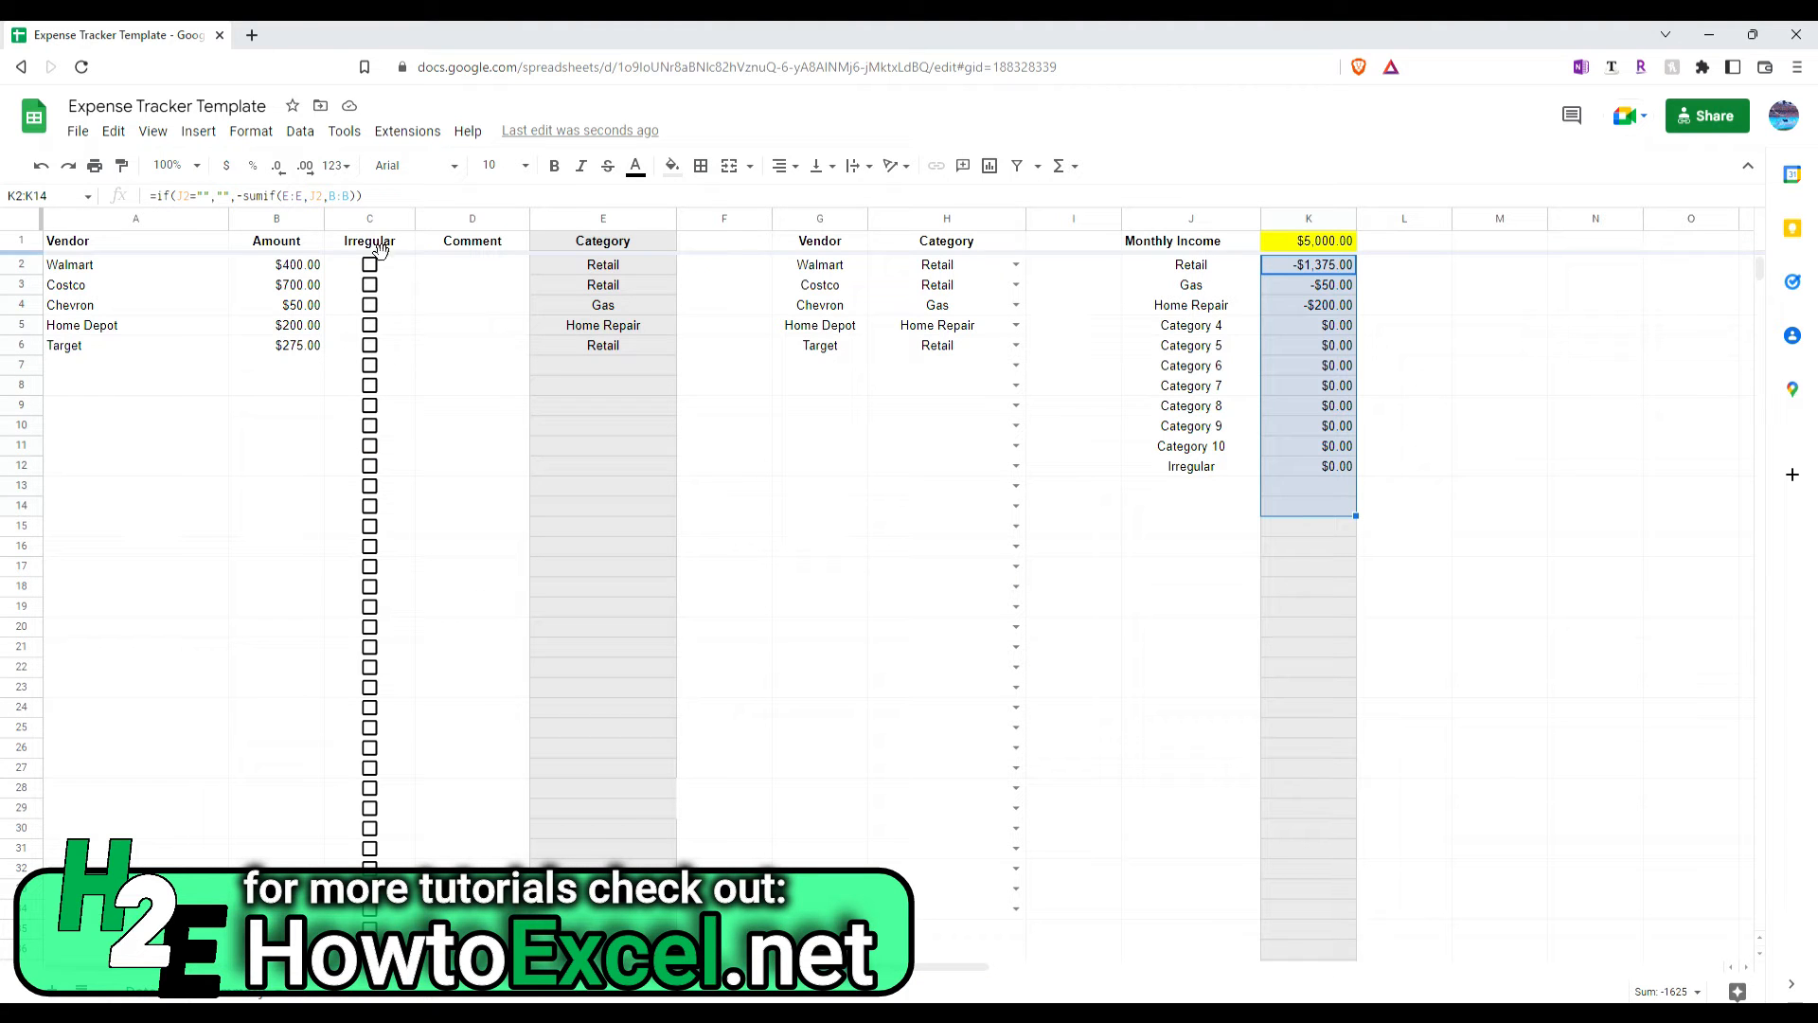
Step: Tick Costco's Irregular checkbox and view the donut's new Irregular slice
click(369, 285)
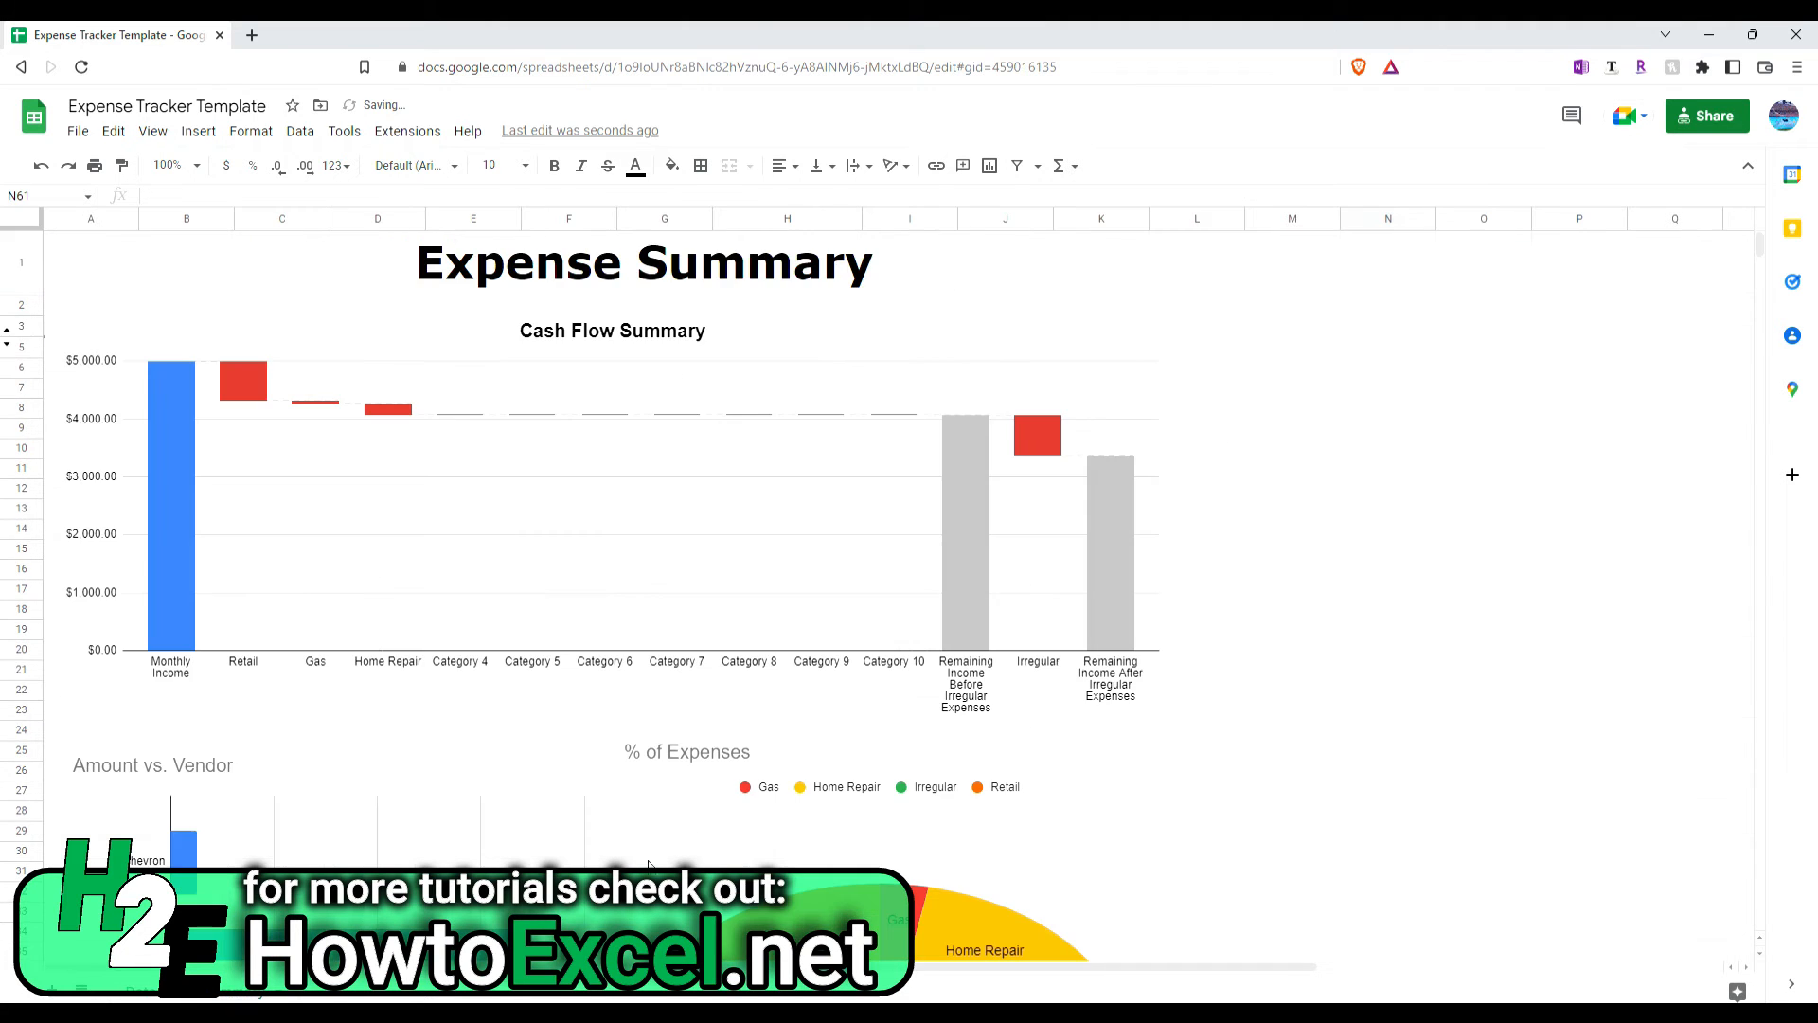
scroll(down, 3)
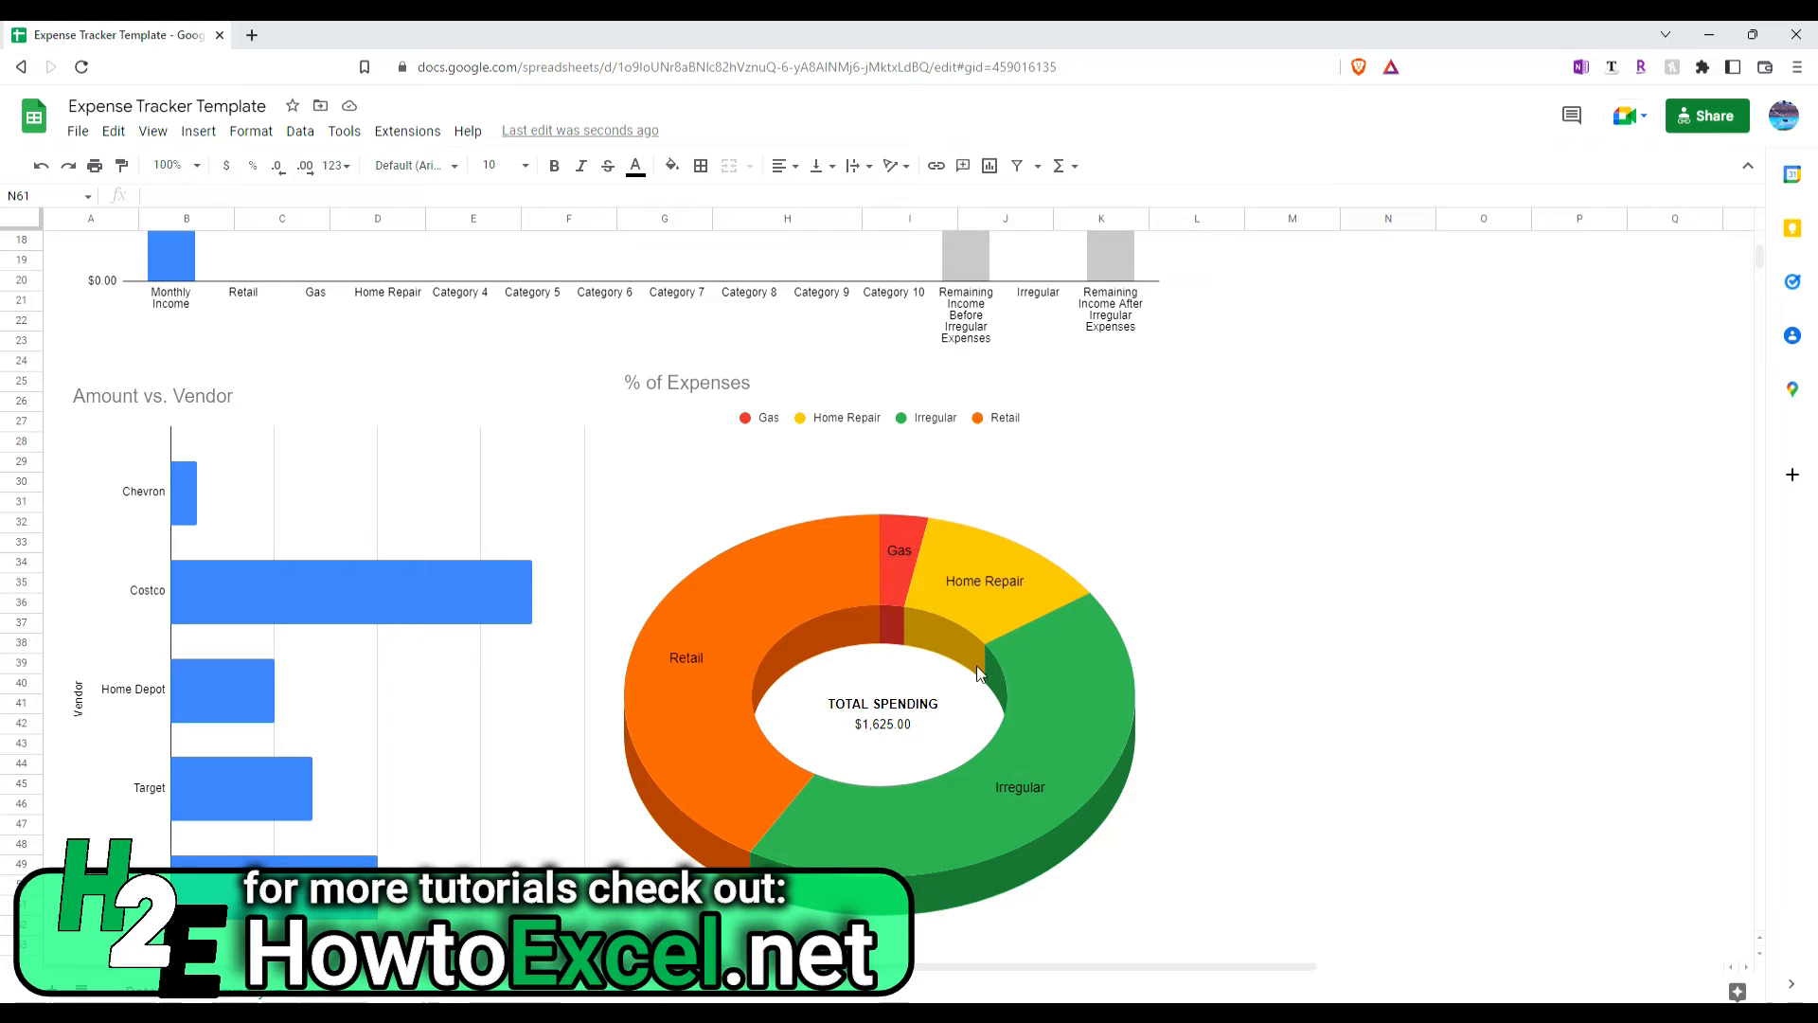
mouse_move(224, 847)
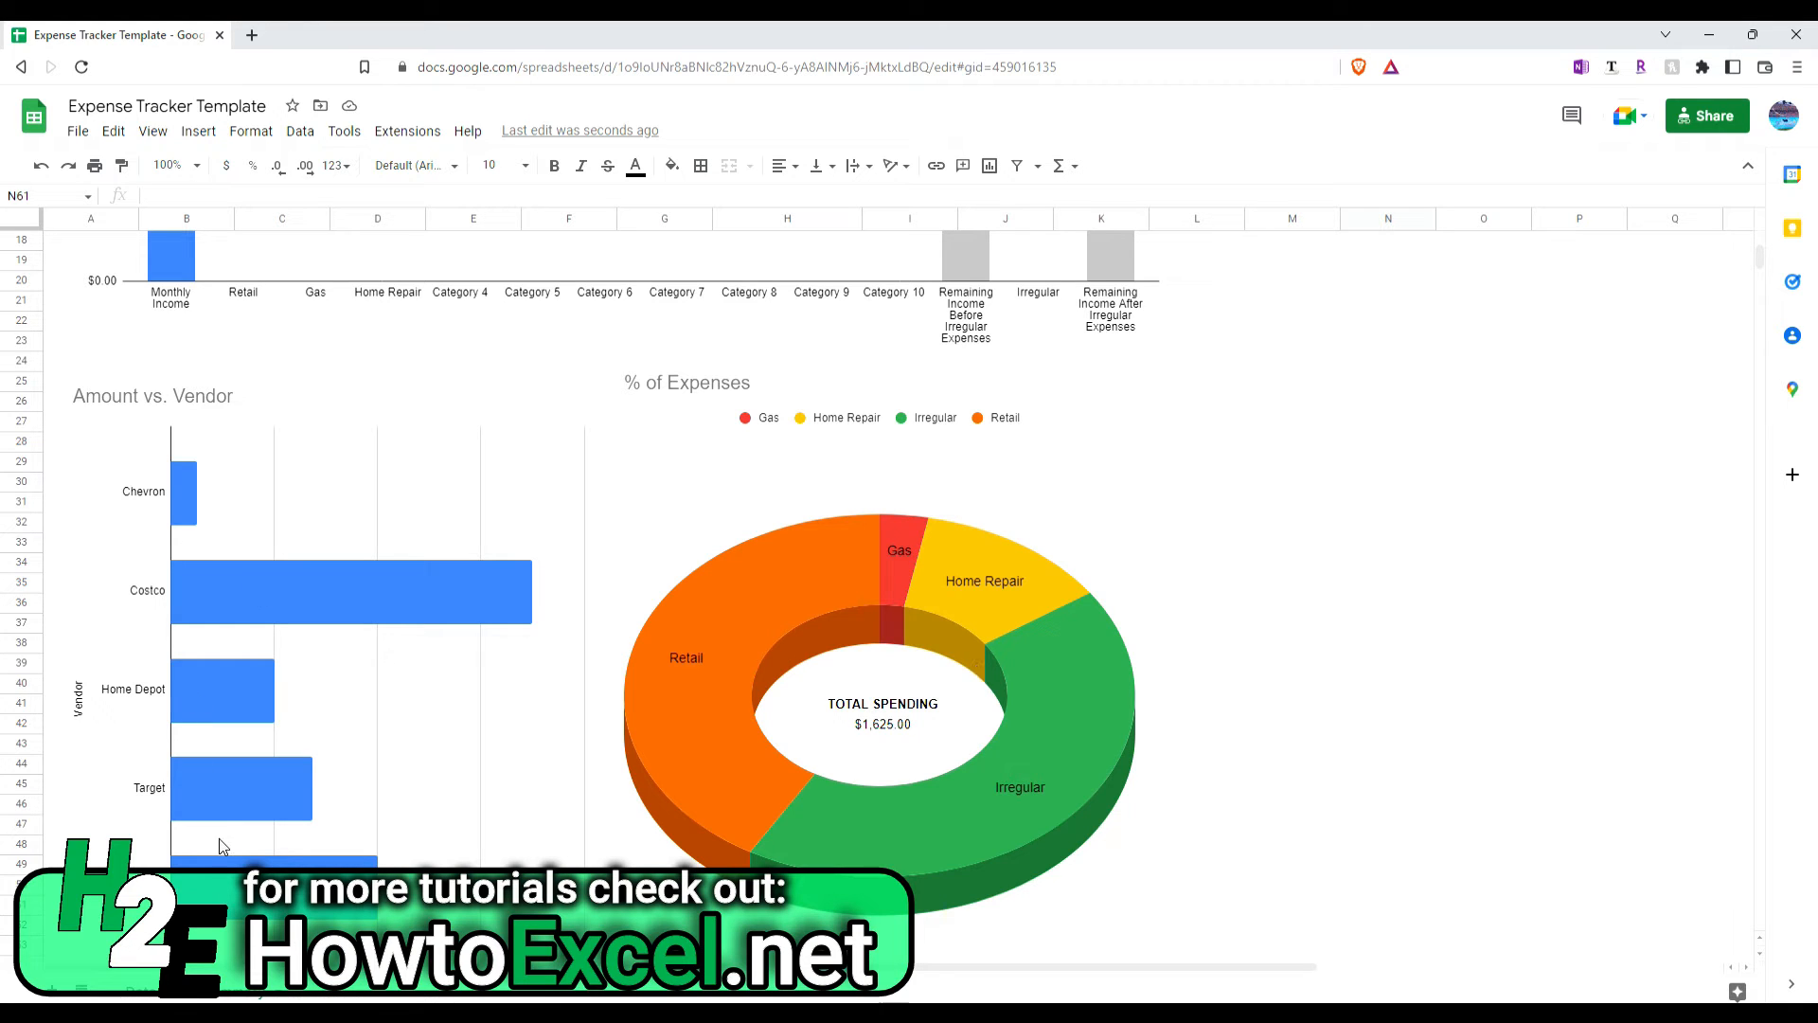
mouse_move(1041, 740)
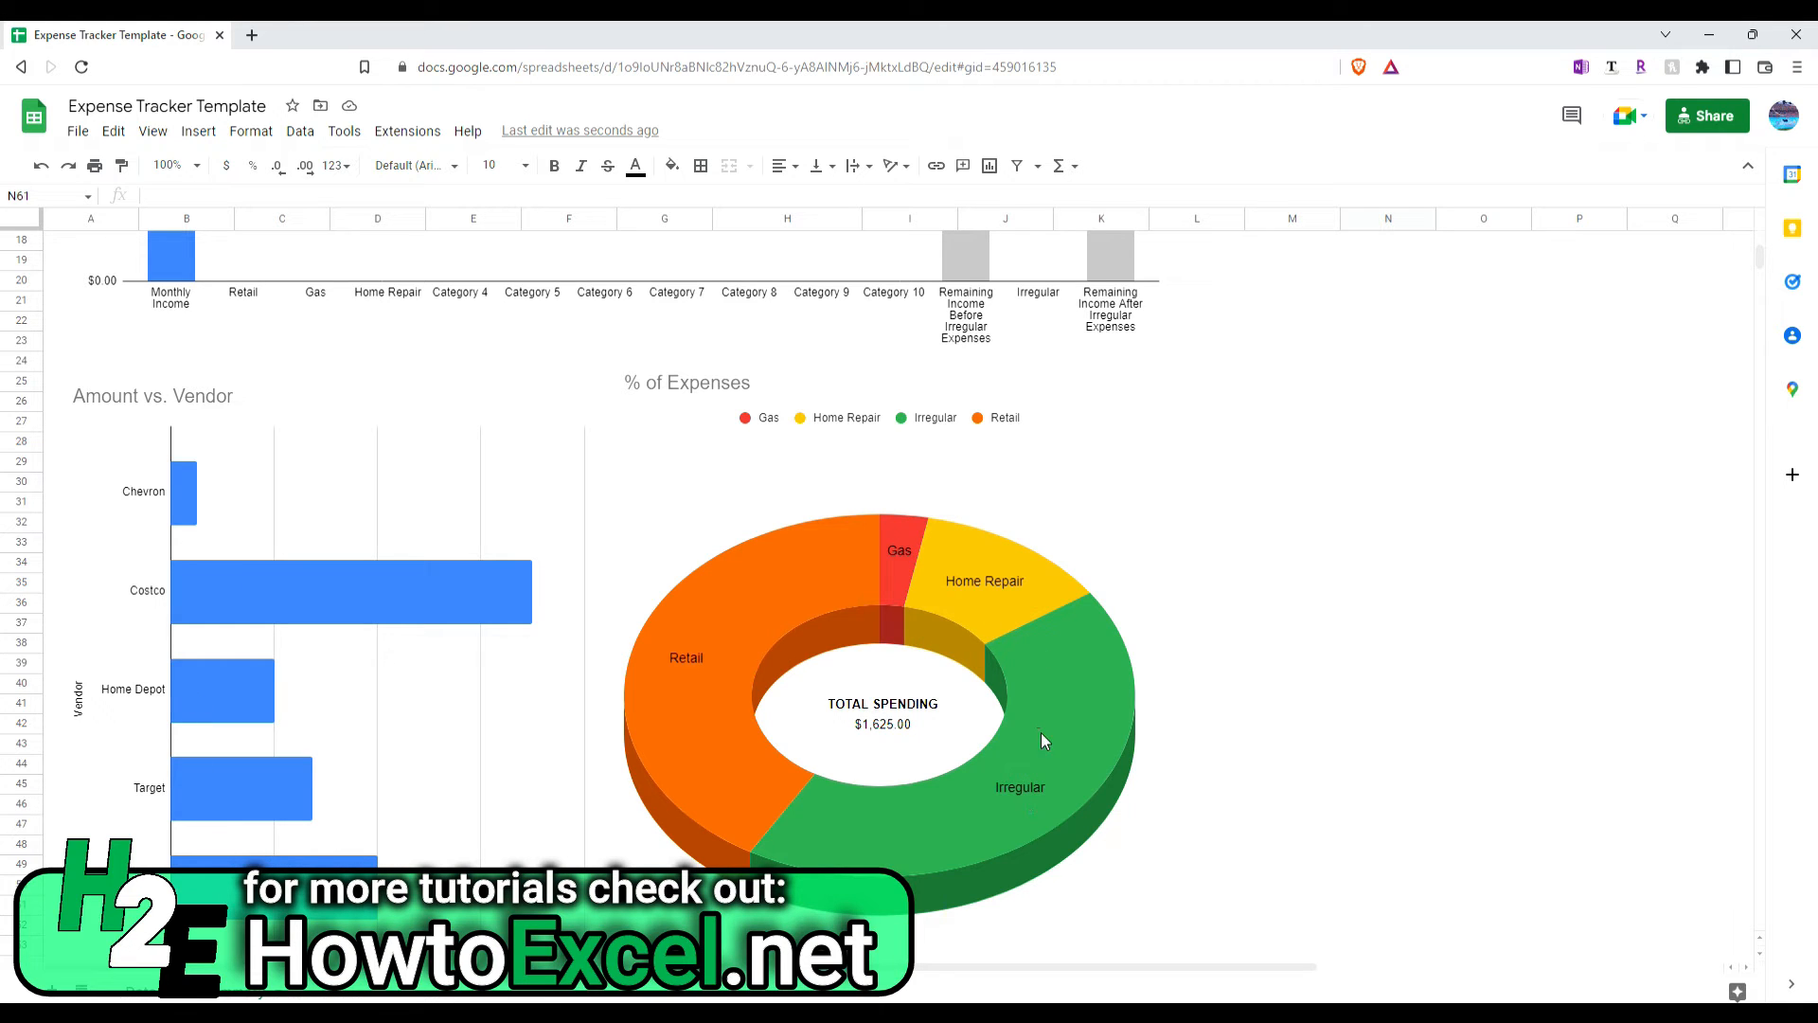
mouse_move(973, 820)
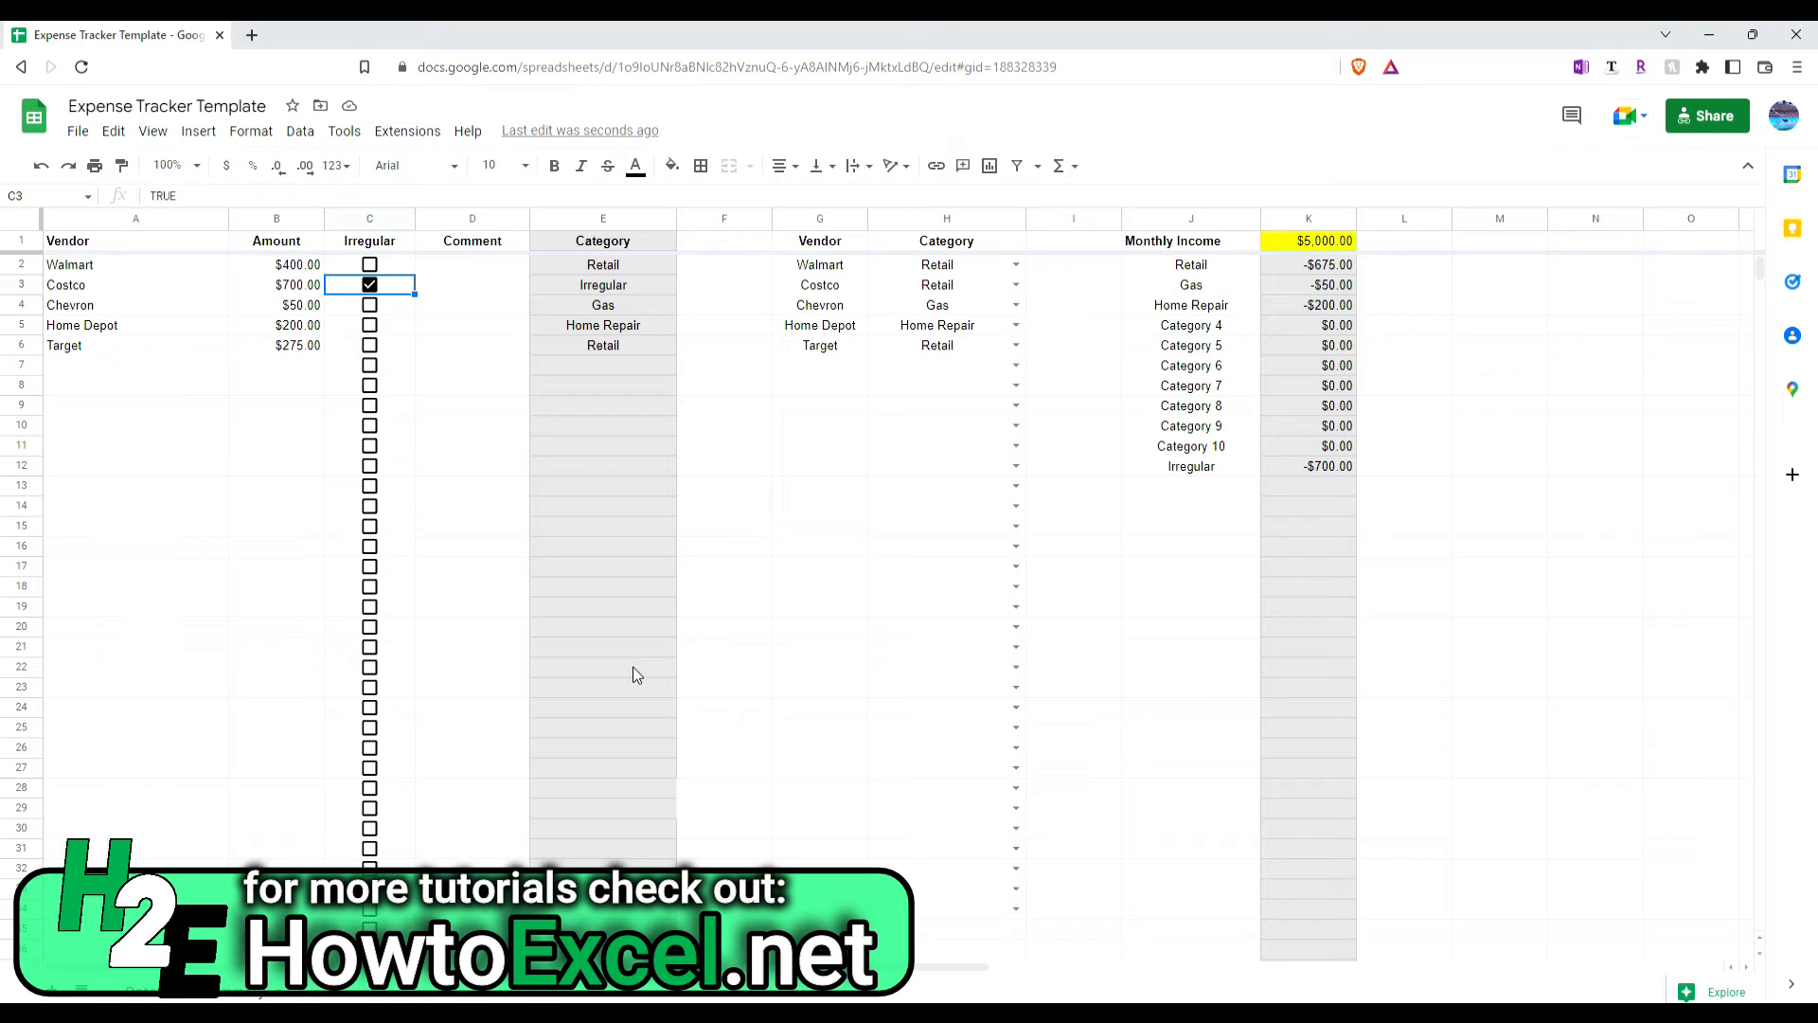
mouse_move(1284, 267)
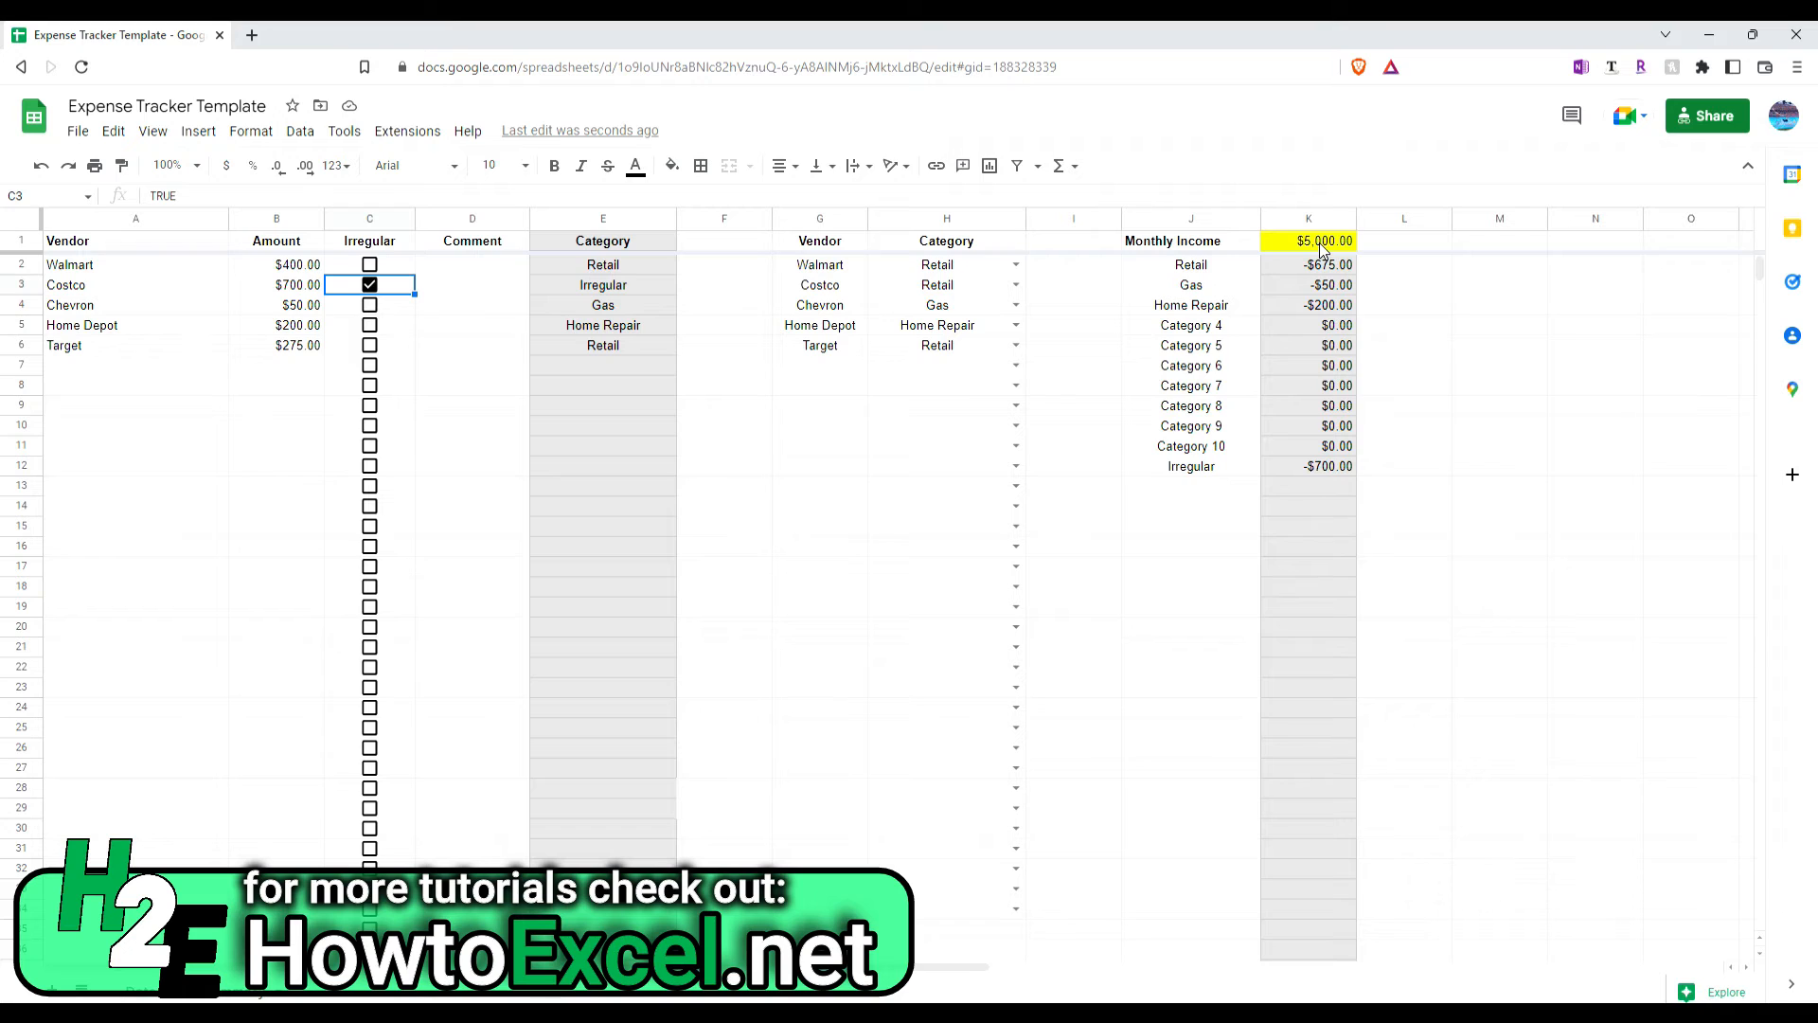
Step: Select K1 on the data sheet to check the $5,000.00 monthly income
click(1308, 241)
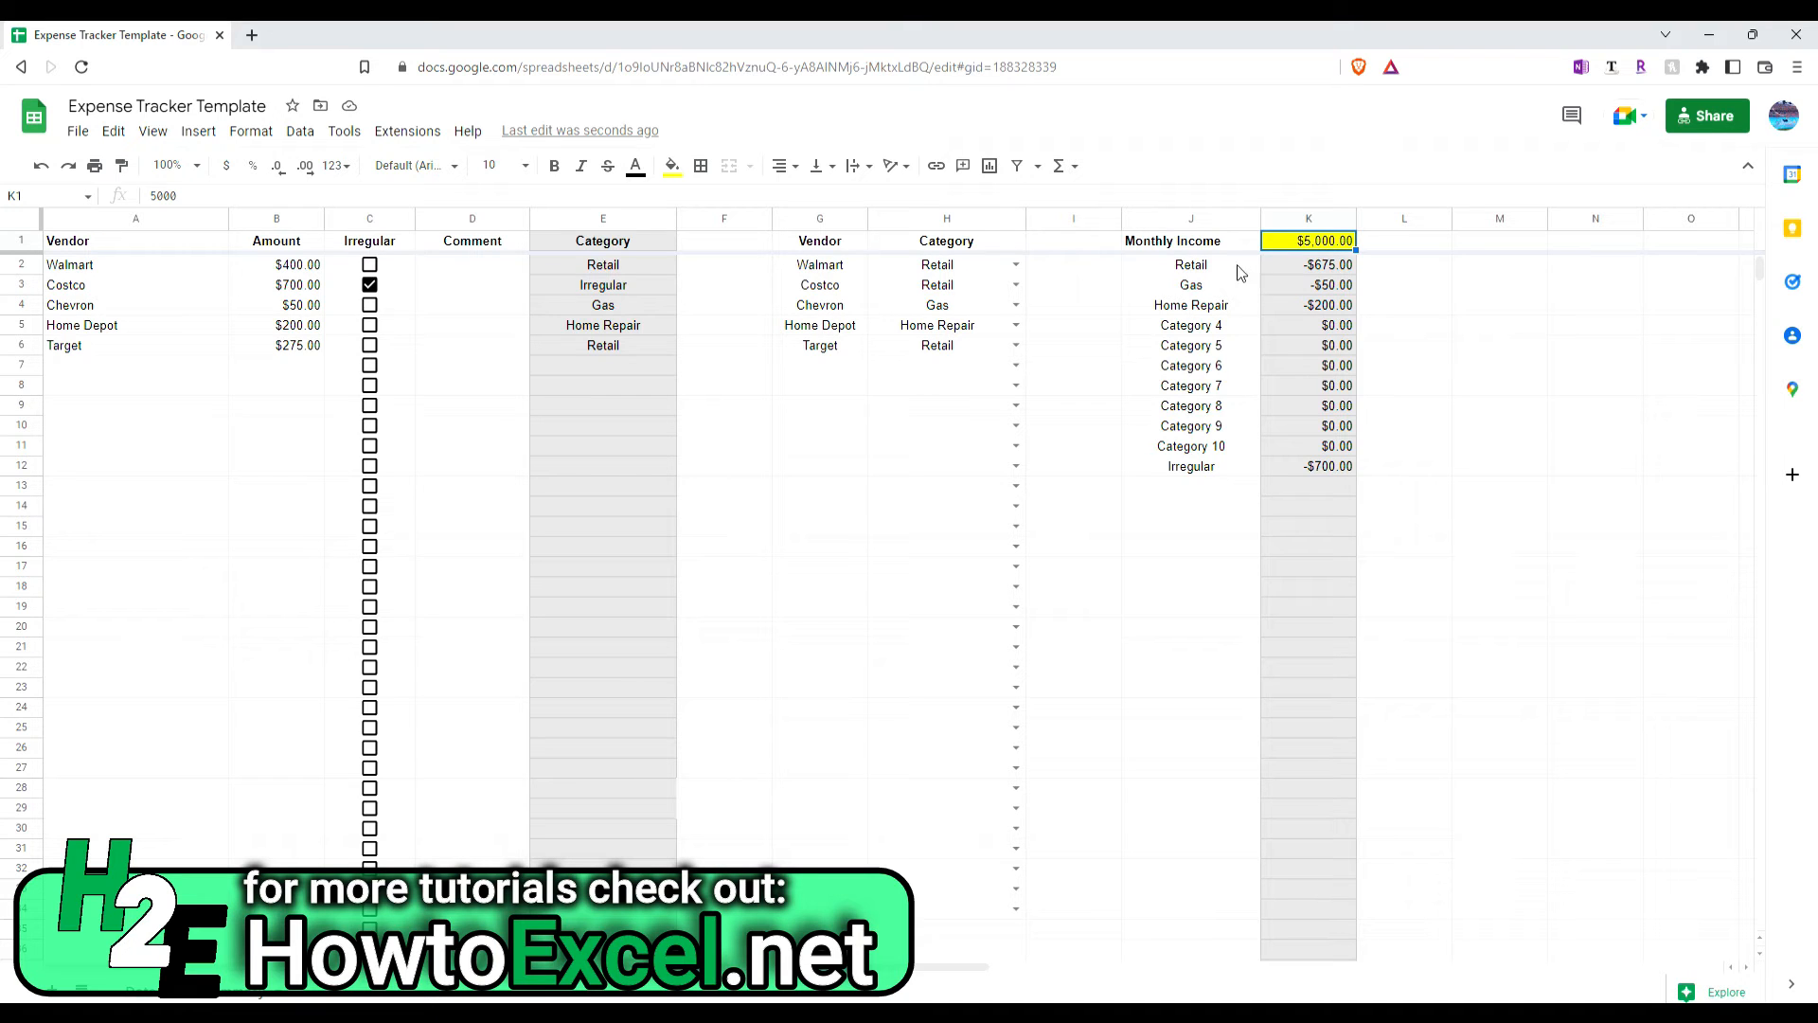
mouse_move(1229, 454)
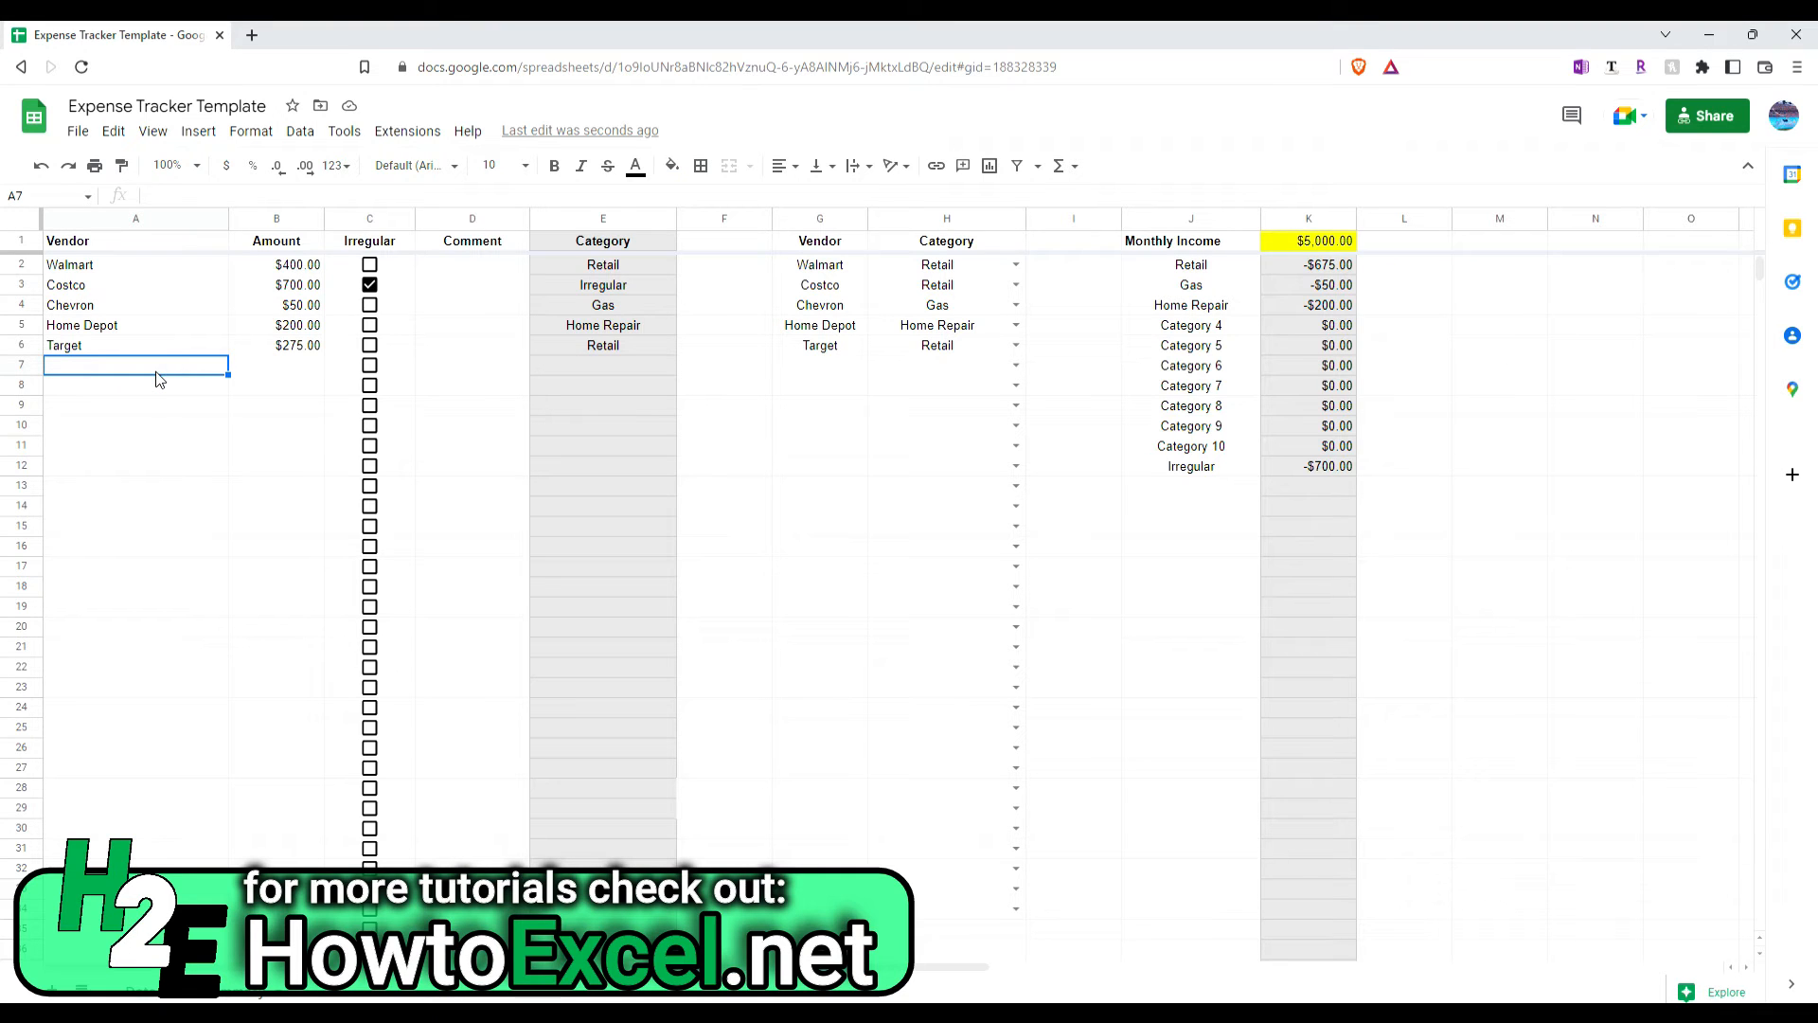
Step: Add a Kroger expense of 100 in row 7, showing as Not Categorized
text(Kroger)
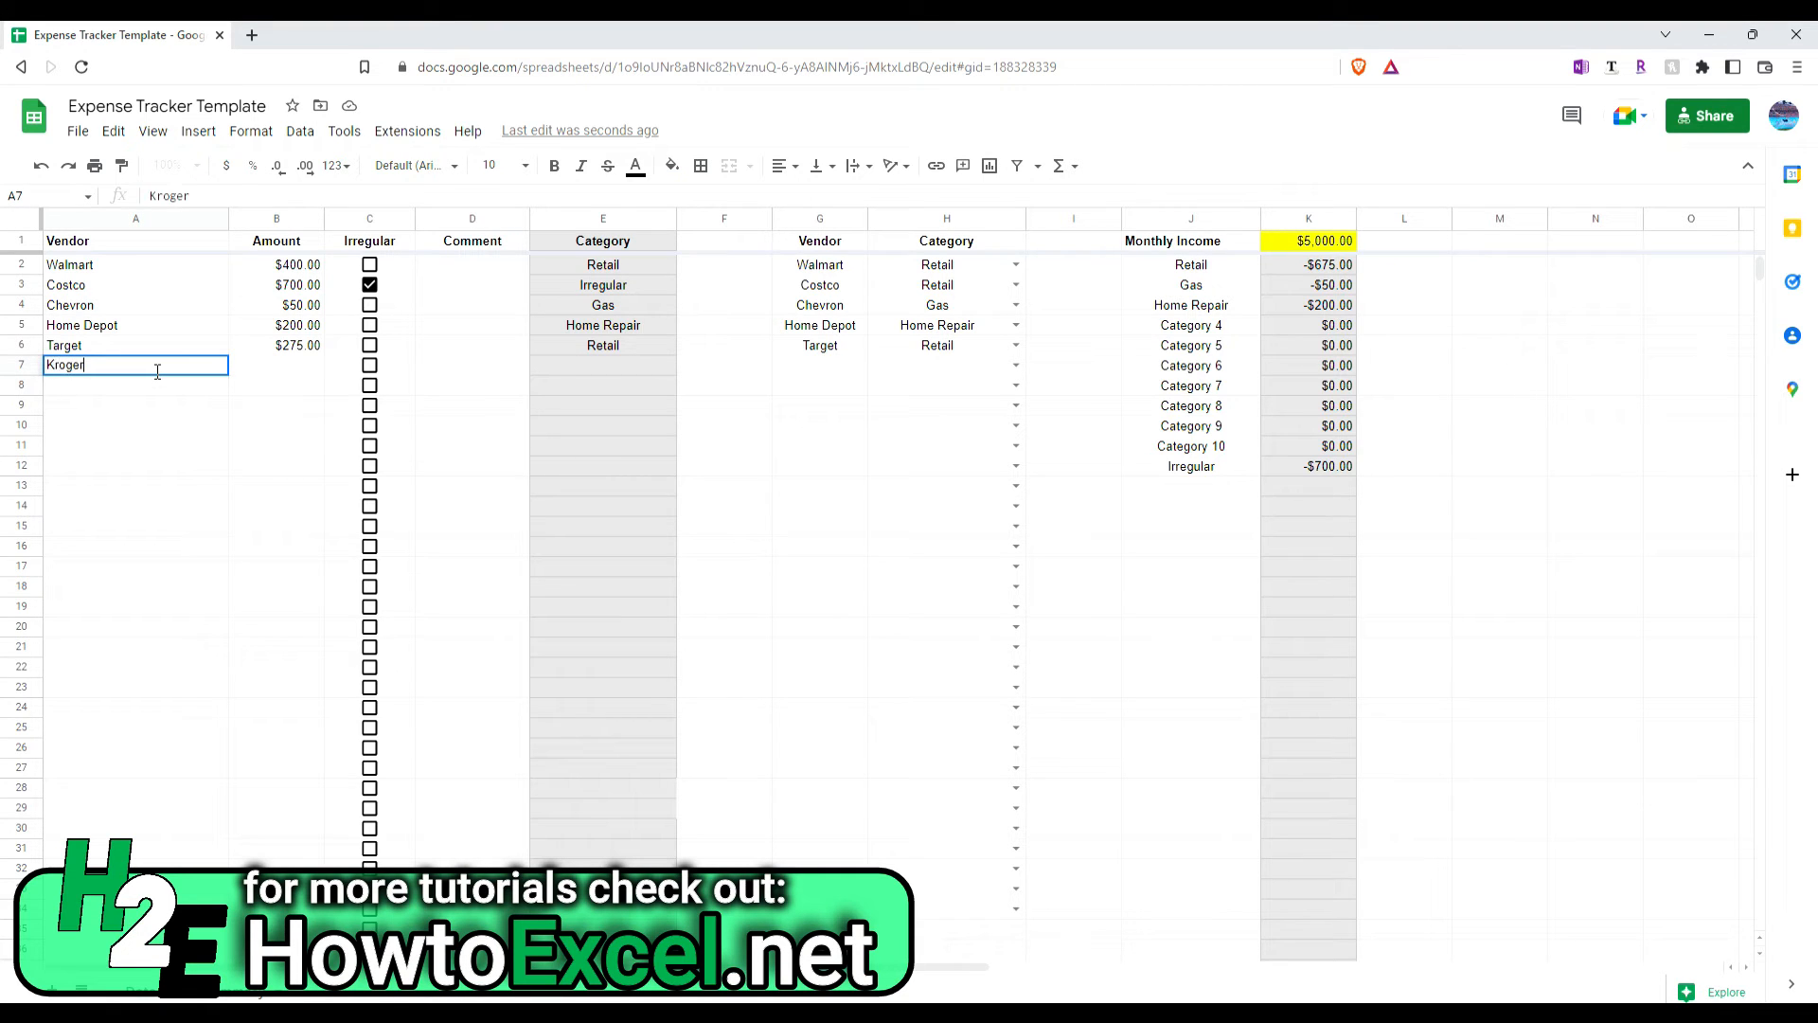
text(100.00)
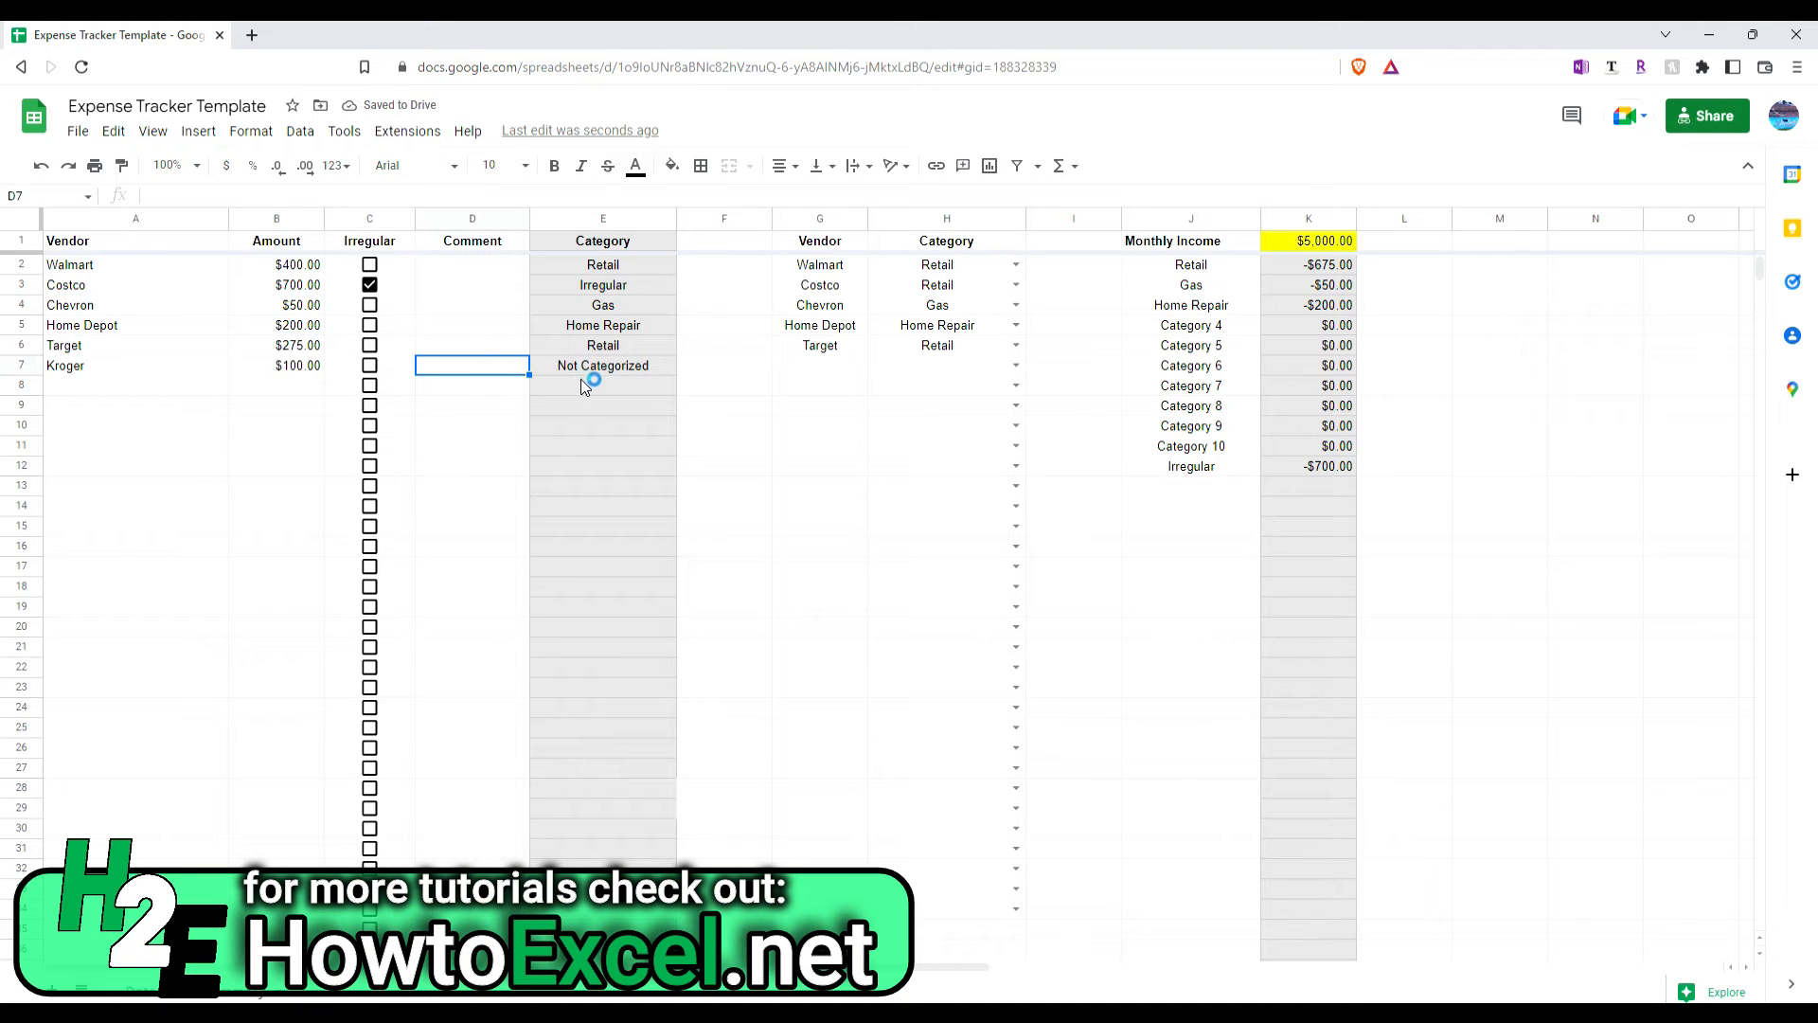
mouse_move(229, 751)
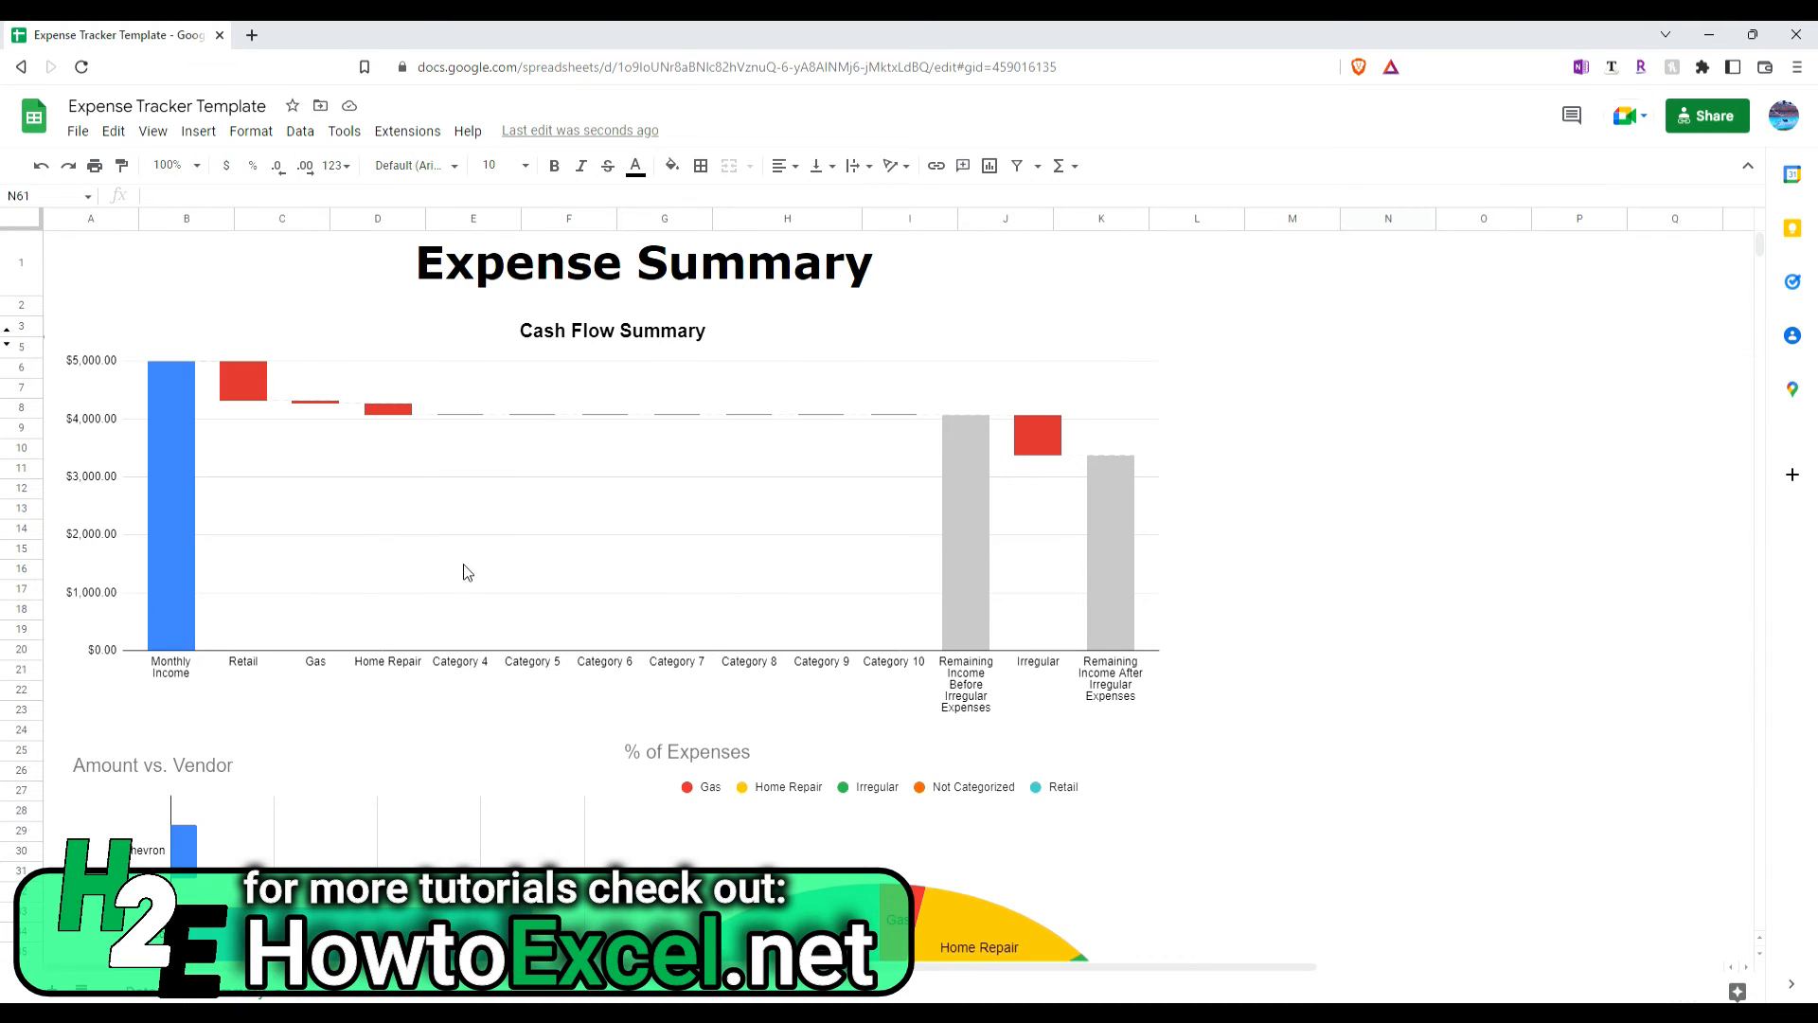
mouse_move(510, 665)
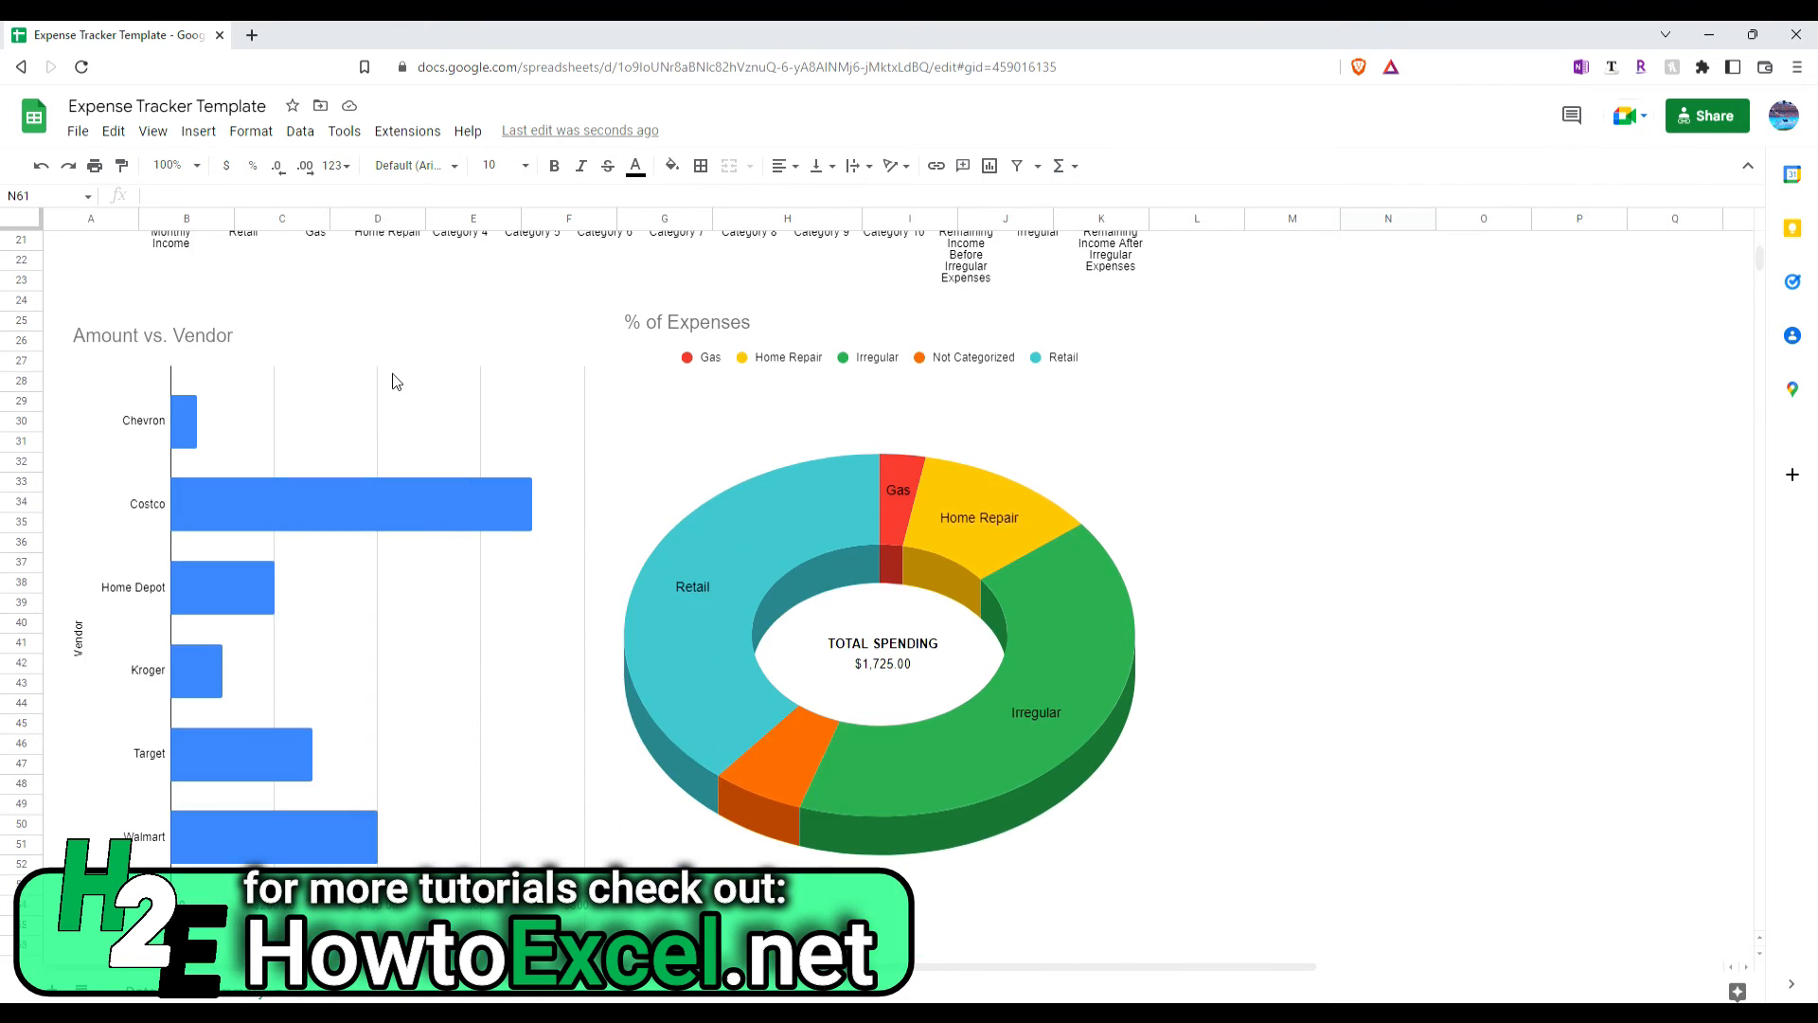
Step: Scroll down to the Amount vs. Vendor bar chart and % of Expenses donut
scroll(down, 3)
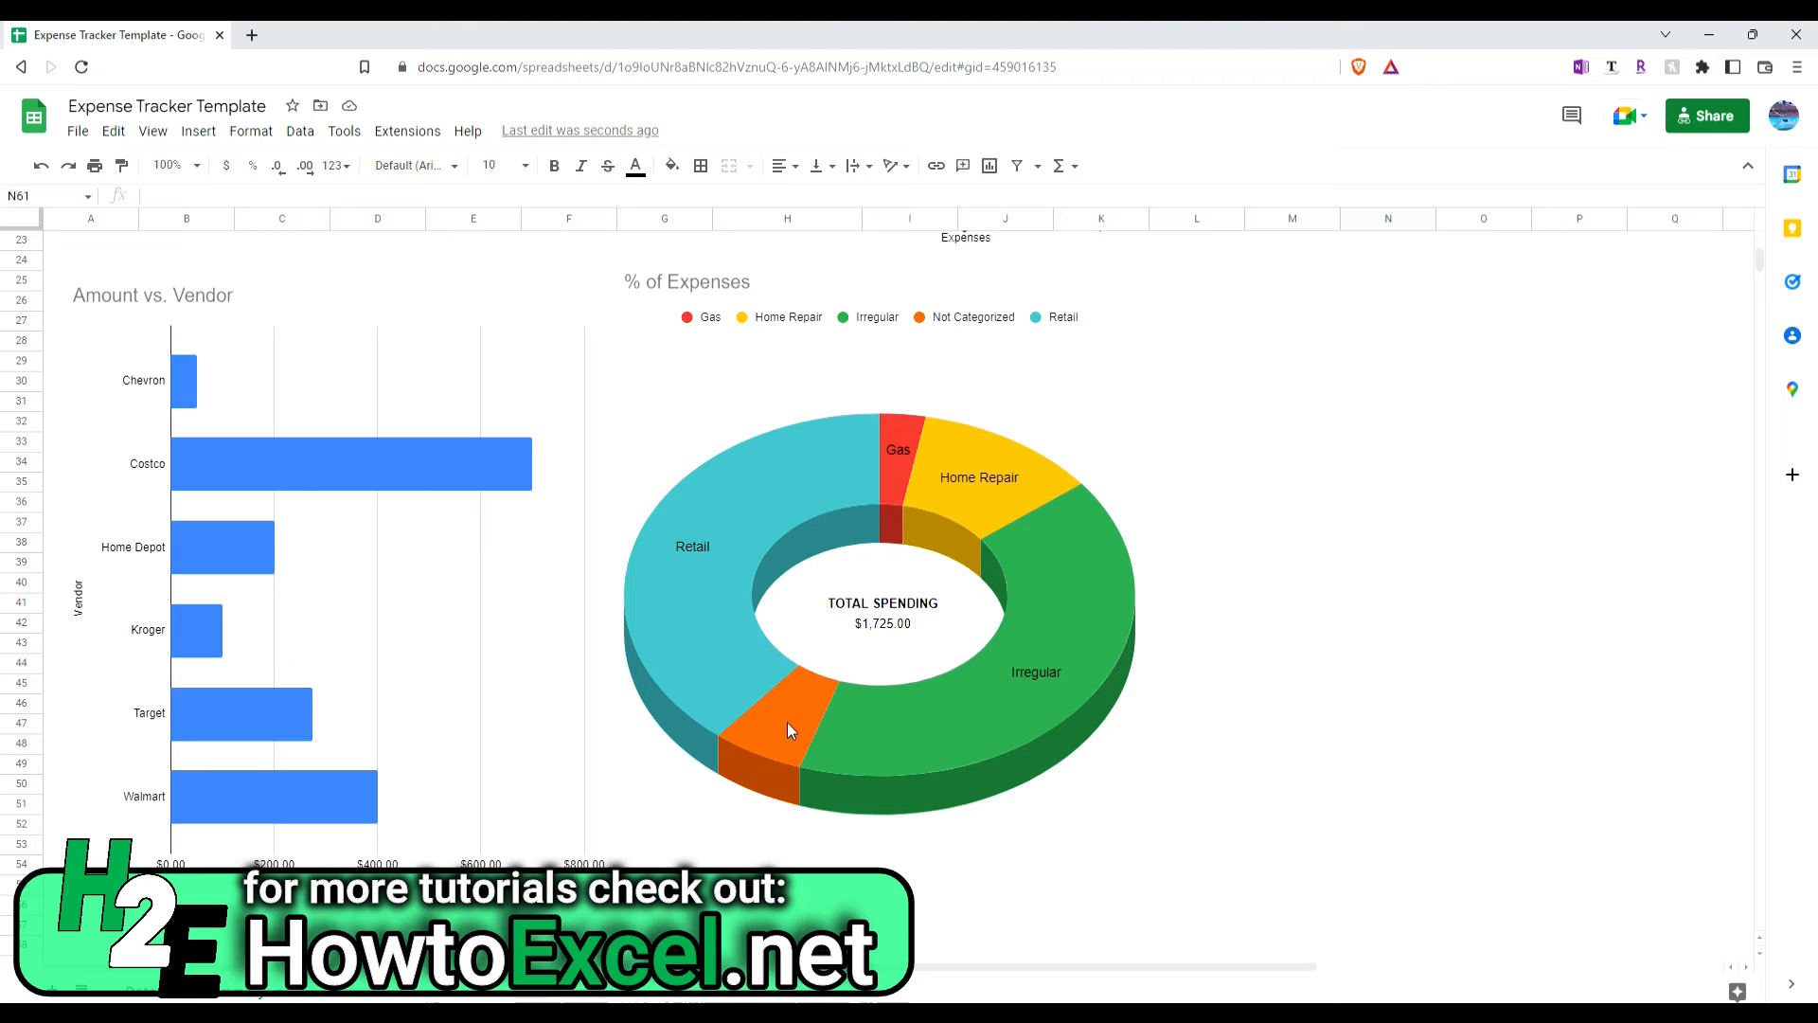
mouse_move(911, 623)
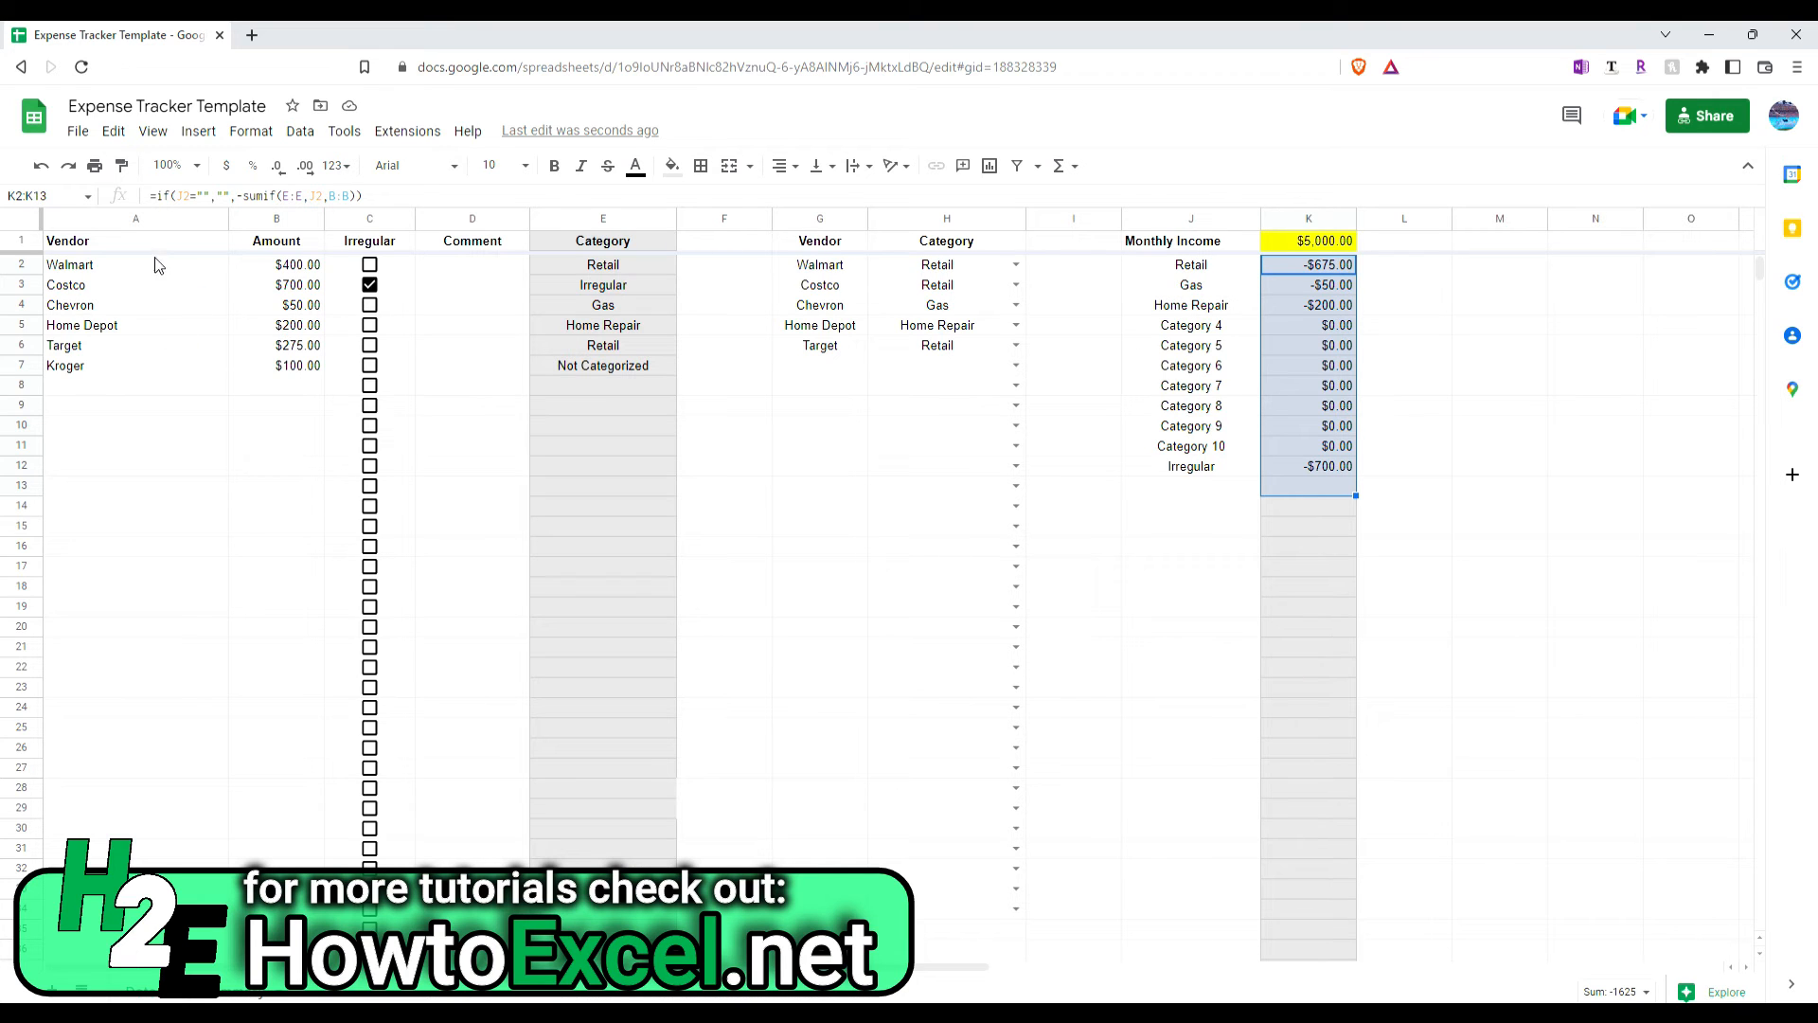
click(136, 240)
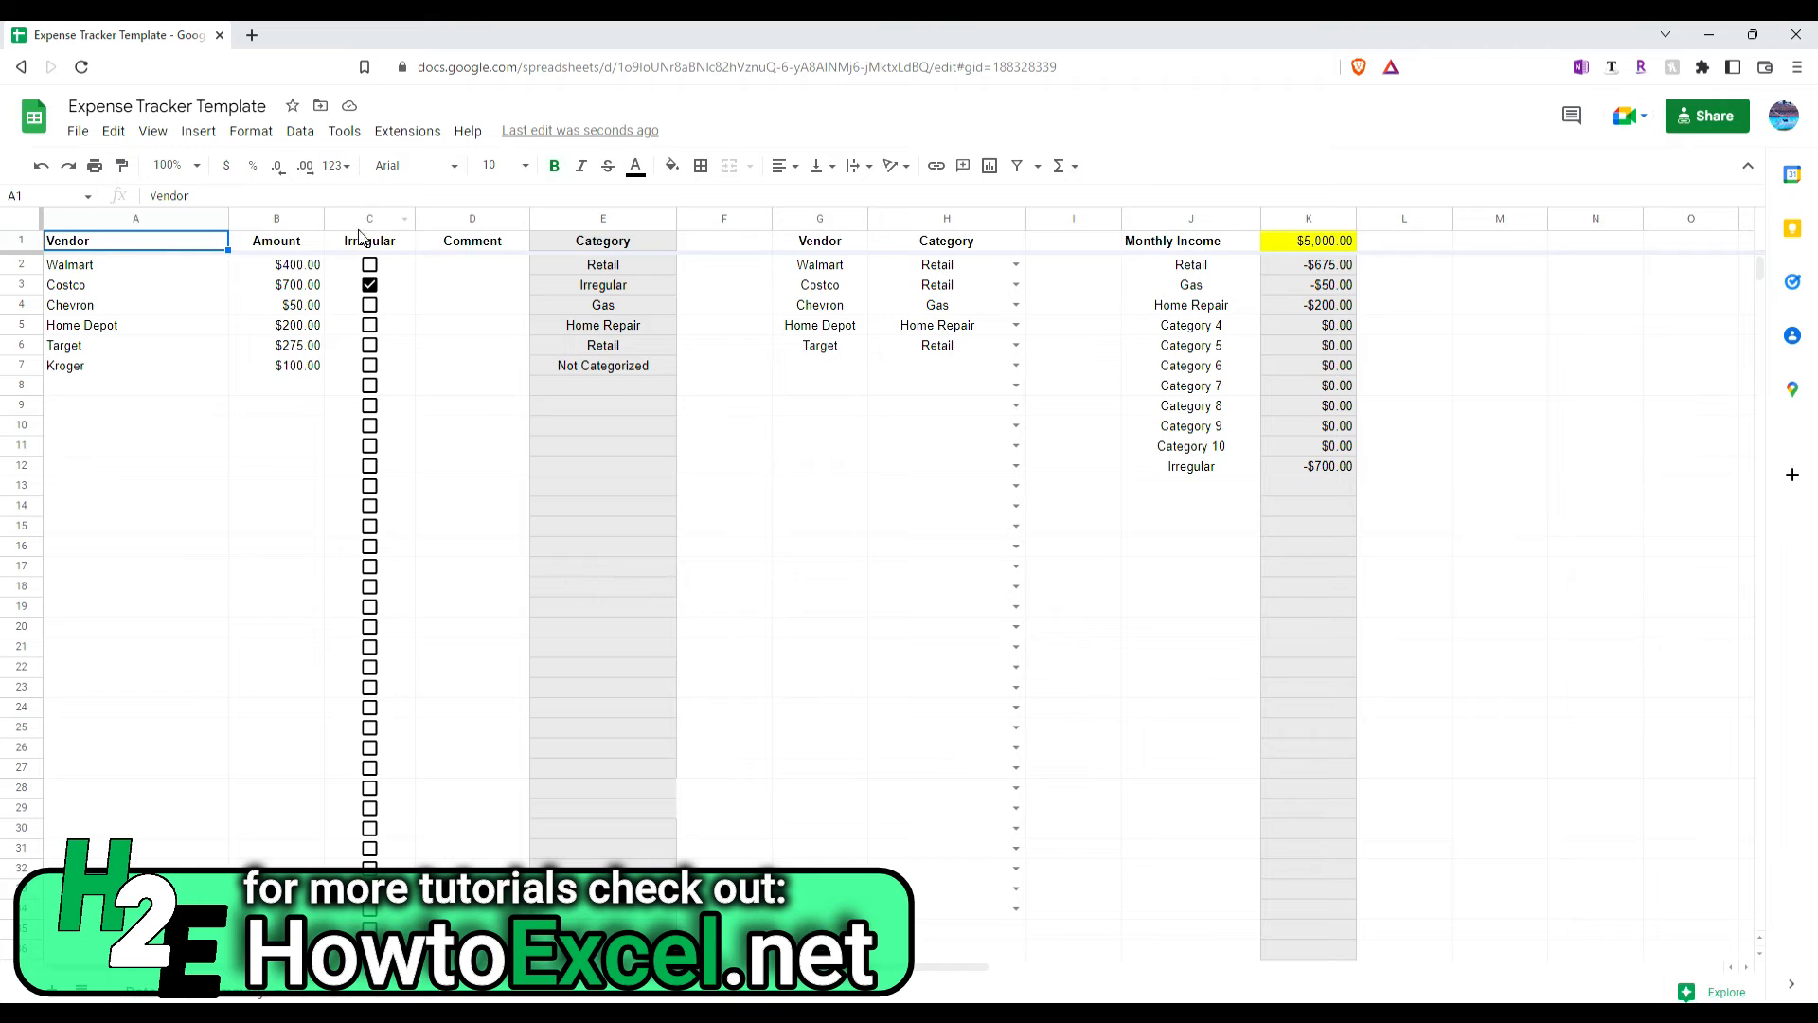
mouse_move(596, 384)
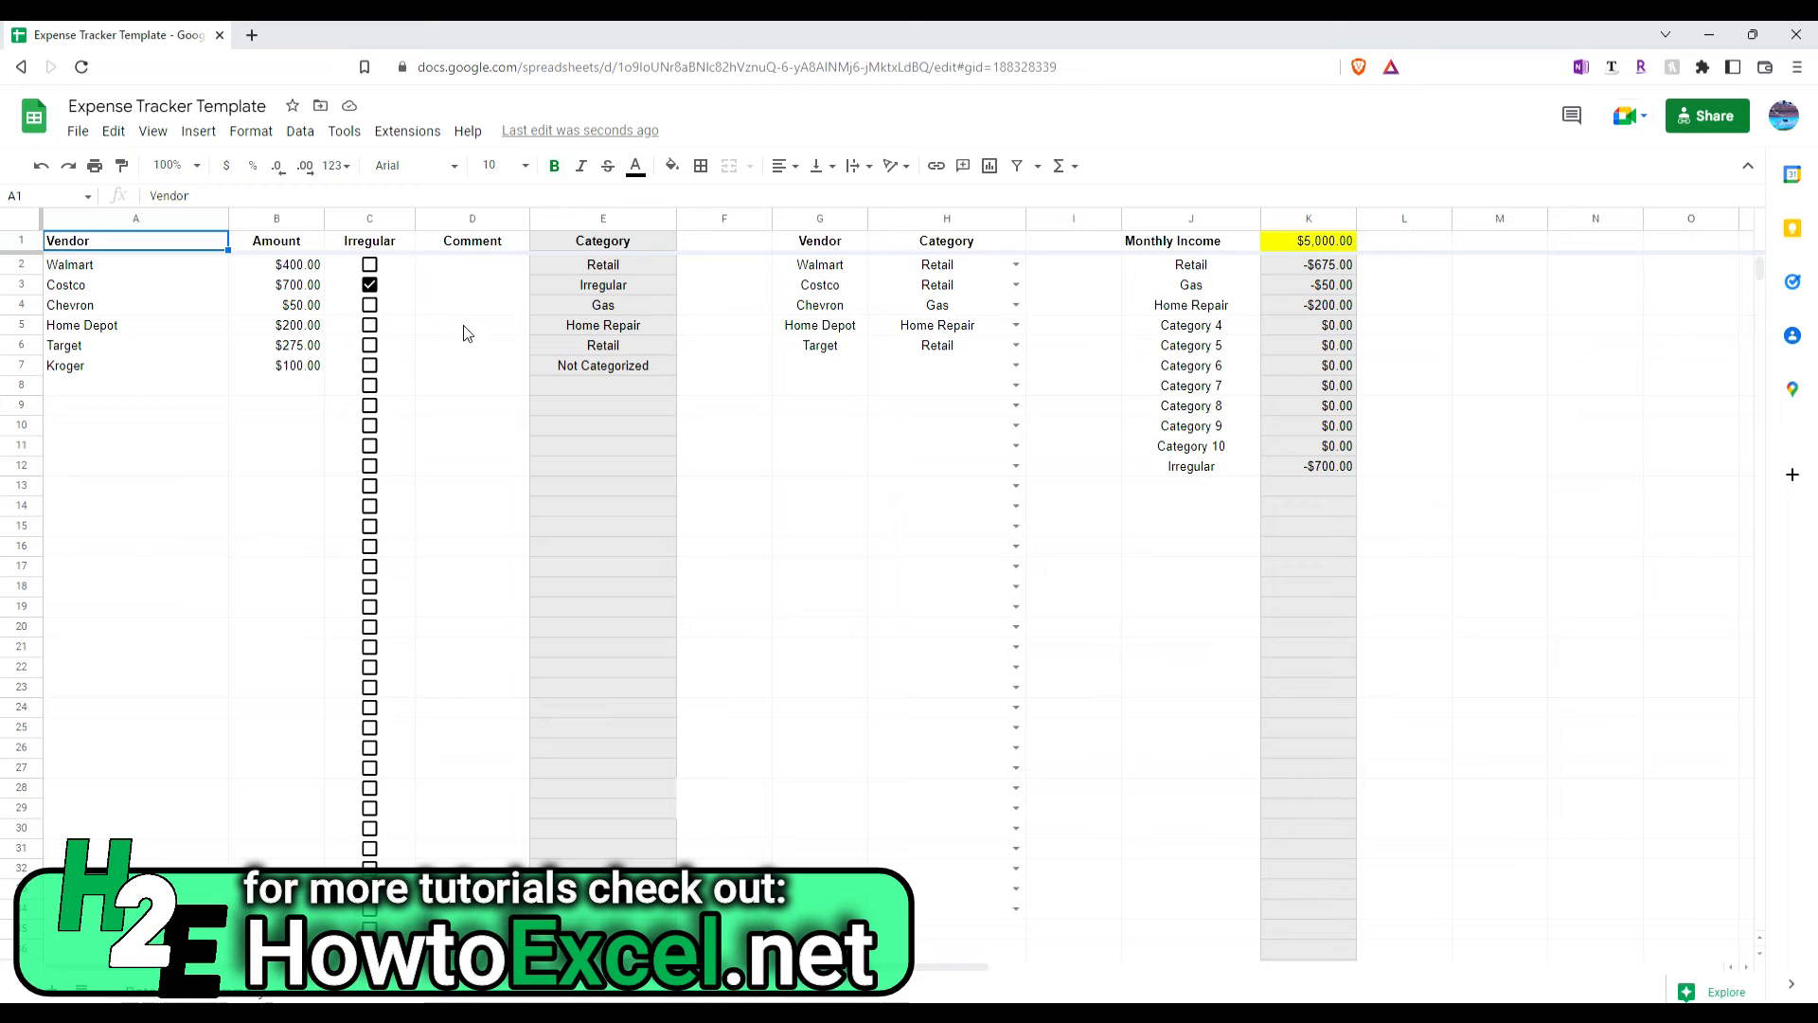
mouse_move(637, 375)
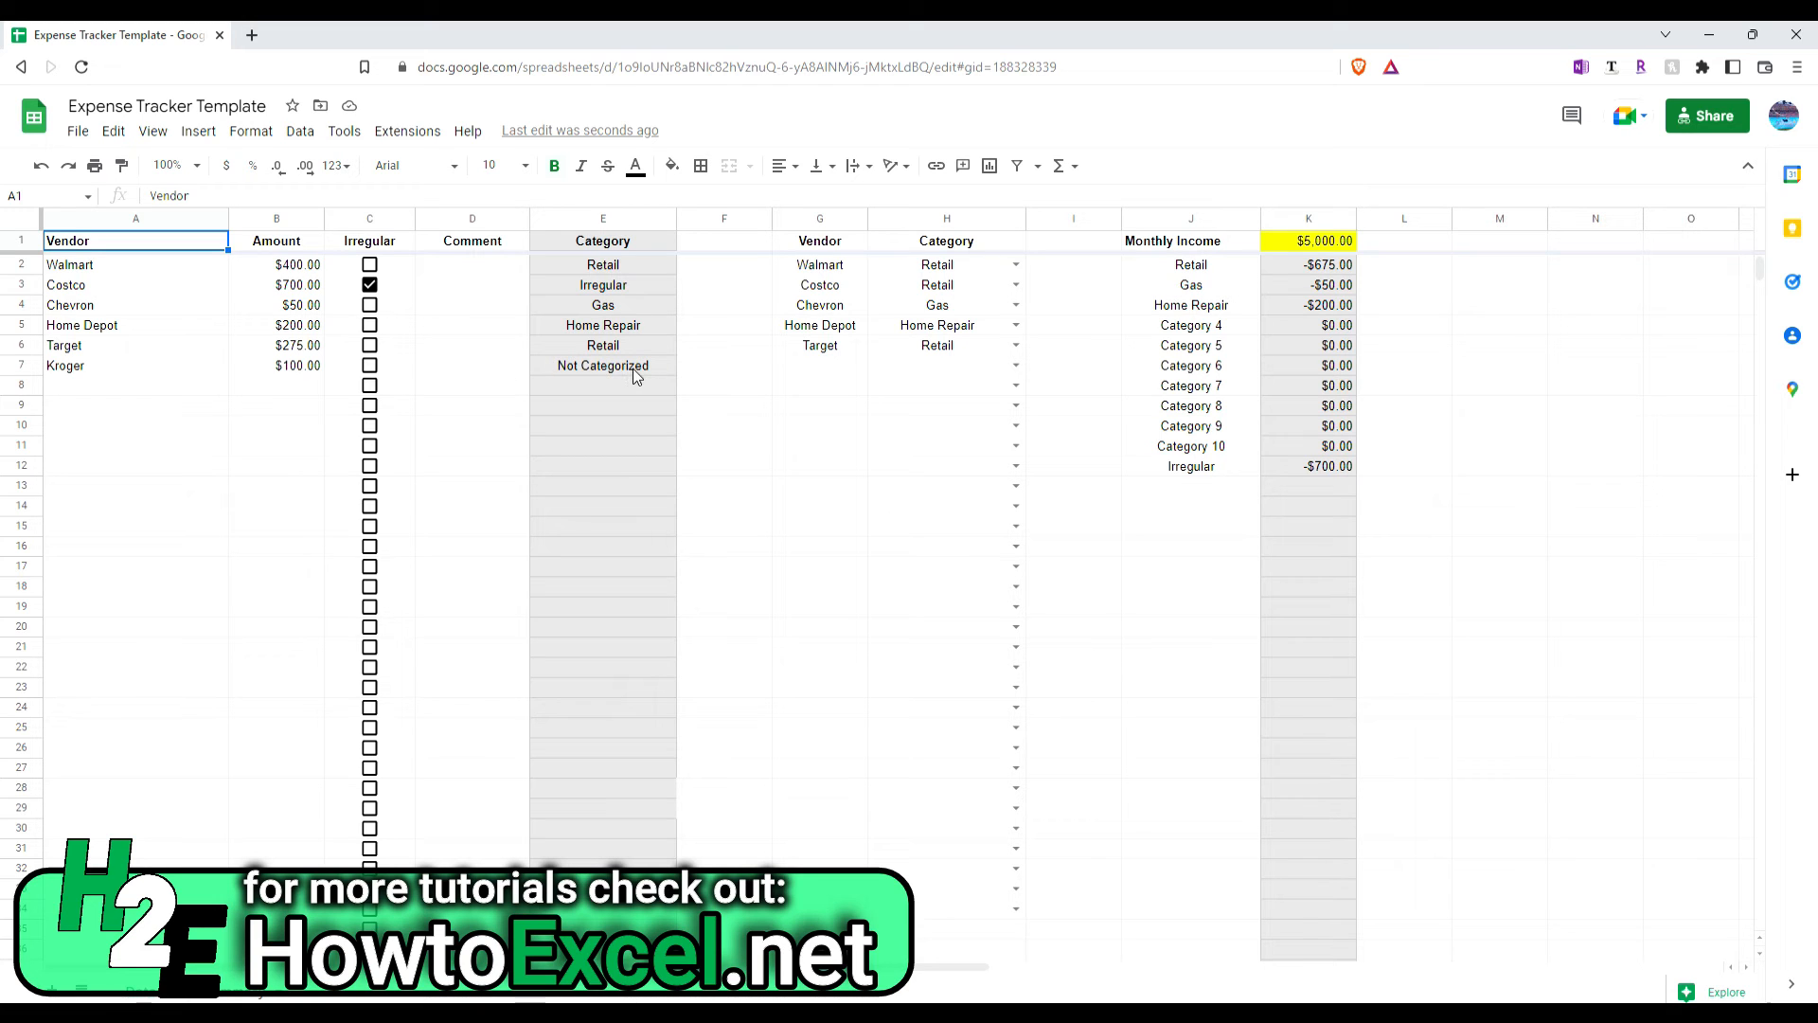
mouse_move(954, 373)
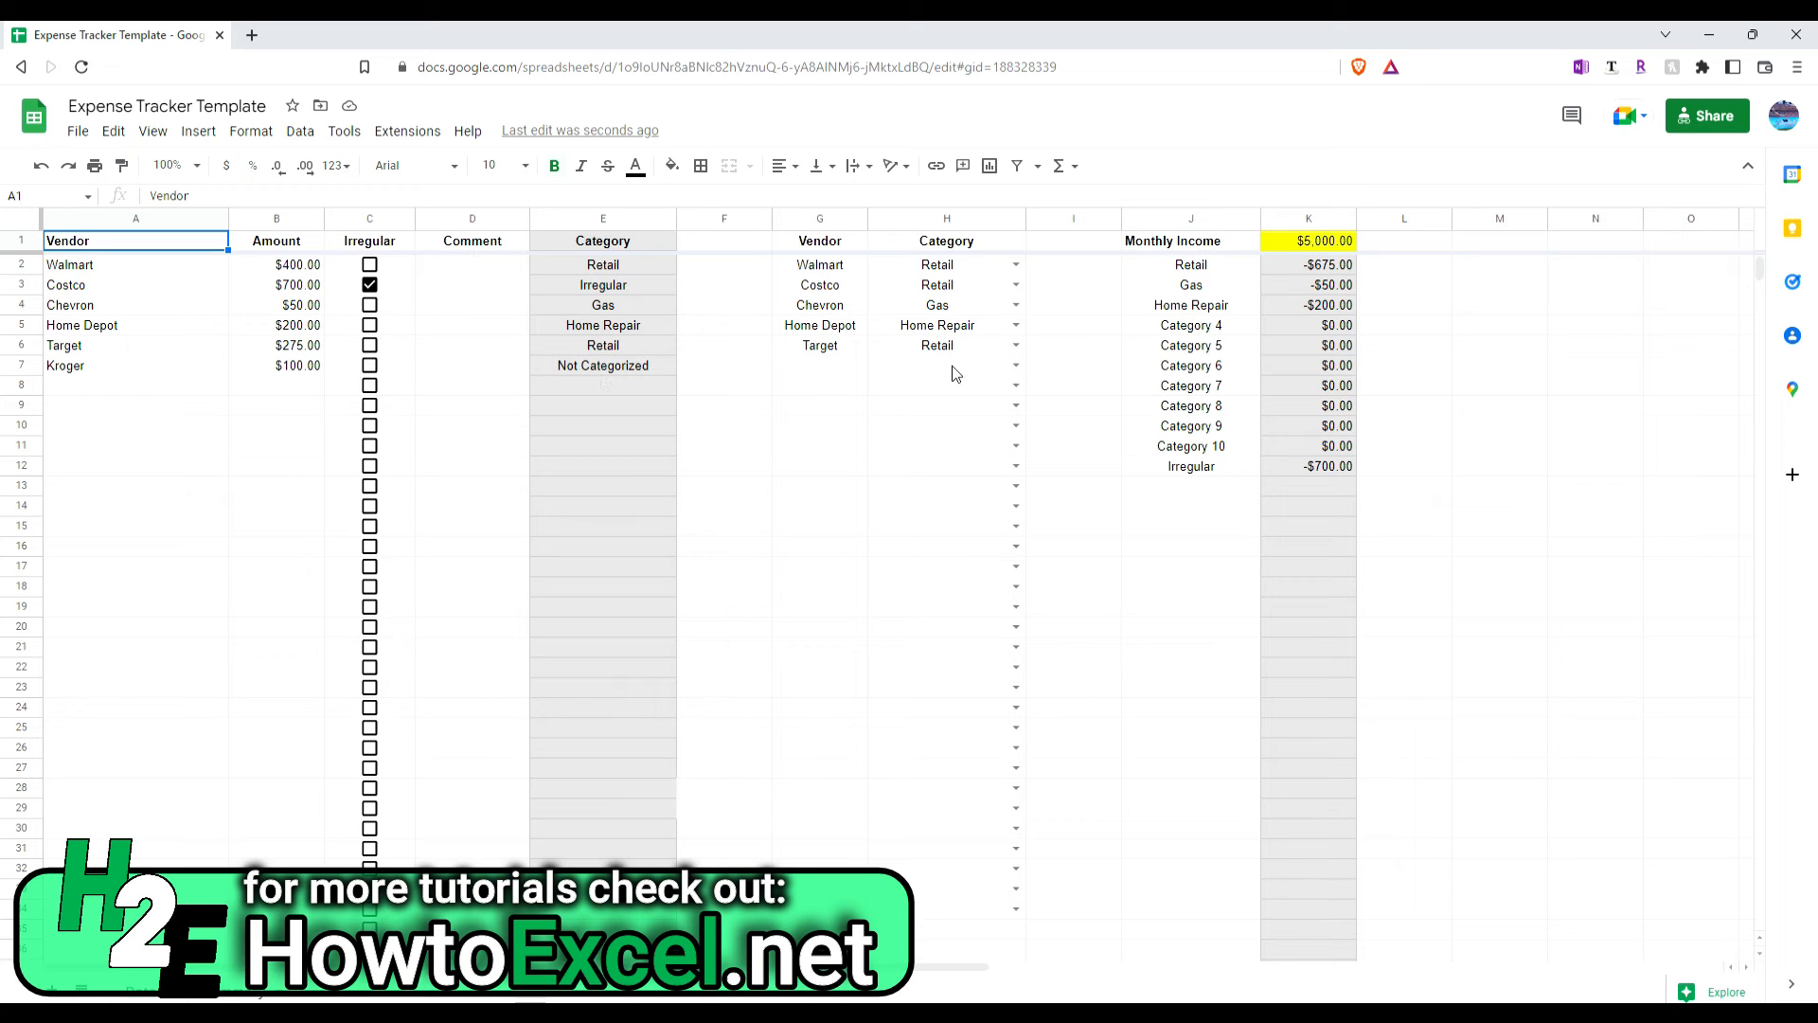
mouse_move(869, 352)
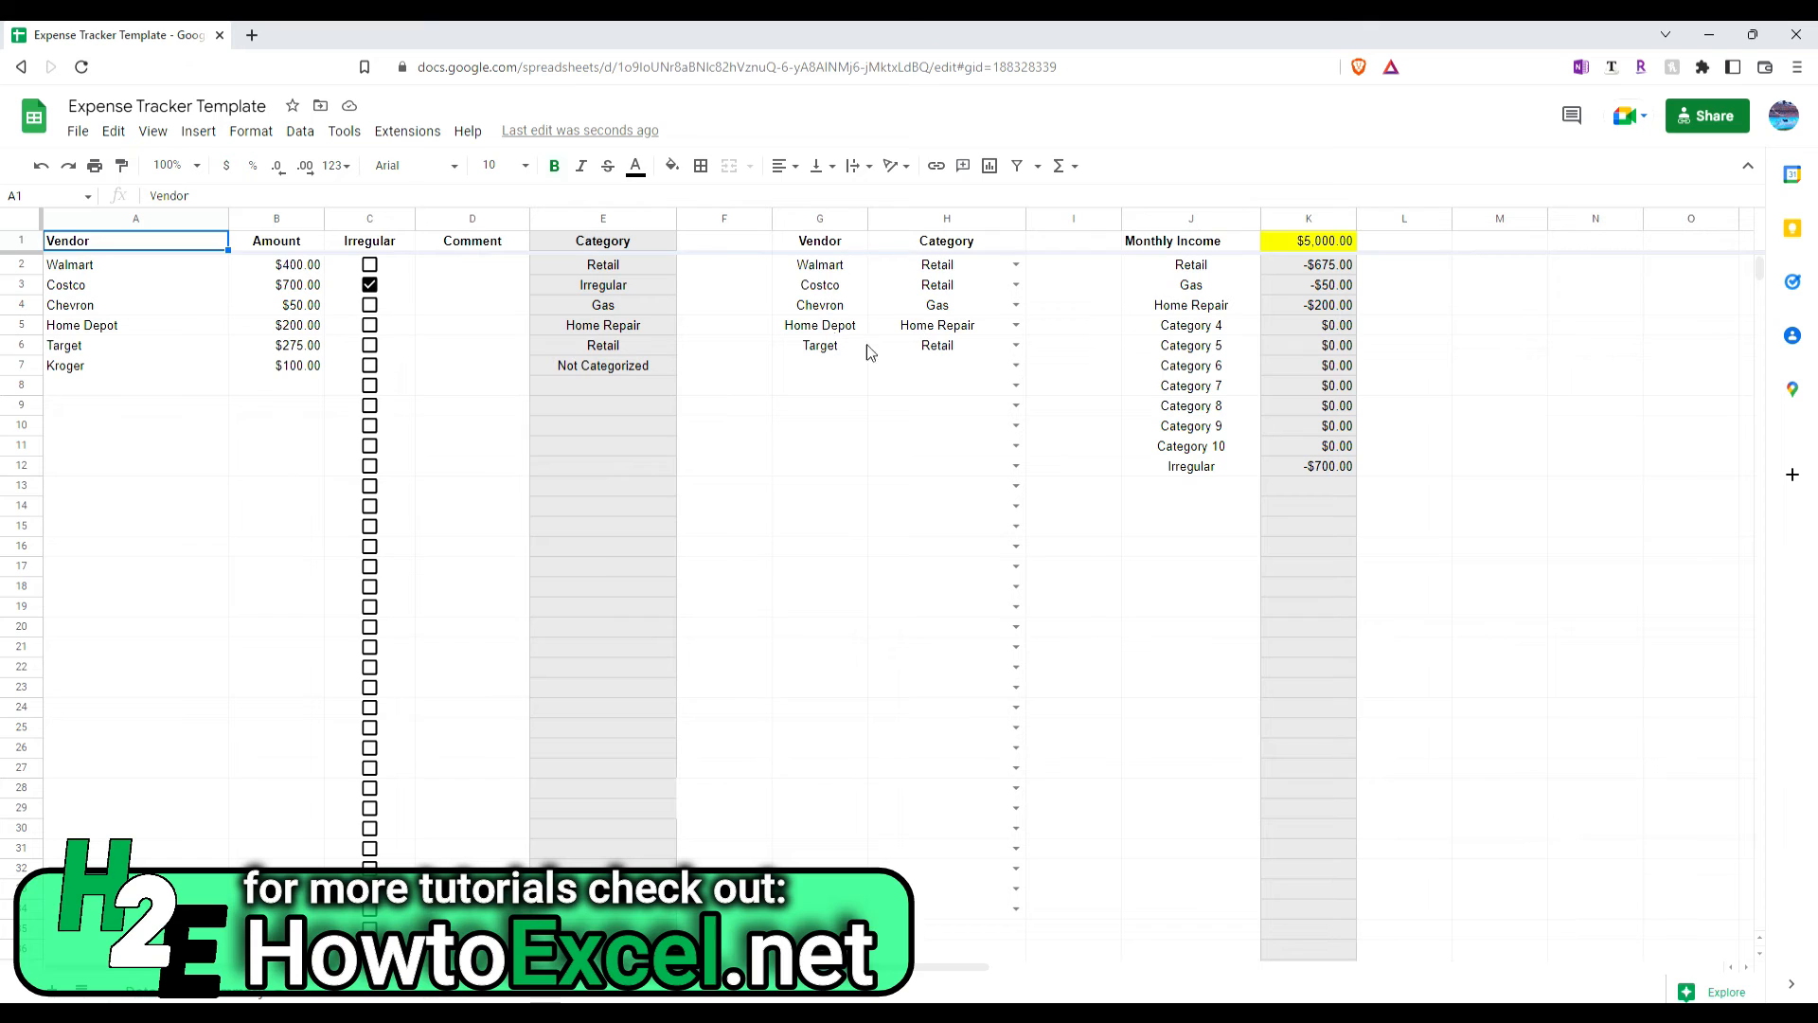
Step: Enter Kroger in G7 and assign it the Retail category in H7
click(820, 365)
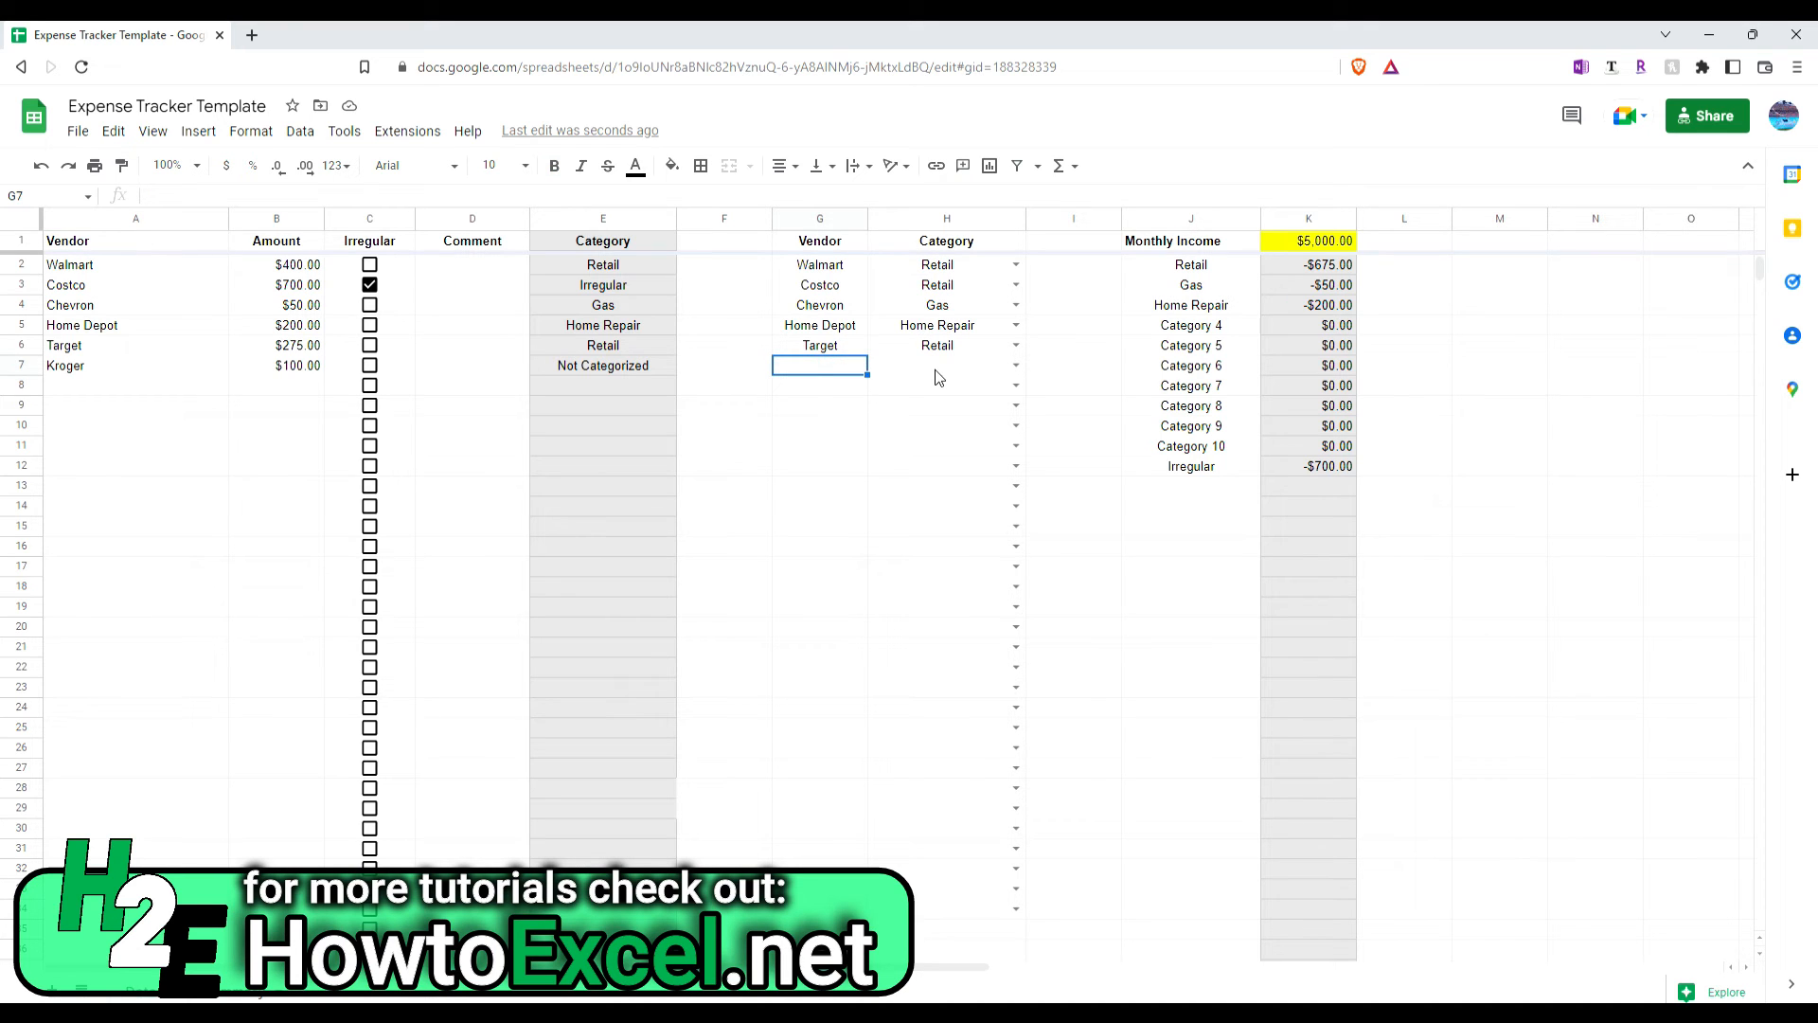
text(Kroger)
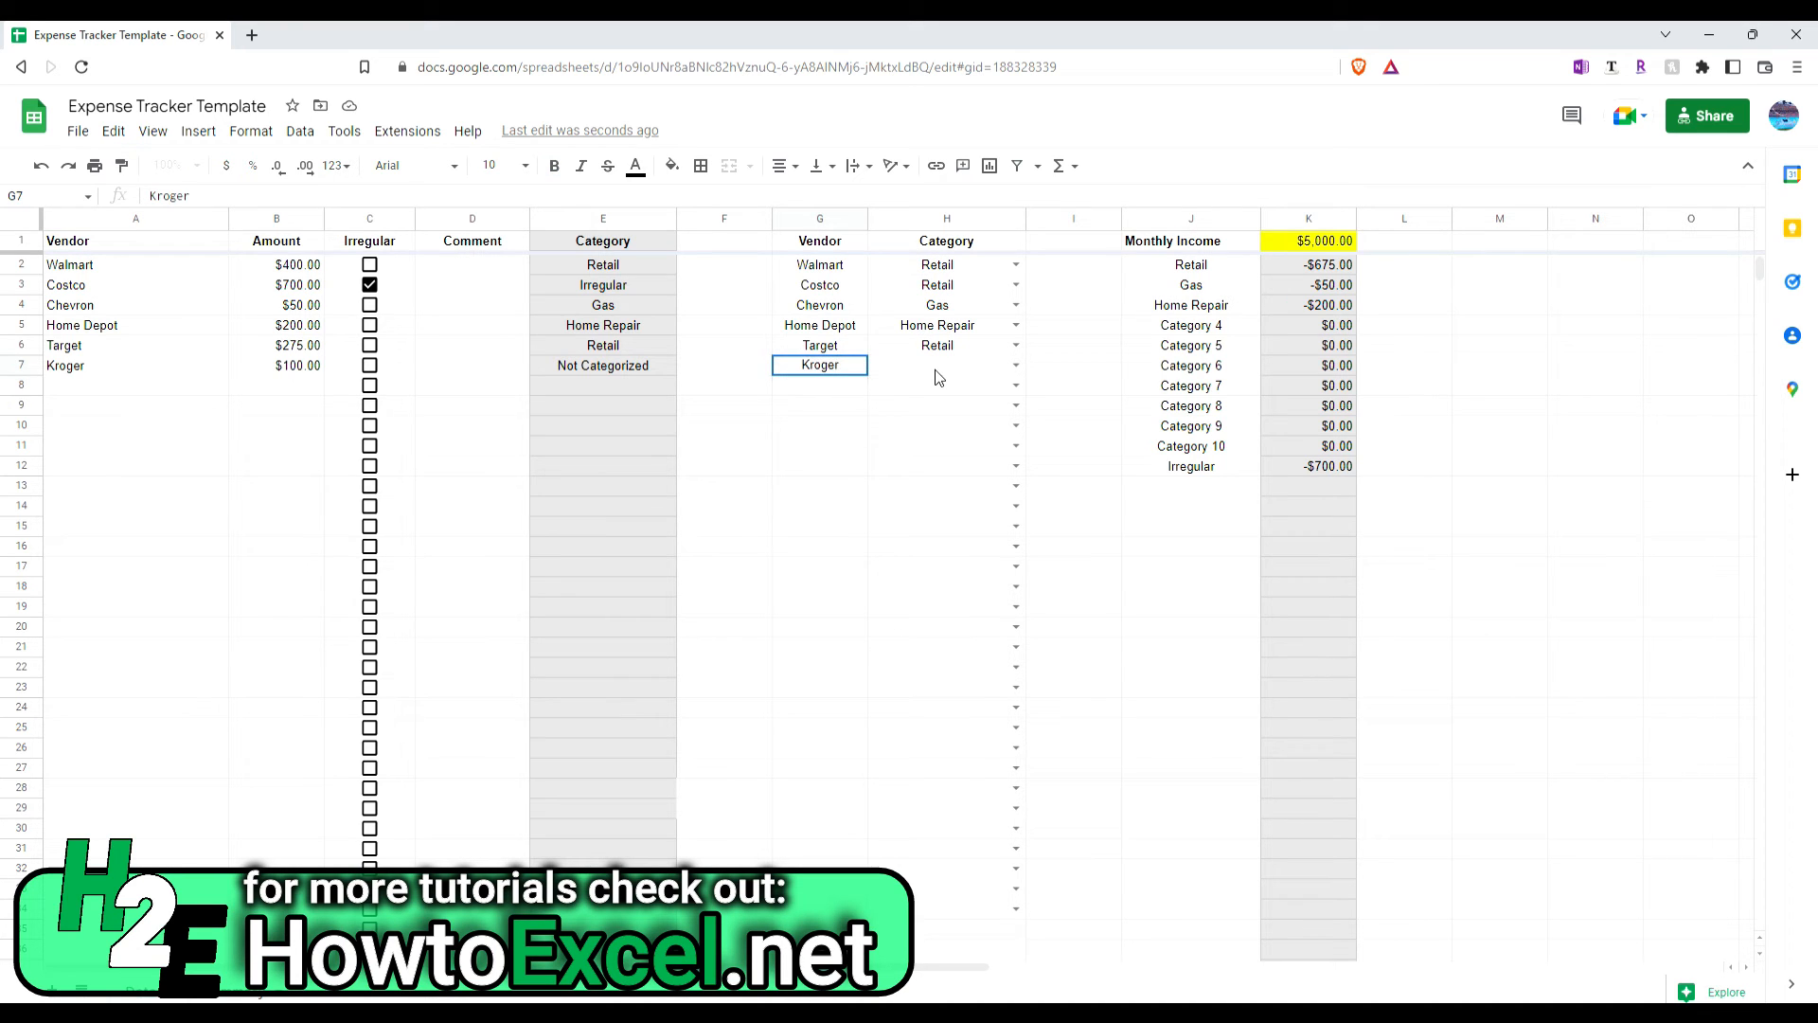
text(Retail)
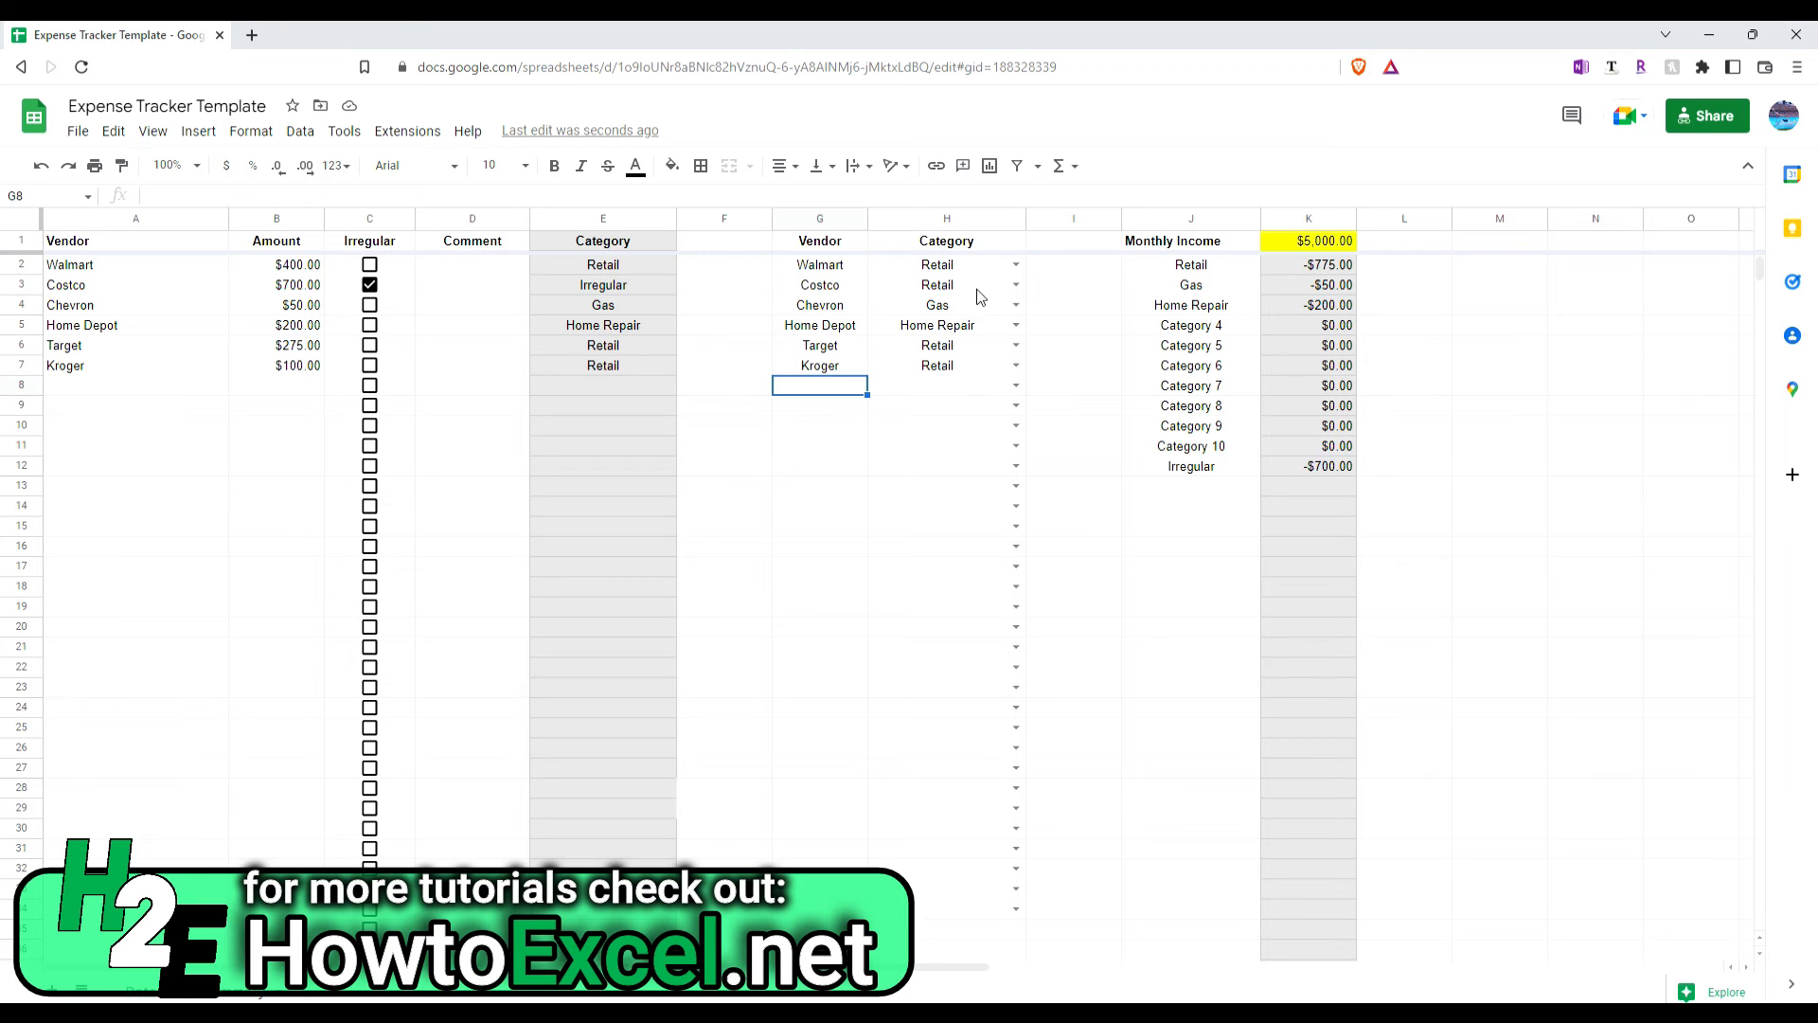
mouse_move(565, 483)
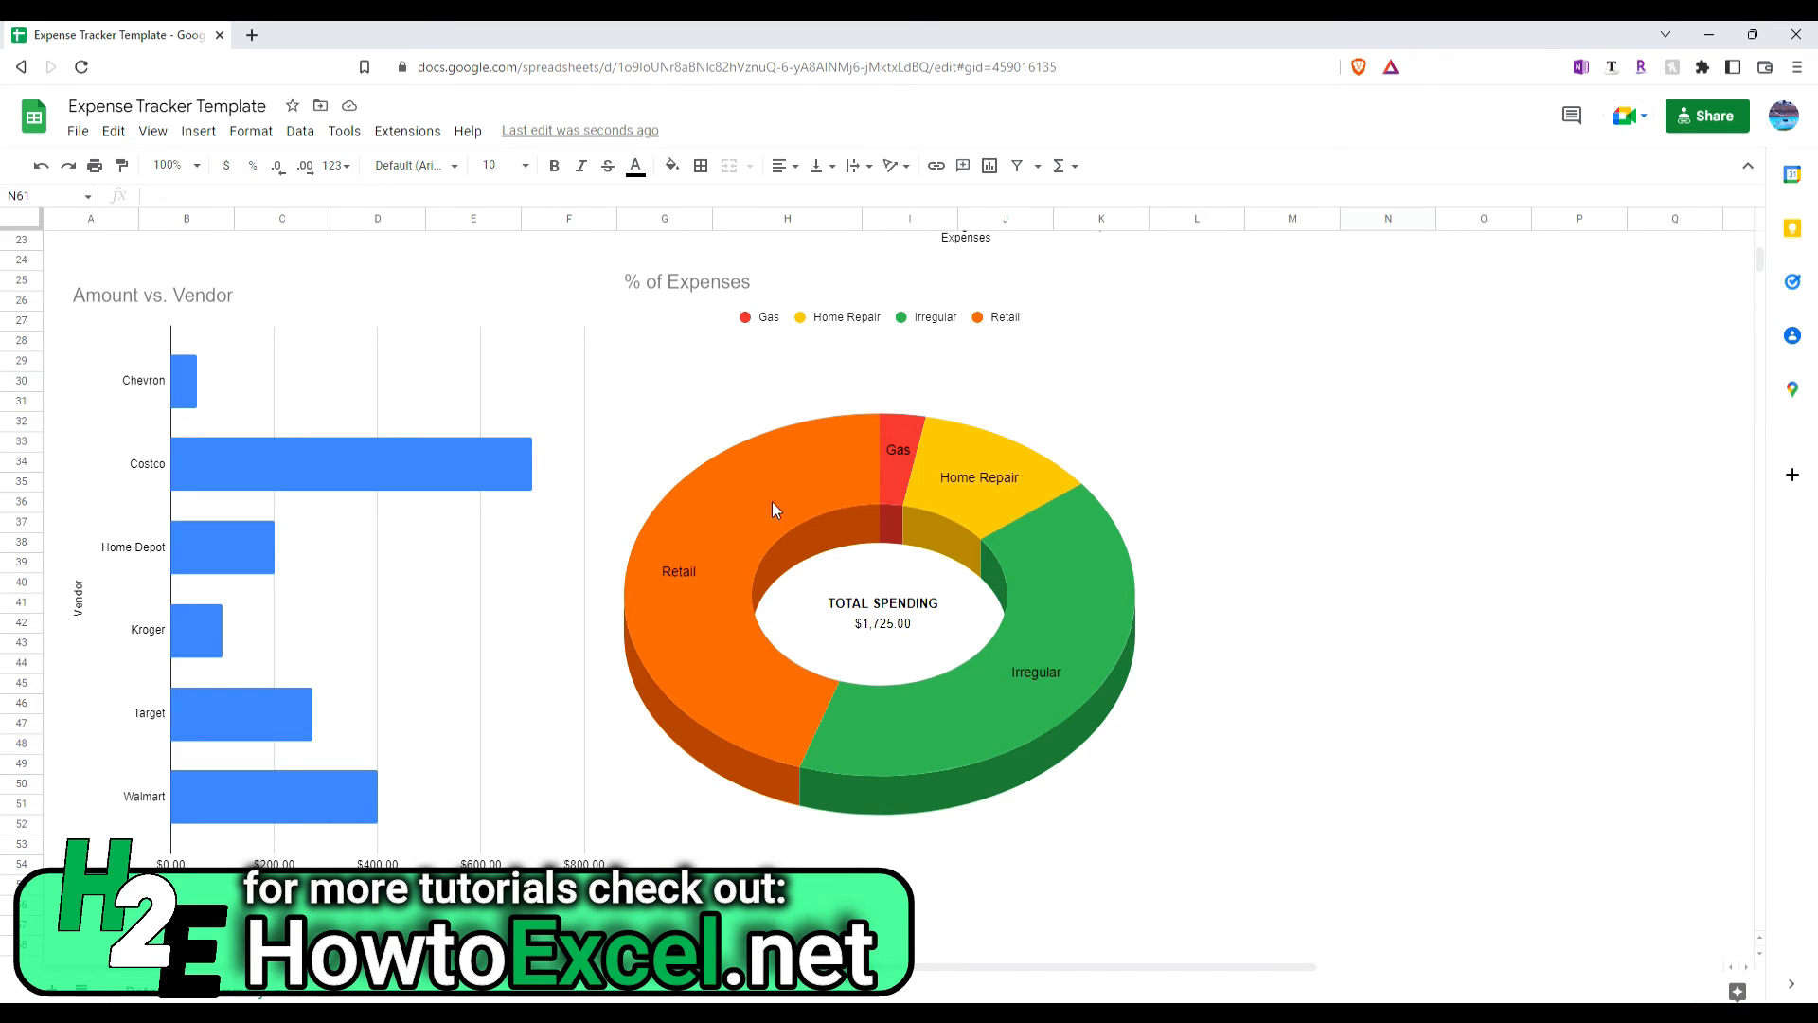
mouse_move(1242, 665)
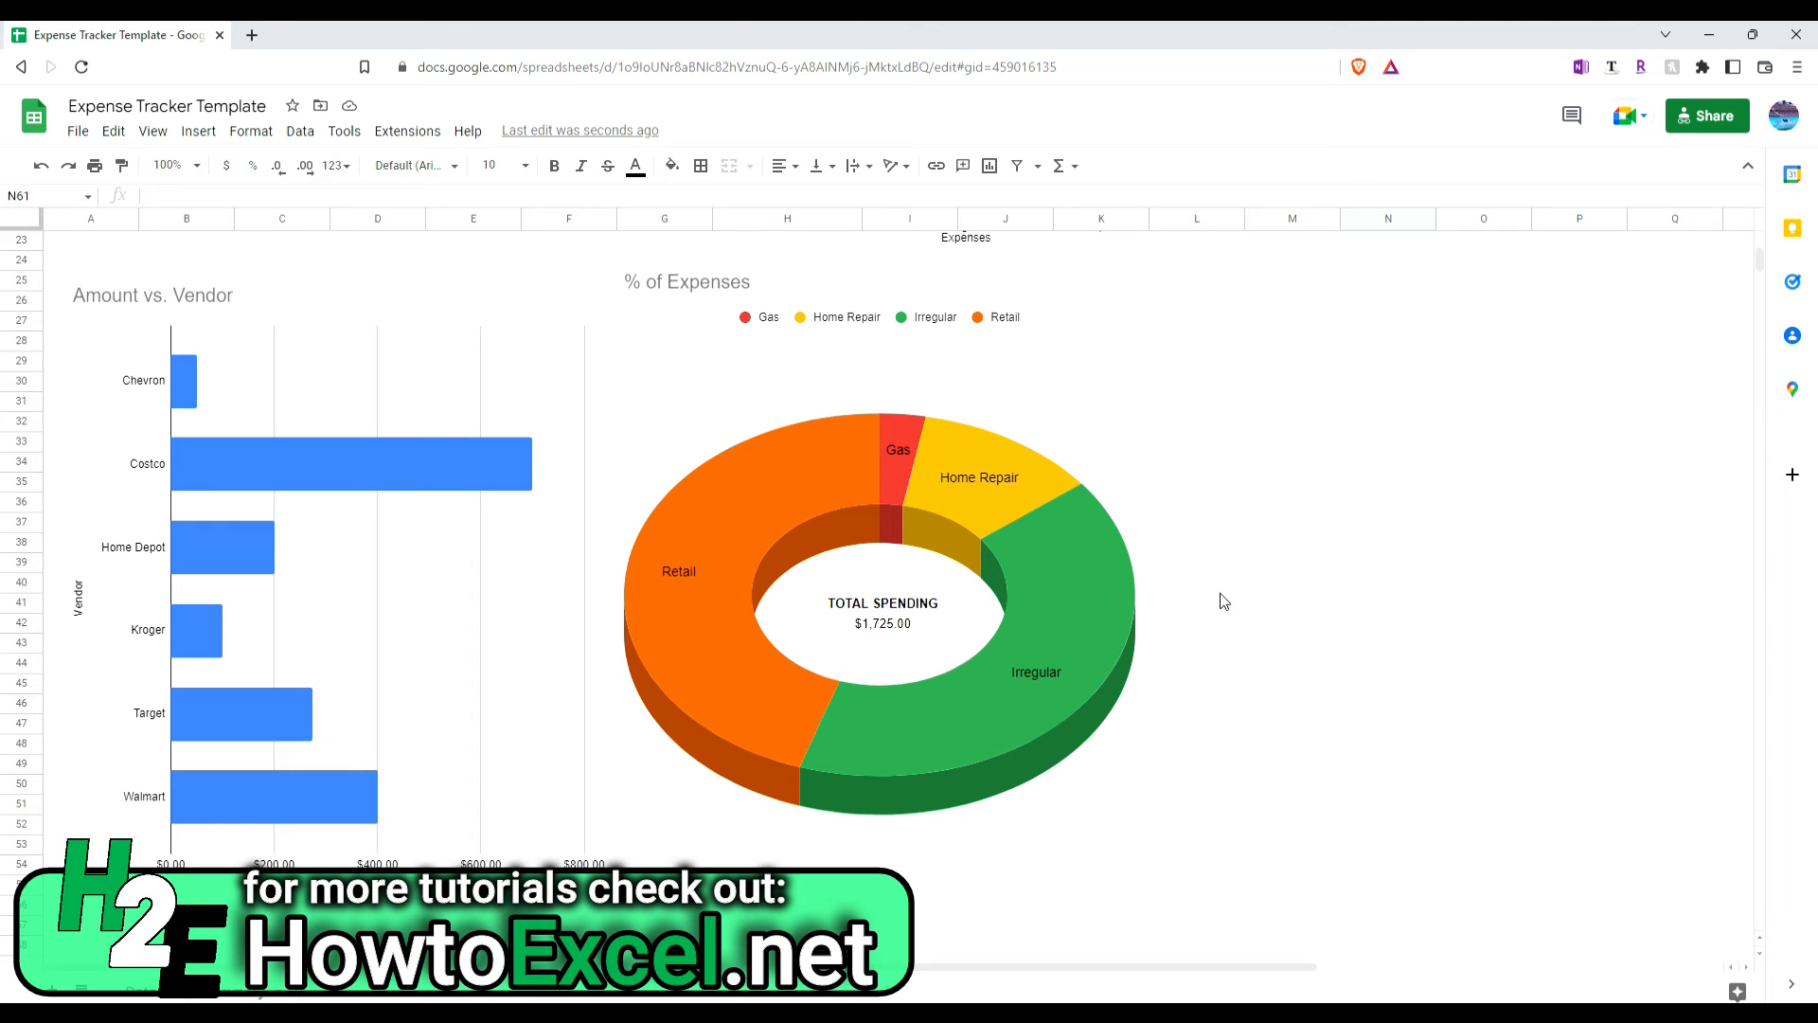
mouse_move(1235, 602)
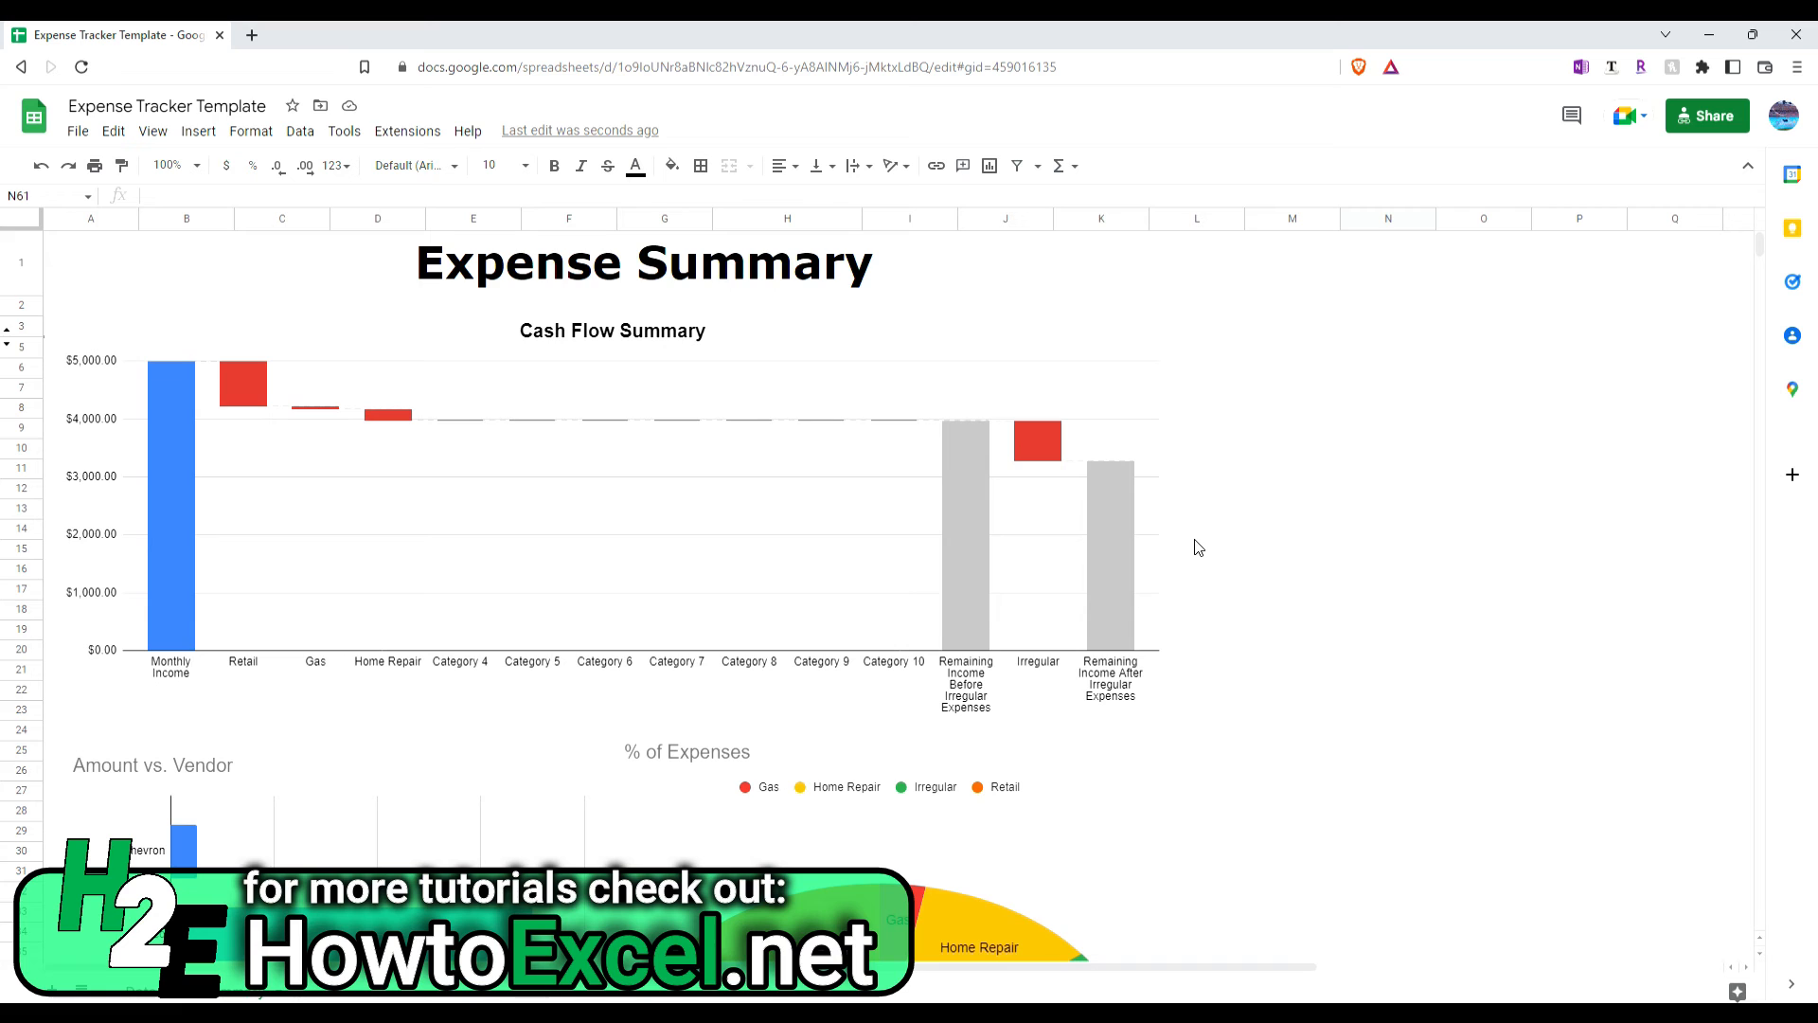
mouse_move(1002, 678)
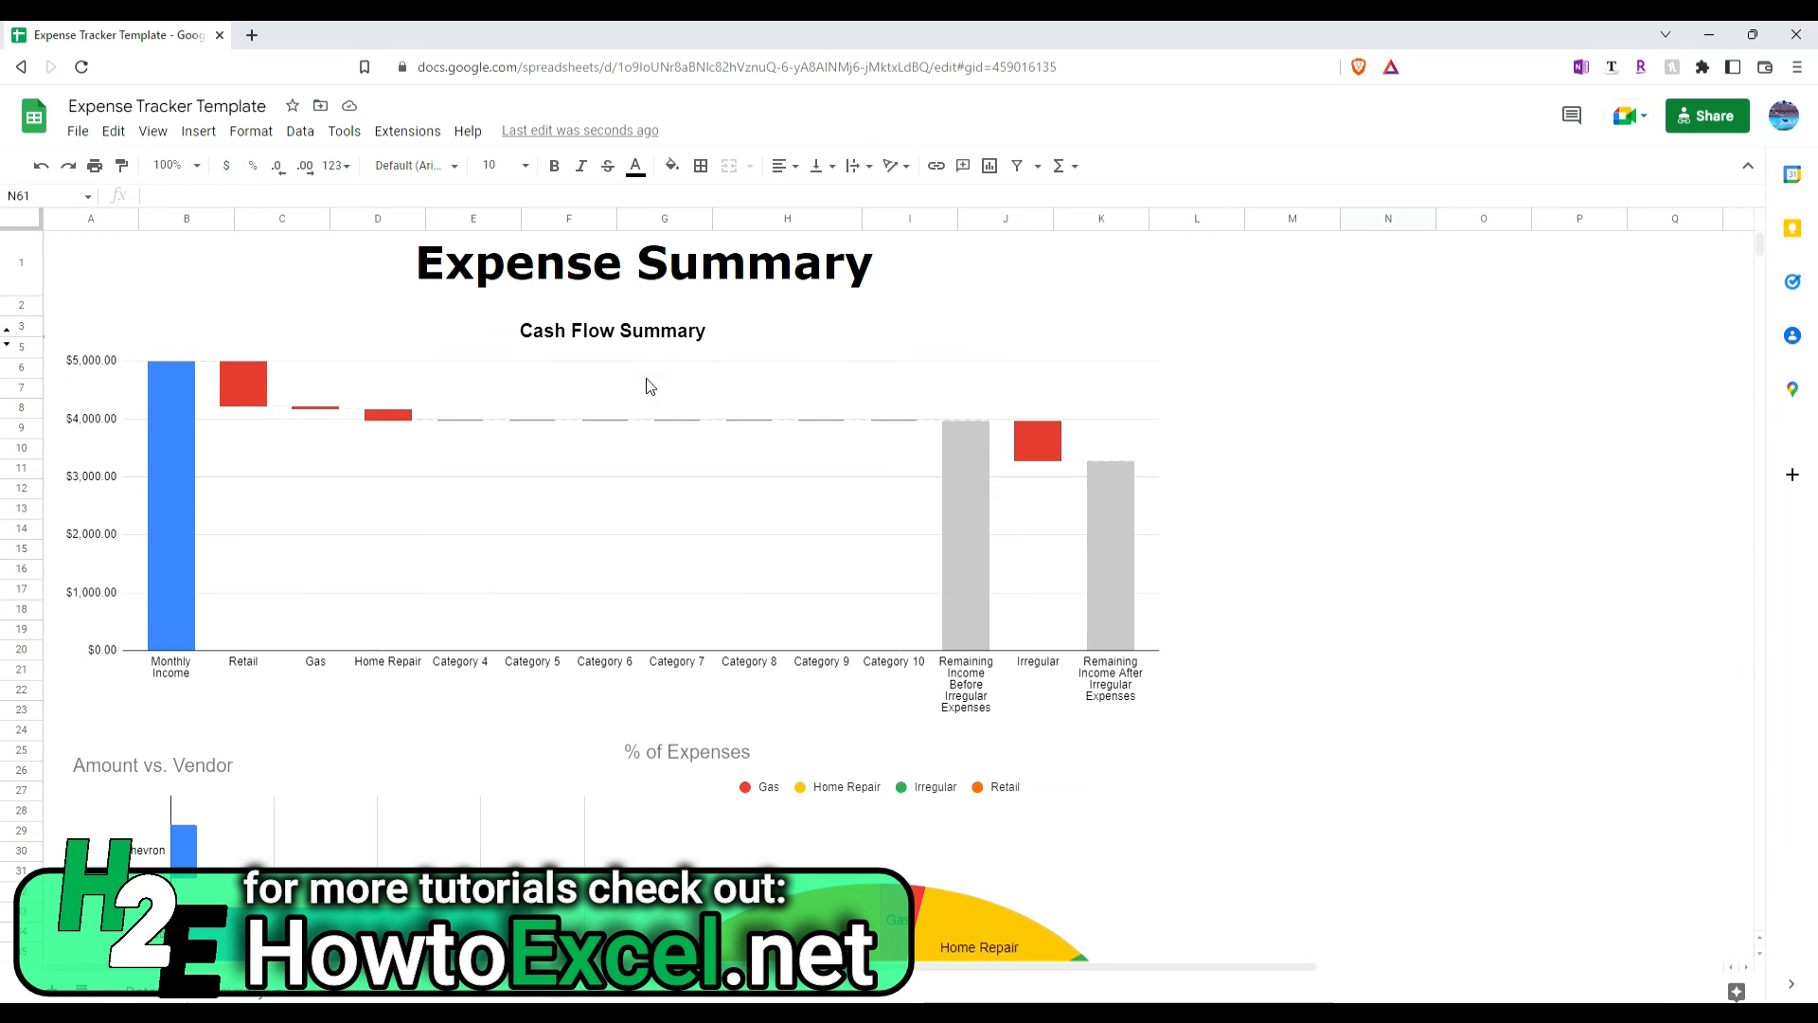
mouse_move(645, 805)
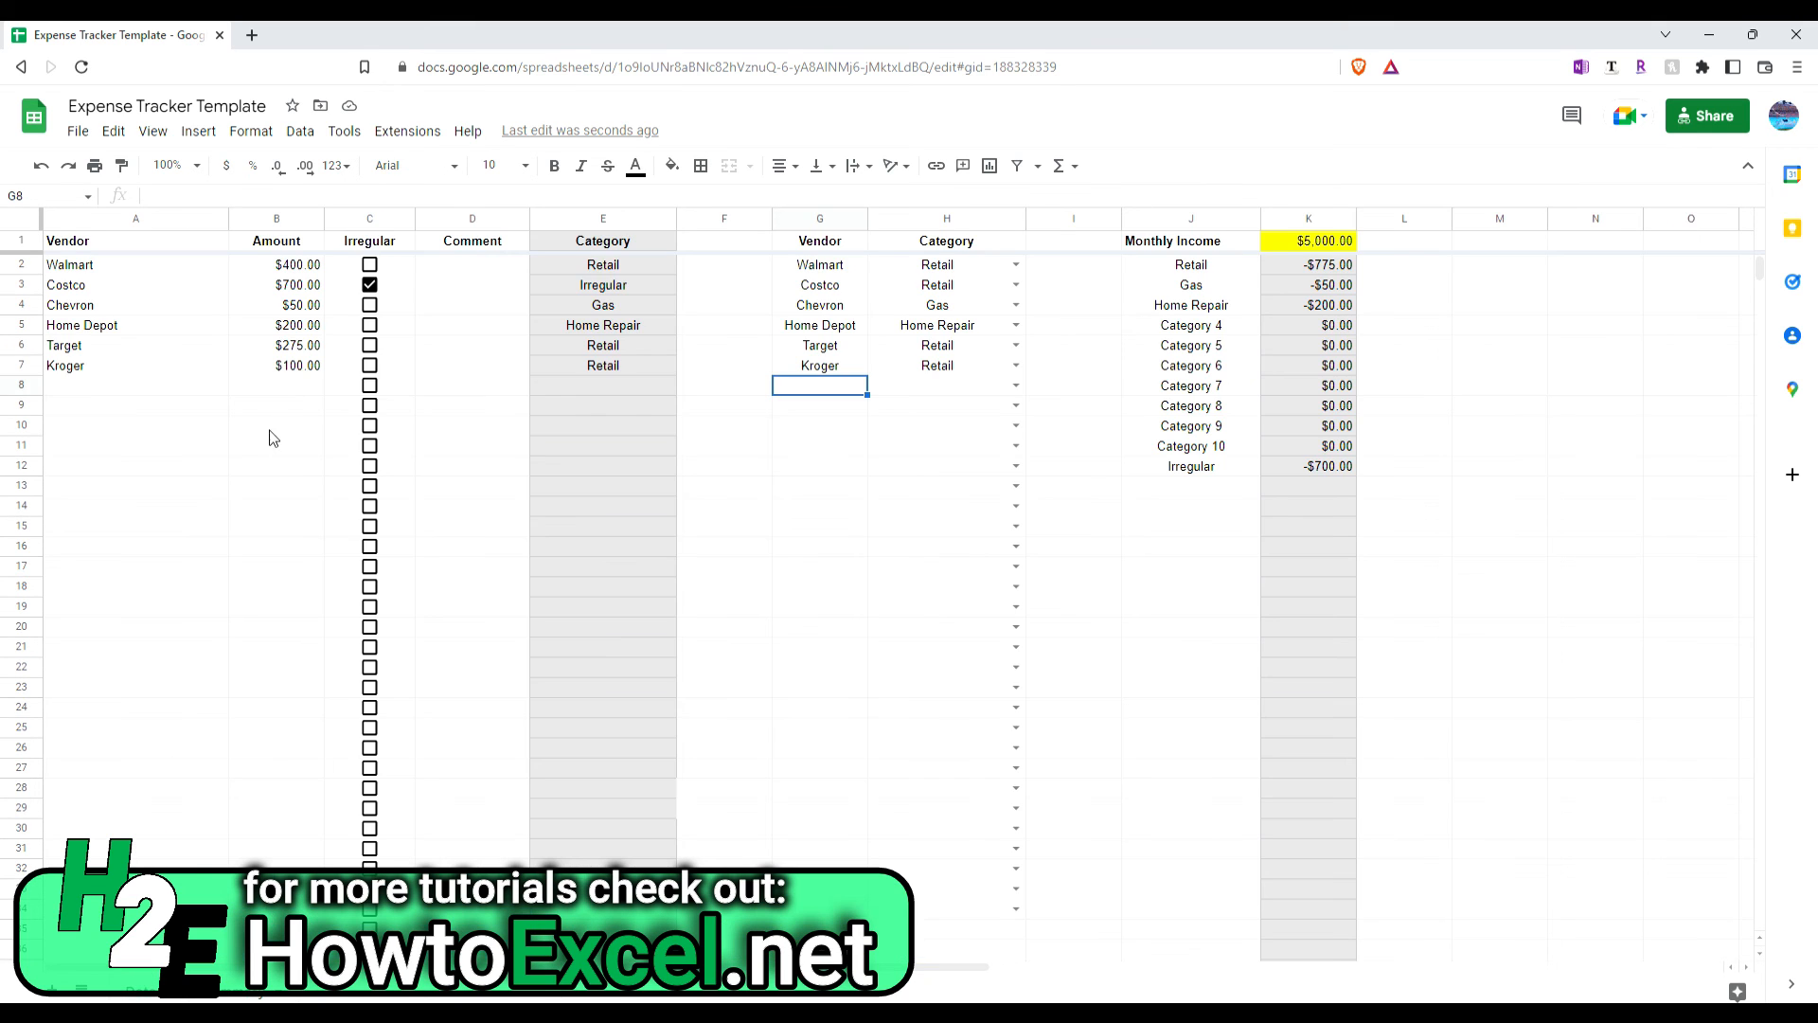
Step: Scroll down through the blank expense rows below the data
scroll(down, 3)
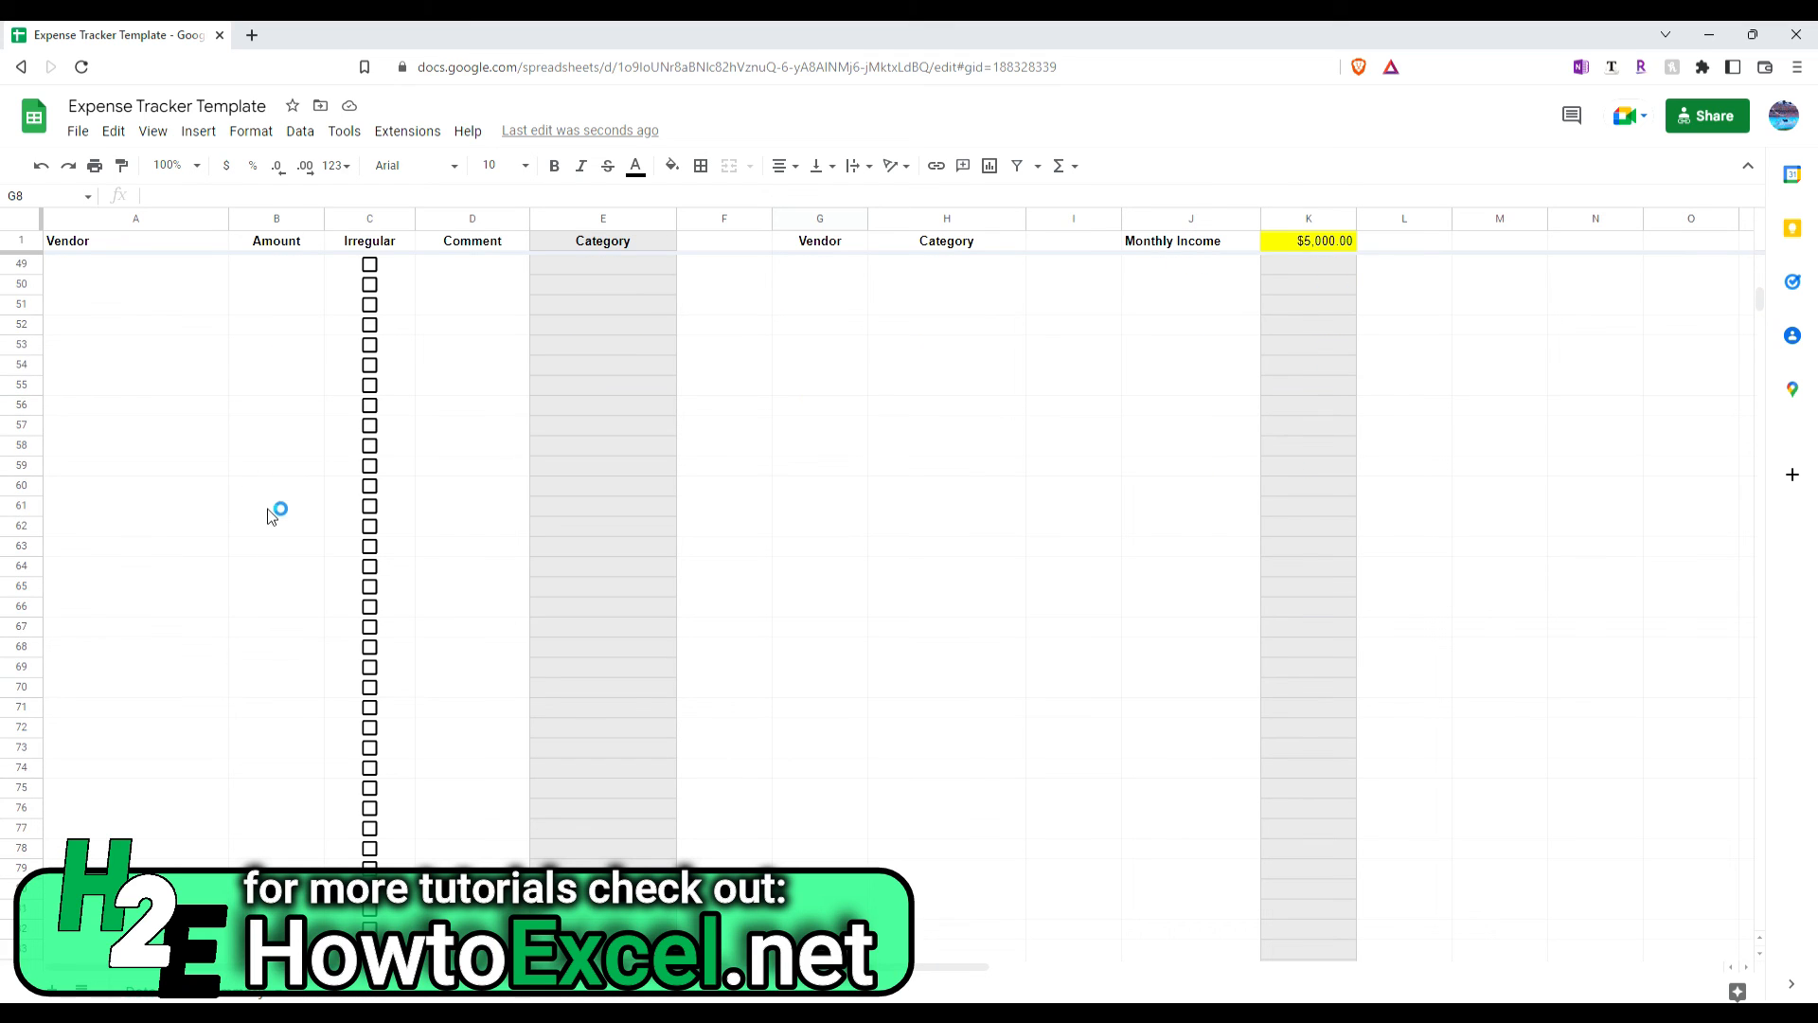
scroll(down, 3)
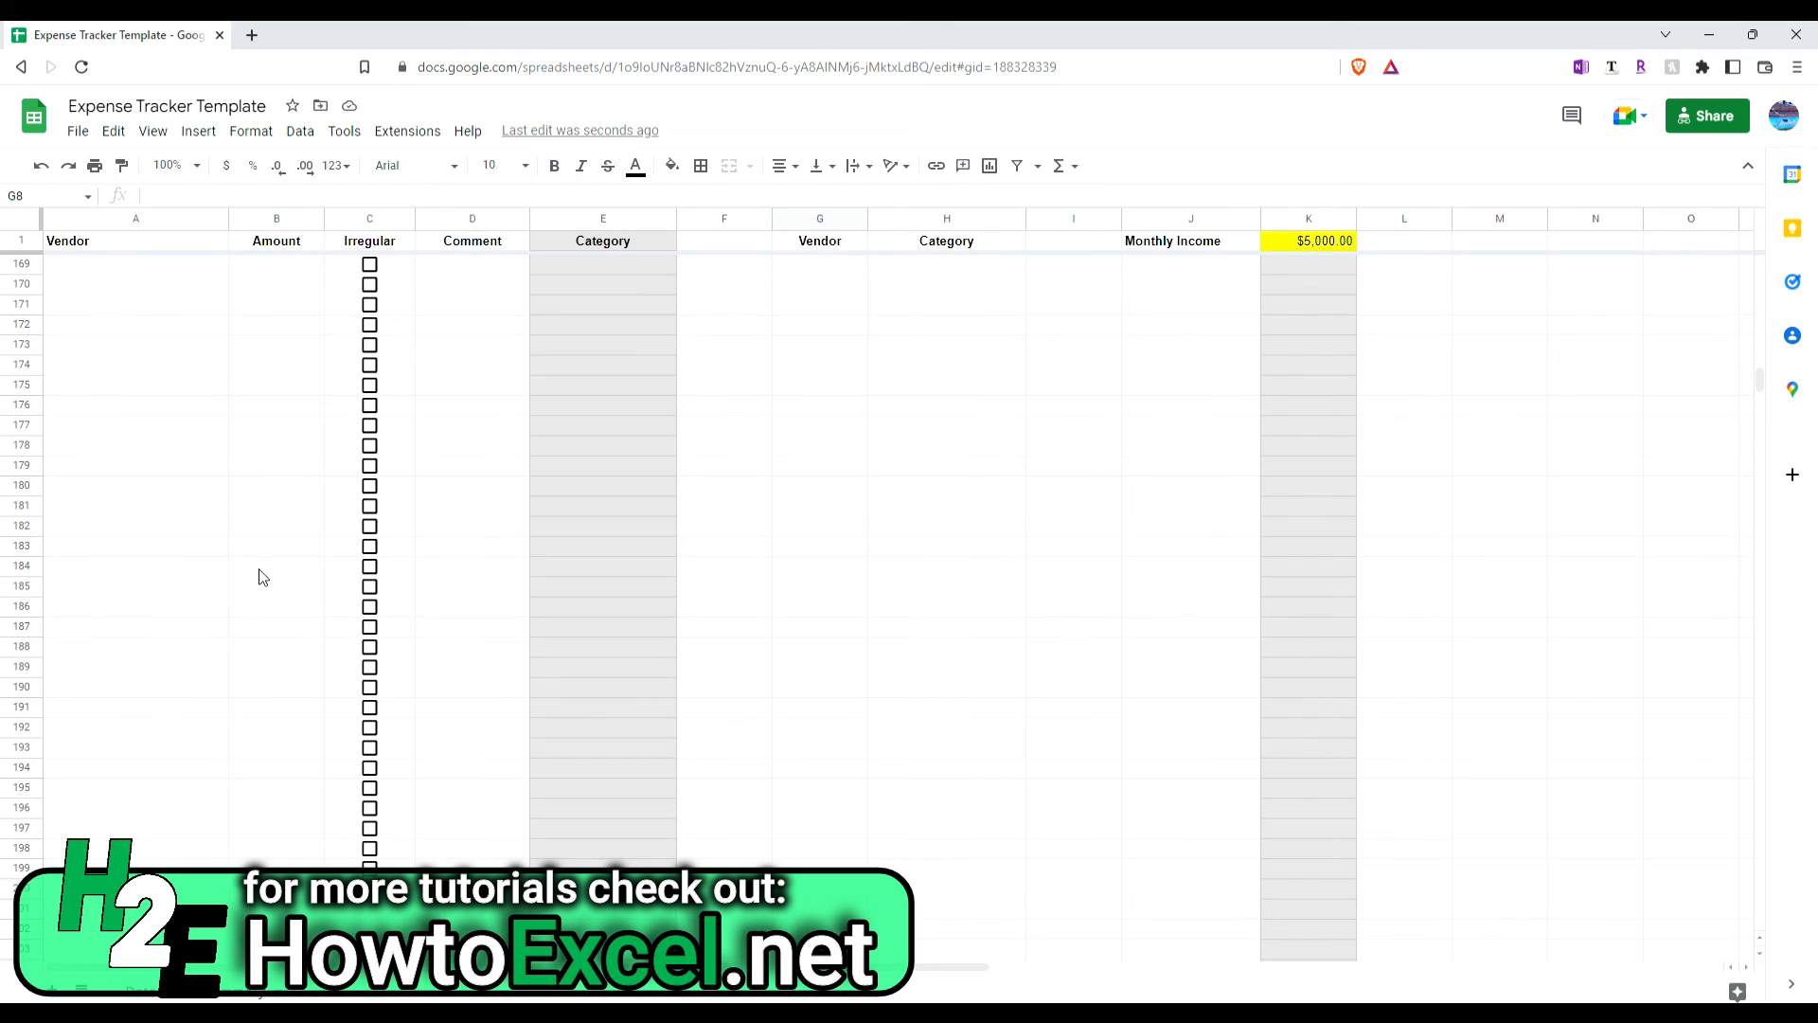
scroll(down, 3)
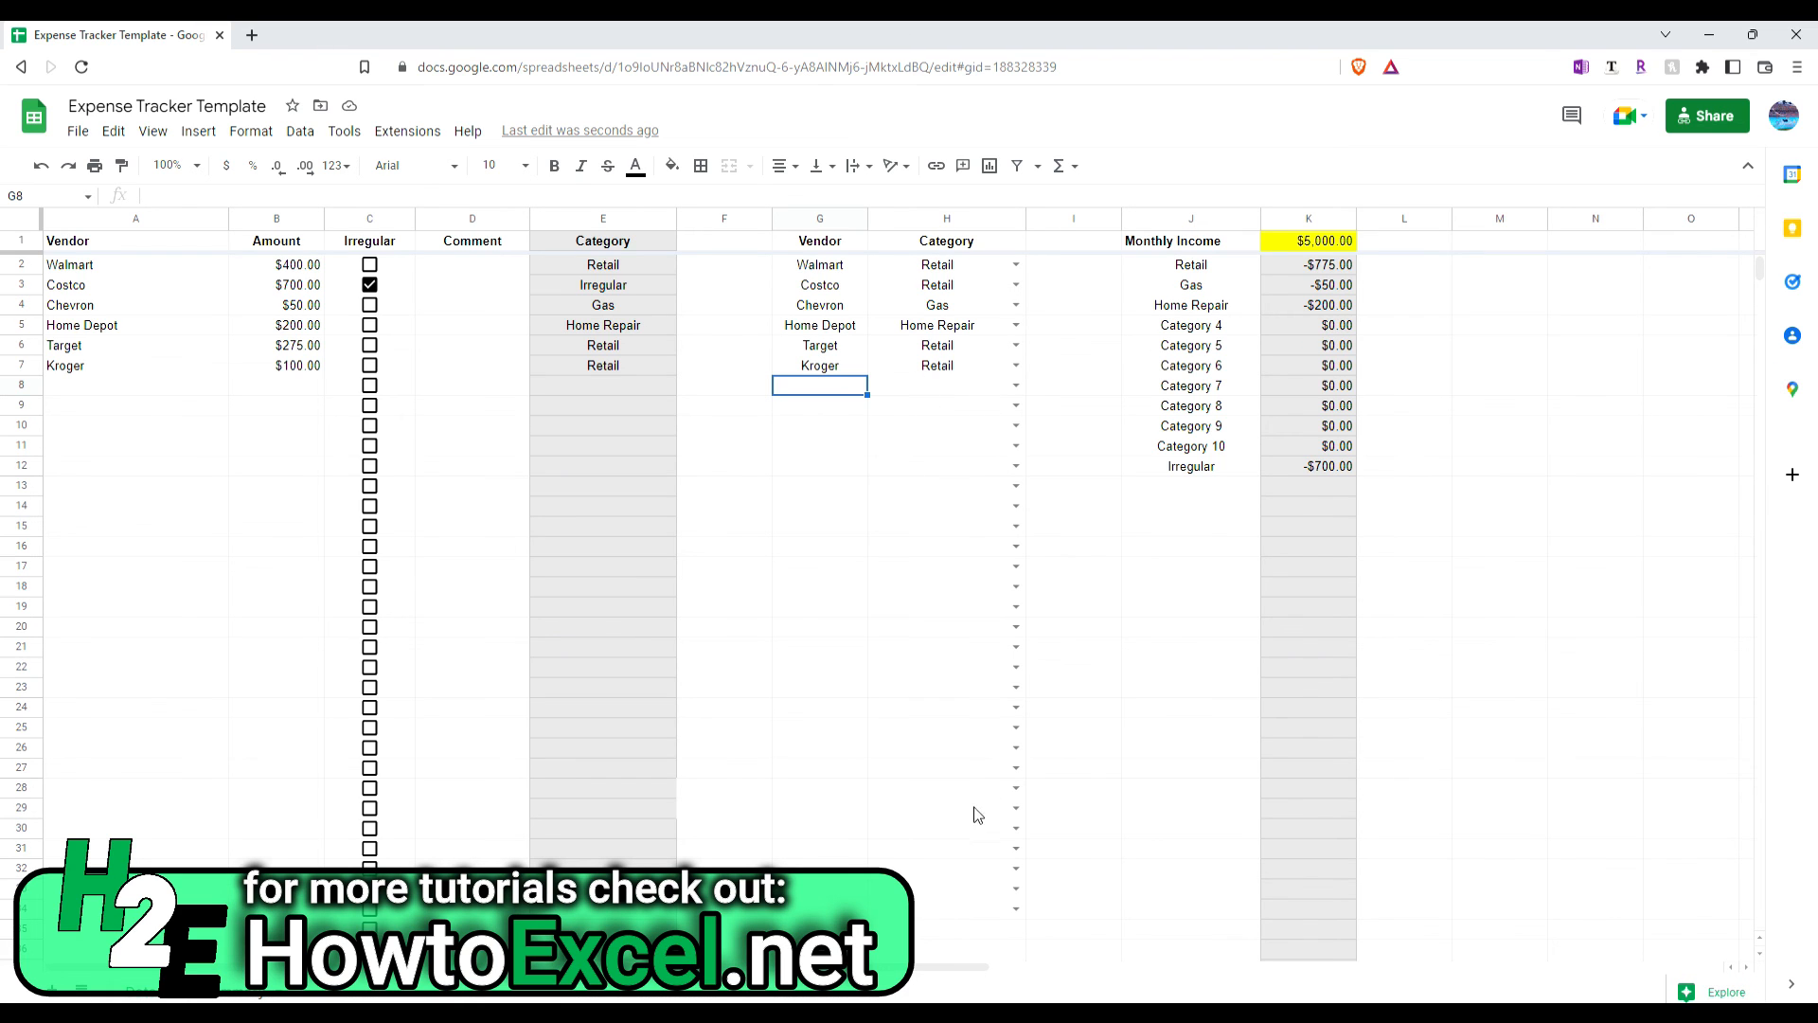
mouse_move(977, 920)
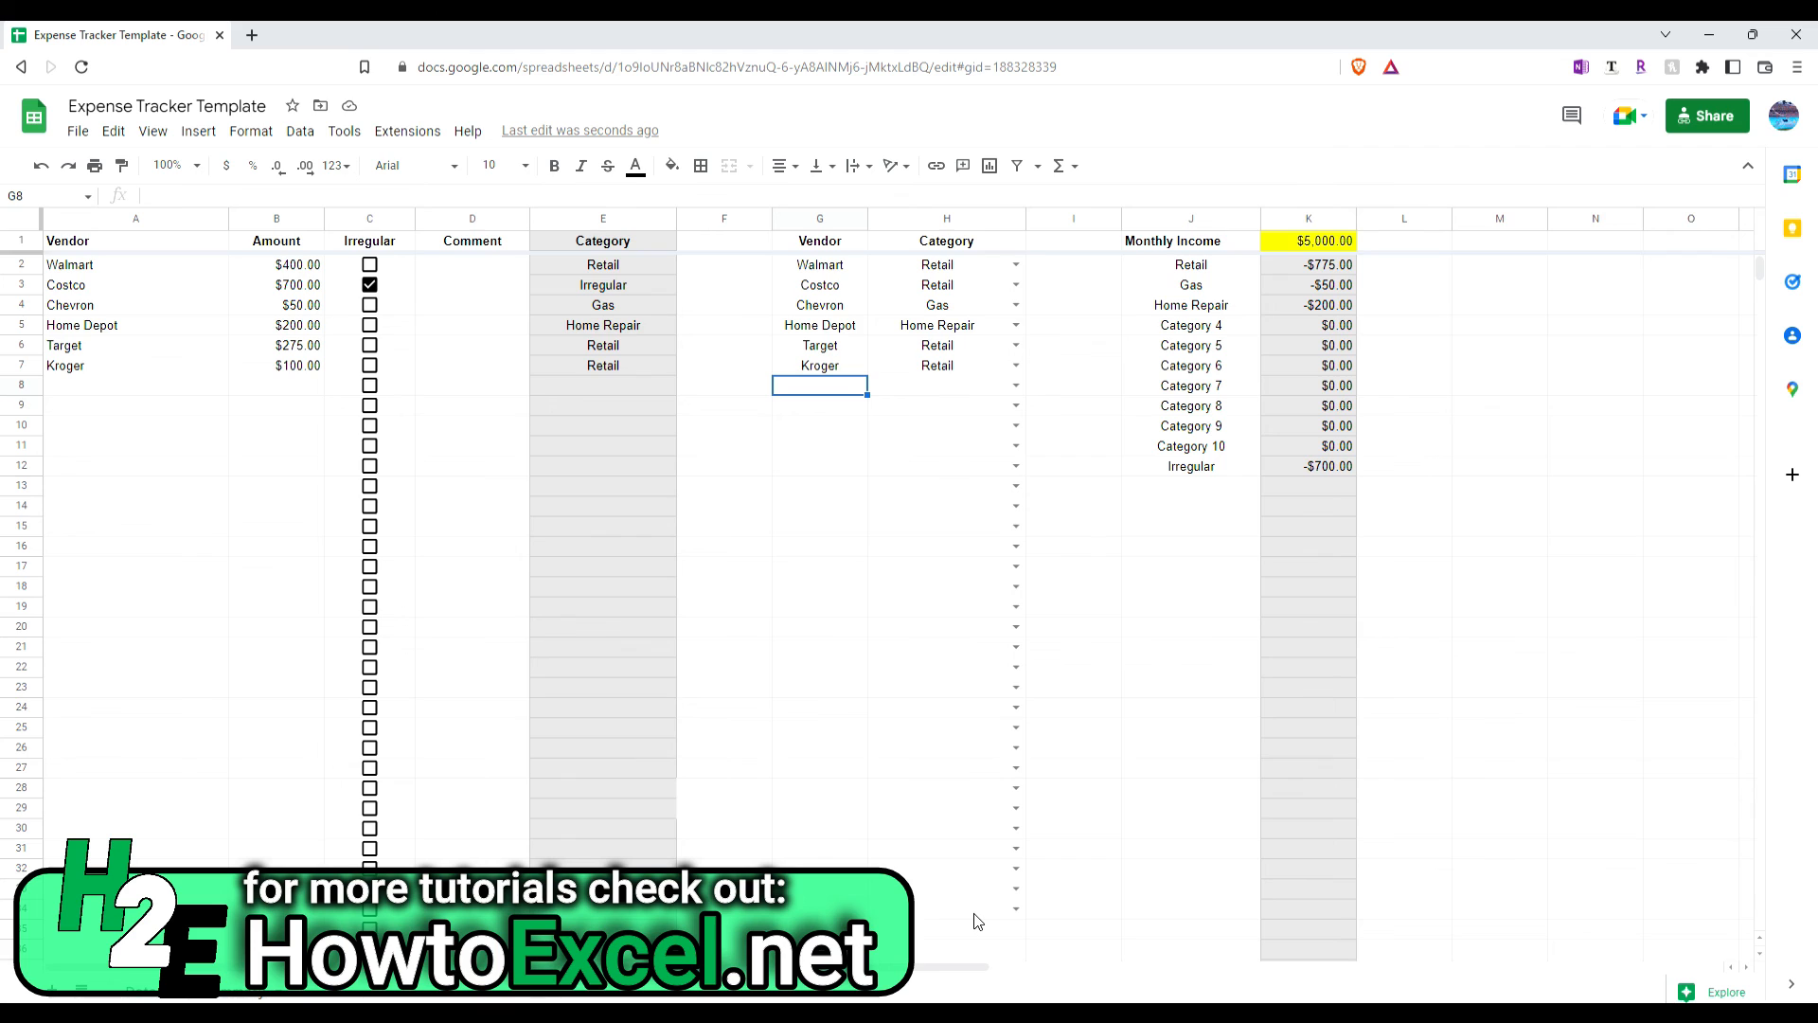
mouse_move(982, 654)
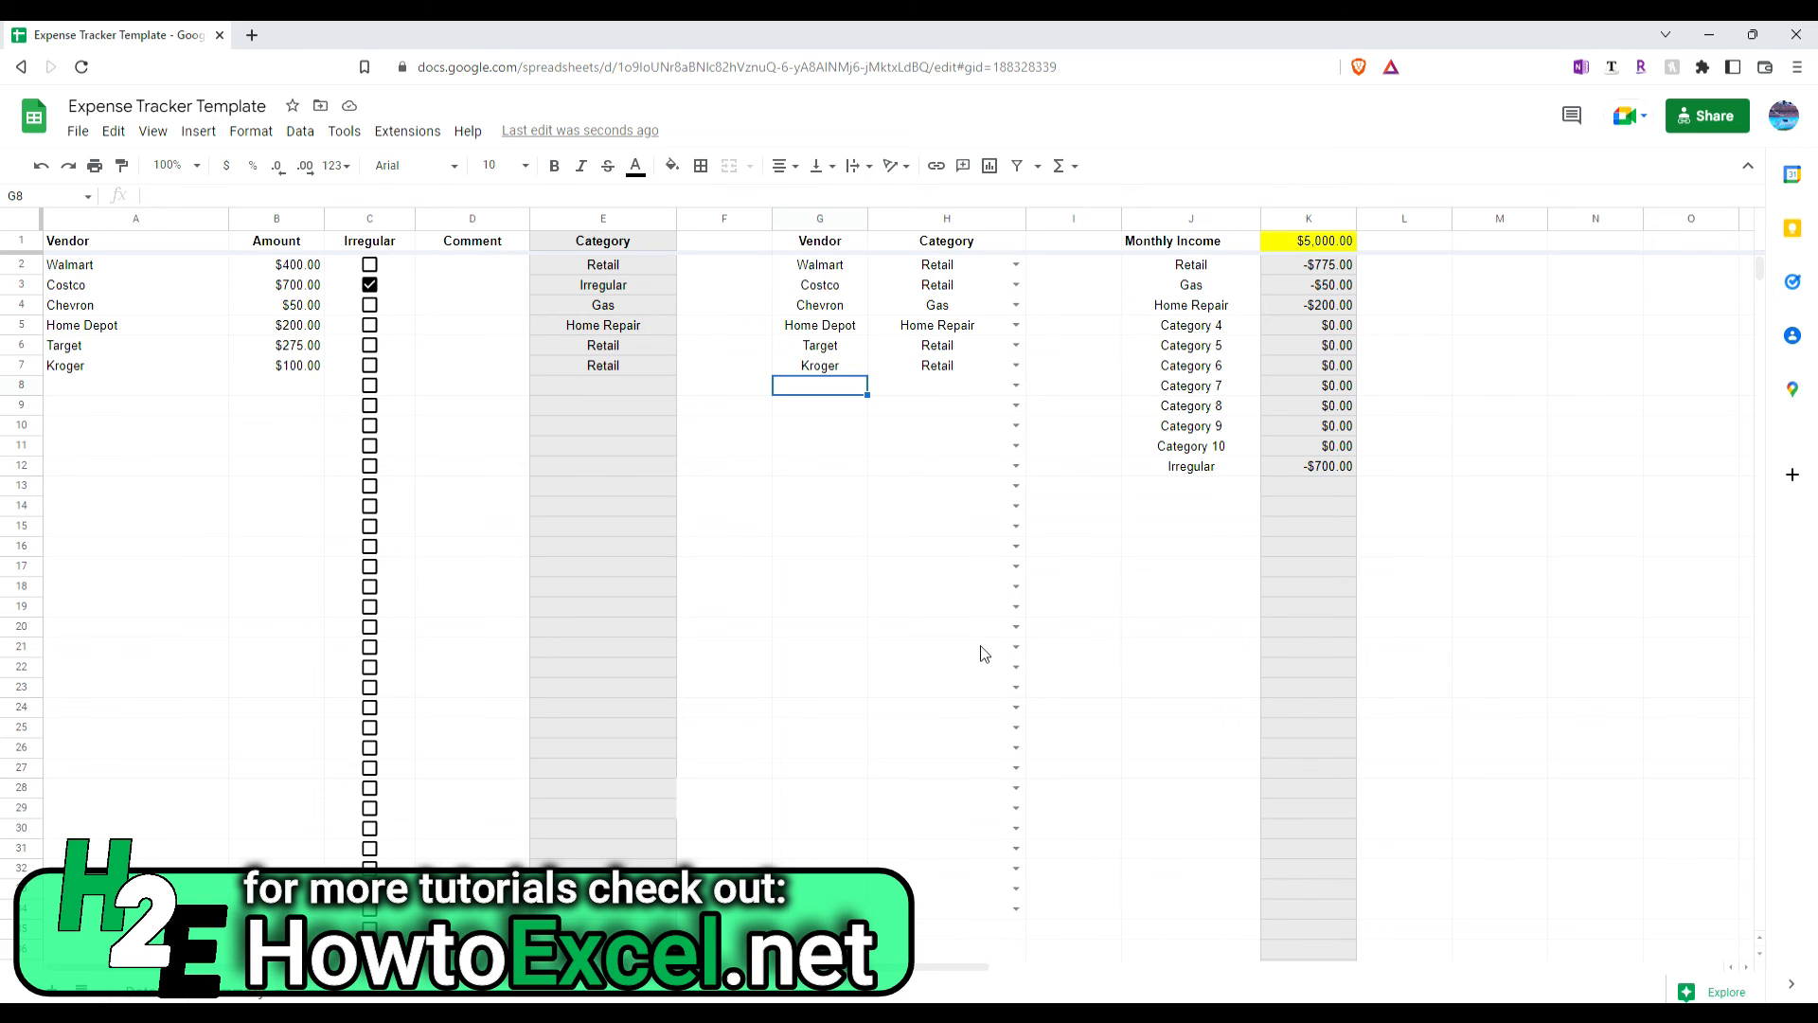
mouse_move(1288, 288)
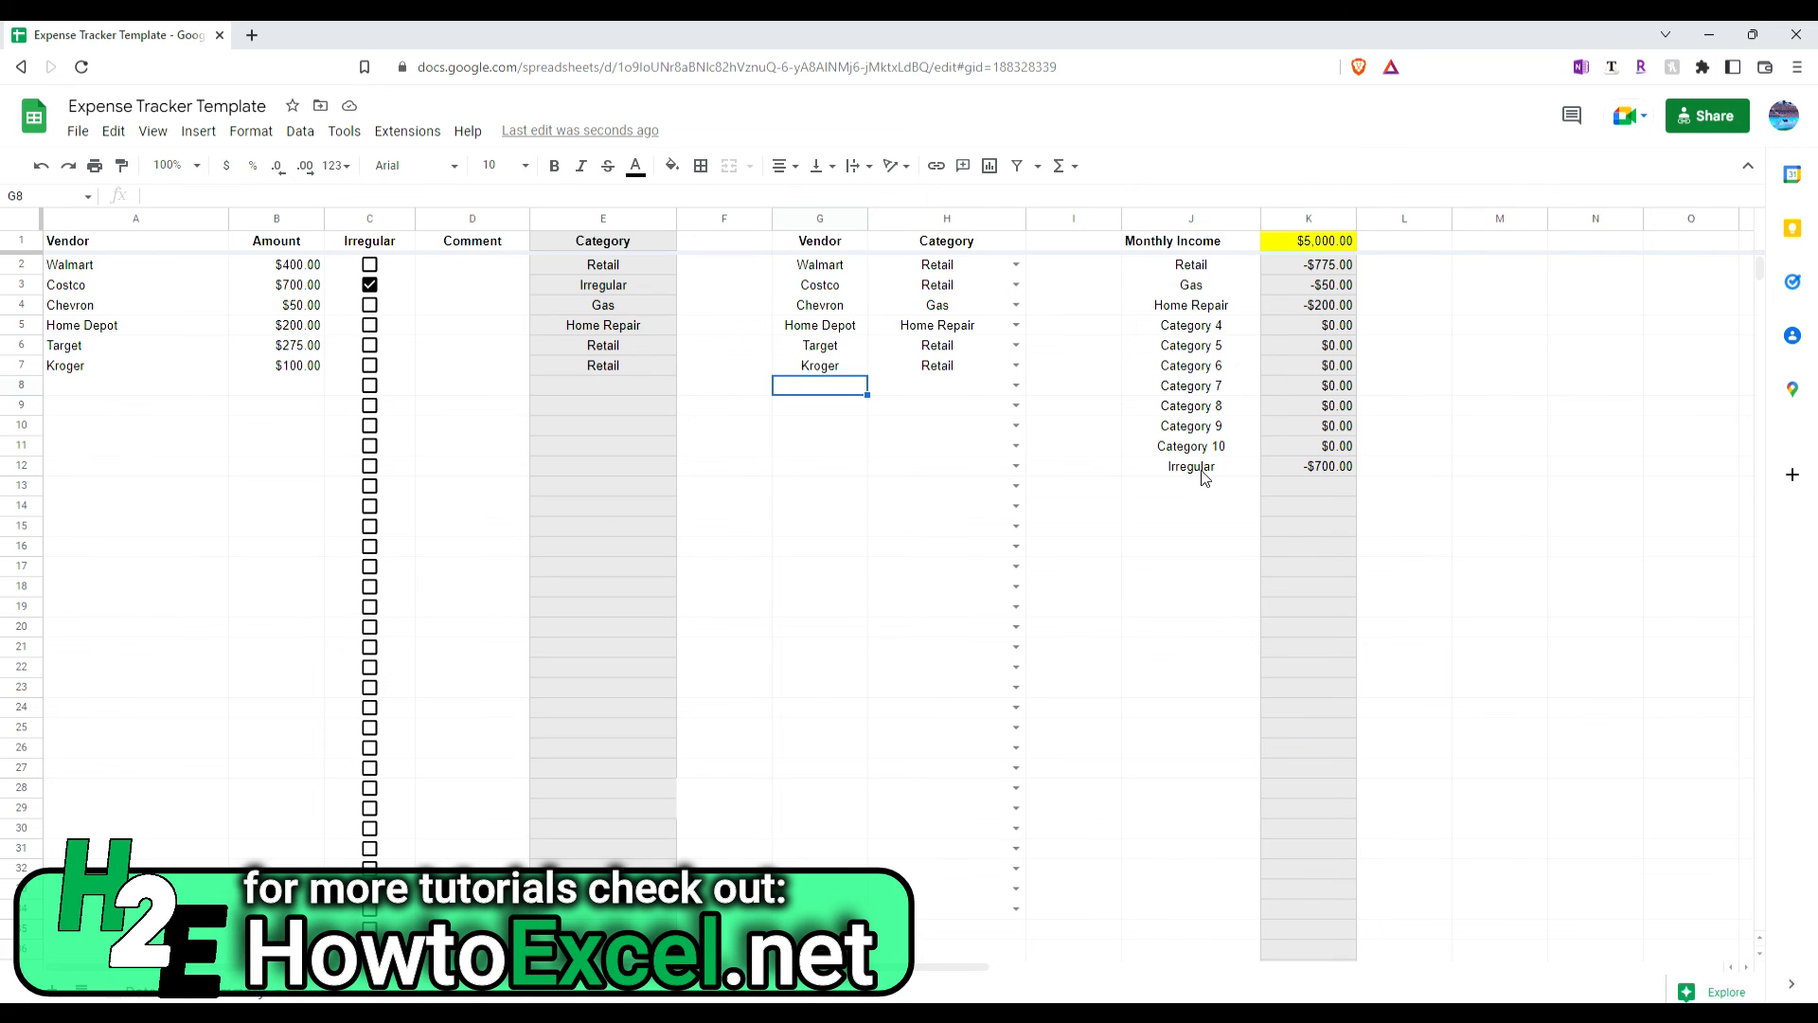
mouse_move(720, 437)
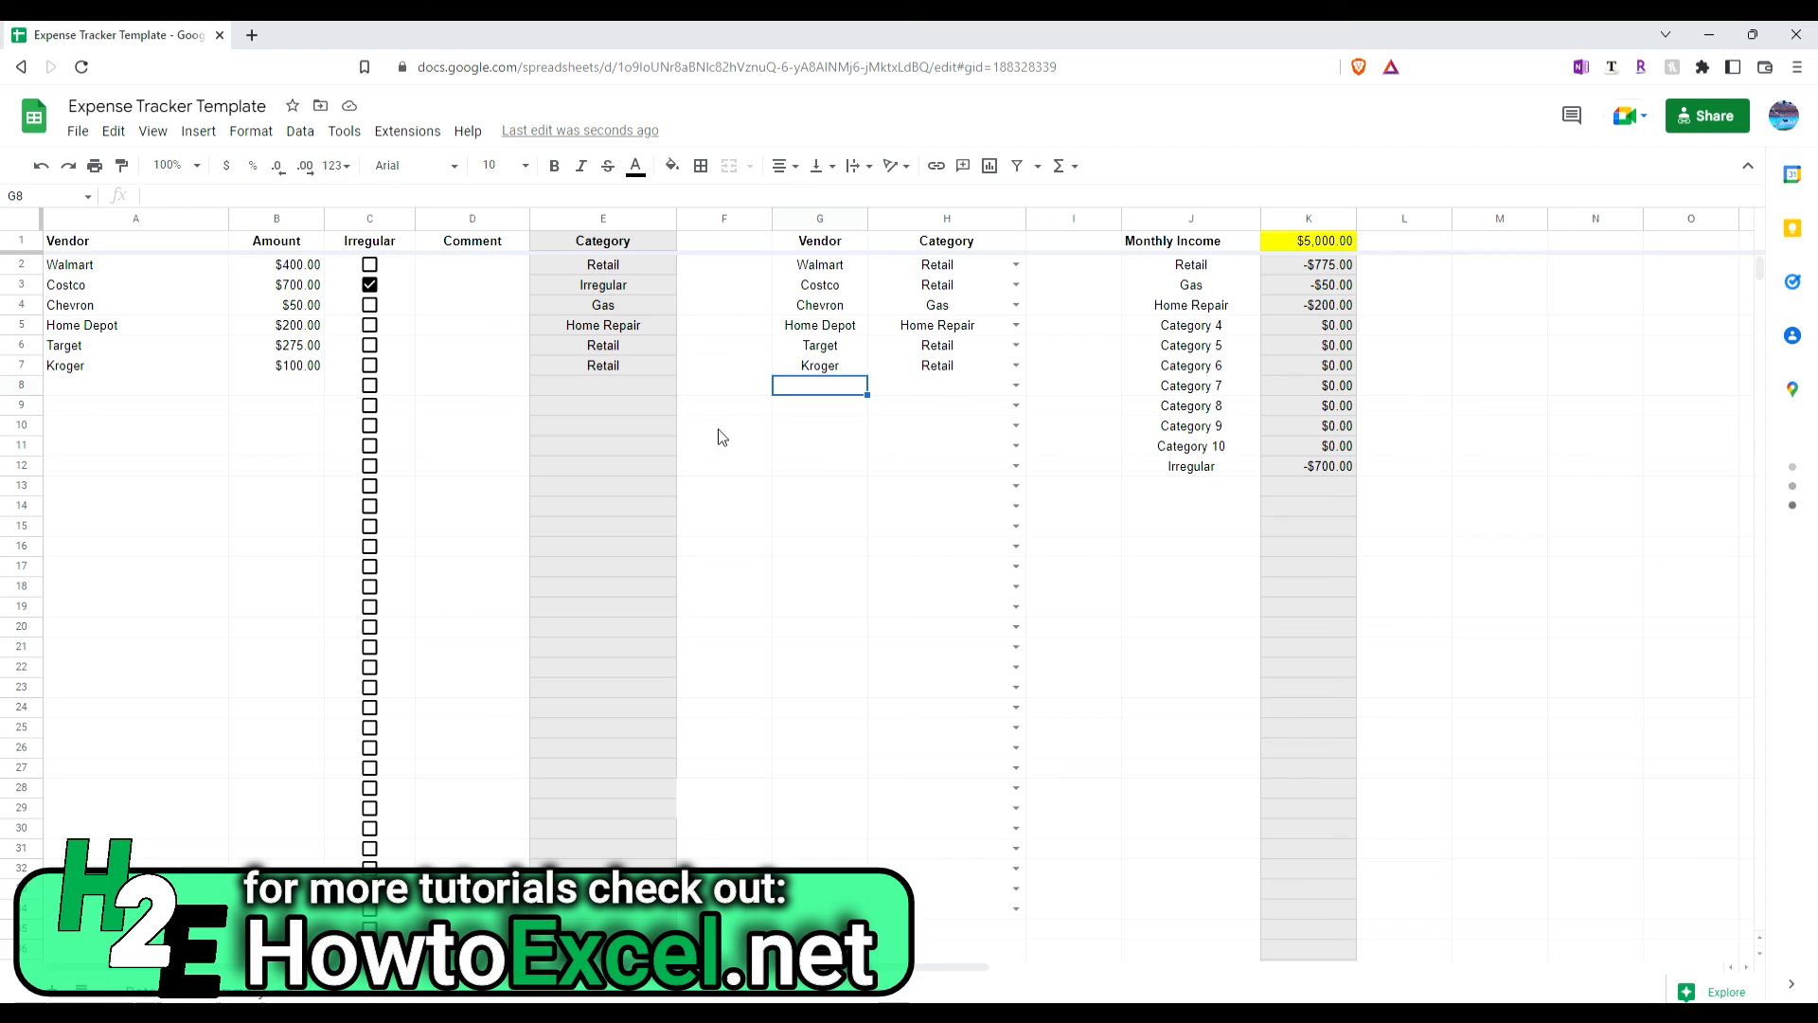
mouse_move(678, 449)
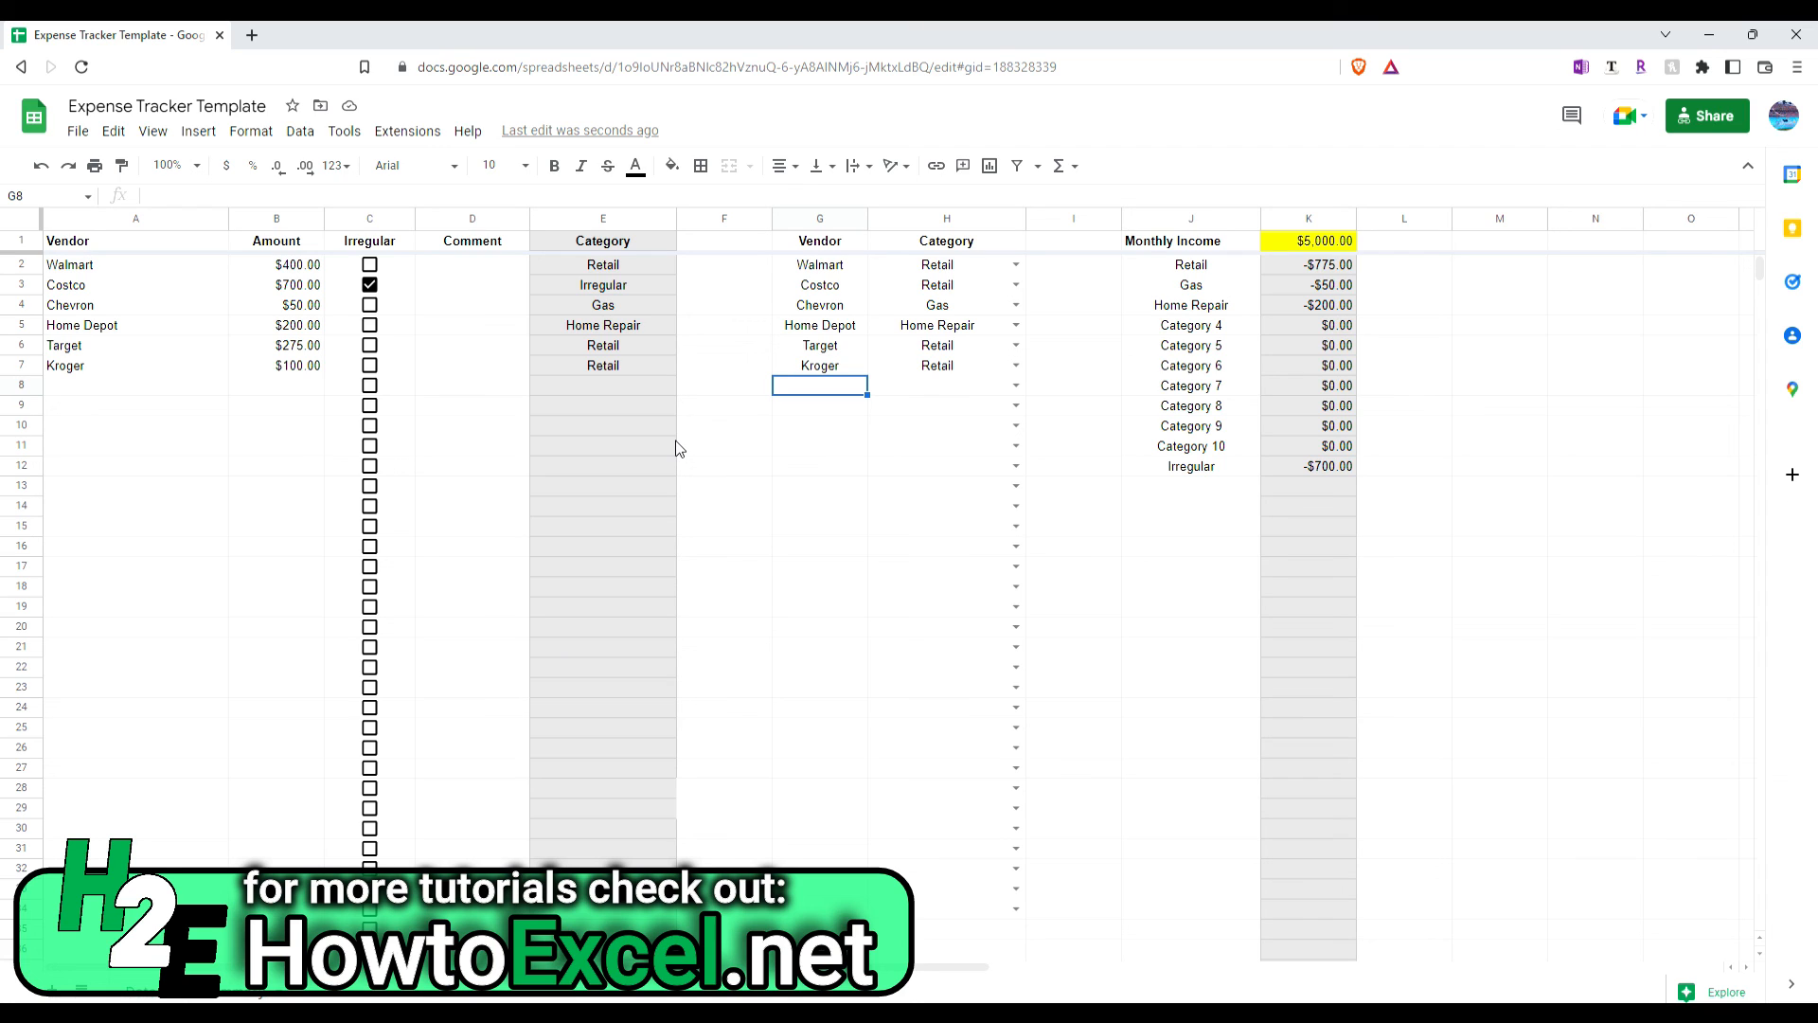
mouse_move(474, 279)
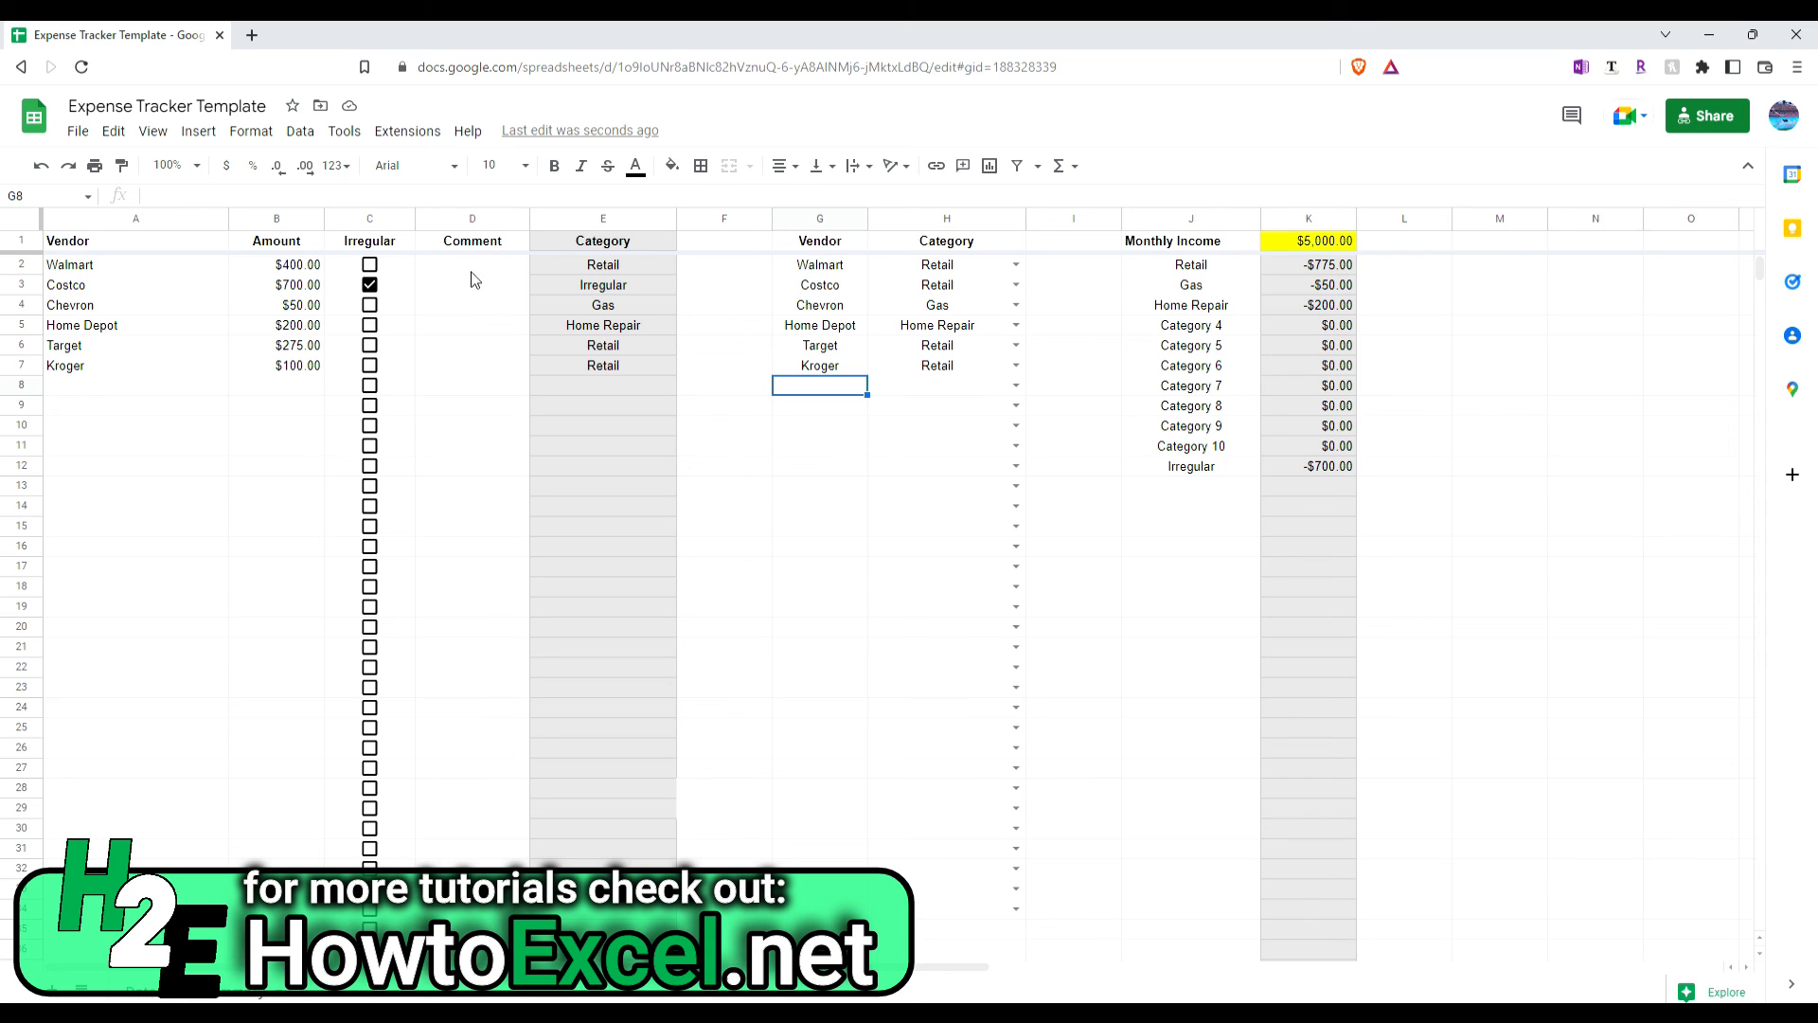